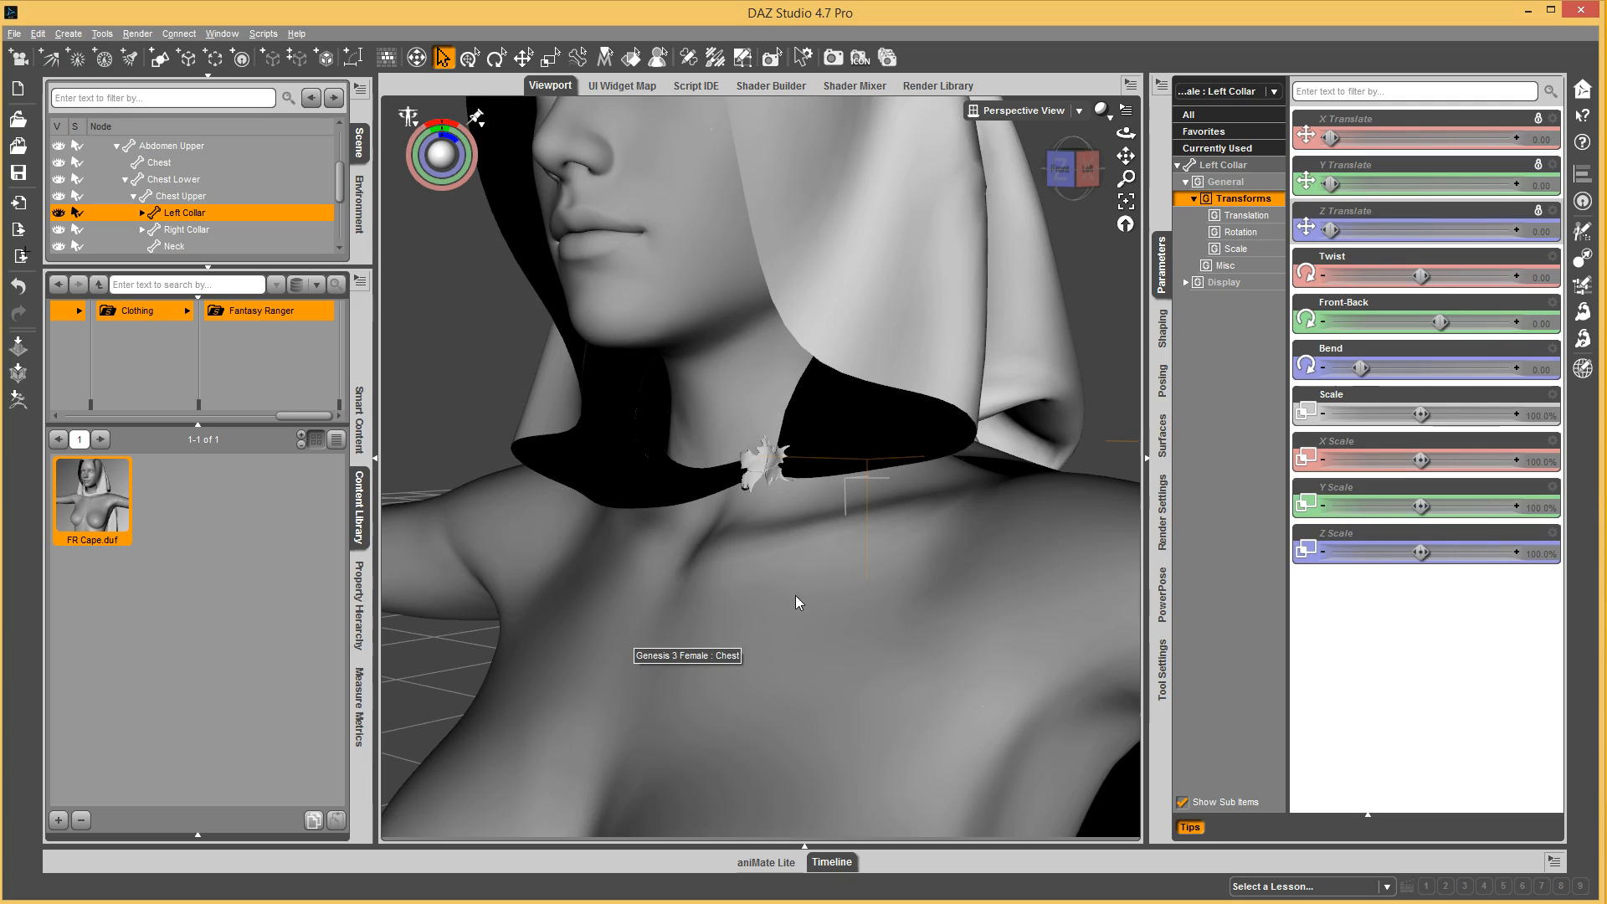
Select the figure's neck, bend it backward and forward to test the clasp, then reset to zero.
{"action": "left_click", "coordinate": [174, 246]}
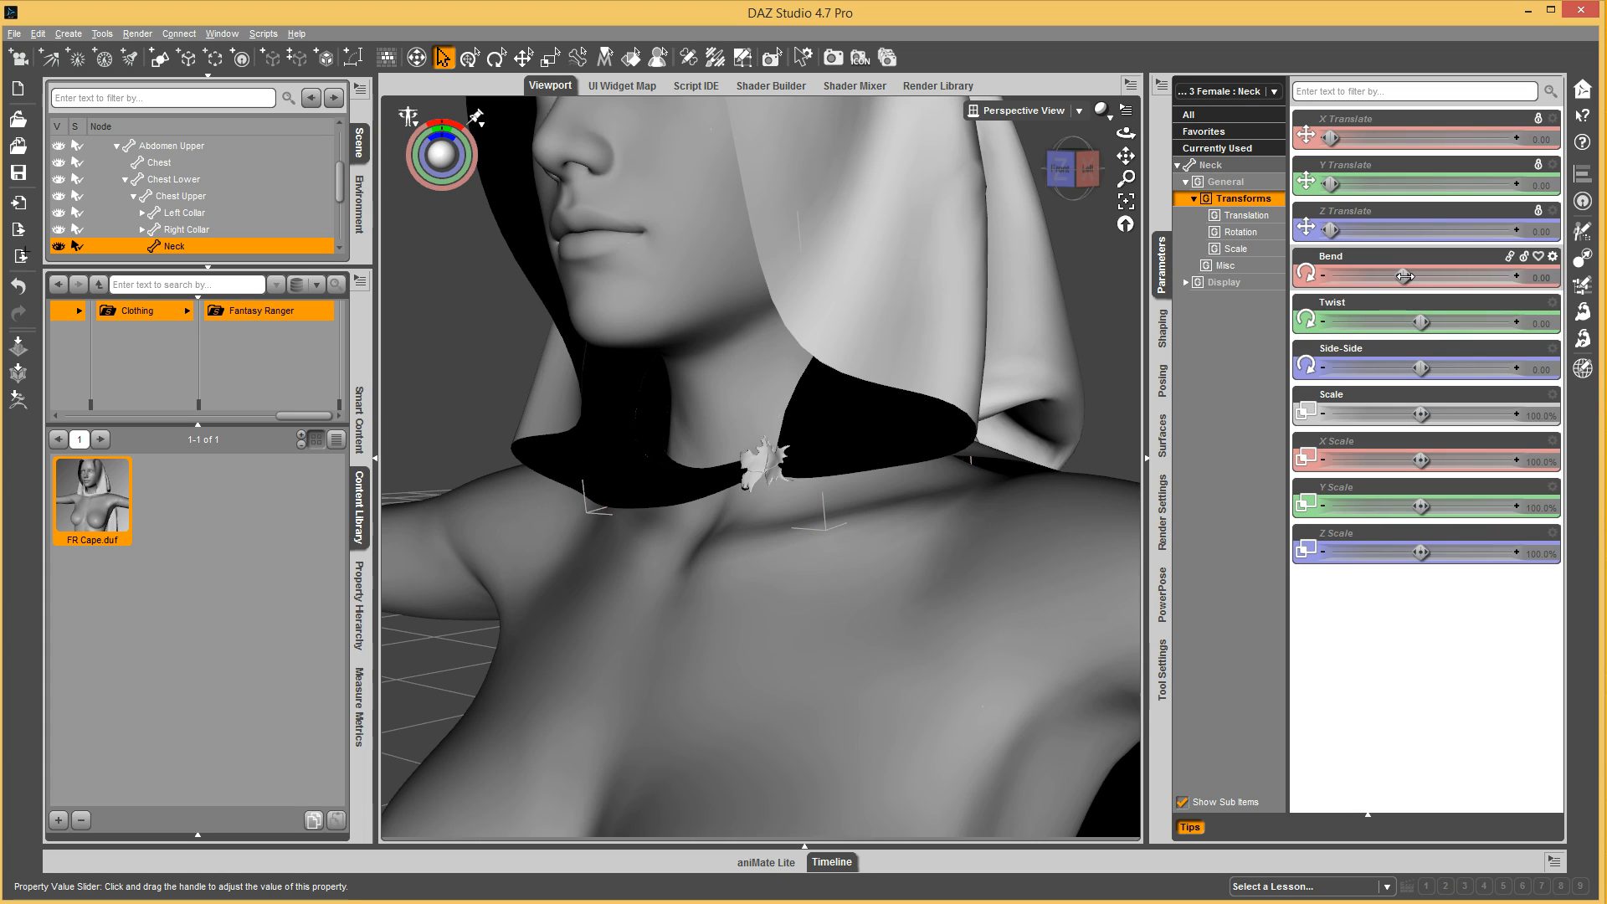
{"action": "left_click_drag", "start_coordinate": [1421, 277], "coordinate": [1366, 277]}
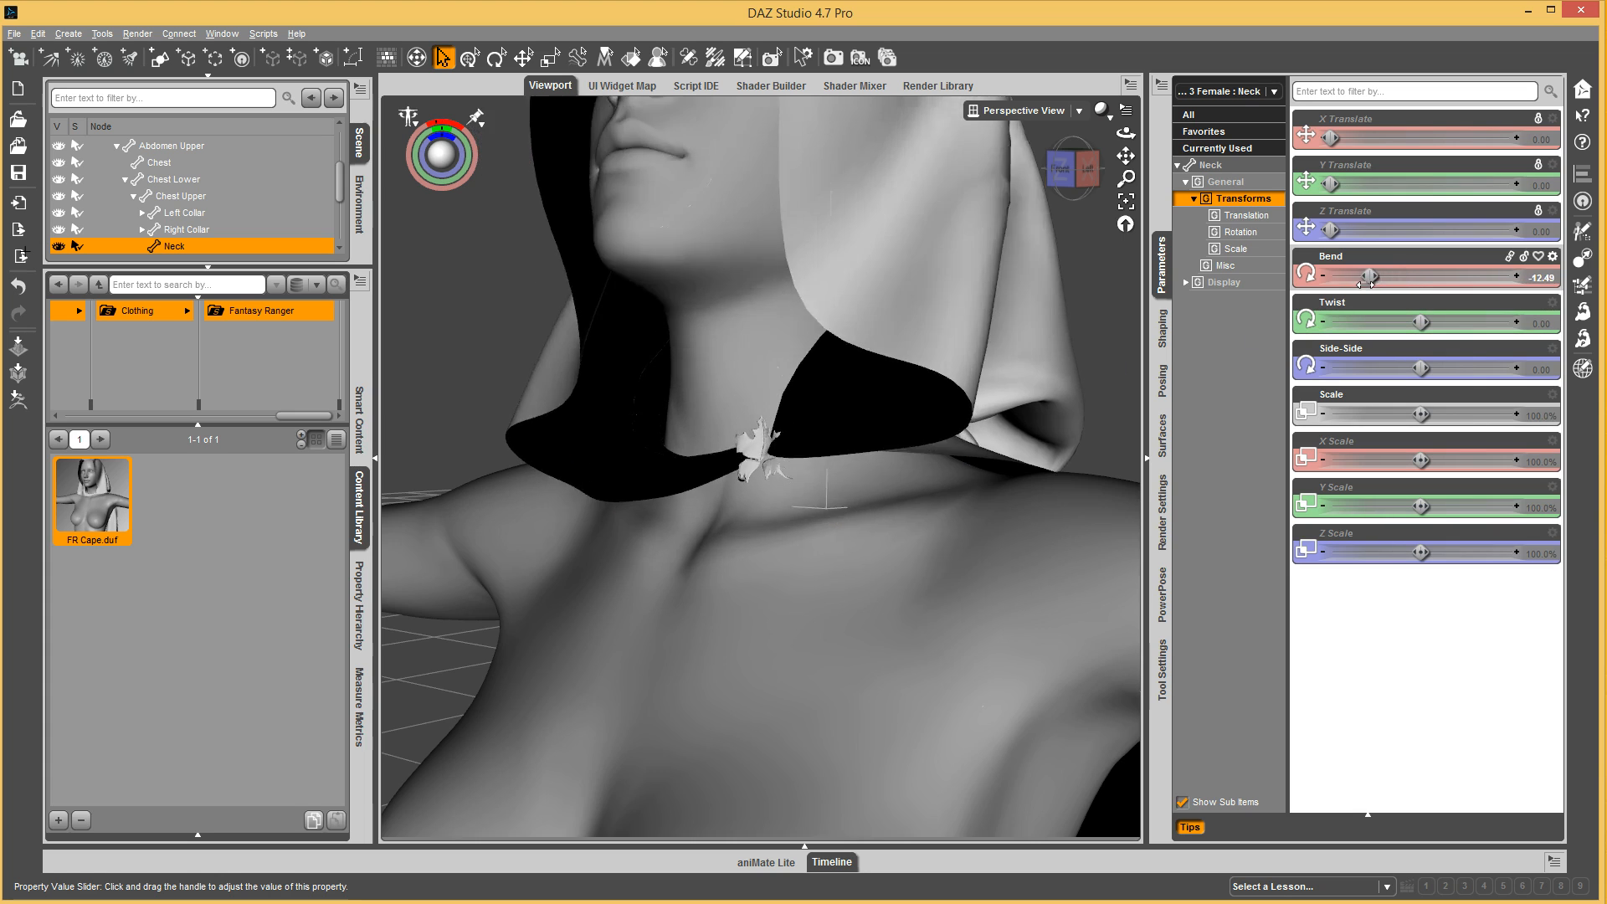
{"action": "left_click_drag", "start_coordinate": [1369, 277], "coordinate": [1389, 277]}
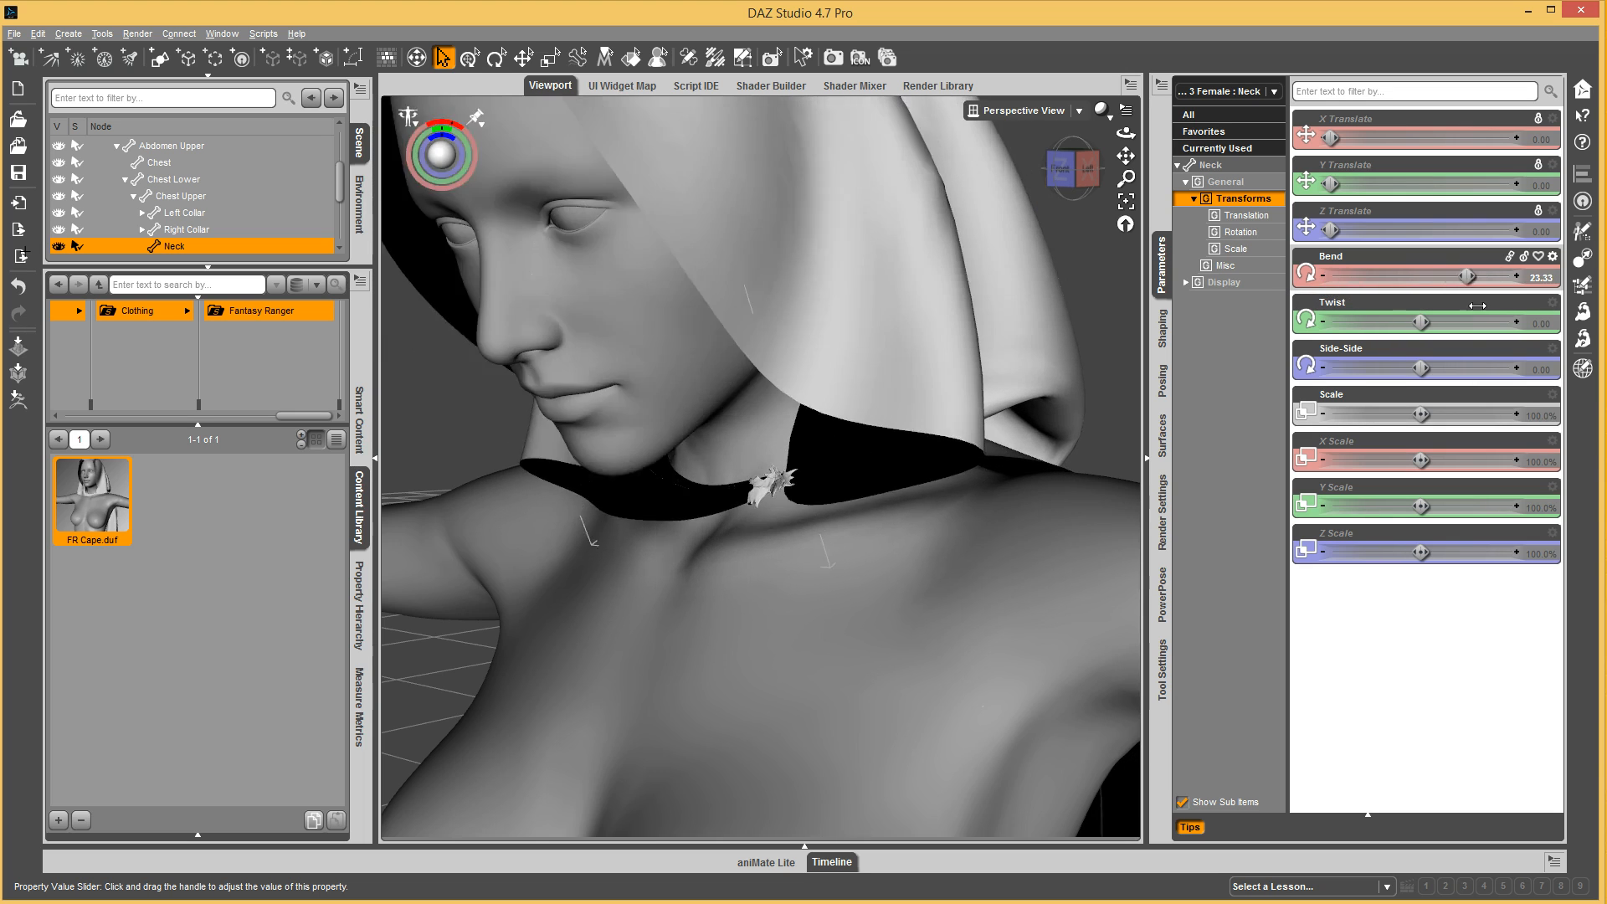
{"action": "left_click_drag", "start_coordinate": [1480, 277], "coordinate": [1471, 277]}
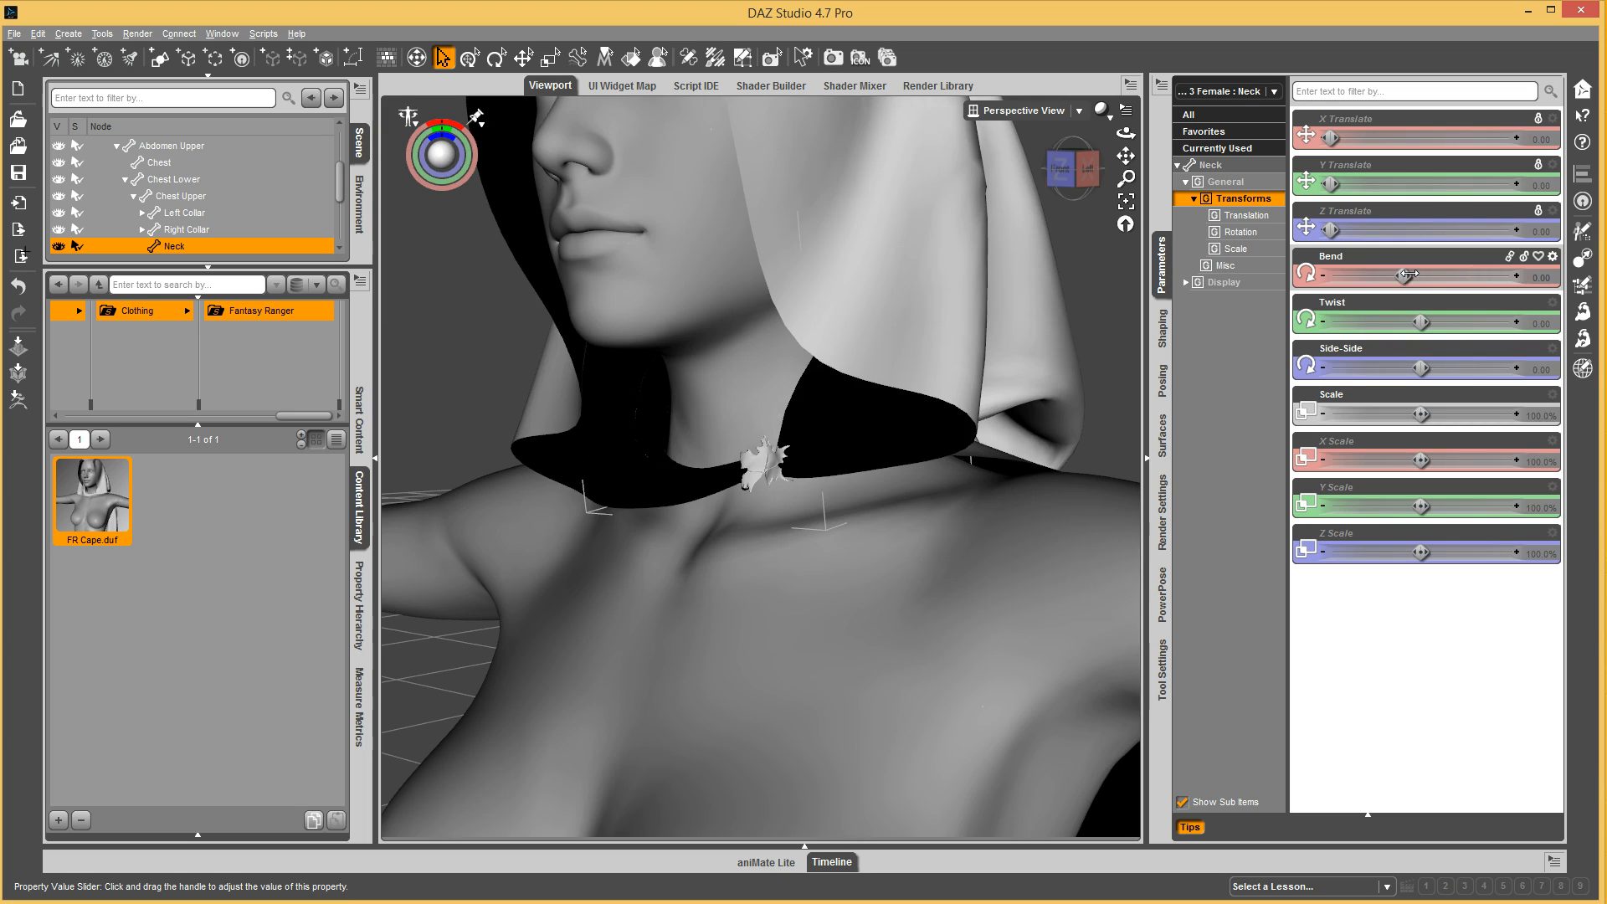
{"action": "mouse_move", "coordinate": [779, 505]}
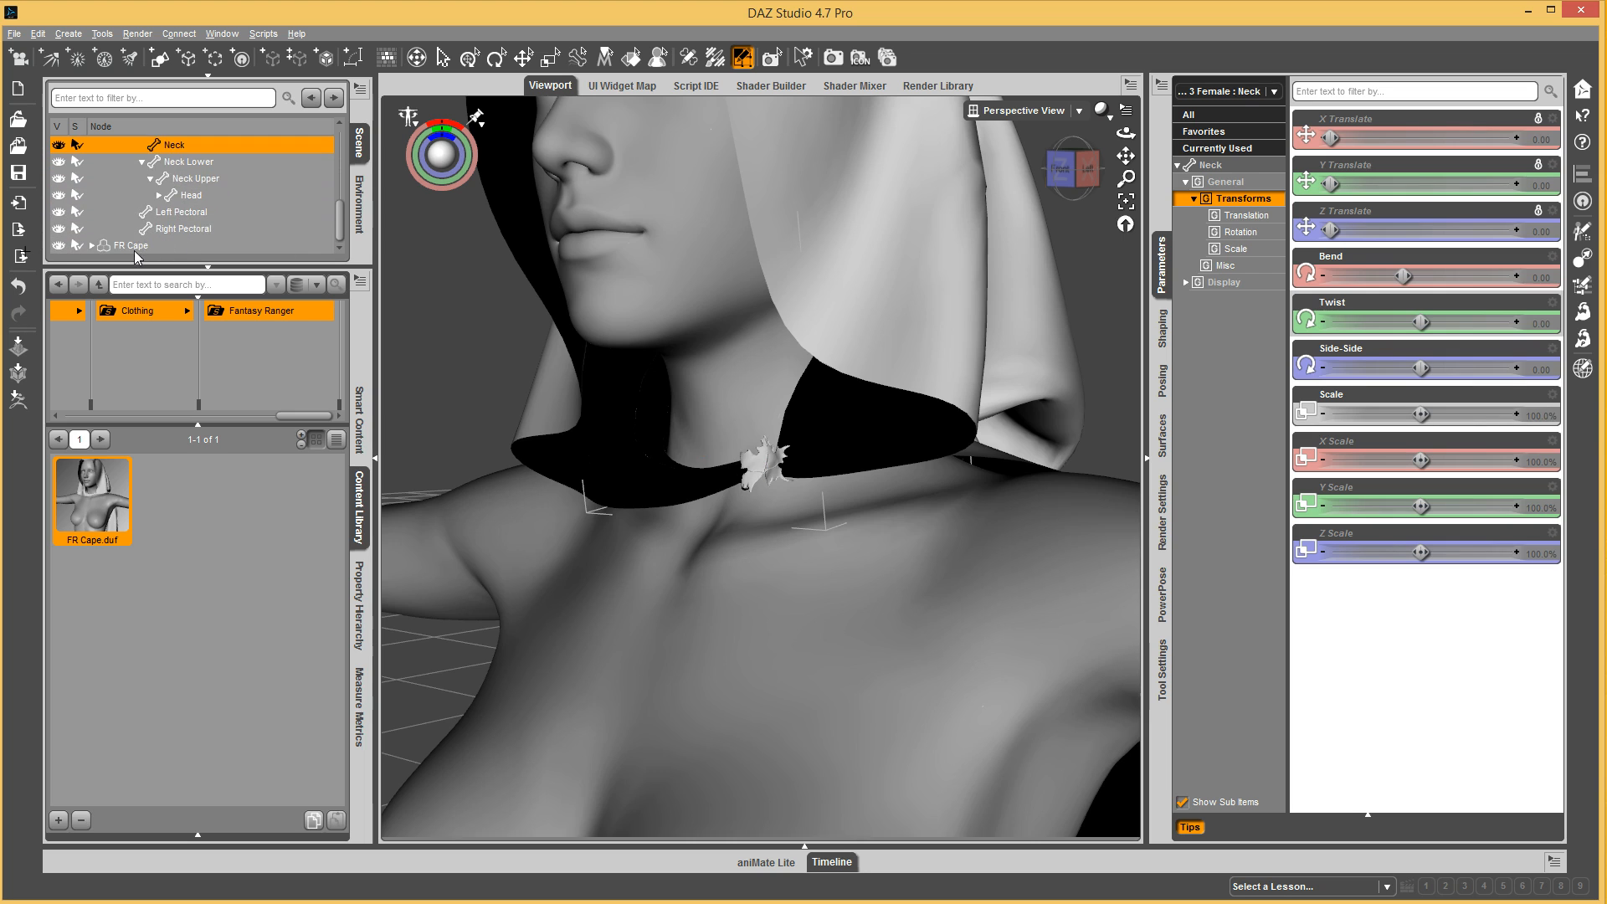
Put FR Cape under the Node Weight Map Brush and analyze general bone influences like Neck Upper.
{"action": "left_click", "coordinate": [130, 245]}
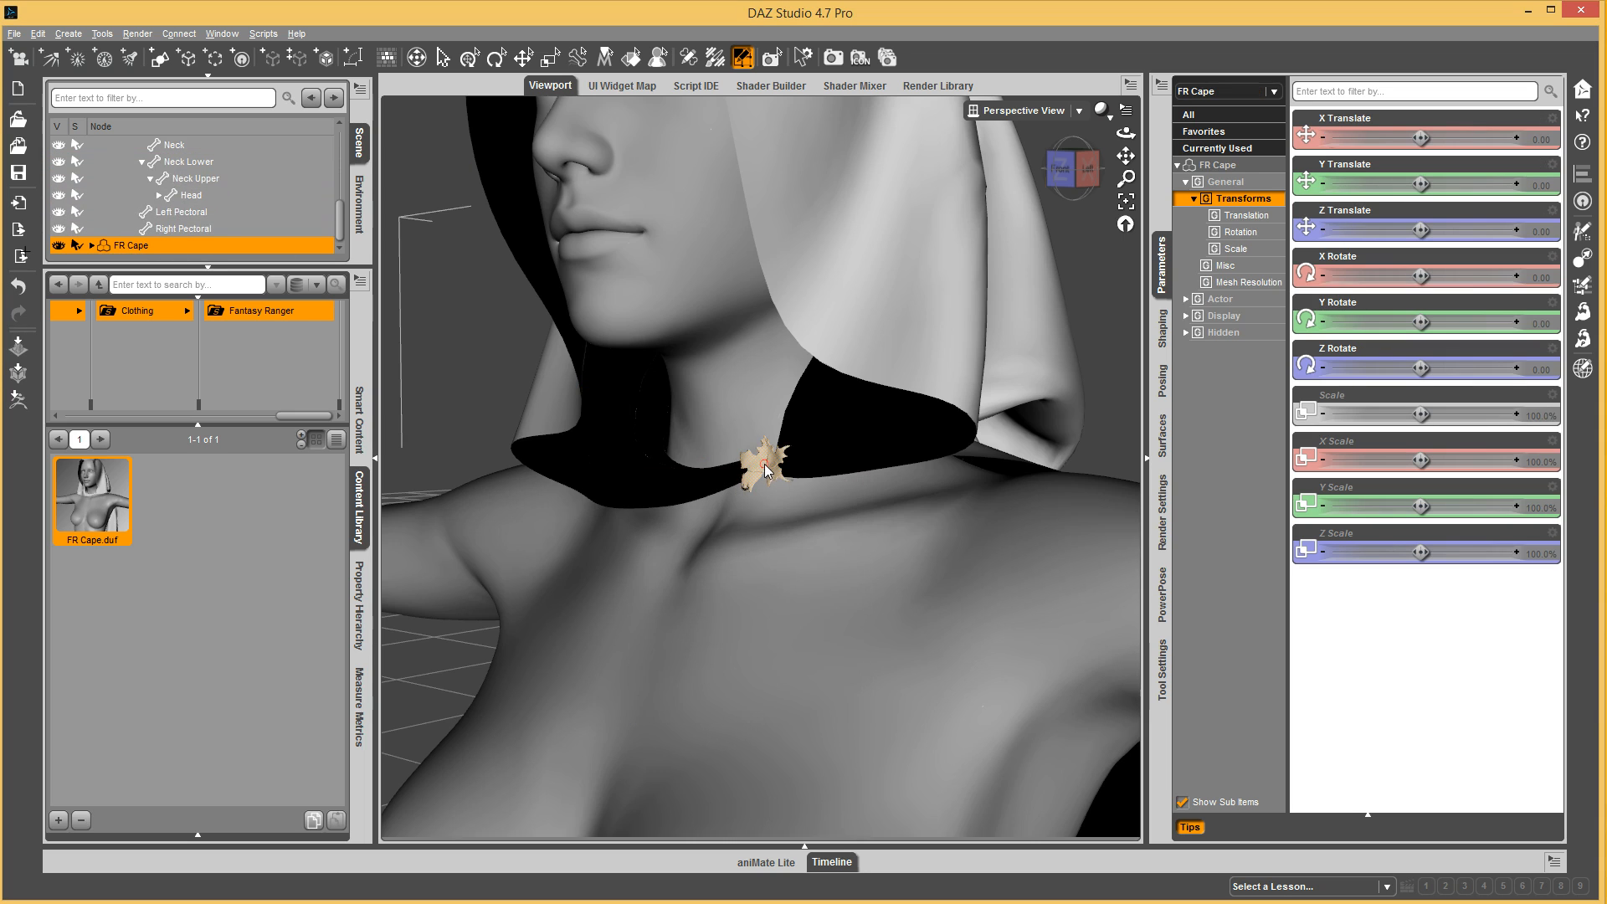
{"action": "left_click", "coordinate": [801, 57]}
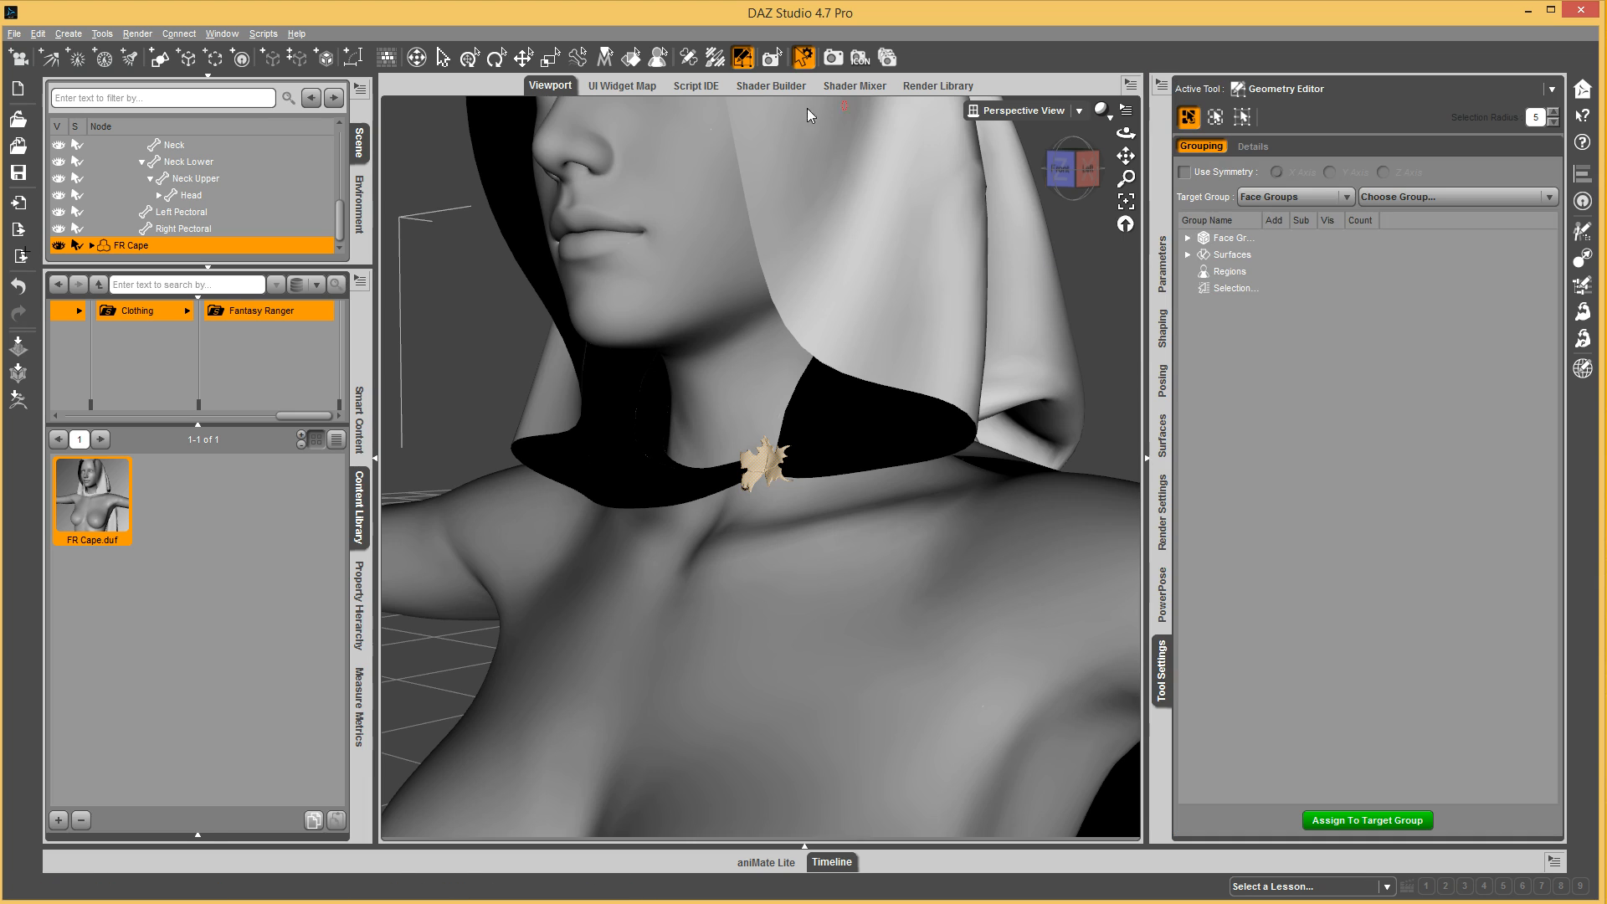
{"action": "left_click", "coordinate": [716, 57]}
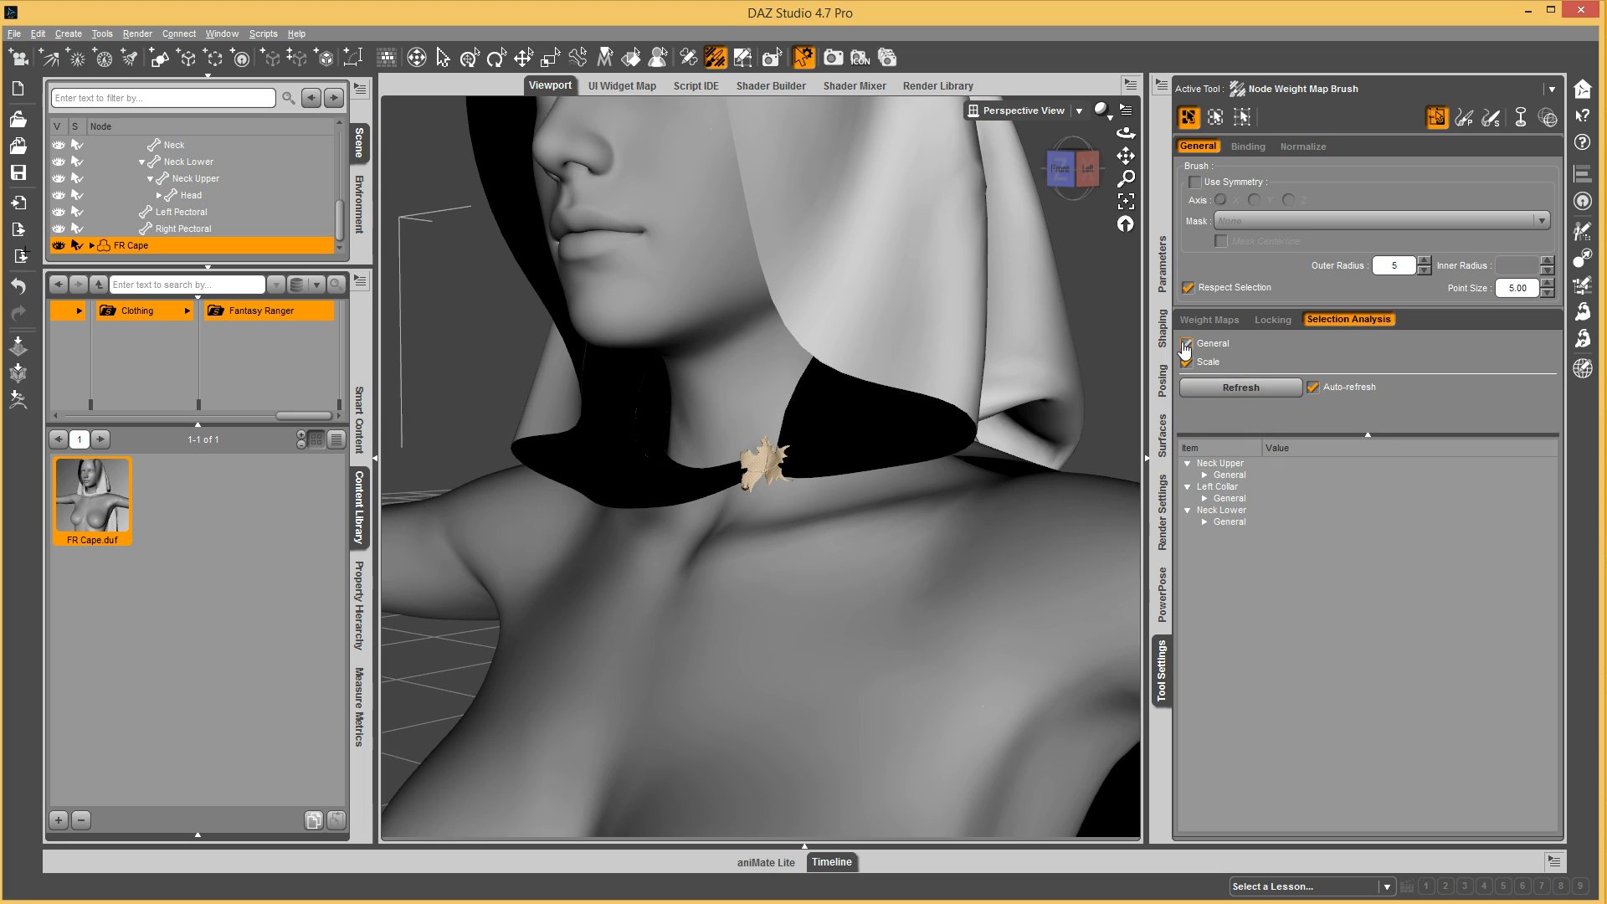
{"action": "left_click", "coordinate": [1188, 361]}
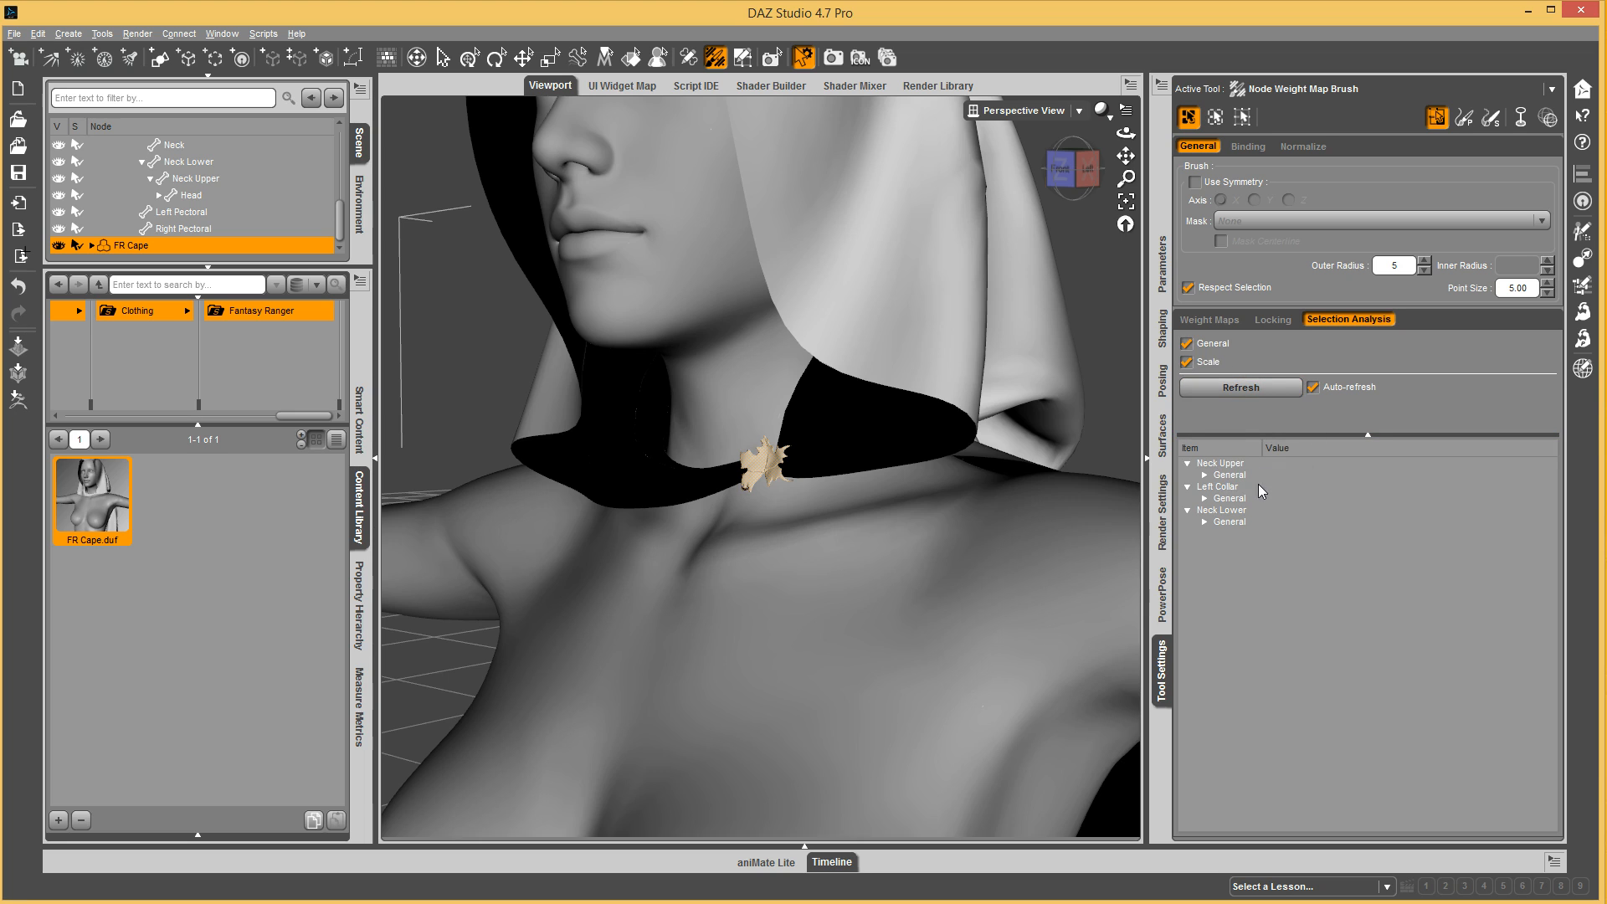
{"action": "left_click", "coordinate": [1219, 463]}
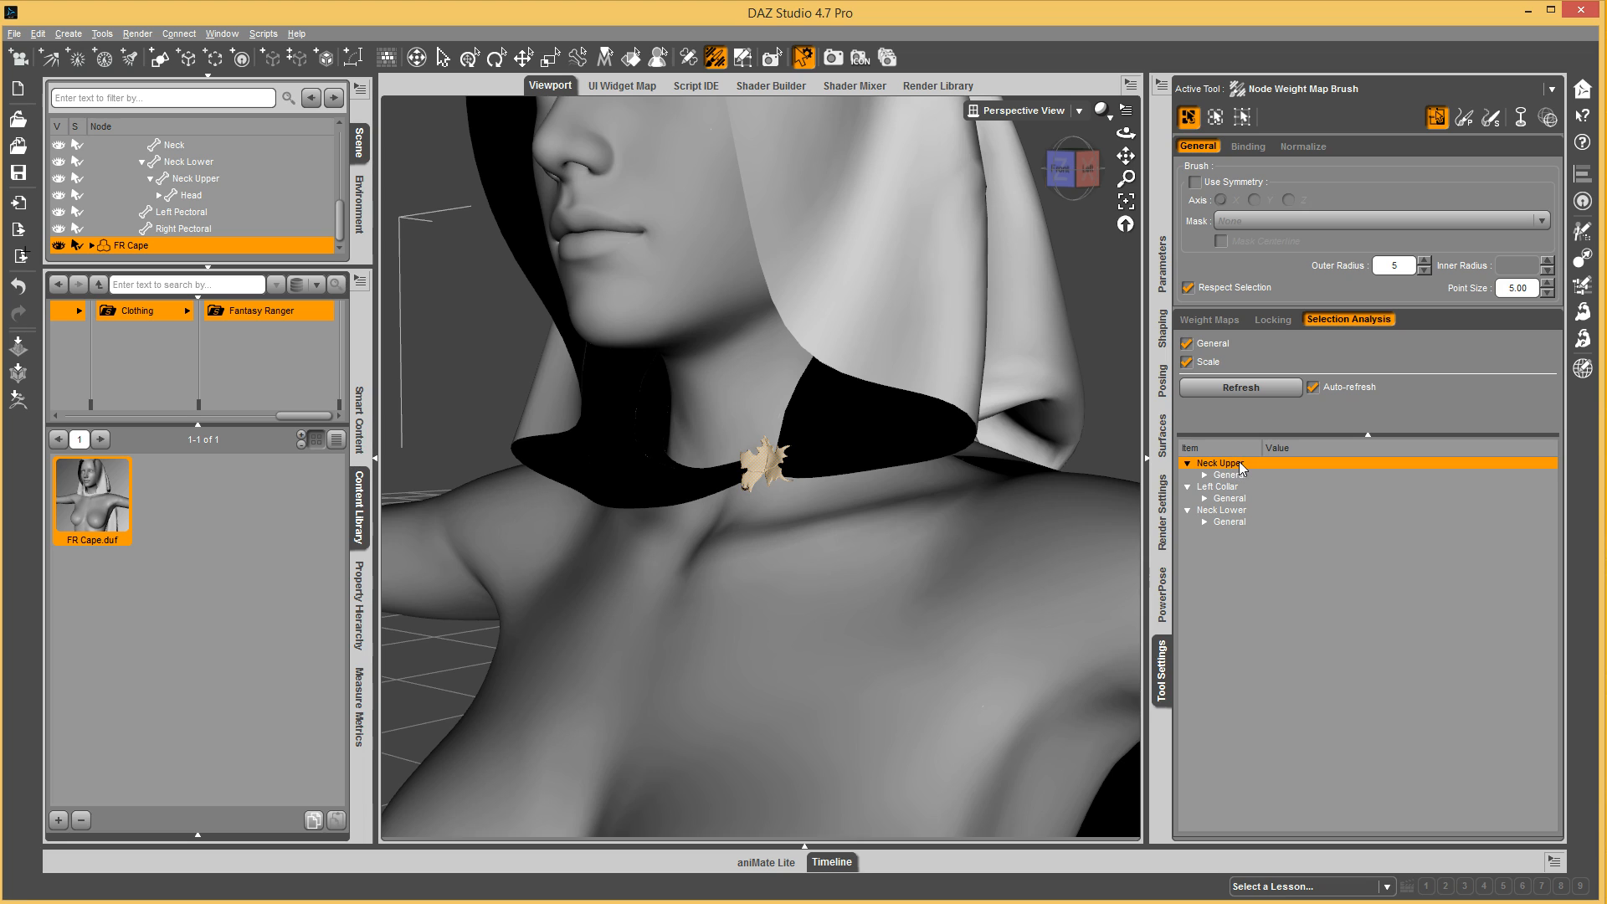
{"action": "left_click", "coordinate": [1221, 510]}
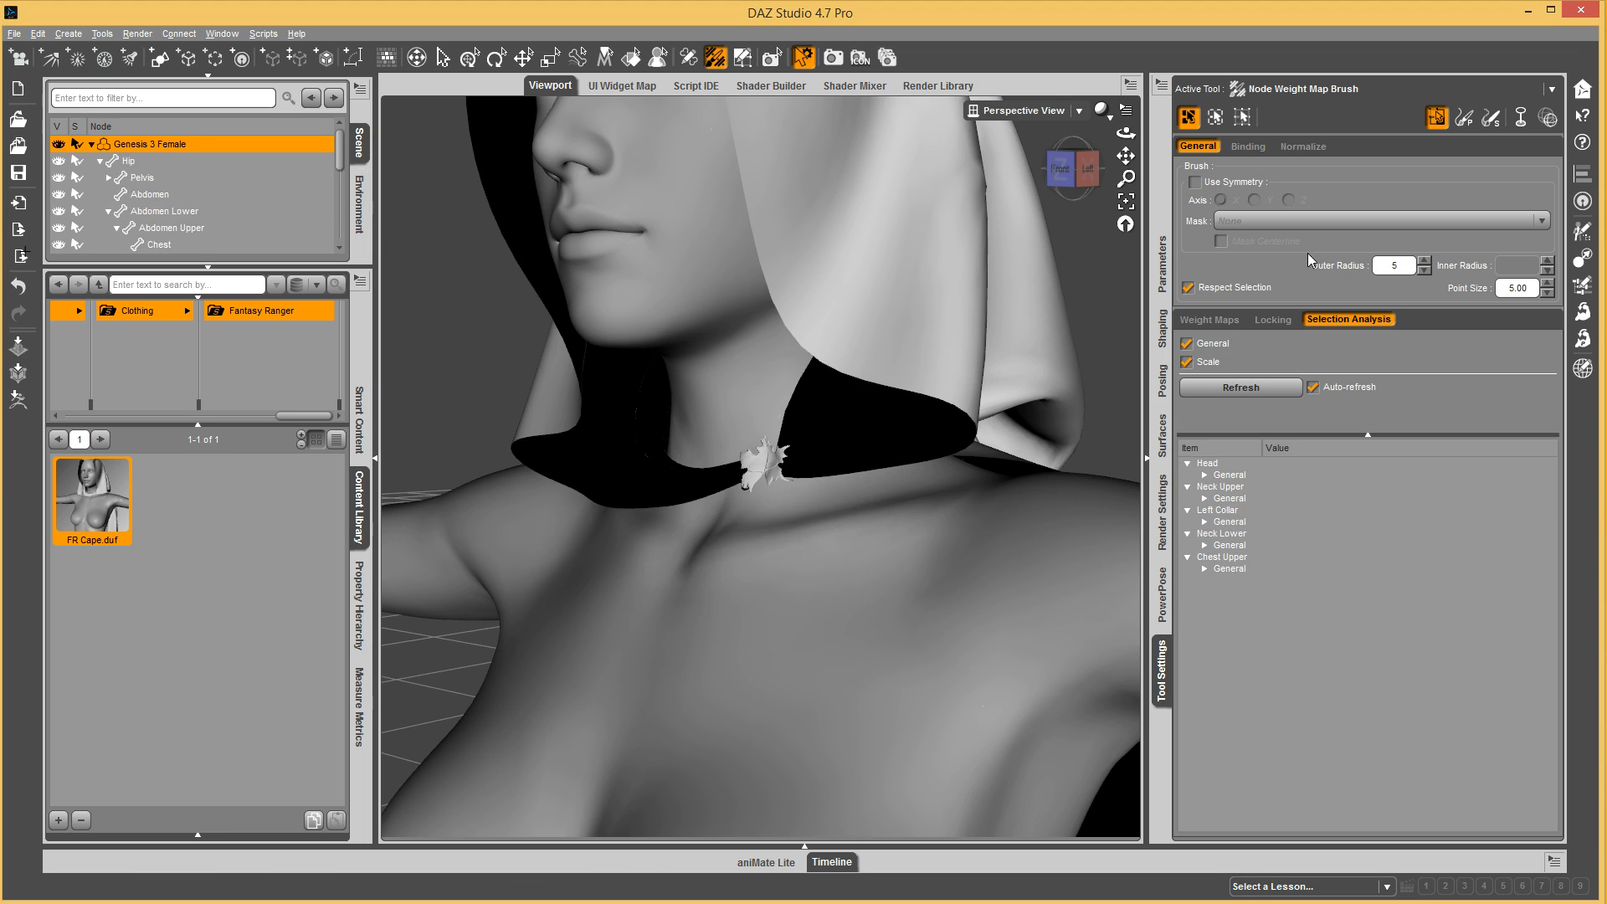
{"action": "mouse_move", "coordinate": [1163, 273]}
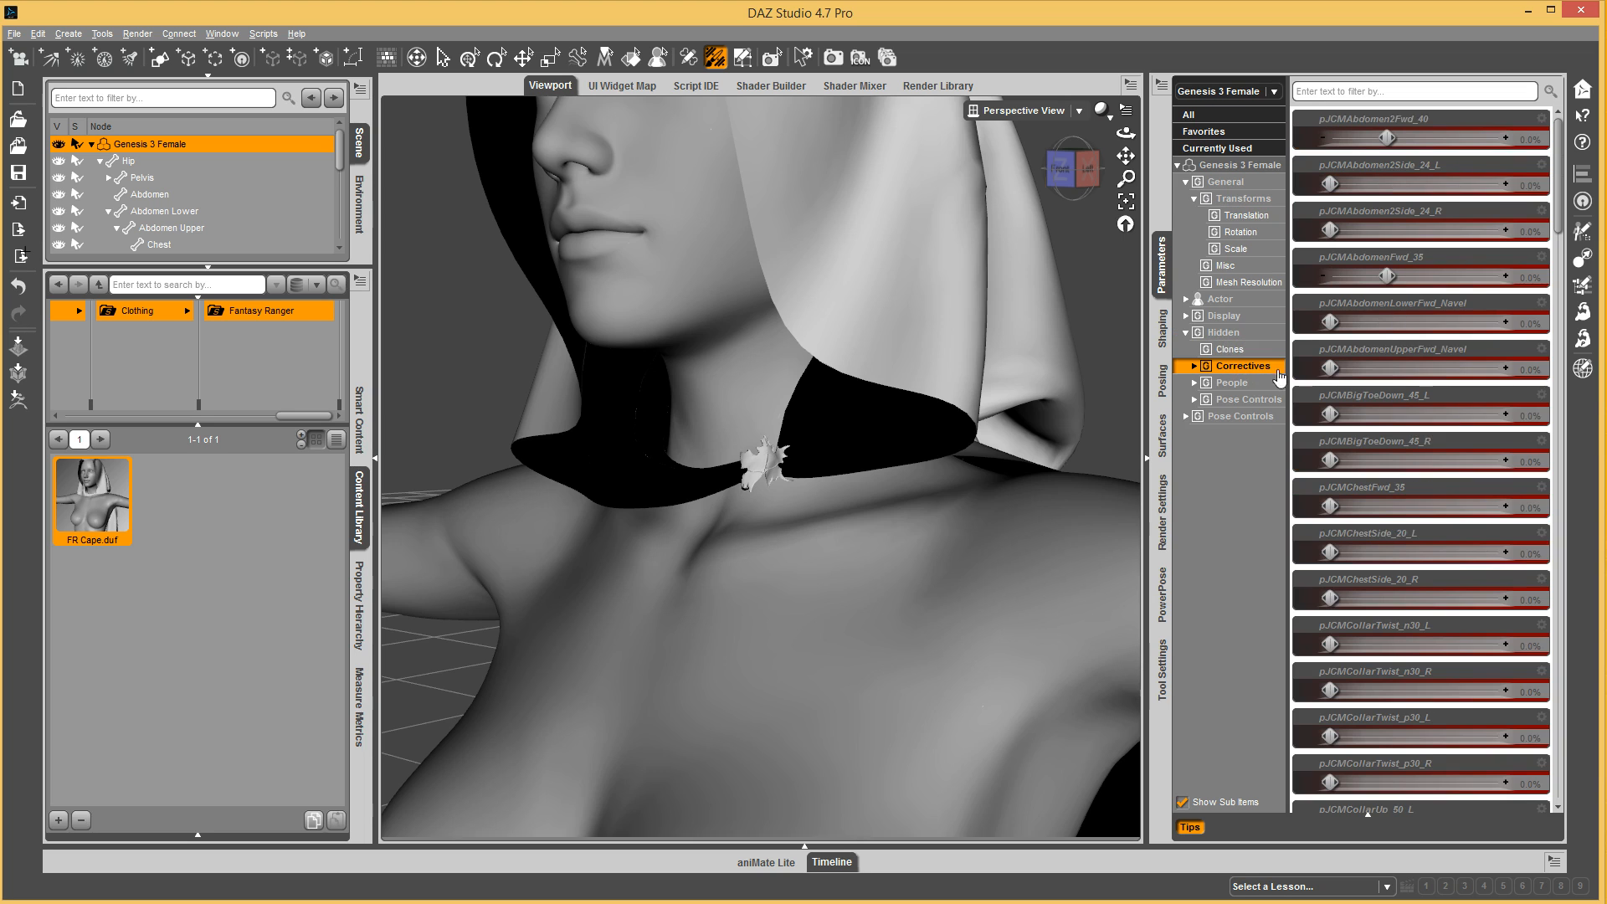
Browse Genesis 3 Female's hidden corrective morphs filtered by 'col', then clear the filter.
{"action": "left_click", "coordinate": [1413, 90]}
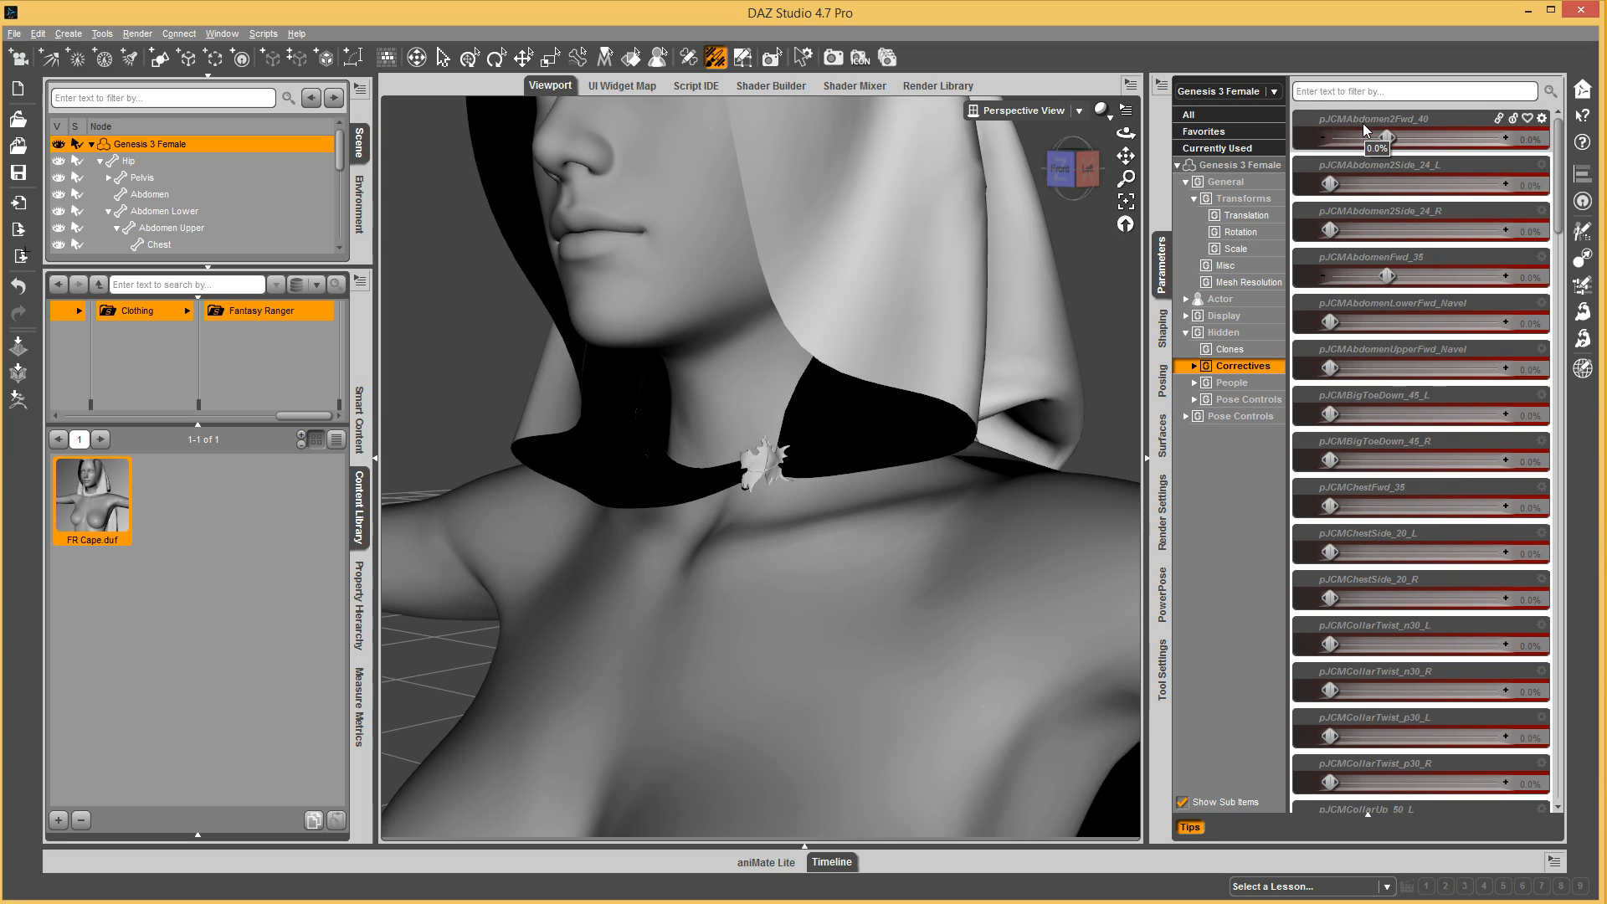
{"action": "mouse_move", "coordinate": [1380, 90]}
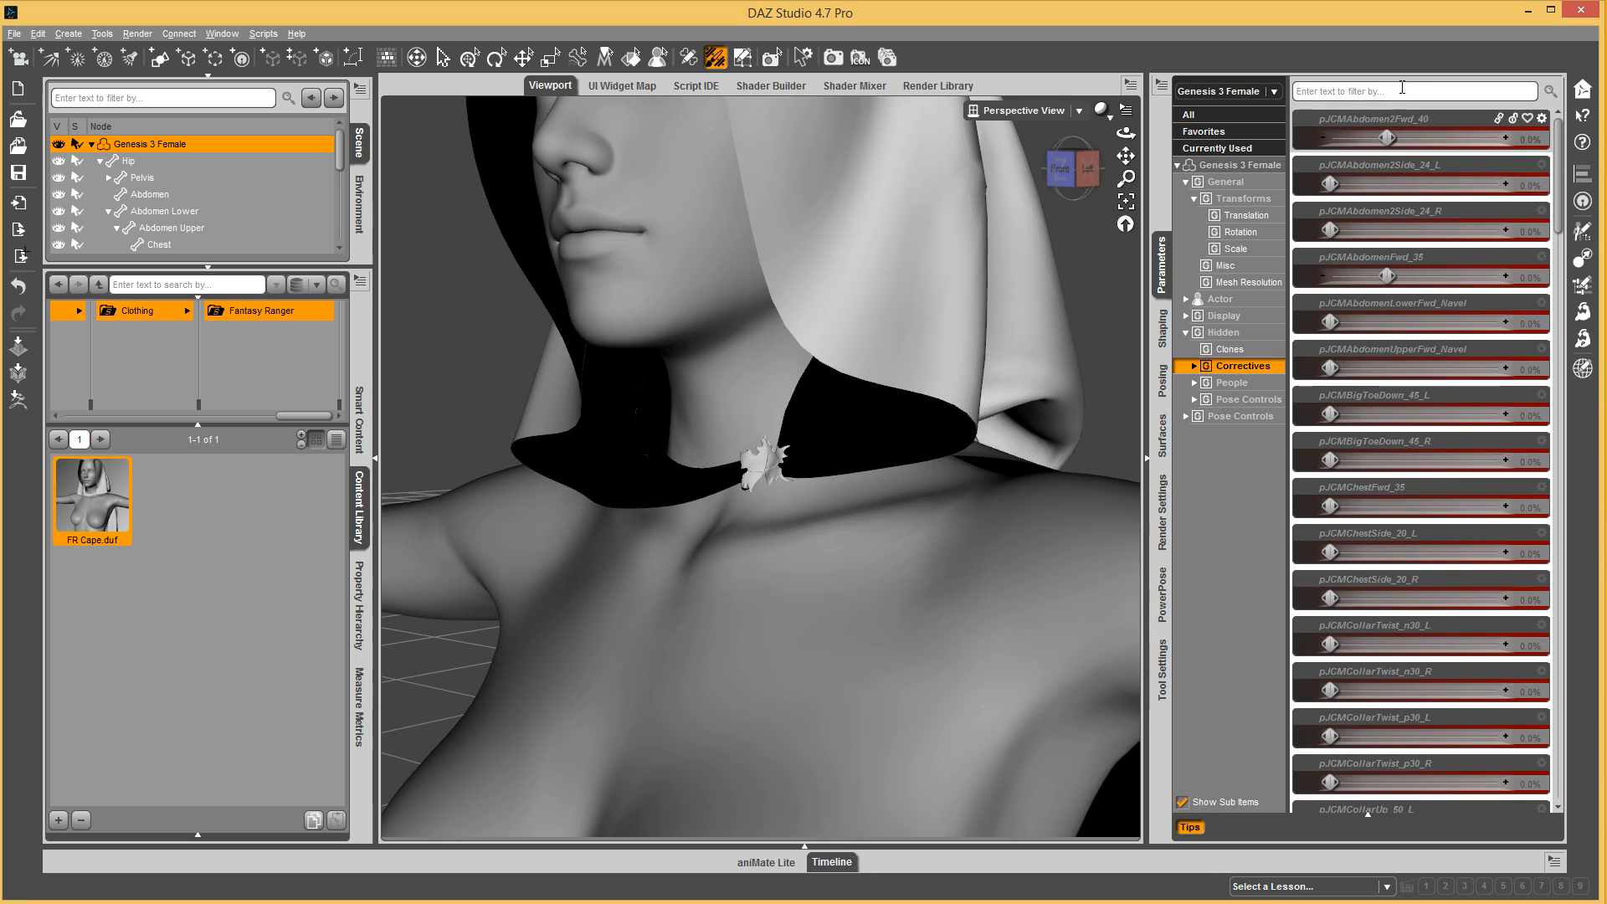
{"action": "left_click", "coordinate": [1414, 91]}
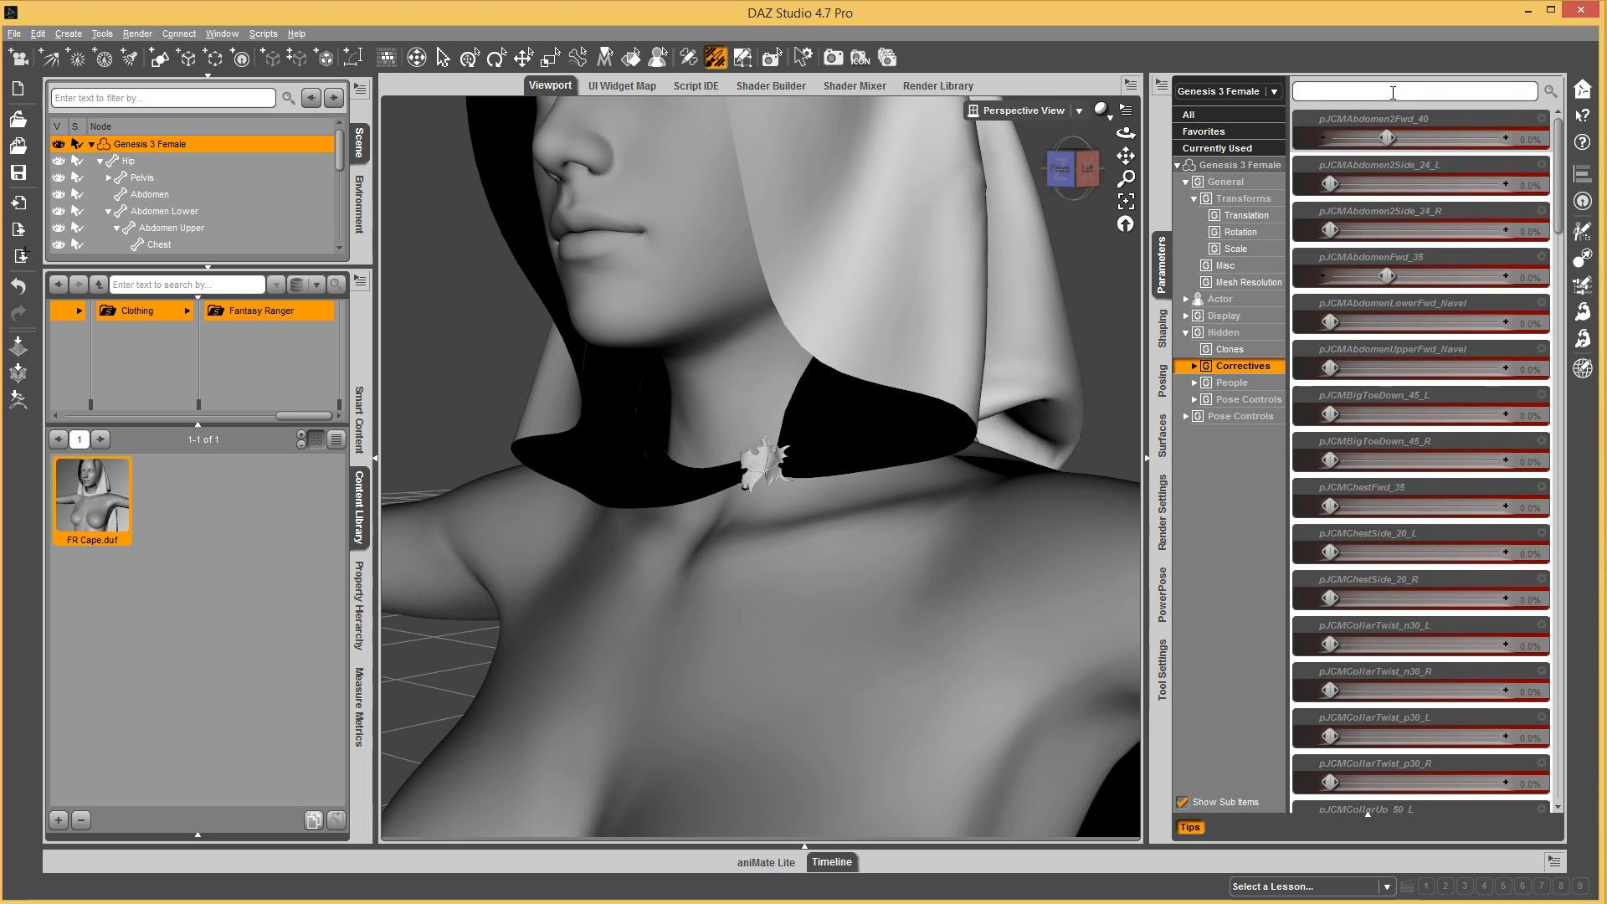
{"action": "type", "text": "coll"}
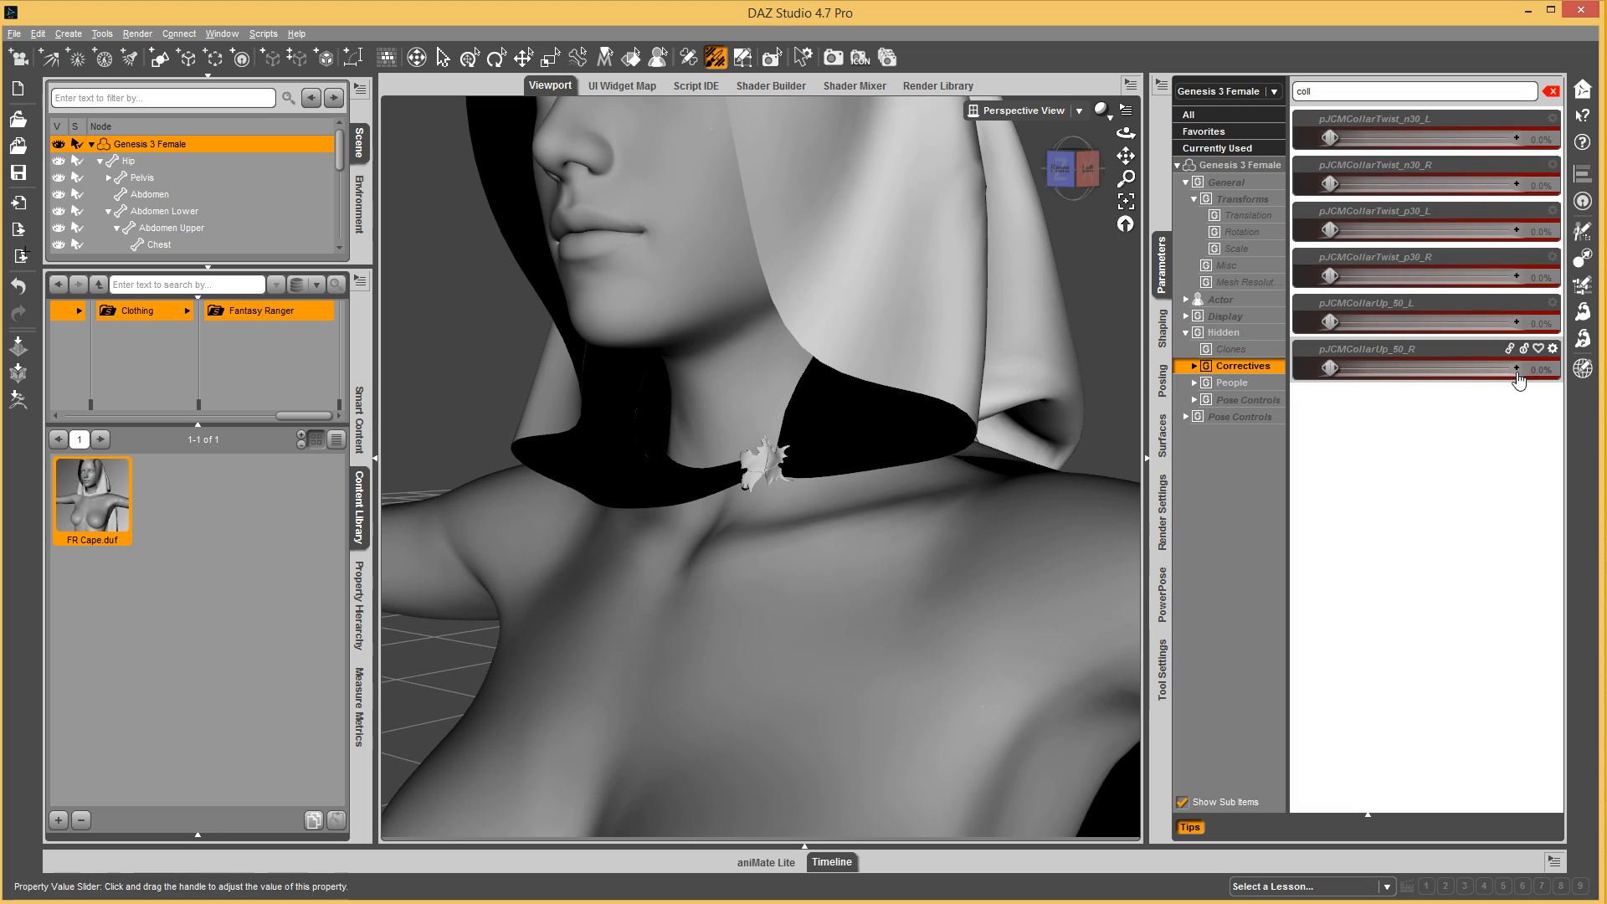
{"action": "mouse_move", "coordinate": [1510, 348]}
{"action": "type", "text": "neck"}
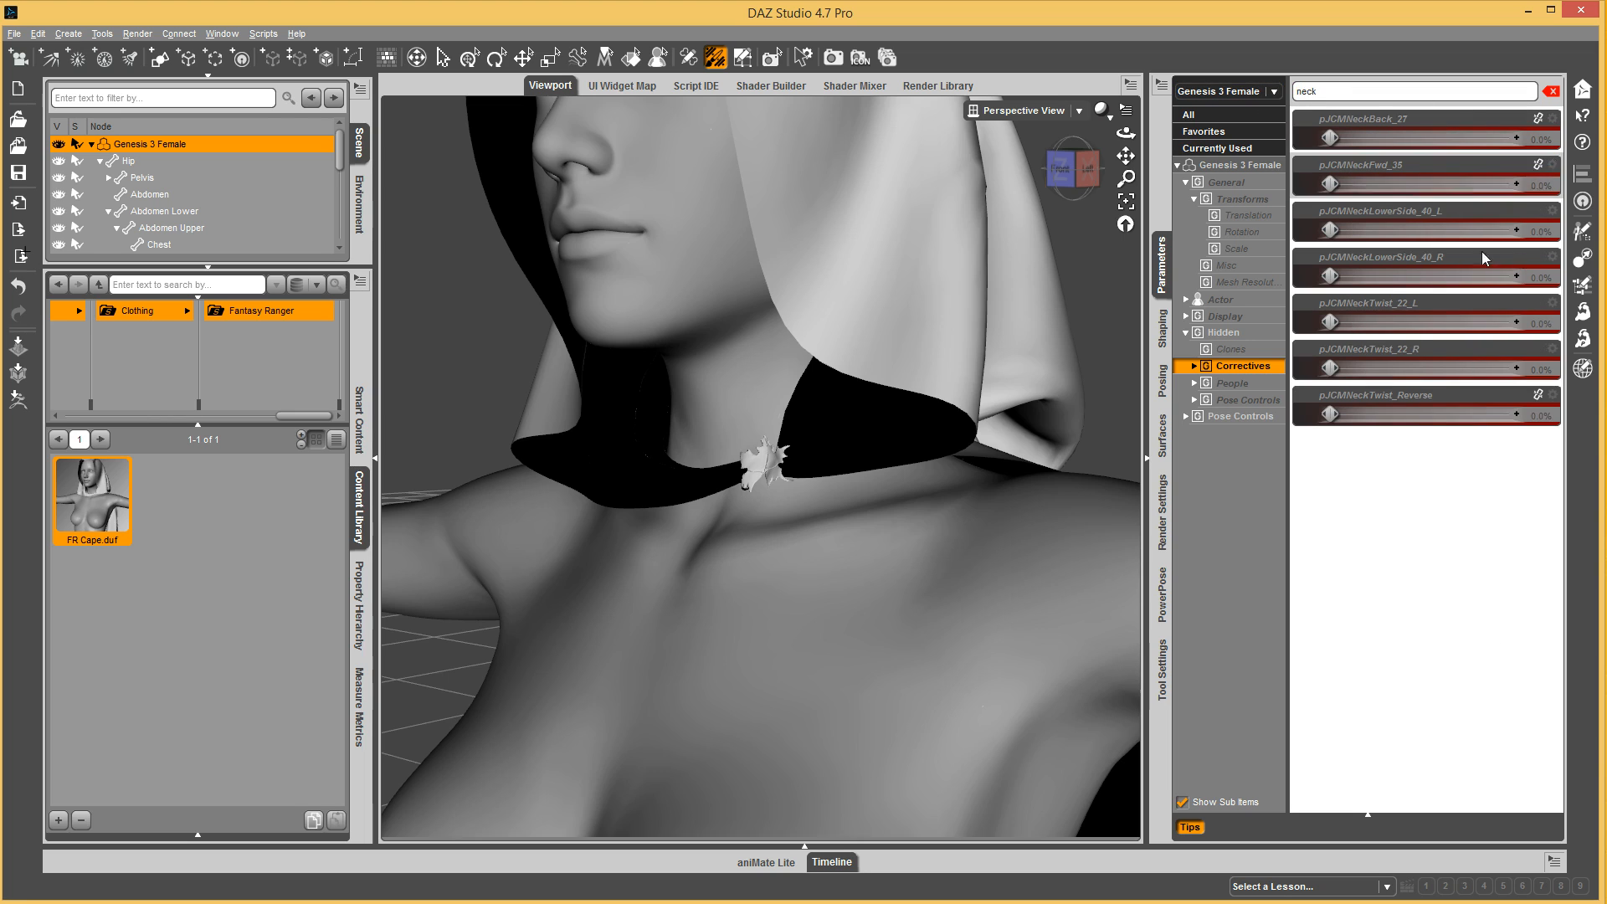
{"action": "mouse_move", "coordinate": [1535, 255]}
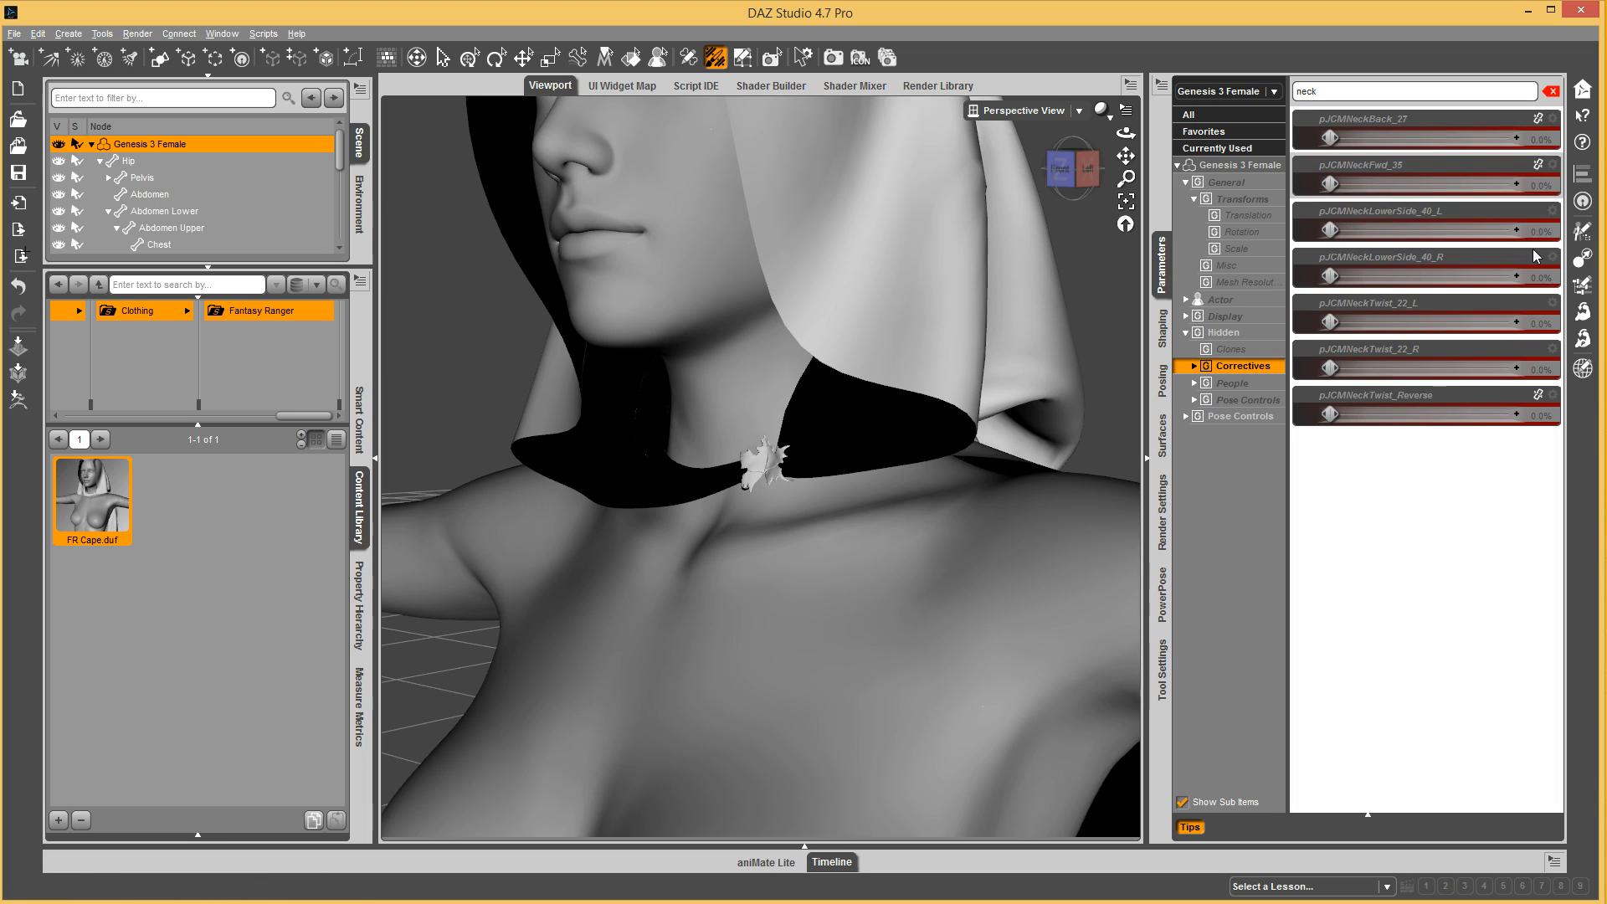
{"action": "mouse_move", "coordinate": [1522, 273]}
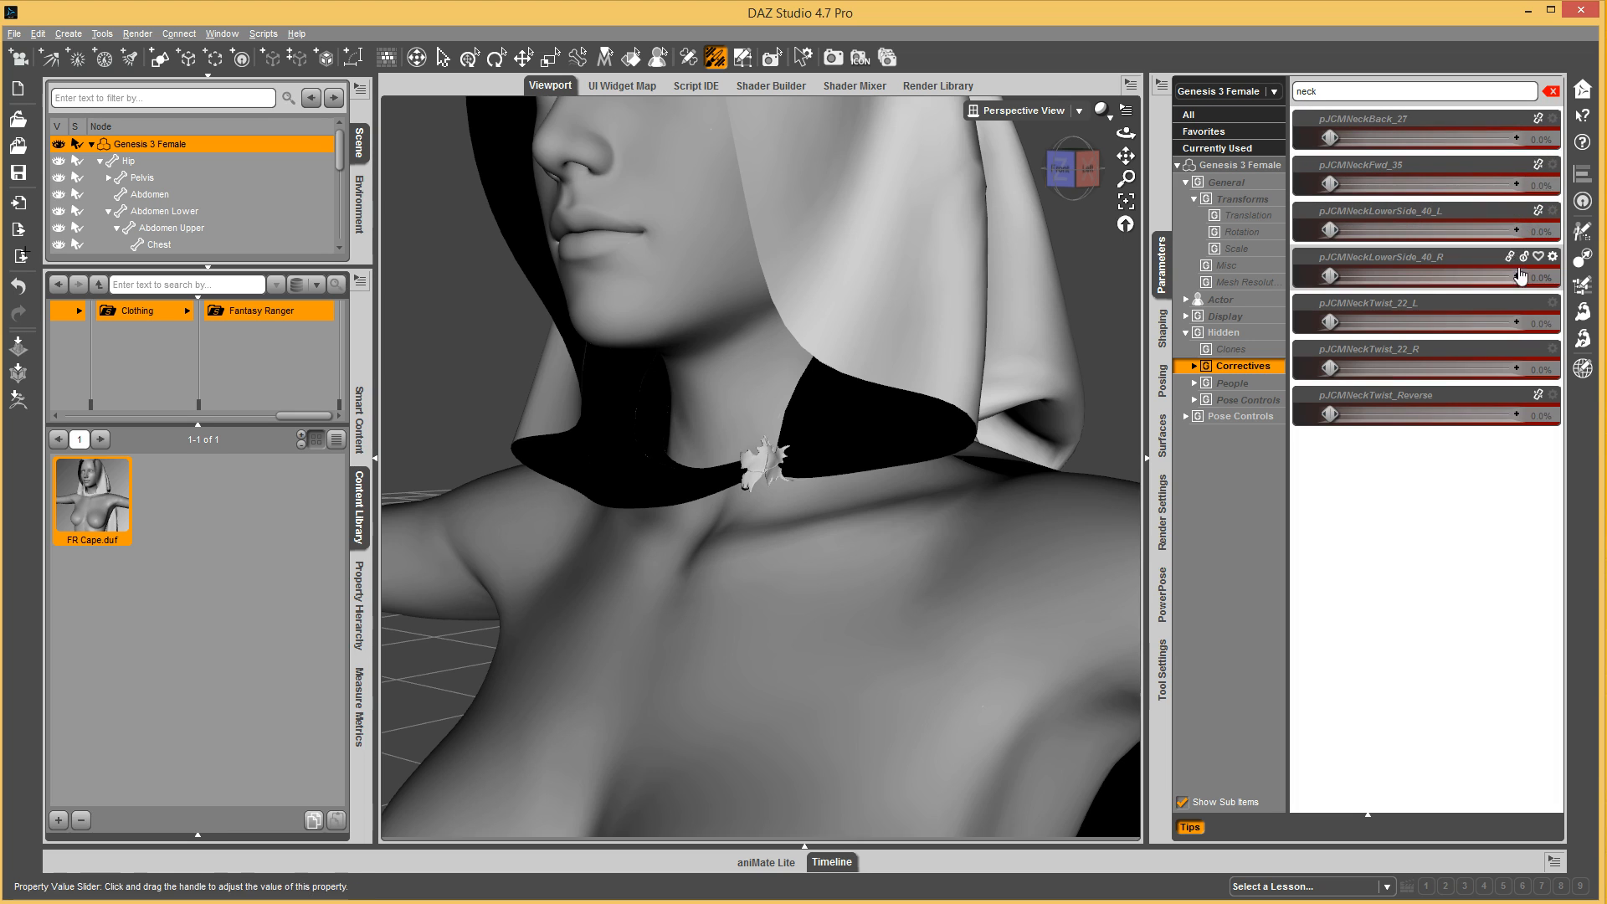
{"action": "mouse_move", "coordinate": [1512, 304]}
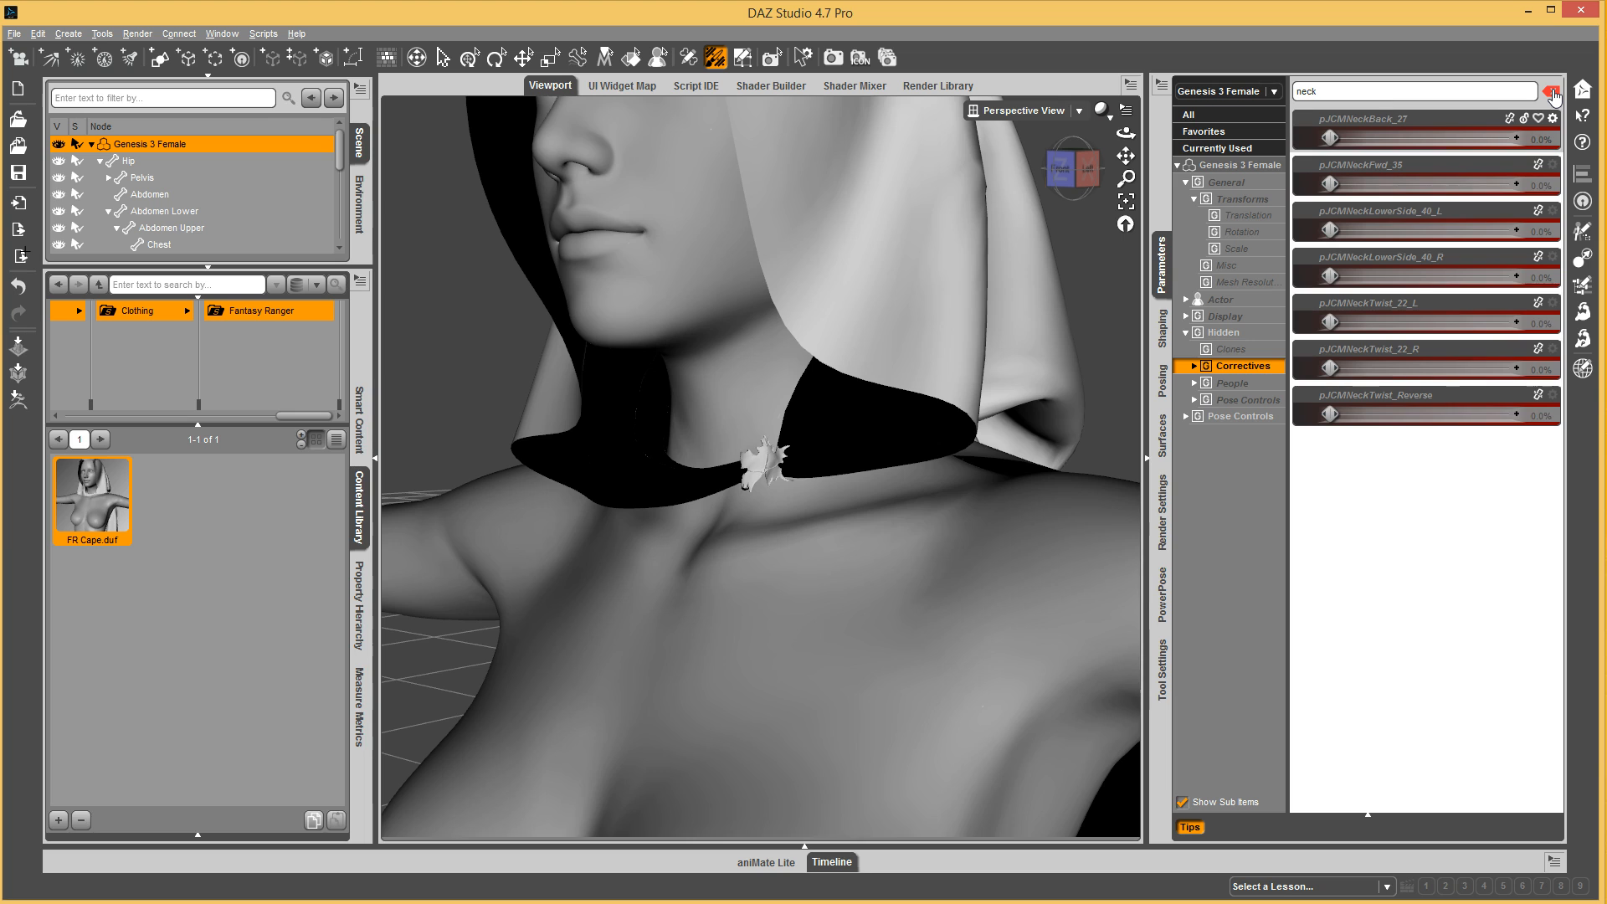
{"action": "left_click", "coordinate": [1548, 88]}
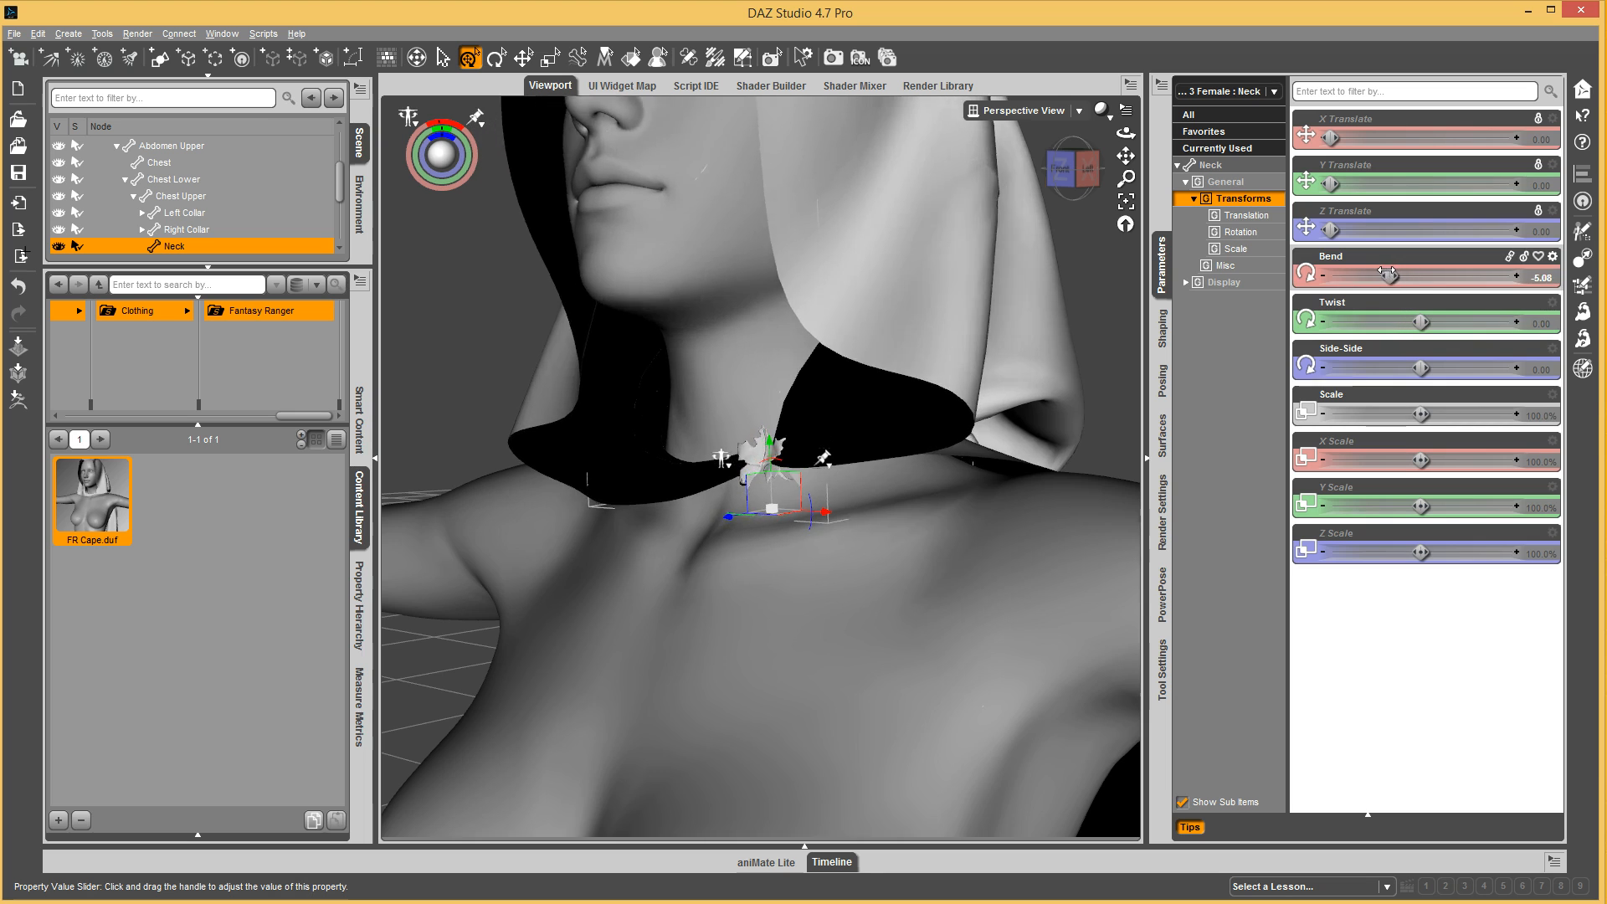
Bend the neck forward to about 24 to check the clasp, then select FR Cape for geometry editing.
{"action": "left_click_drag", "start_coordinate": [1389, 278], "coordinate": [1424, 278]}
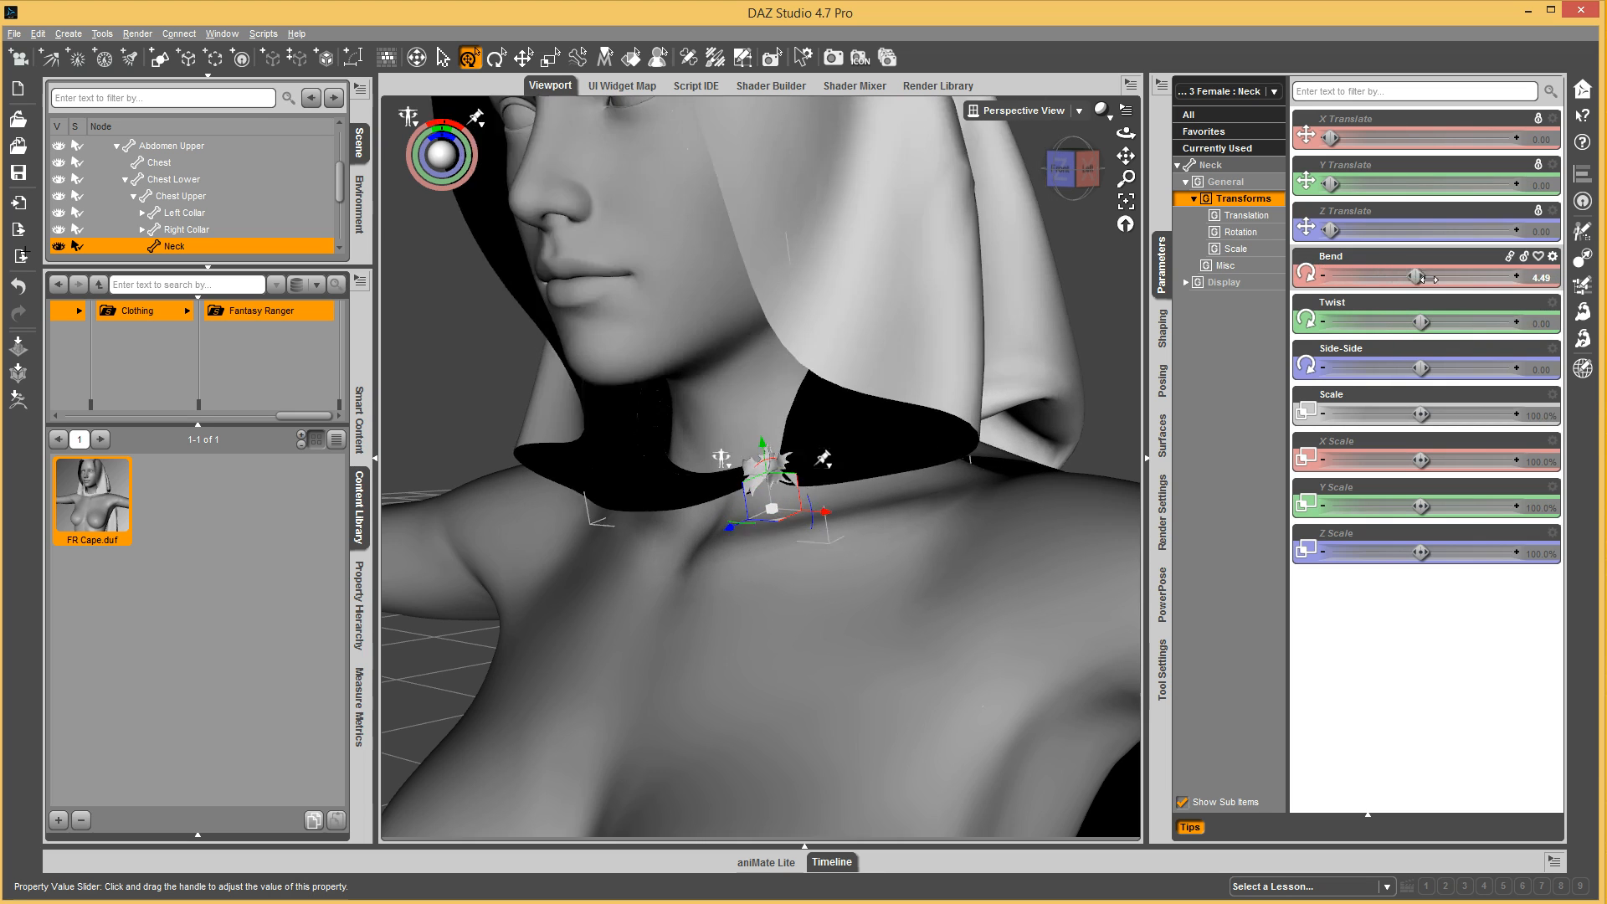
{"action": "left_click_drag", "start_coordinate": [1421, 277], "coordinate": [1466, 277]}
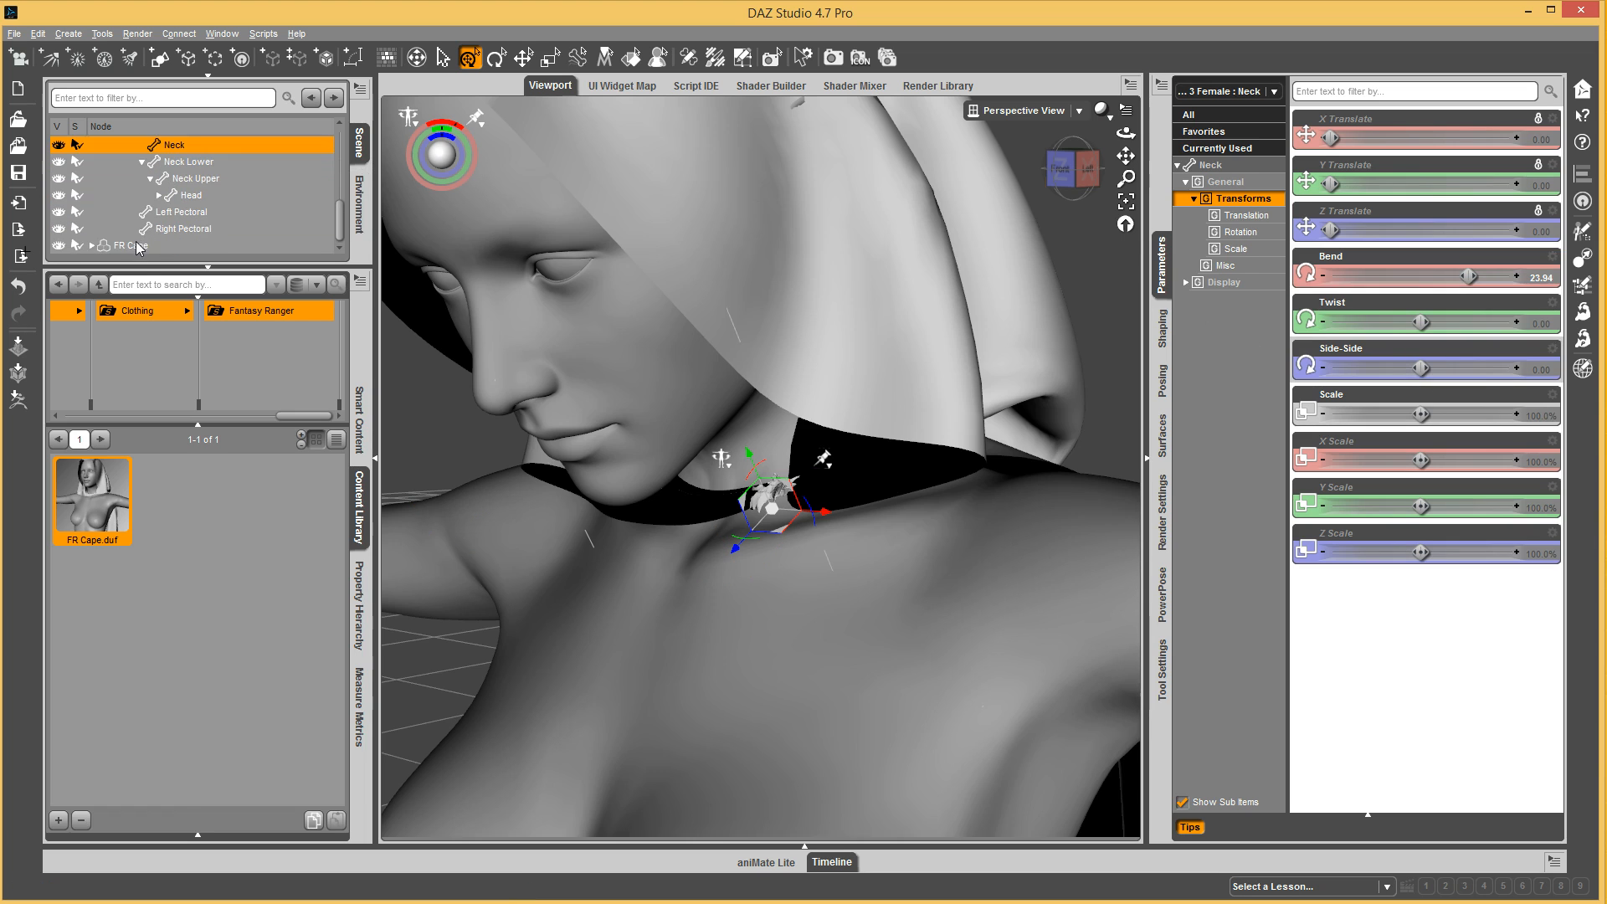
{"action": "left_click", "coordinate": [125, 246]}
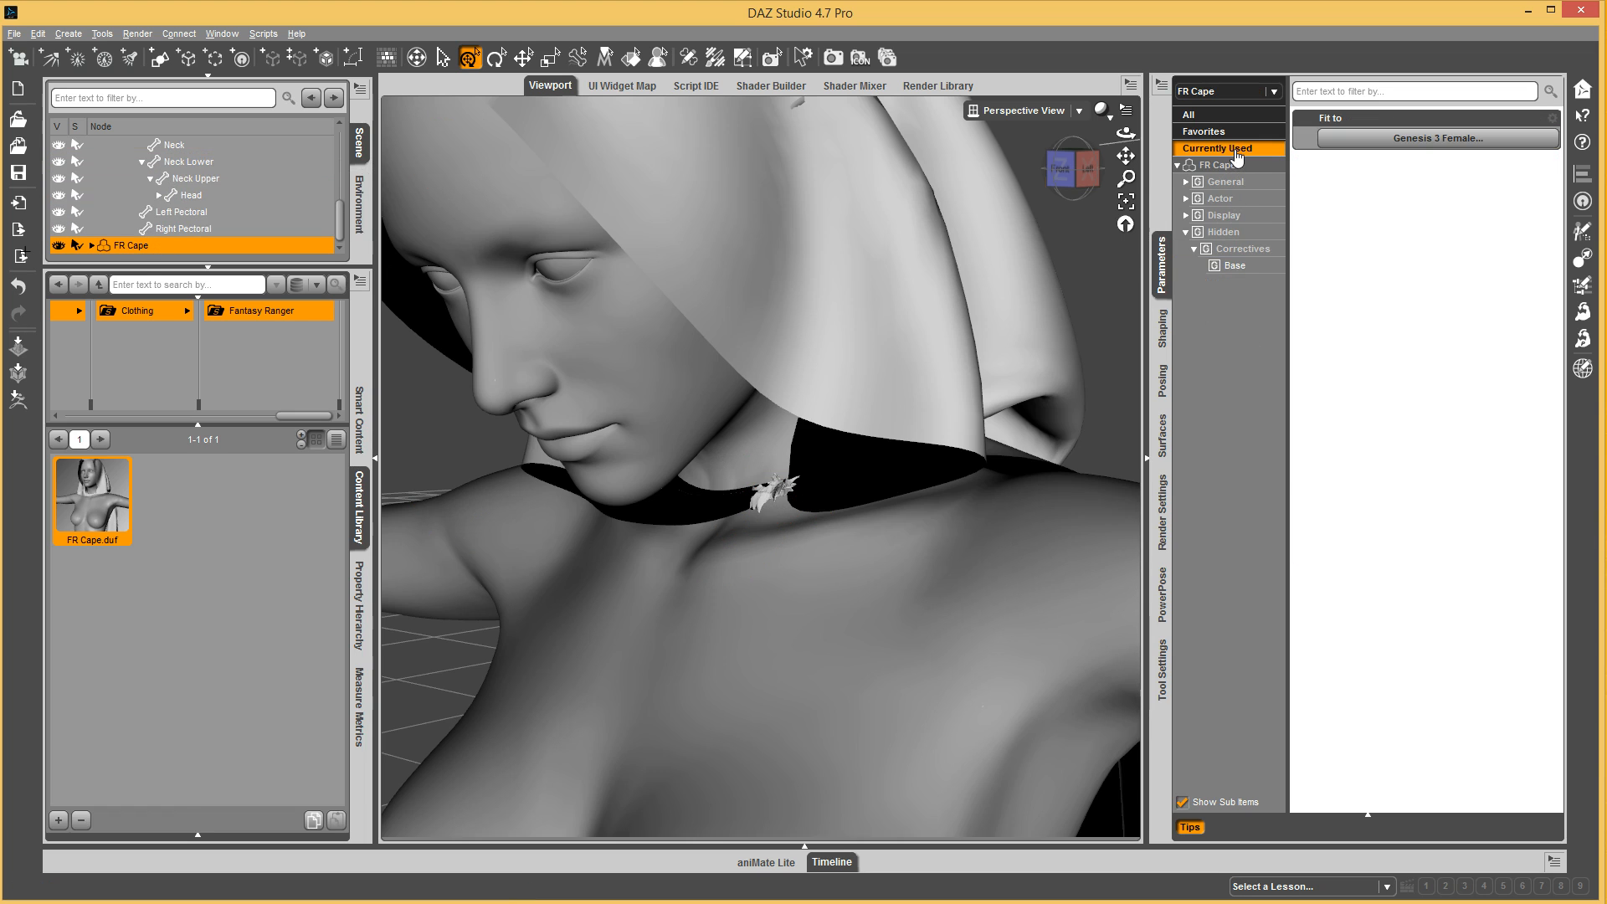
{"action": "mouse_move", "coordinate": [1260, 240]}
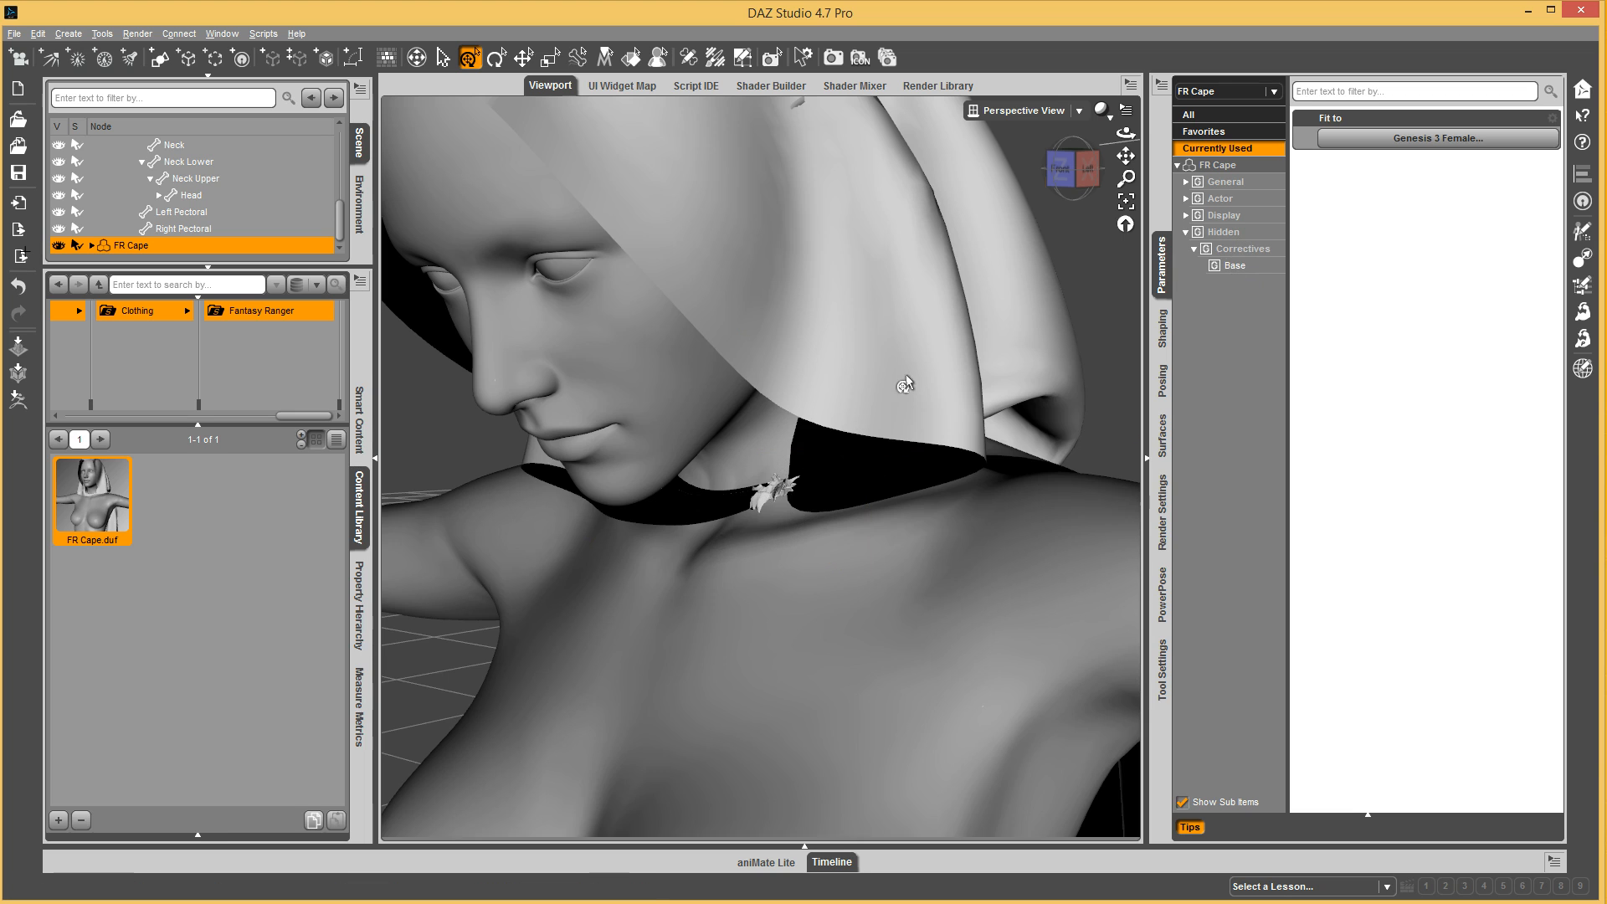
{"action": "mouse_move", "coordinate": [783, 374]}
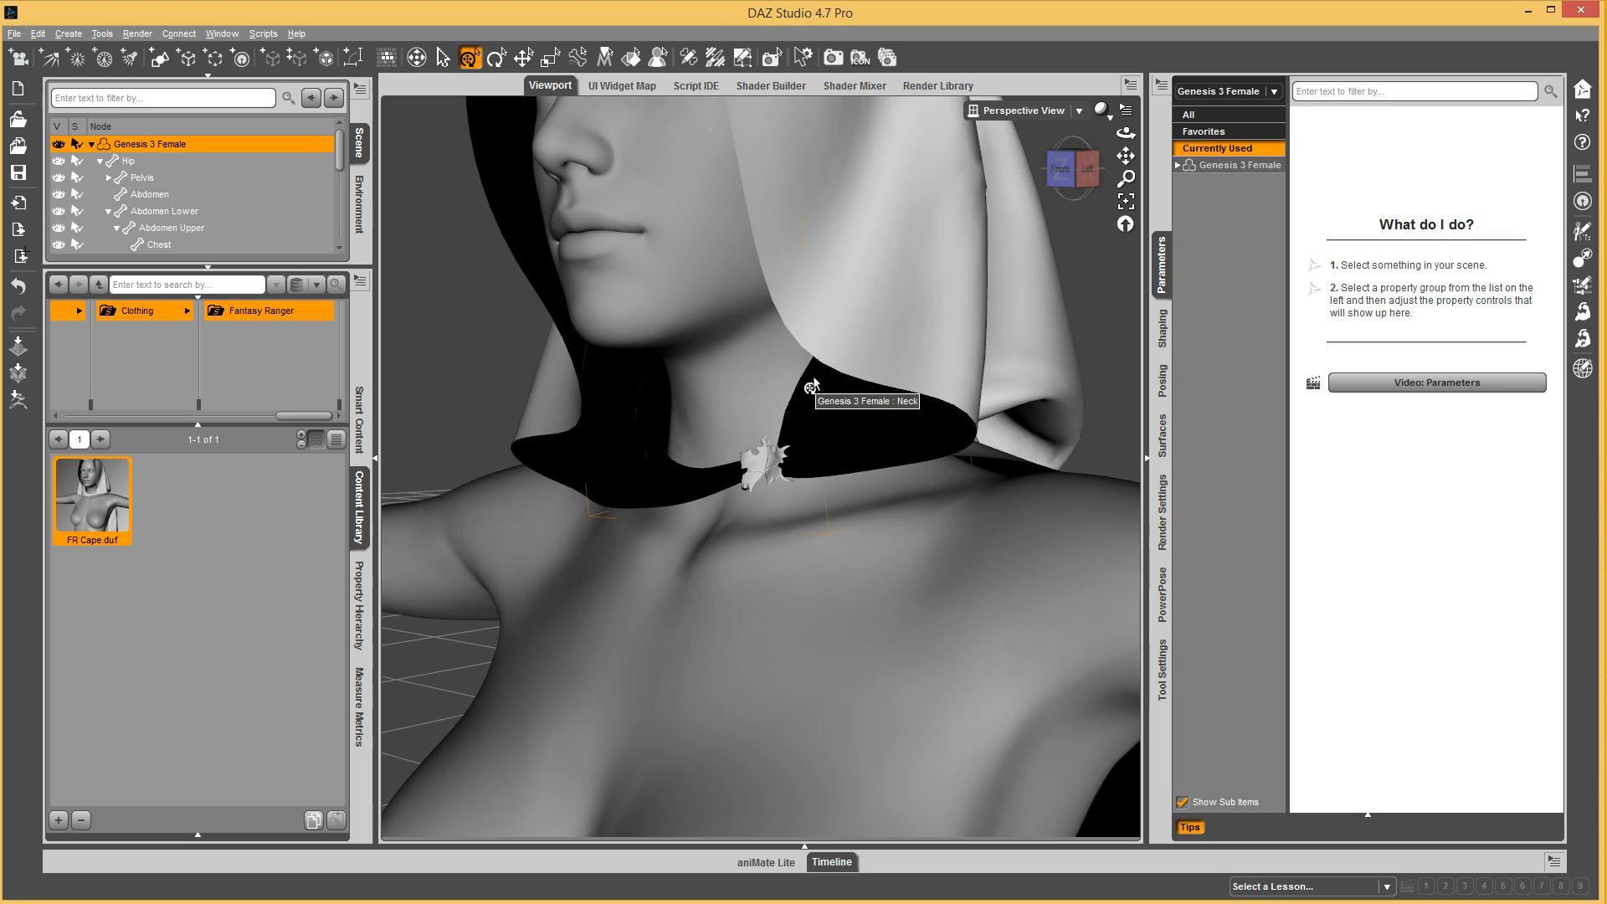
{"action": "mouse_move", "coordinate": [857, 446]}
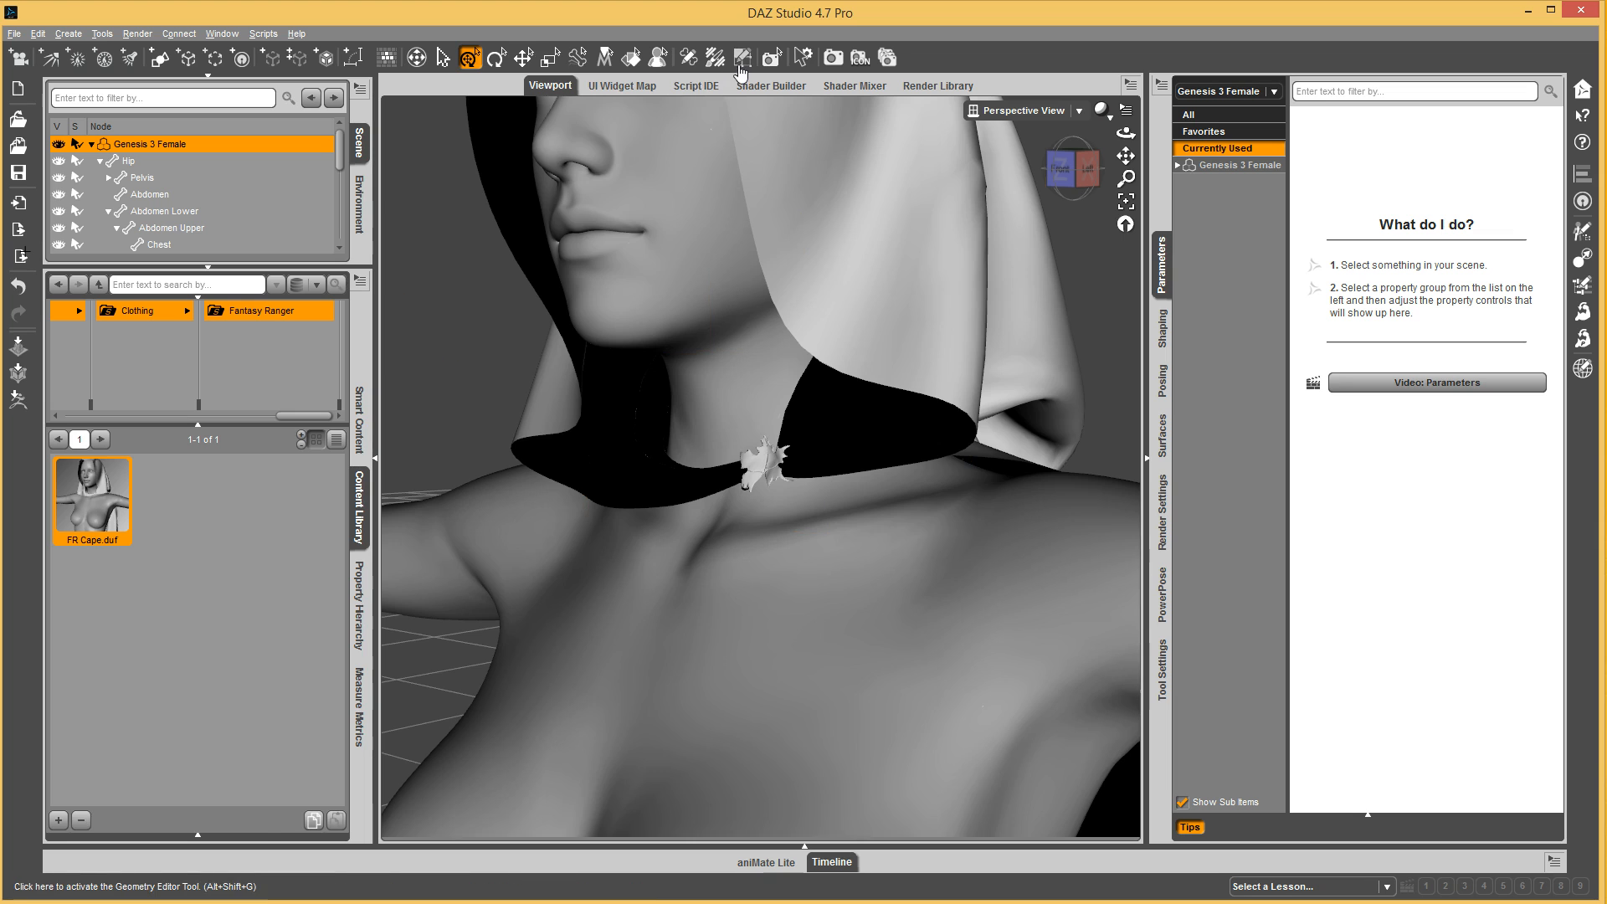
{"action": "left_click", "coordinate": [742, 59]}
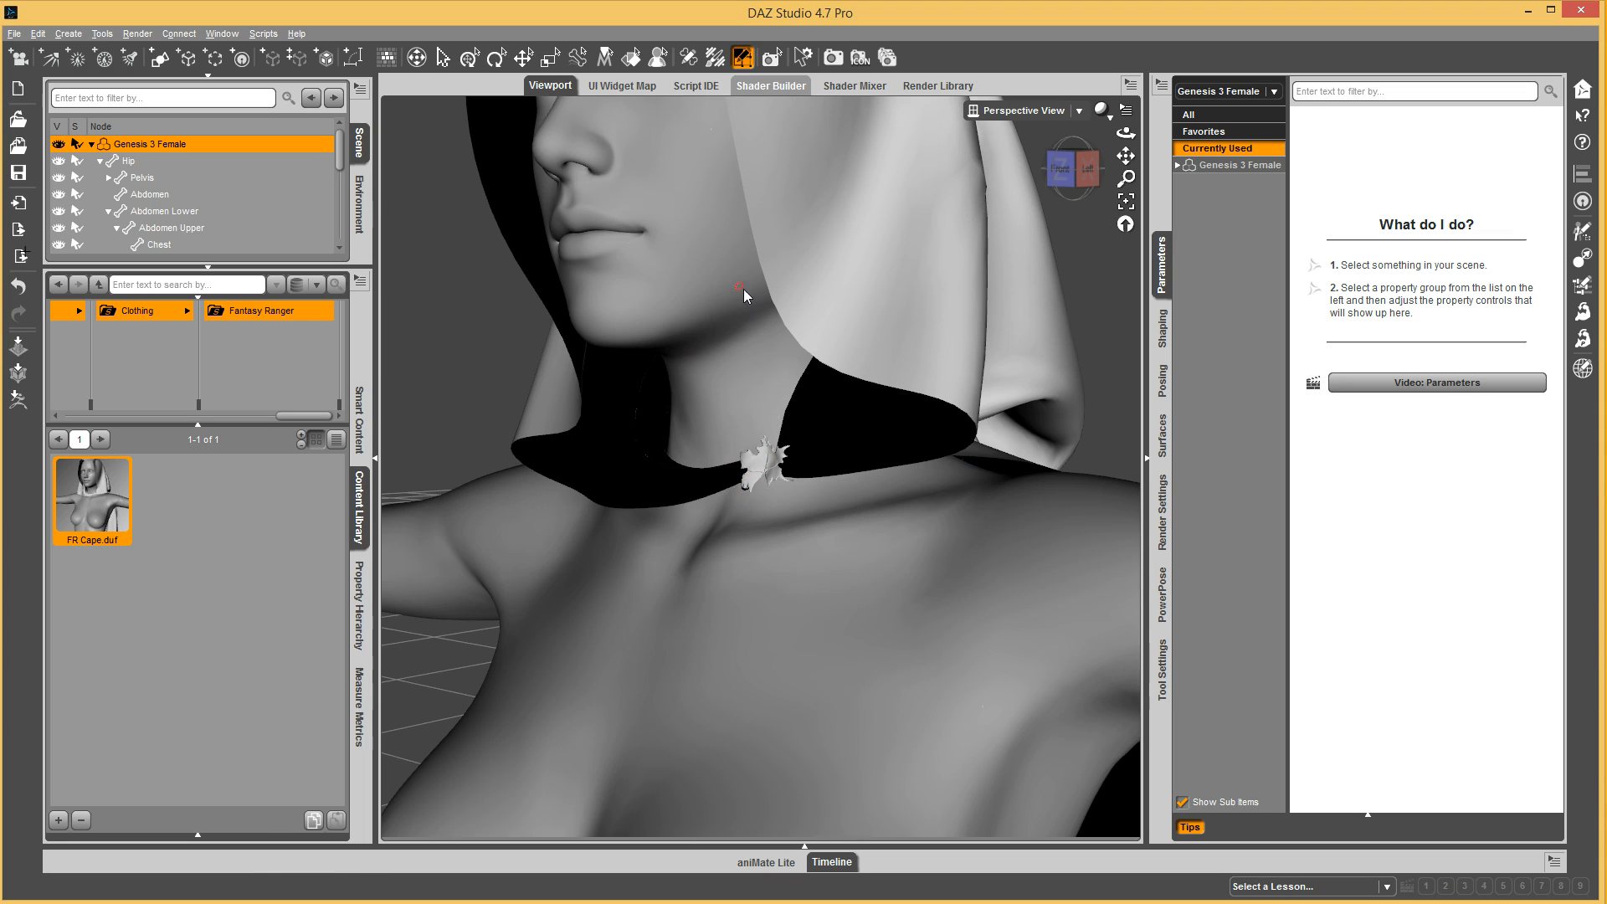
{"action": "left_click", "coordinate": [115, 246]}
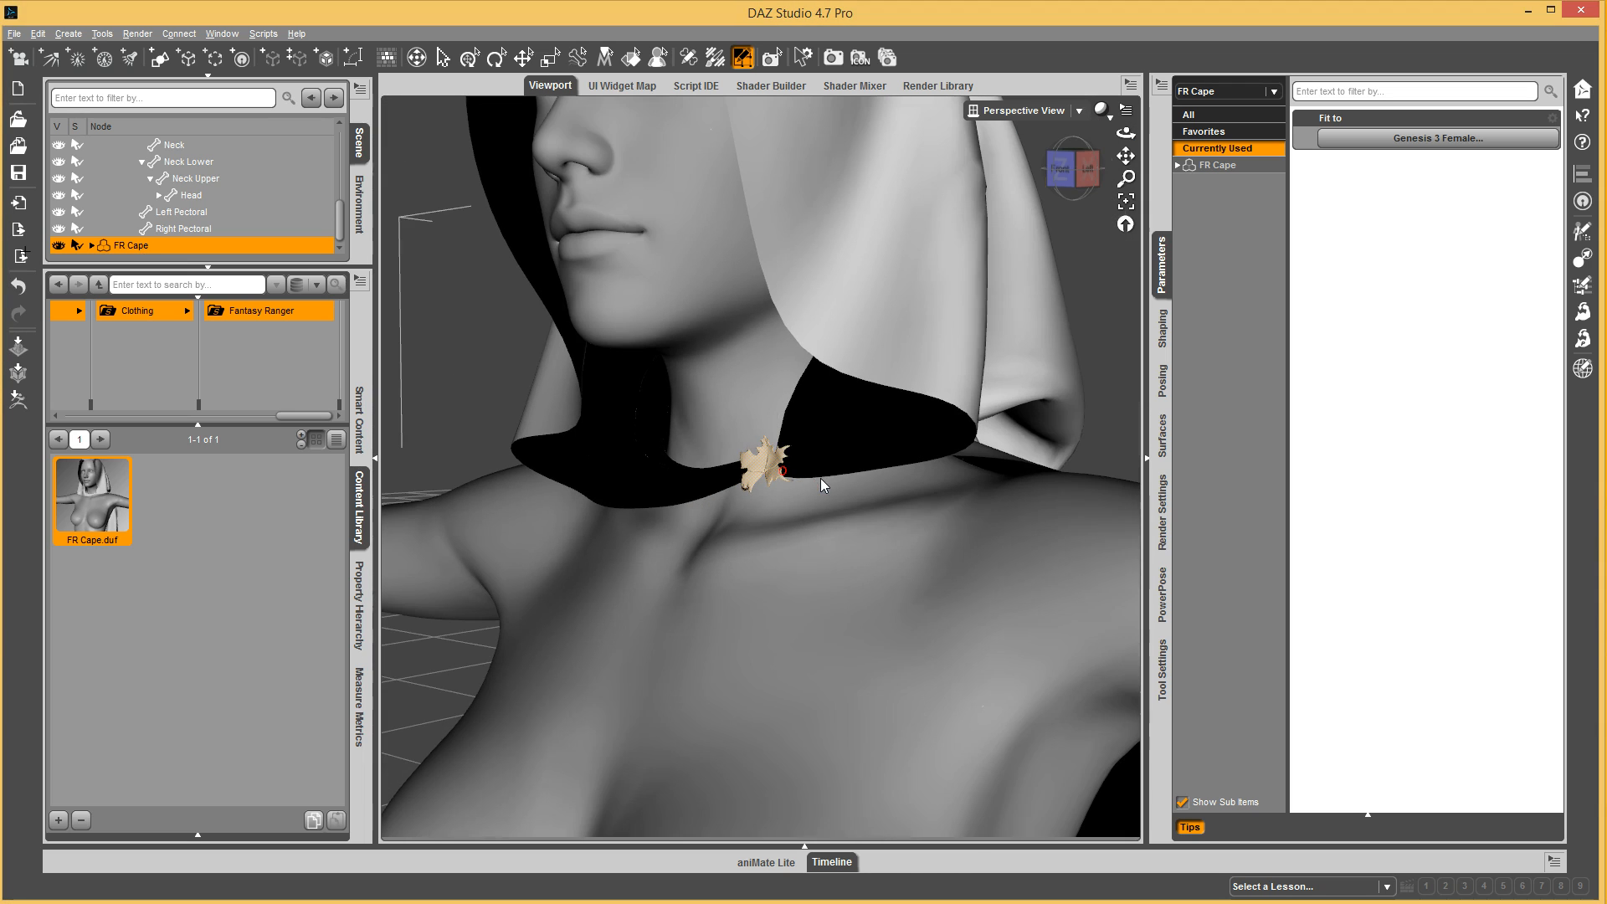
Re-test the neck bend, then expand FR Cape's bones and pick Neck Lower's general weight map.
{"action": "left_click", "coordinate": [173, 145]}
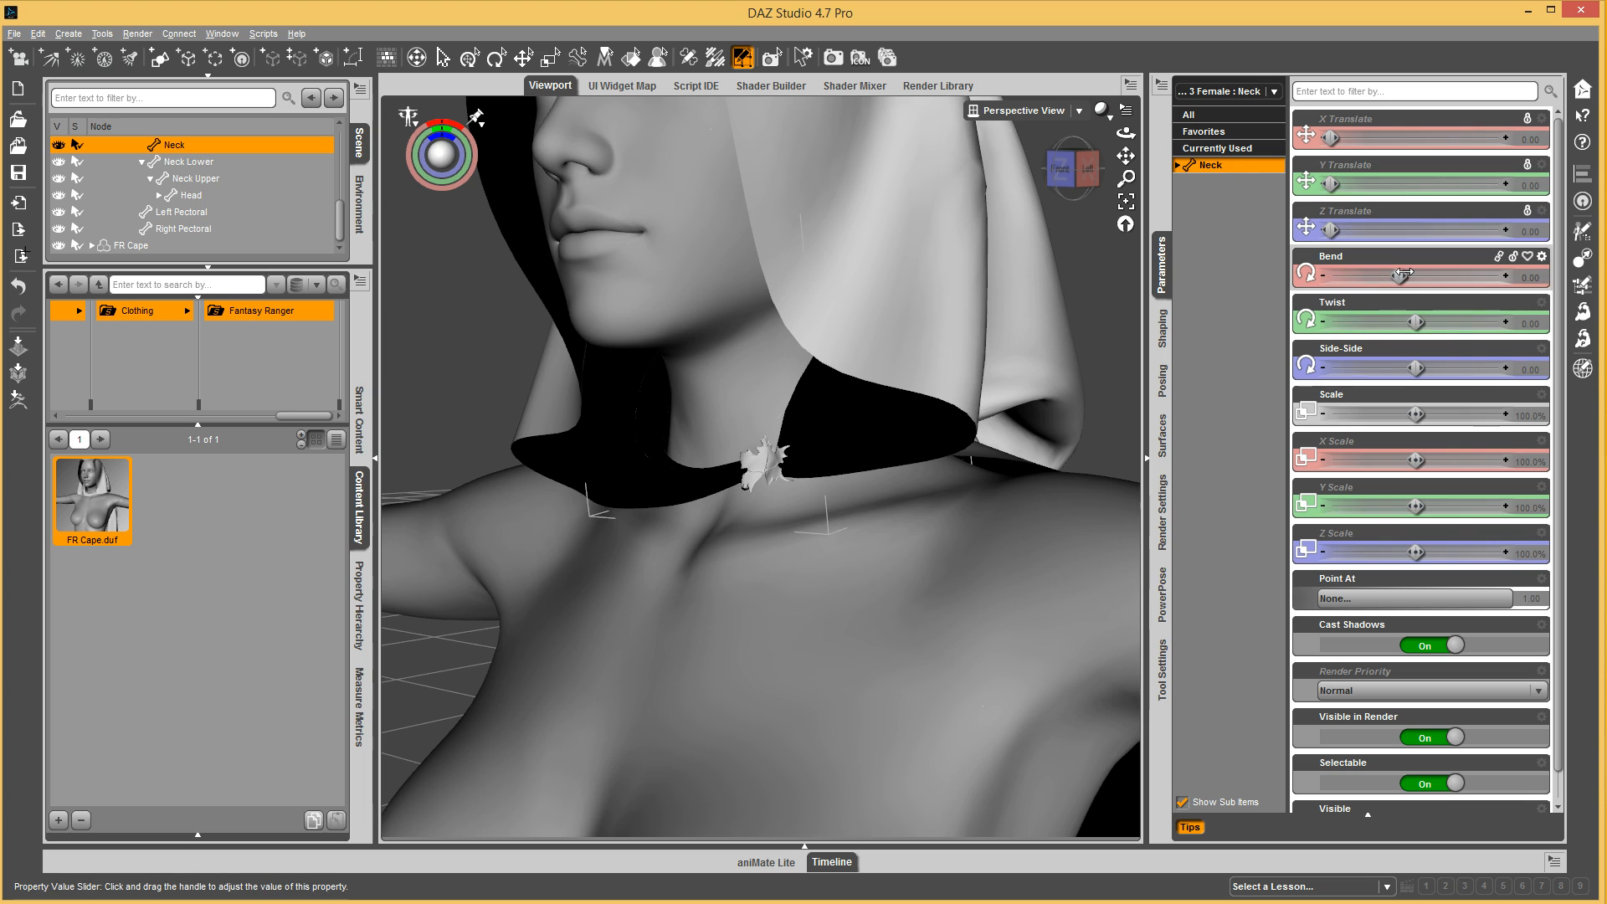
{"action": "left_click_drag", "start_coordinate": [1414, 277], "coordinate": [1323, 278]}
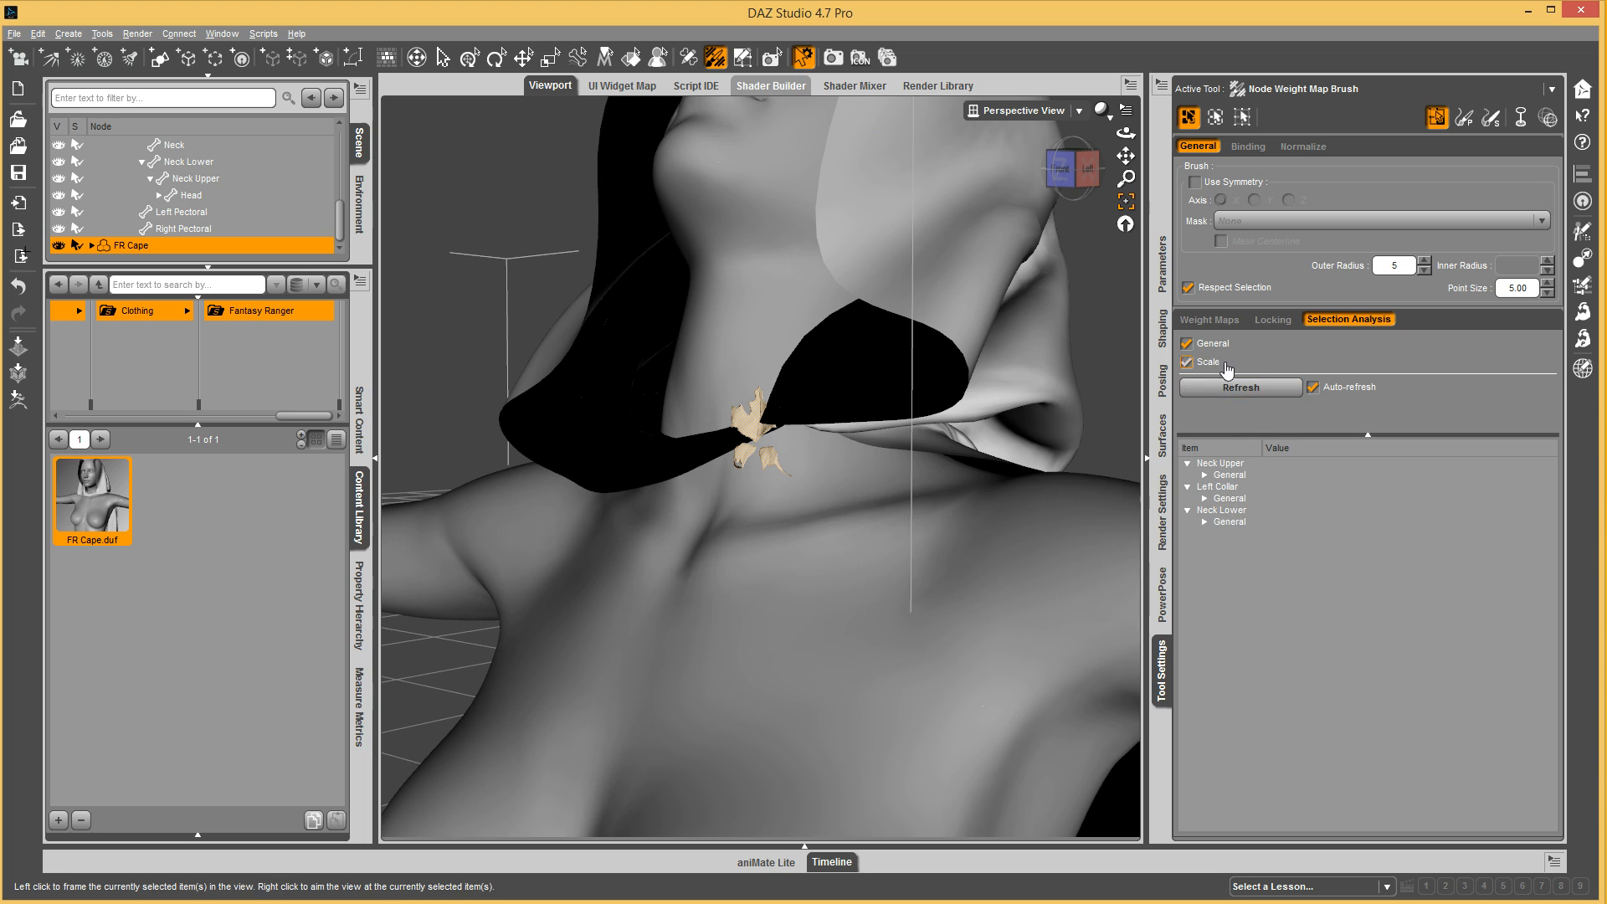
{"action": "left_click", "coordinate": [1209, 319]}
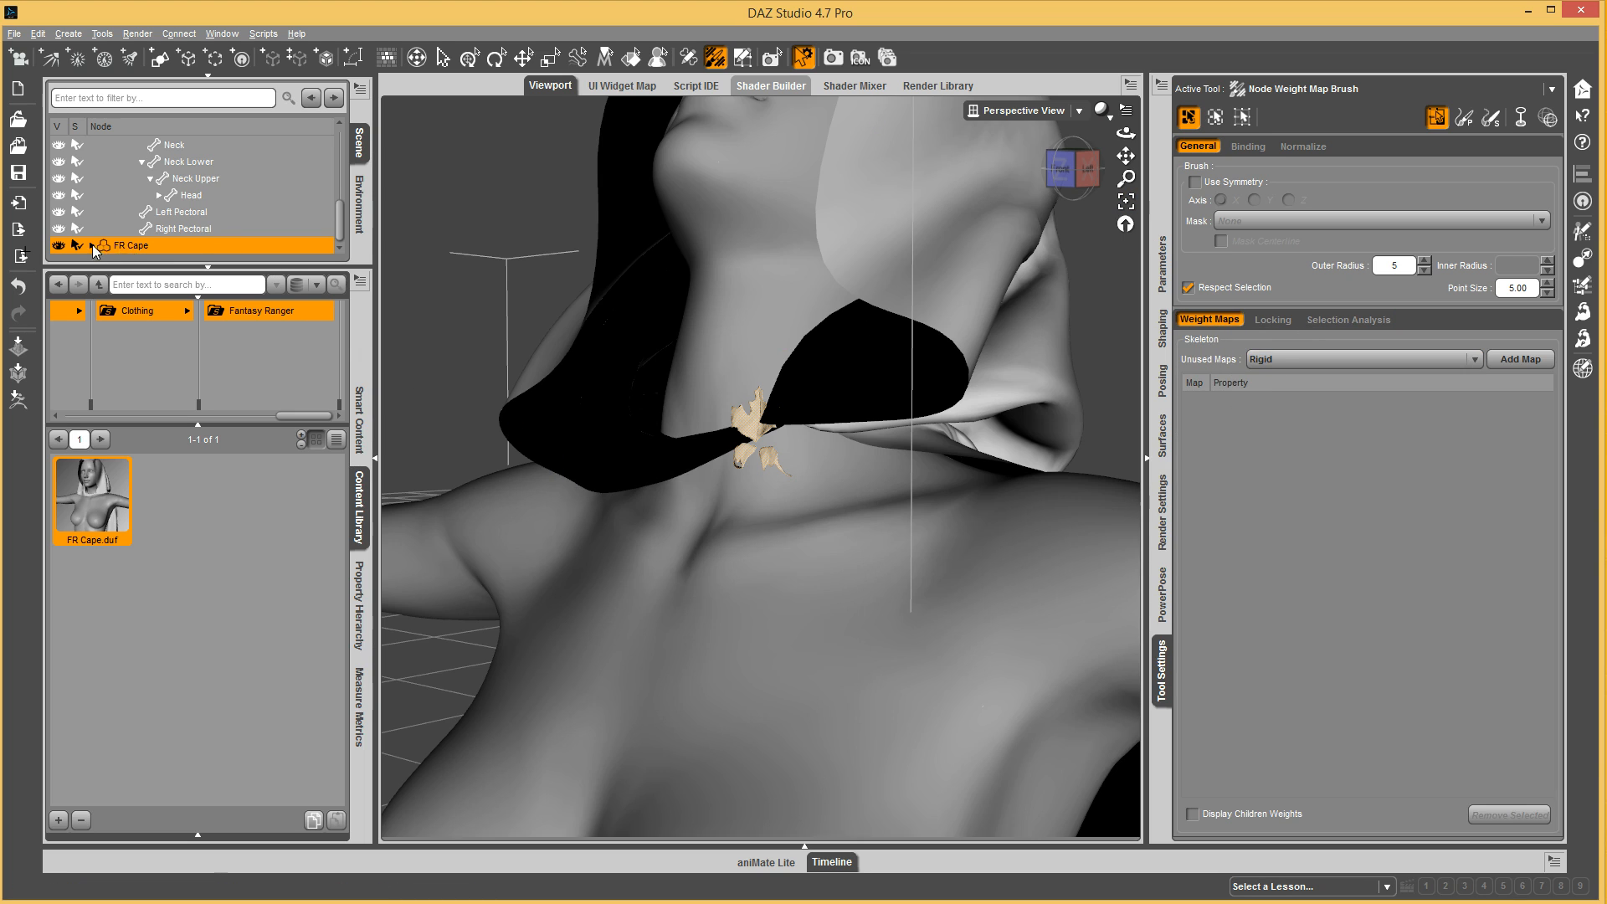
{"action": "left_click", "coordinate": [96, 245]}
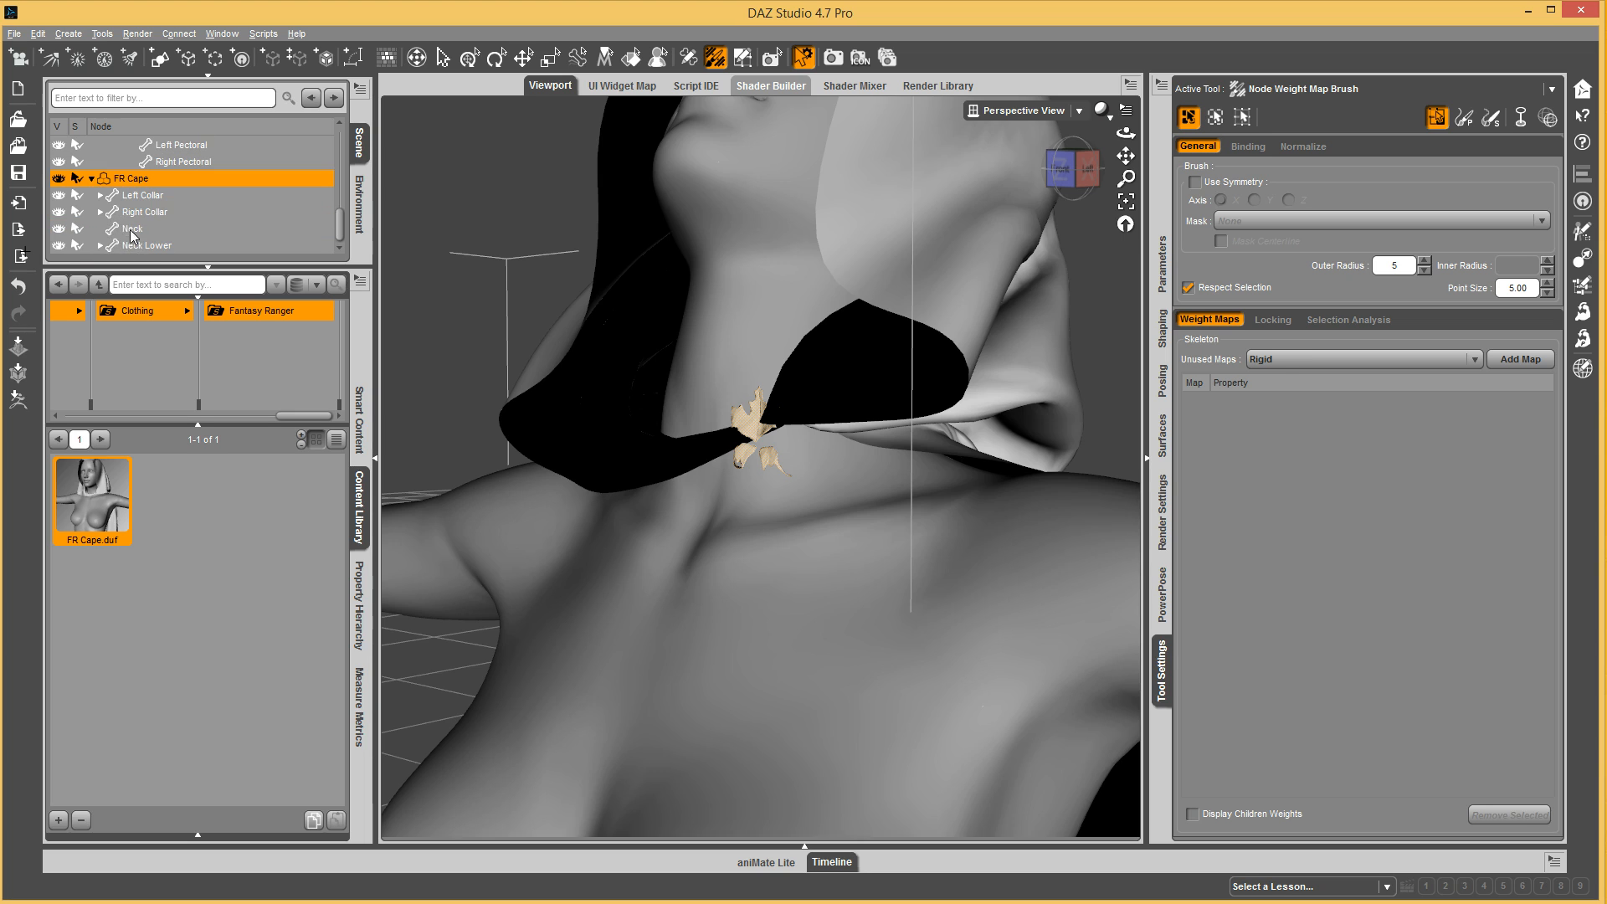
{"action": "left_click", "coordinate": [147, 245]}
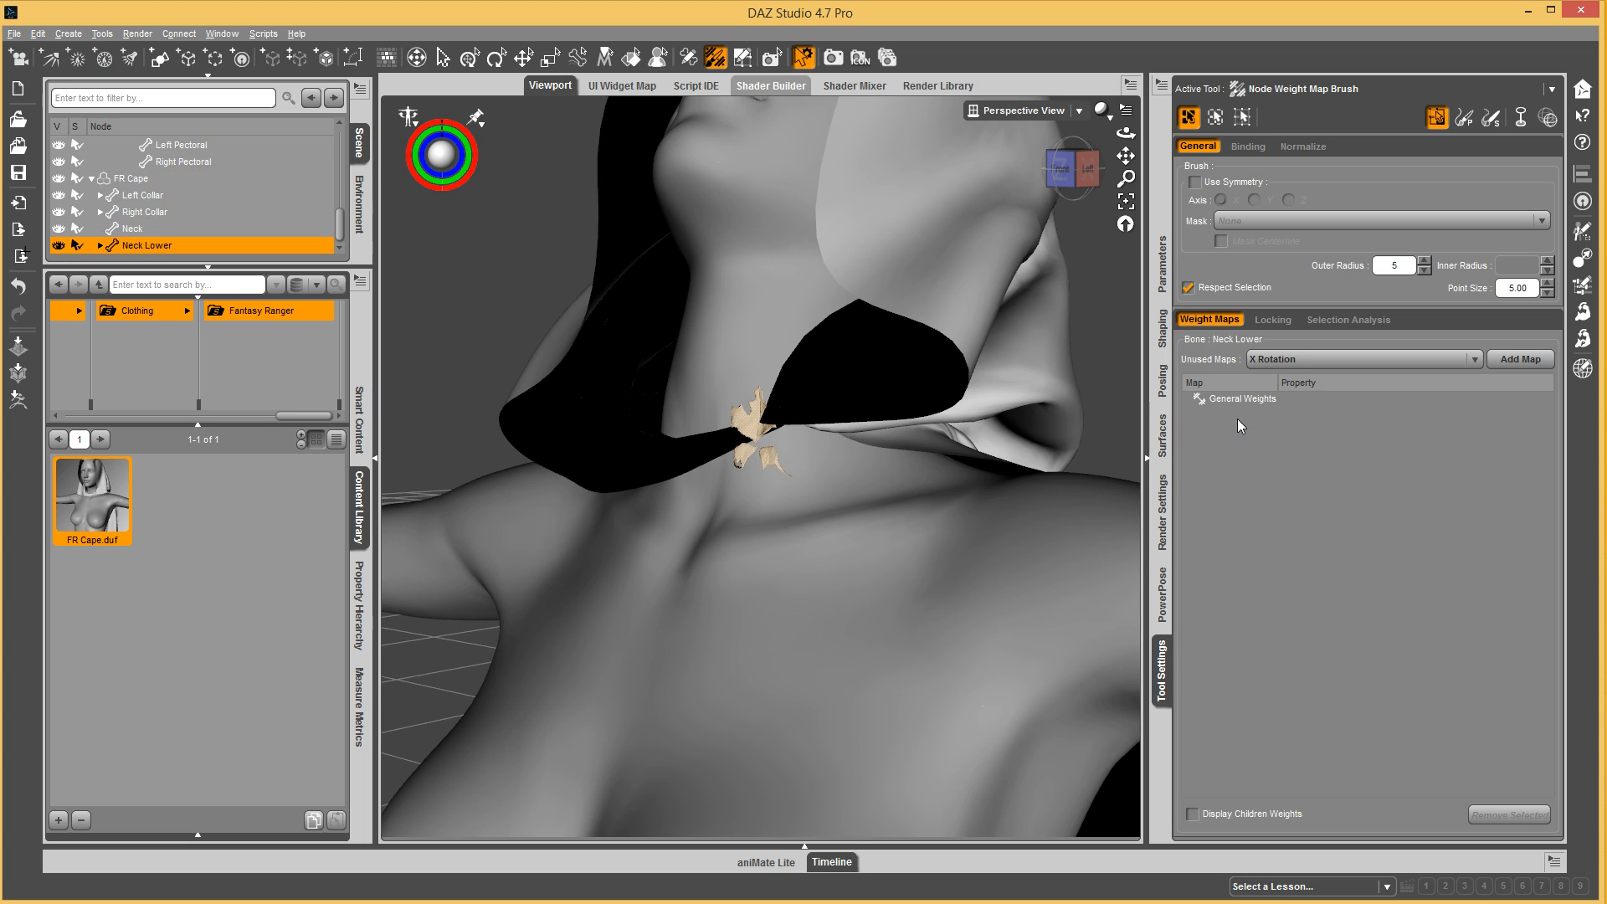
Apply Smooth Selected to the Neck Lower weights at 100% with 100 iterations.
{"action": "right_click", "coordinate": [753, 445]}
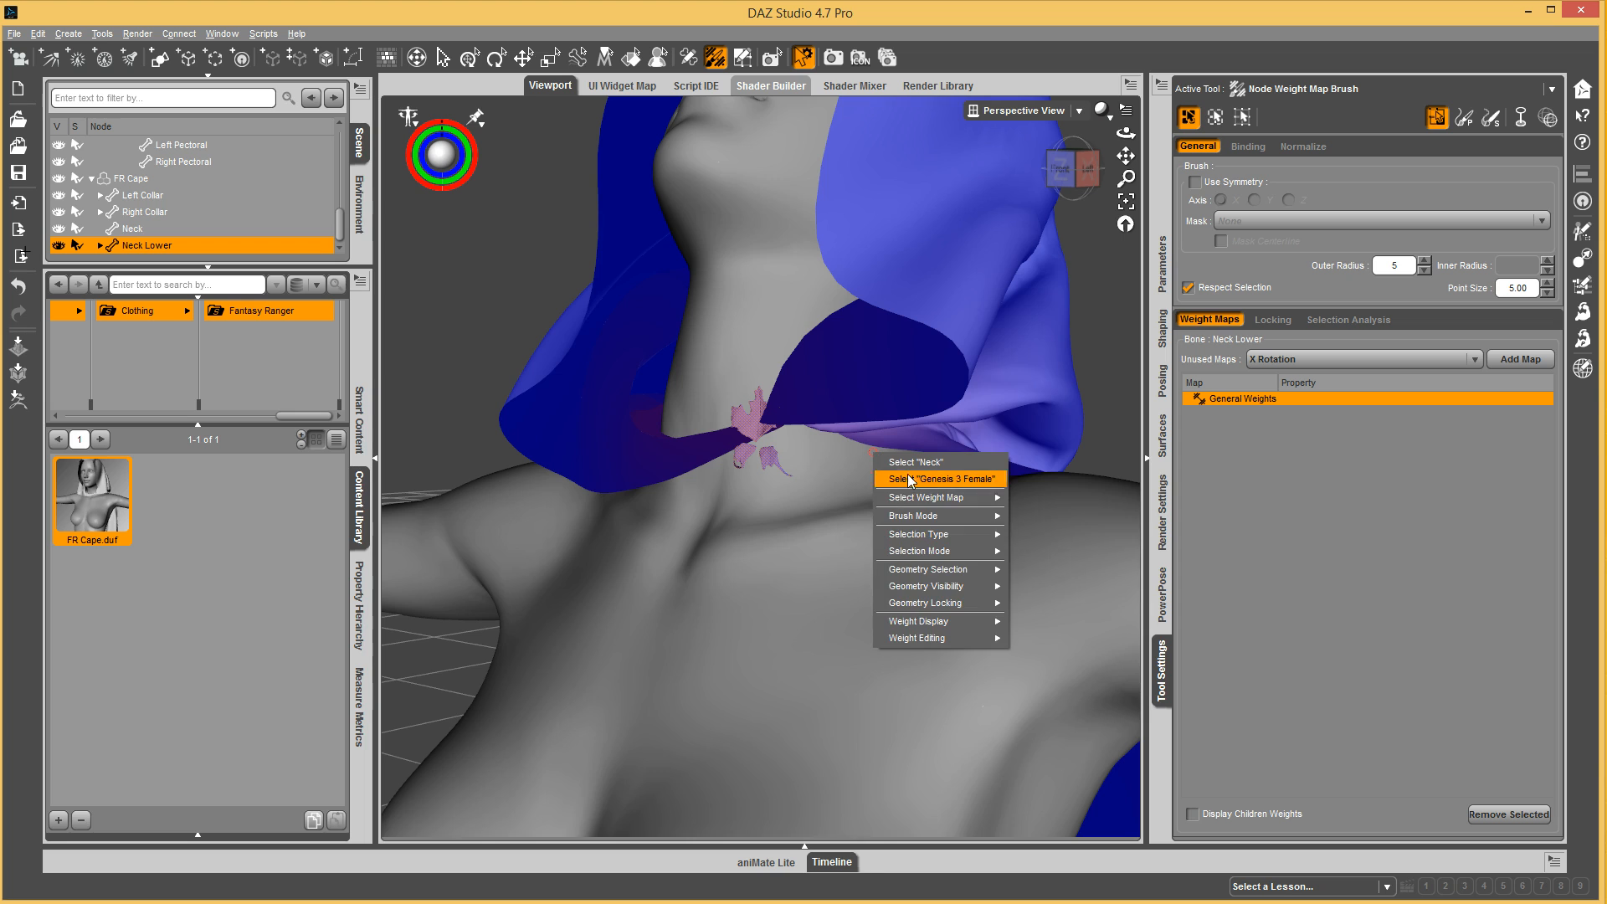
{"action": "mouse_move", "coordinate": [939, 638]}
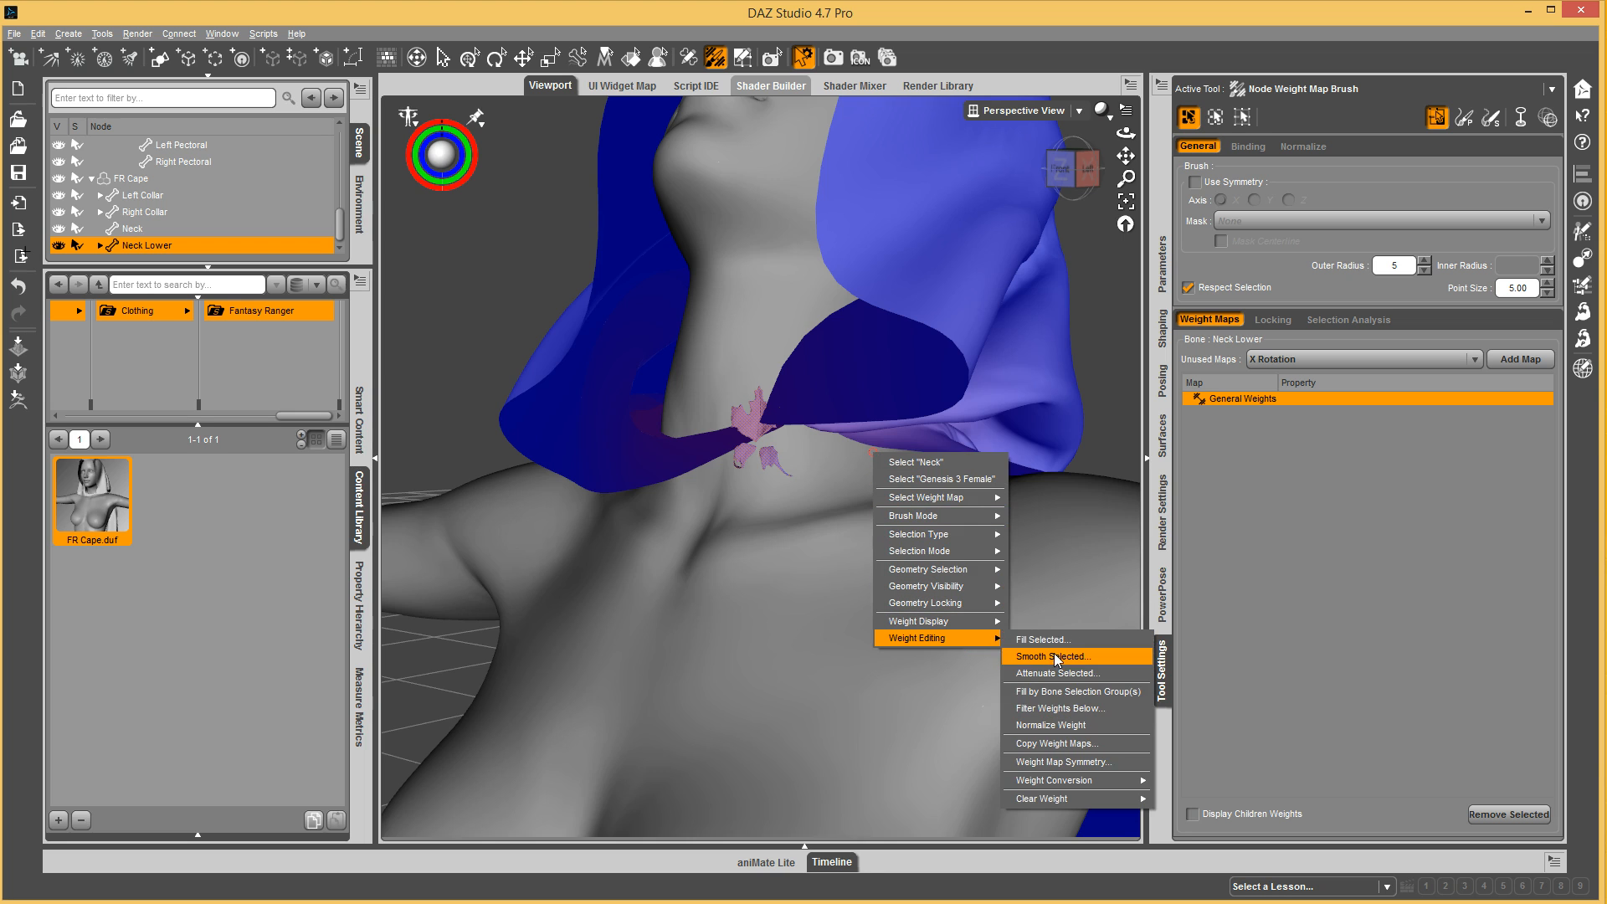
{"action": "left_click", "coordinate": [1050, 656]}
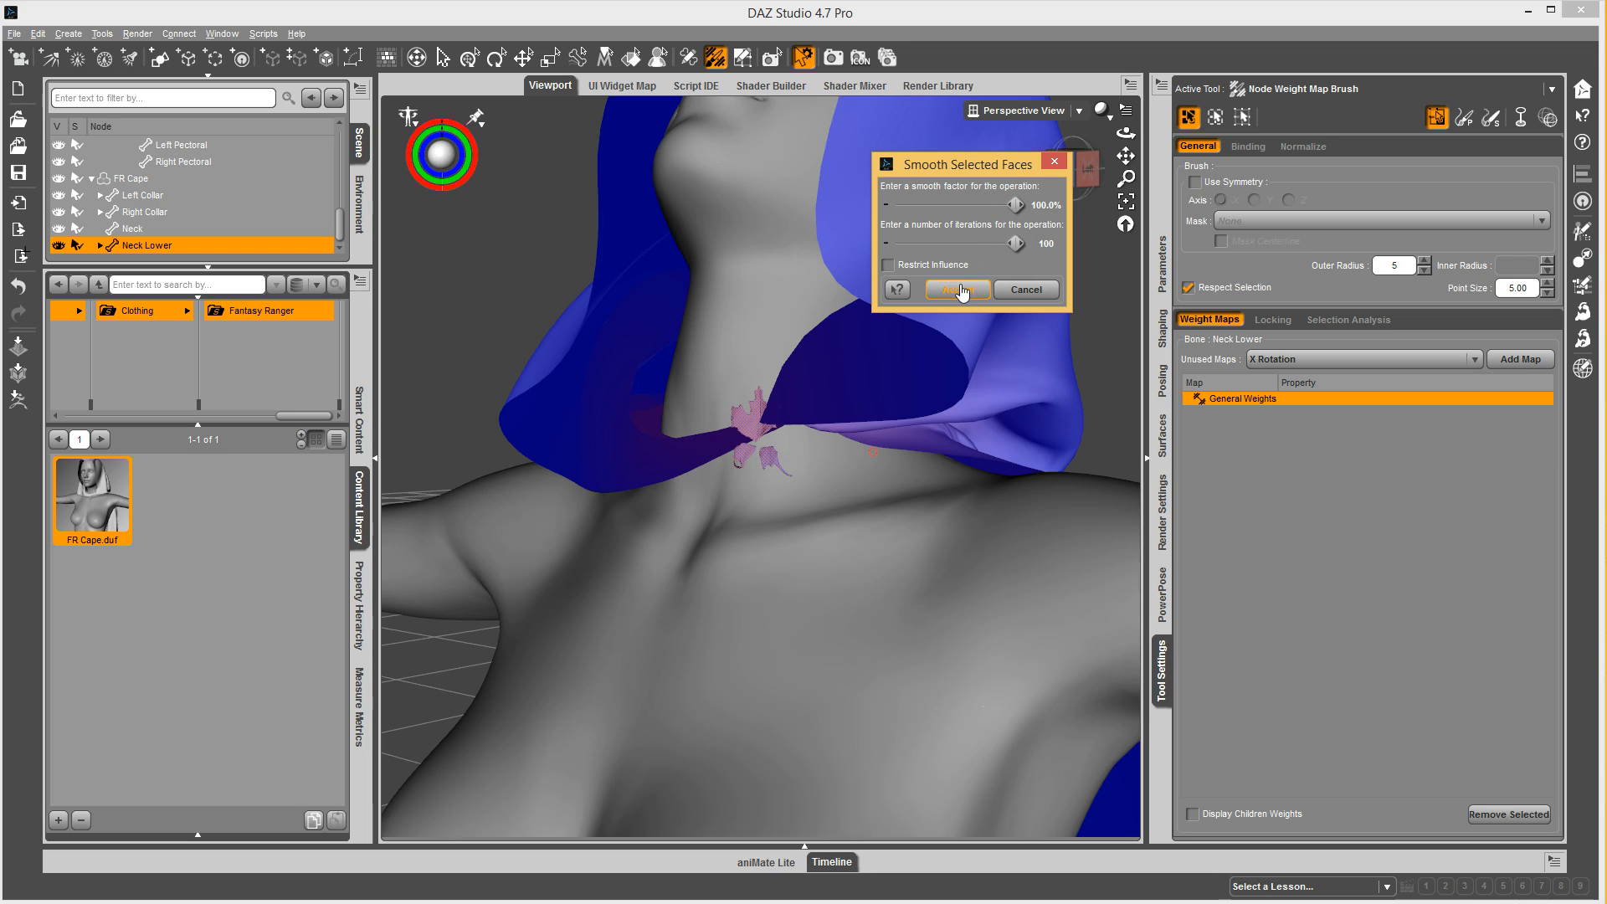
{"action": "left_click", "coordinate": [957, 288]}
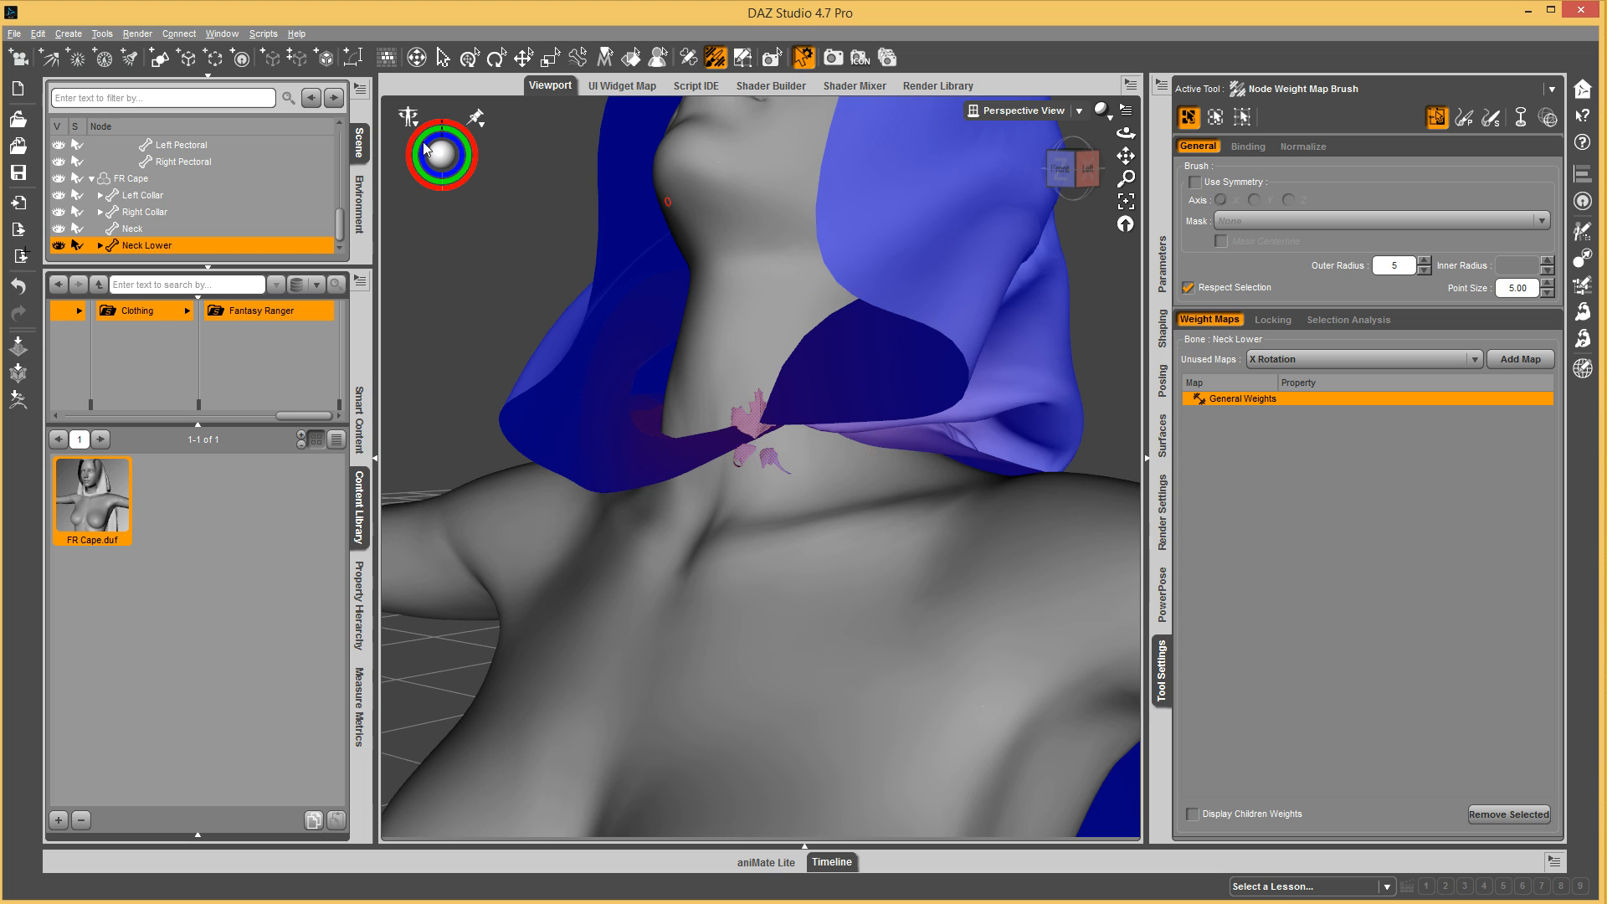
{"action": "mouse_move", "coordinate": [732, 305]}
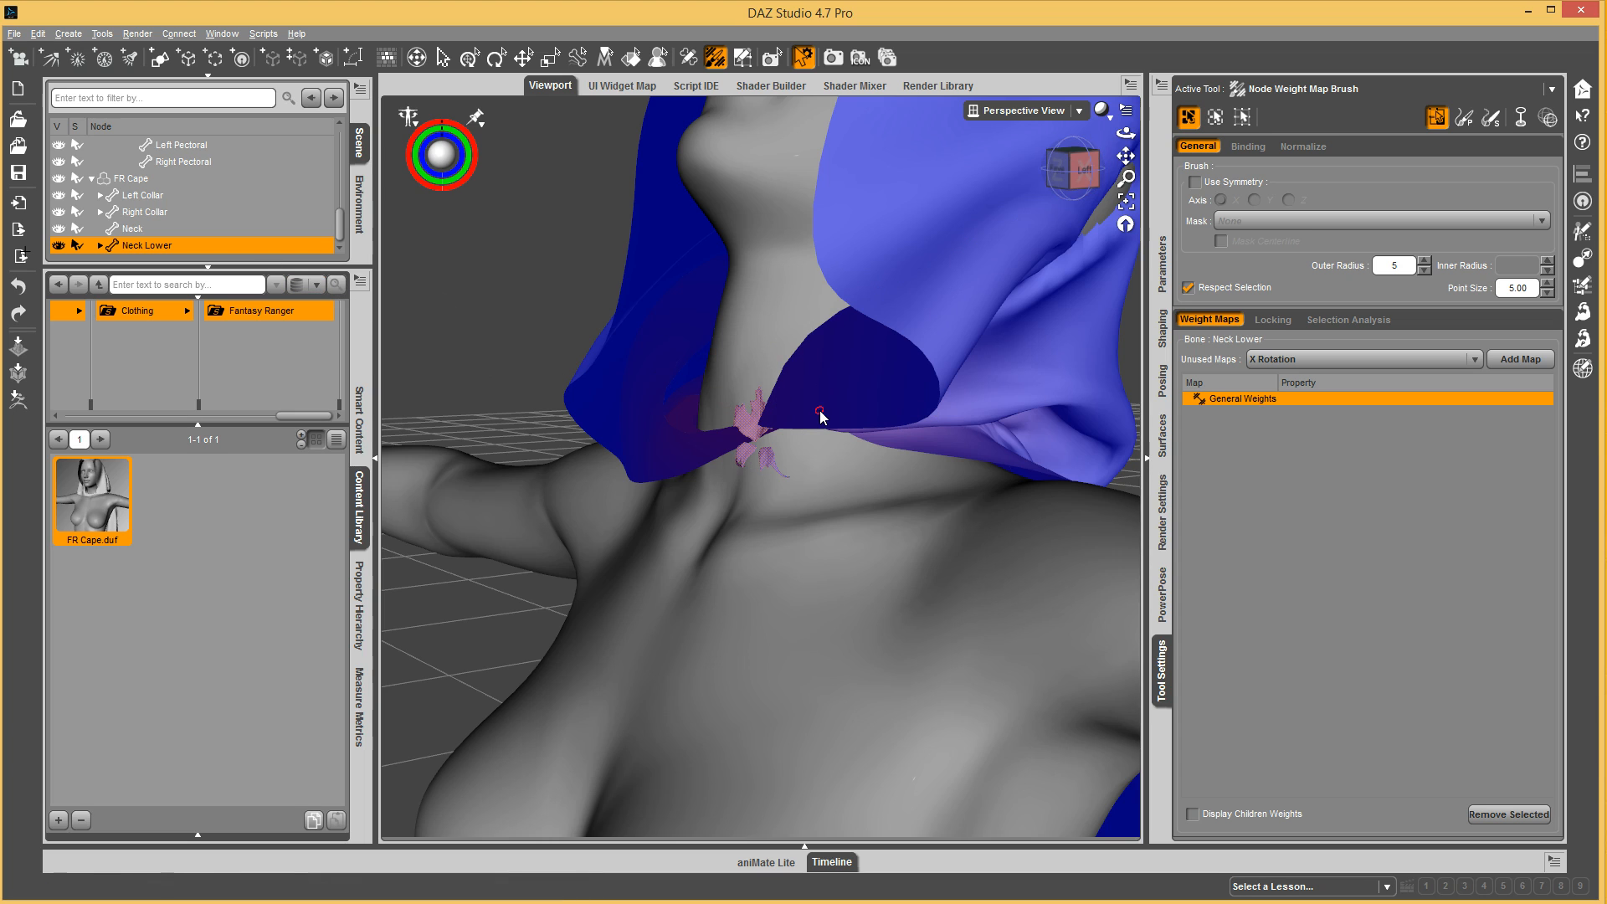
Bring up the selection options at the neck to pick the figure's Neck bone.
{"action": "right_click", "coordinate": [820, 415]}
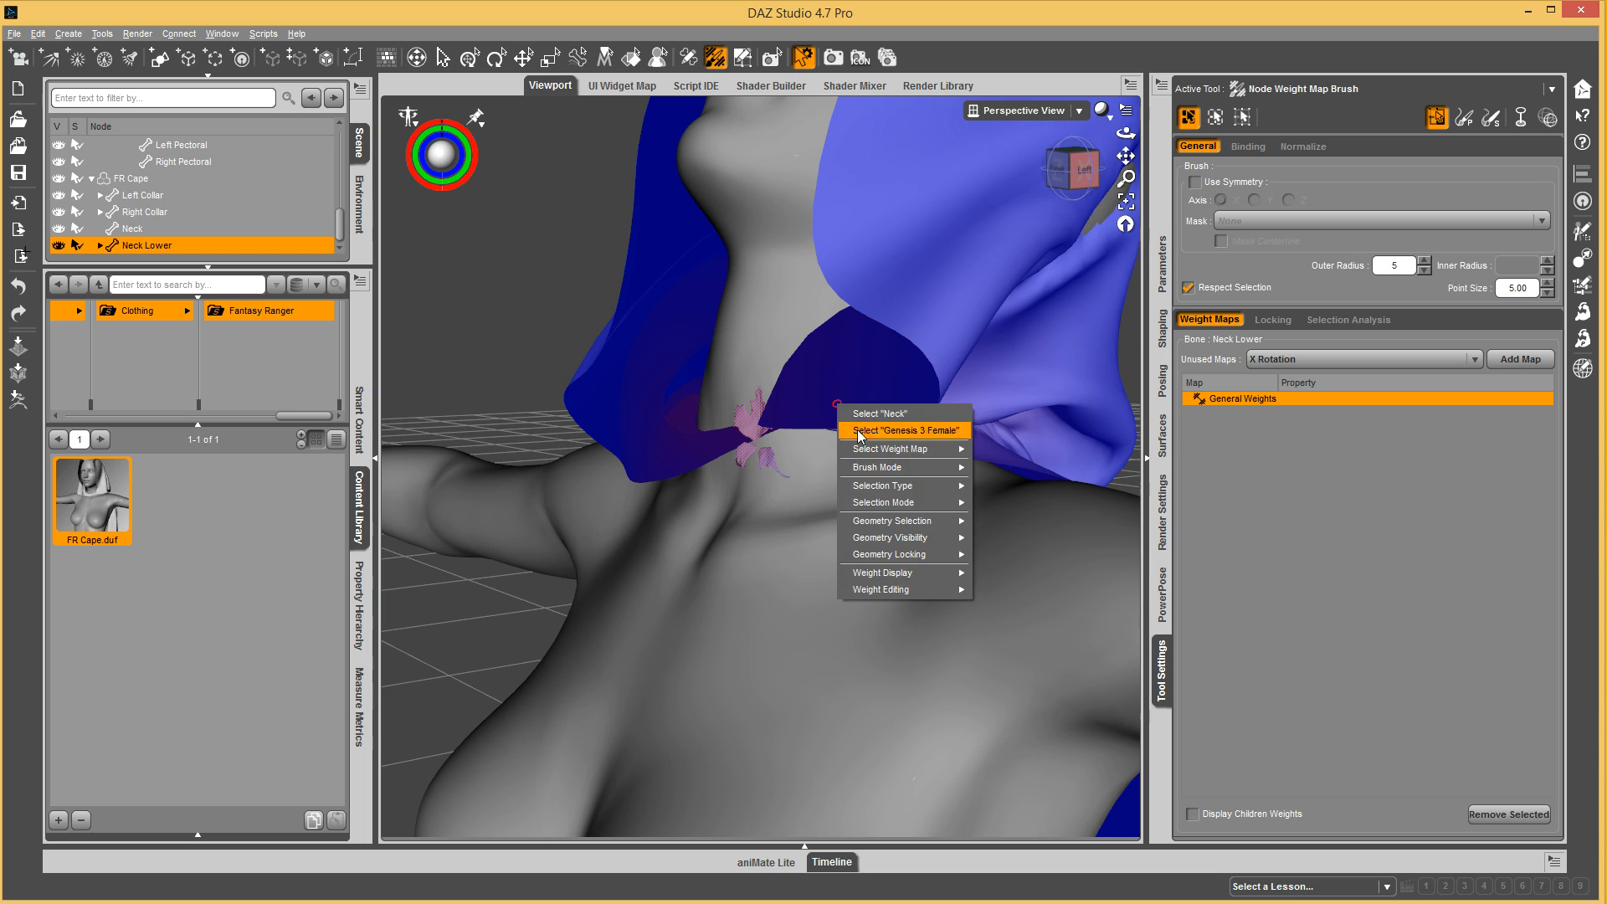
{"action": "mouse_move", "coordinate": [892, 521]}
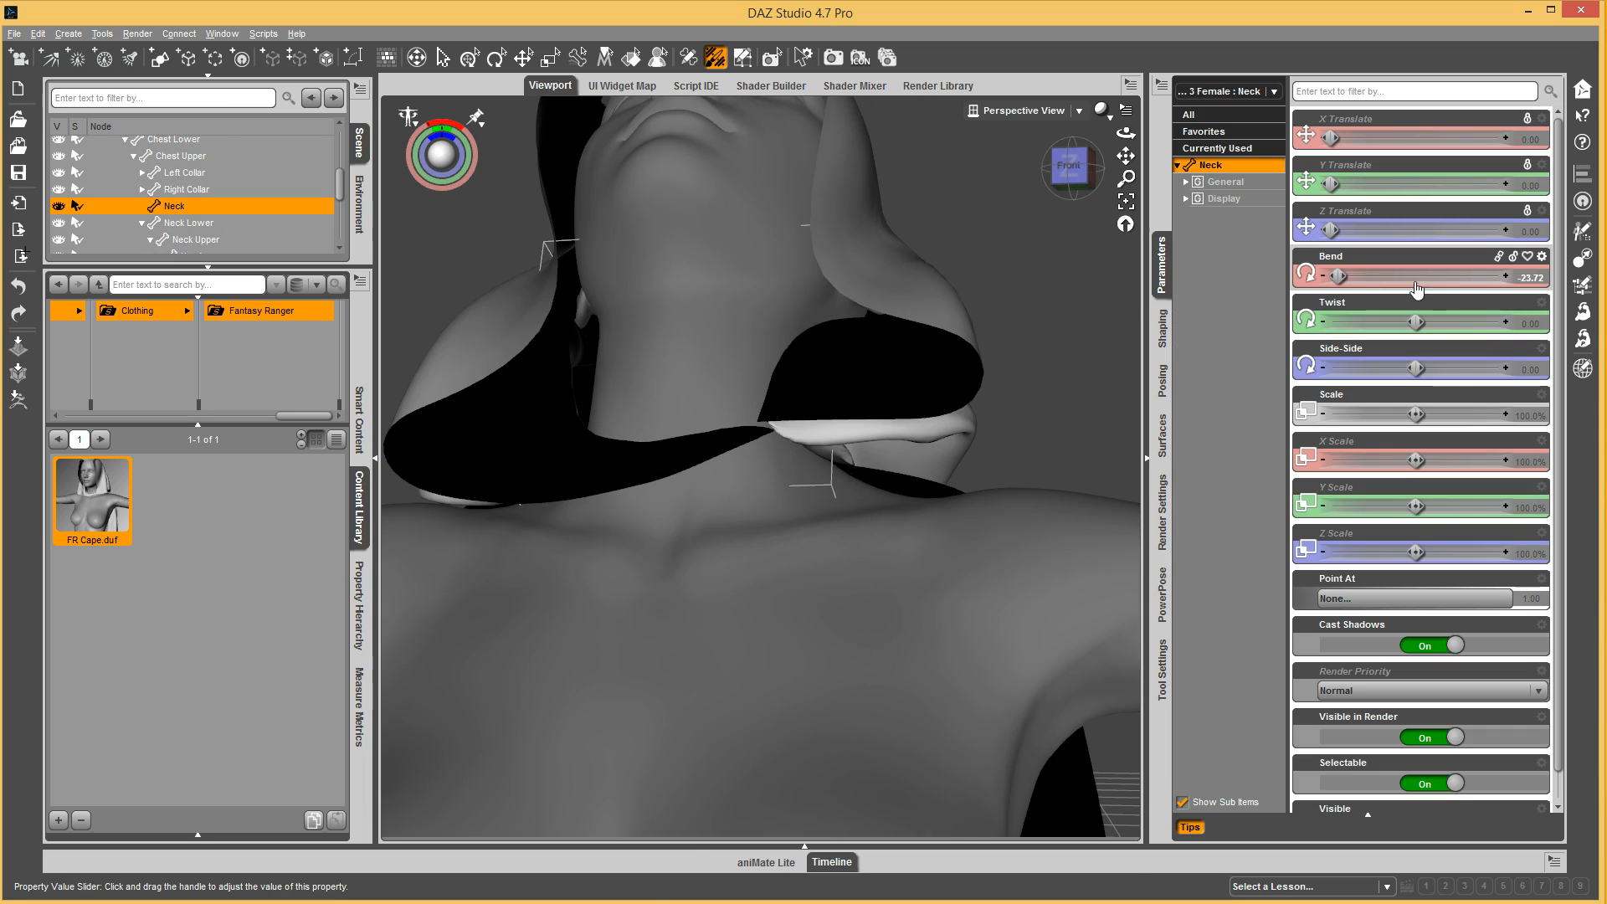
Bend the neck forward to 40, view the interface preferences, then adjust the bend to inspect the cape.
{"action": "left_click_drag", "start_coordinate": [1343, 277], "coordinate": [1487, 278]}
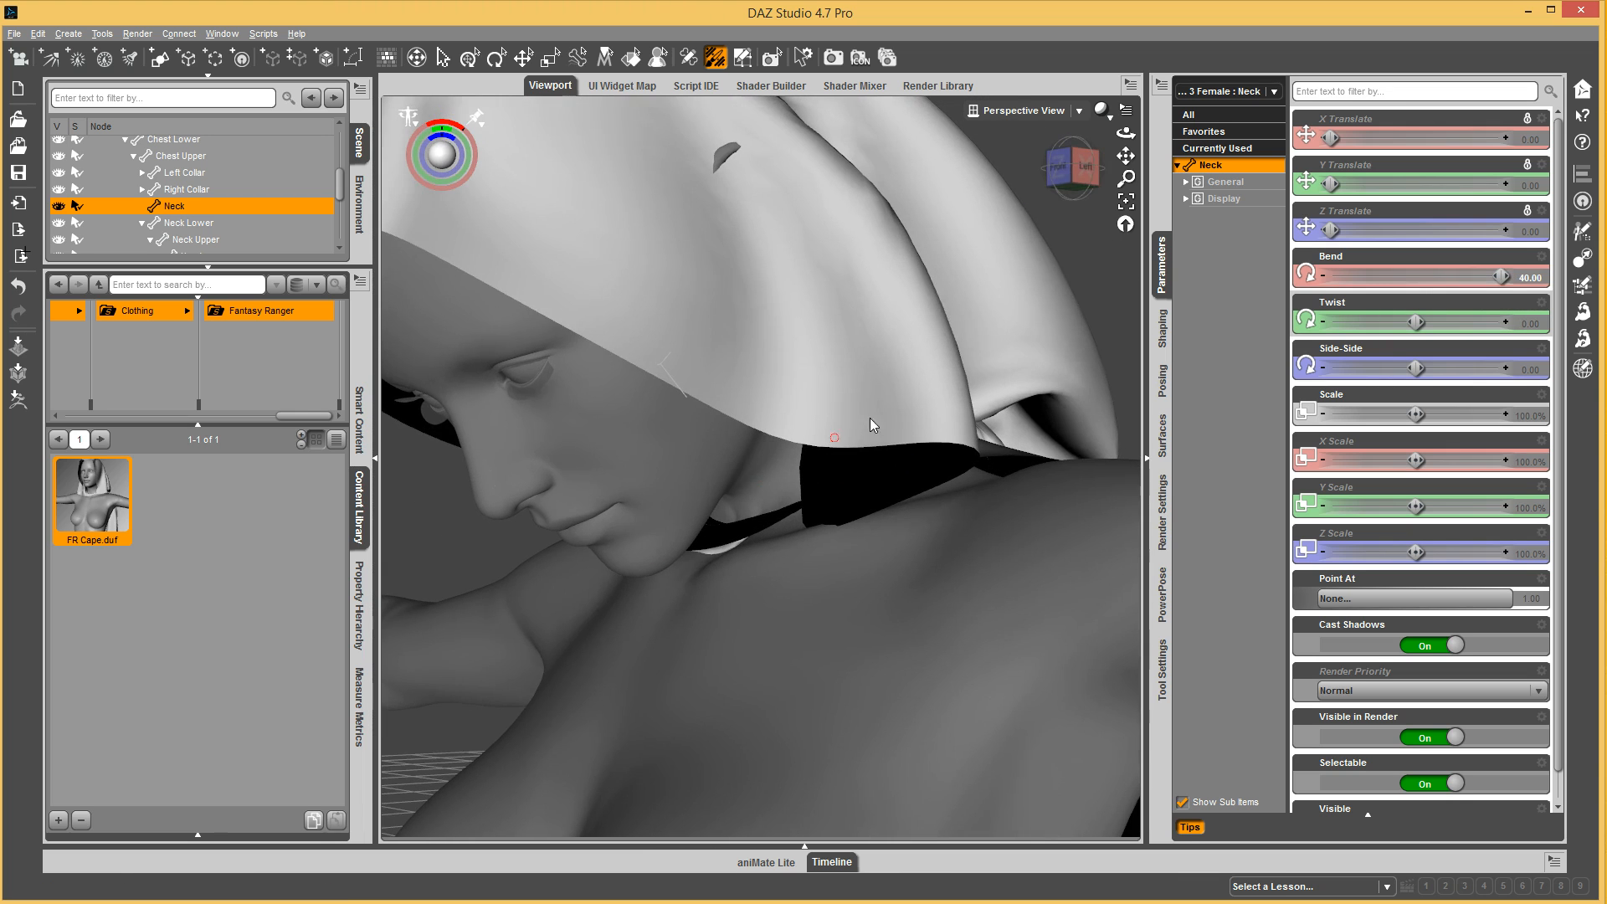
{"action": "left_click", "coordinate": [1101, 110]}
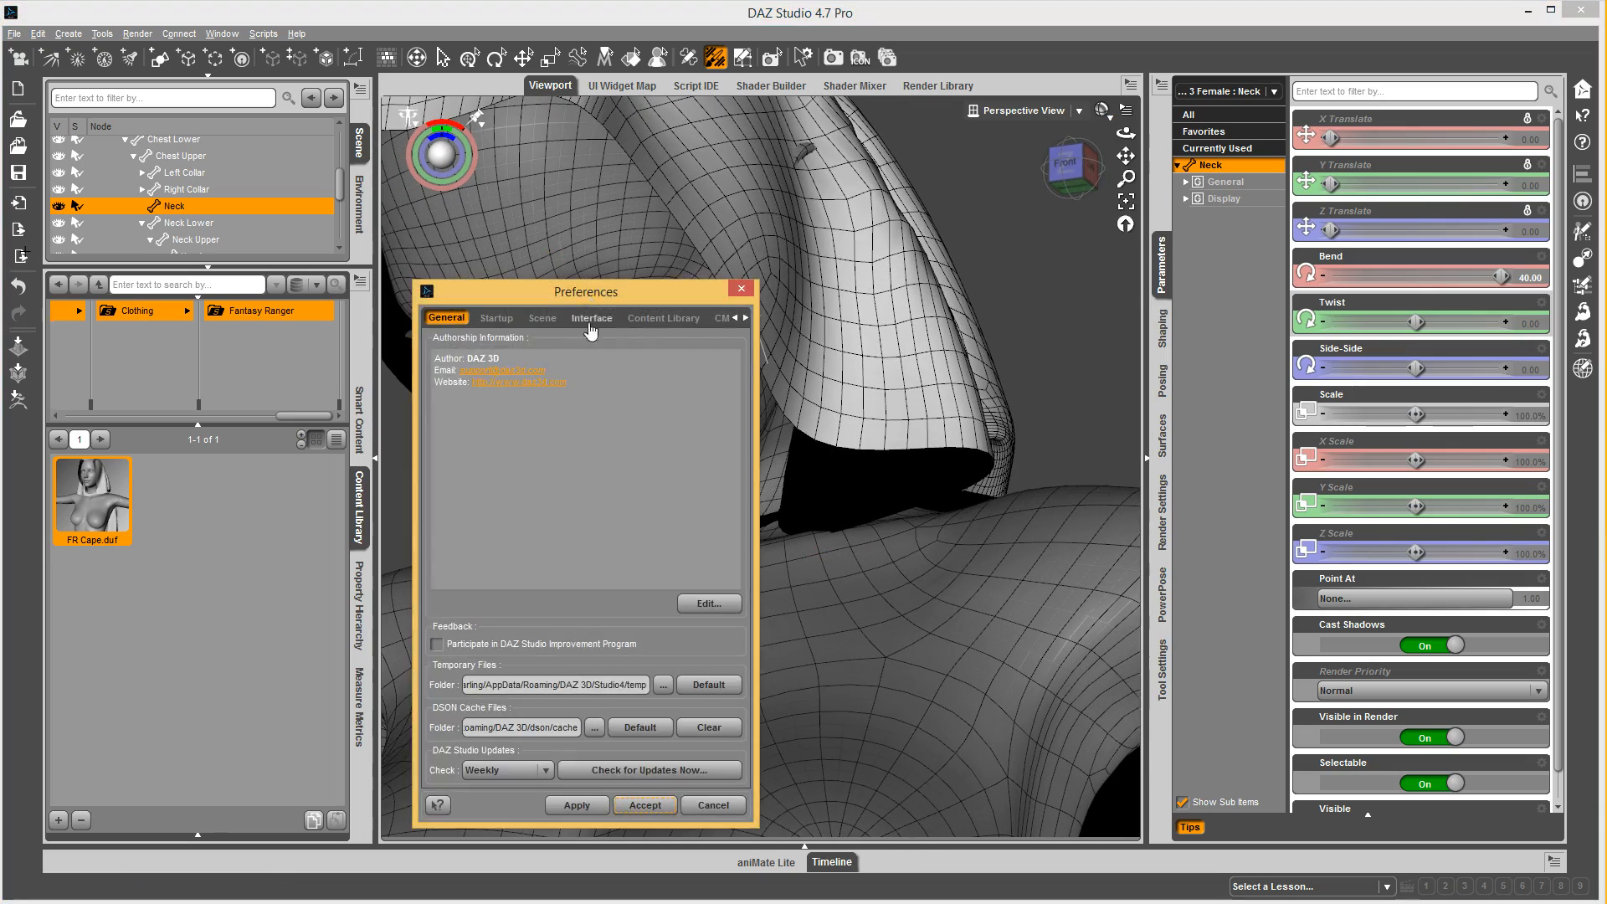
{"action": "left_click", "coordinate": [591, 317]}
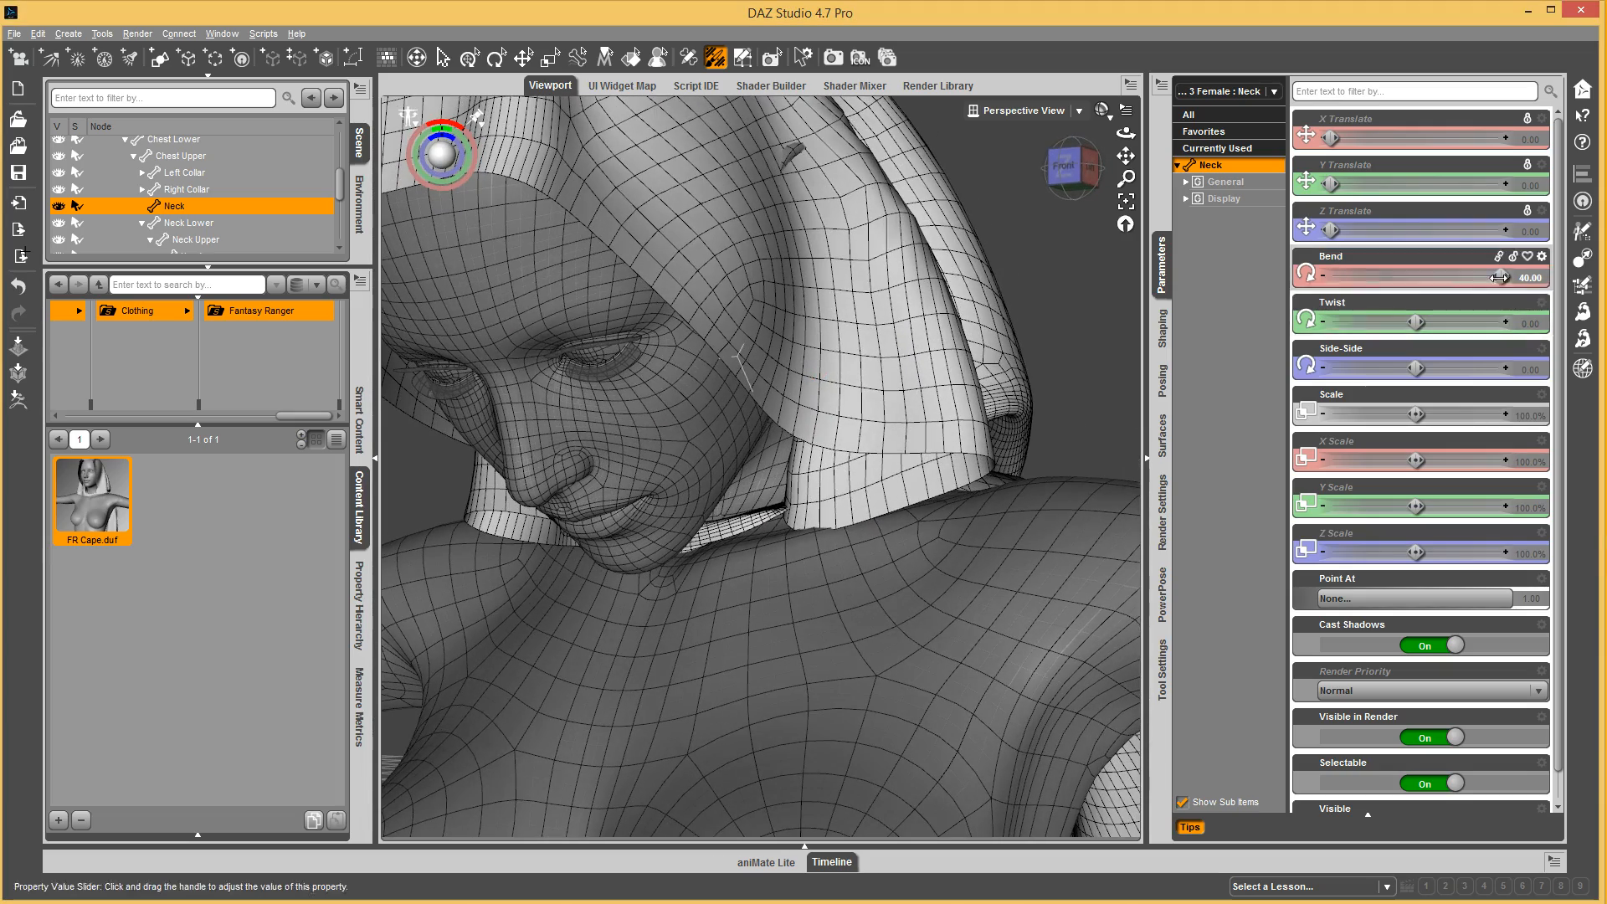
{"action": "left_click_drag", "start_coordinate": [1497, 277], "coordinate": [1415, 278]}
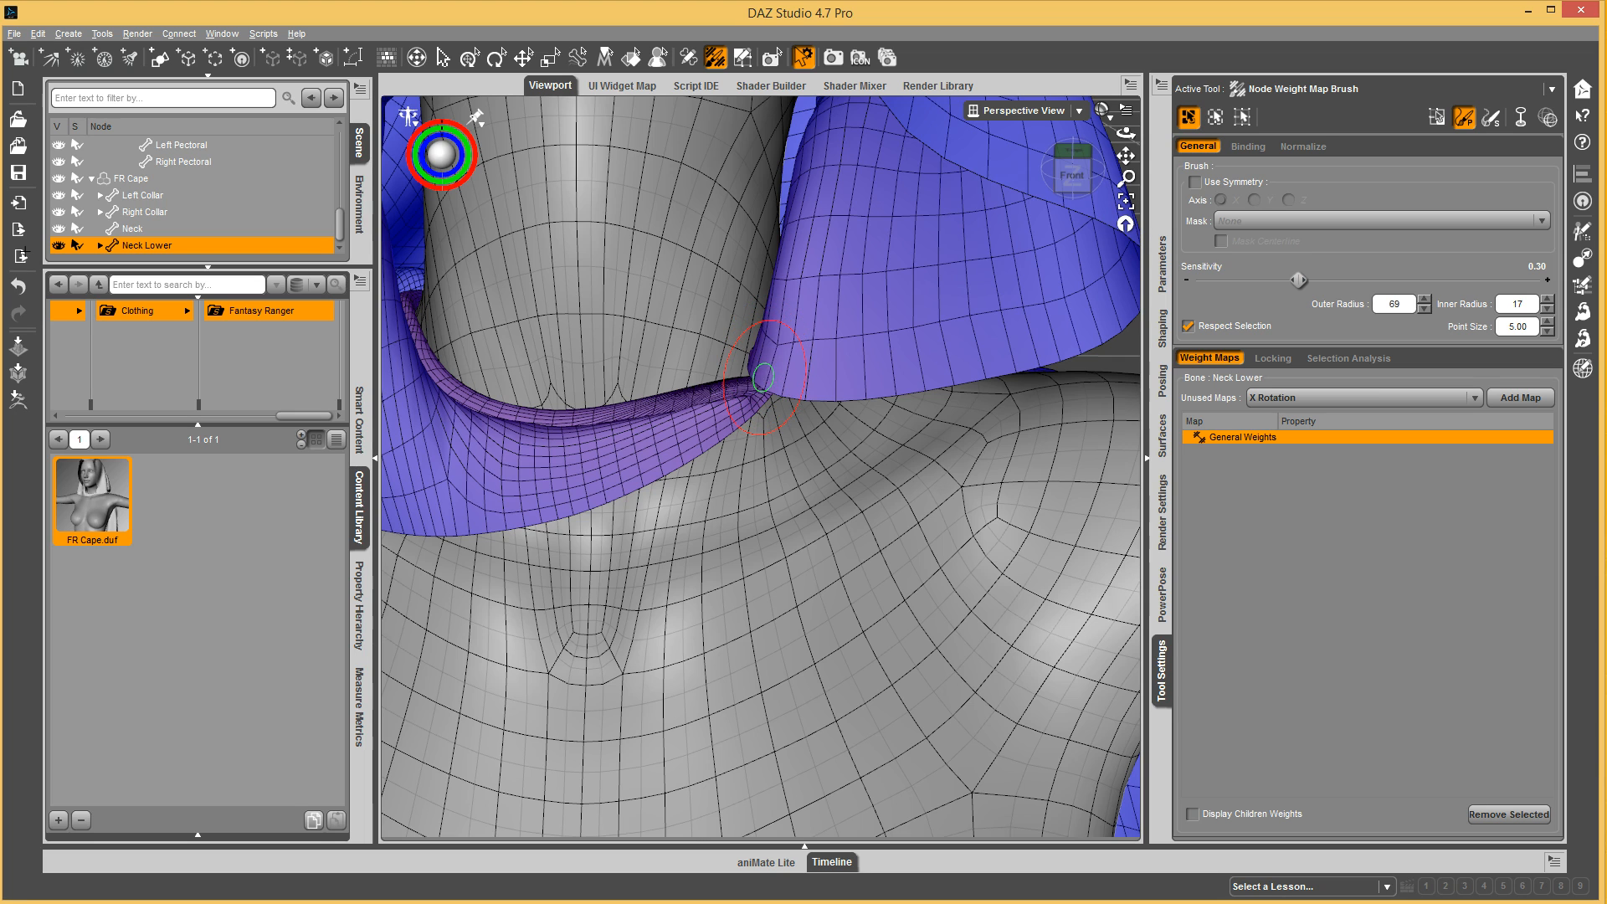
{"action": "mouse_move", "coordinate": [747, 407]}
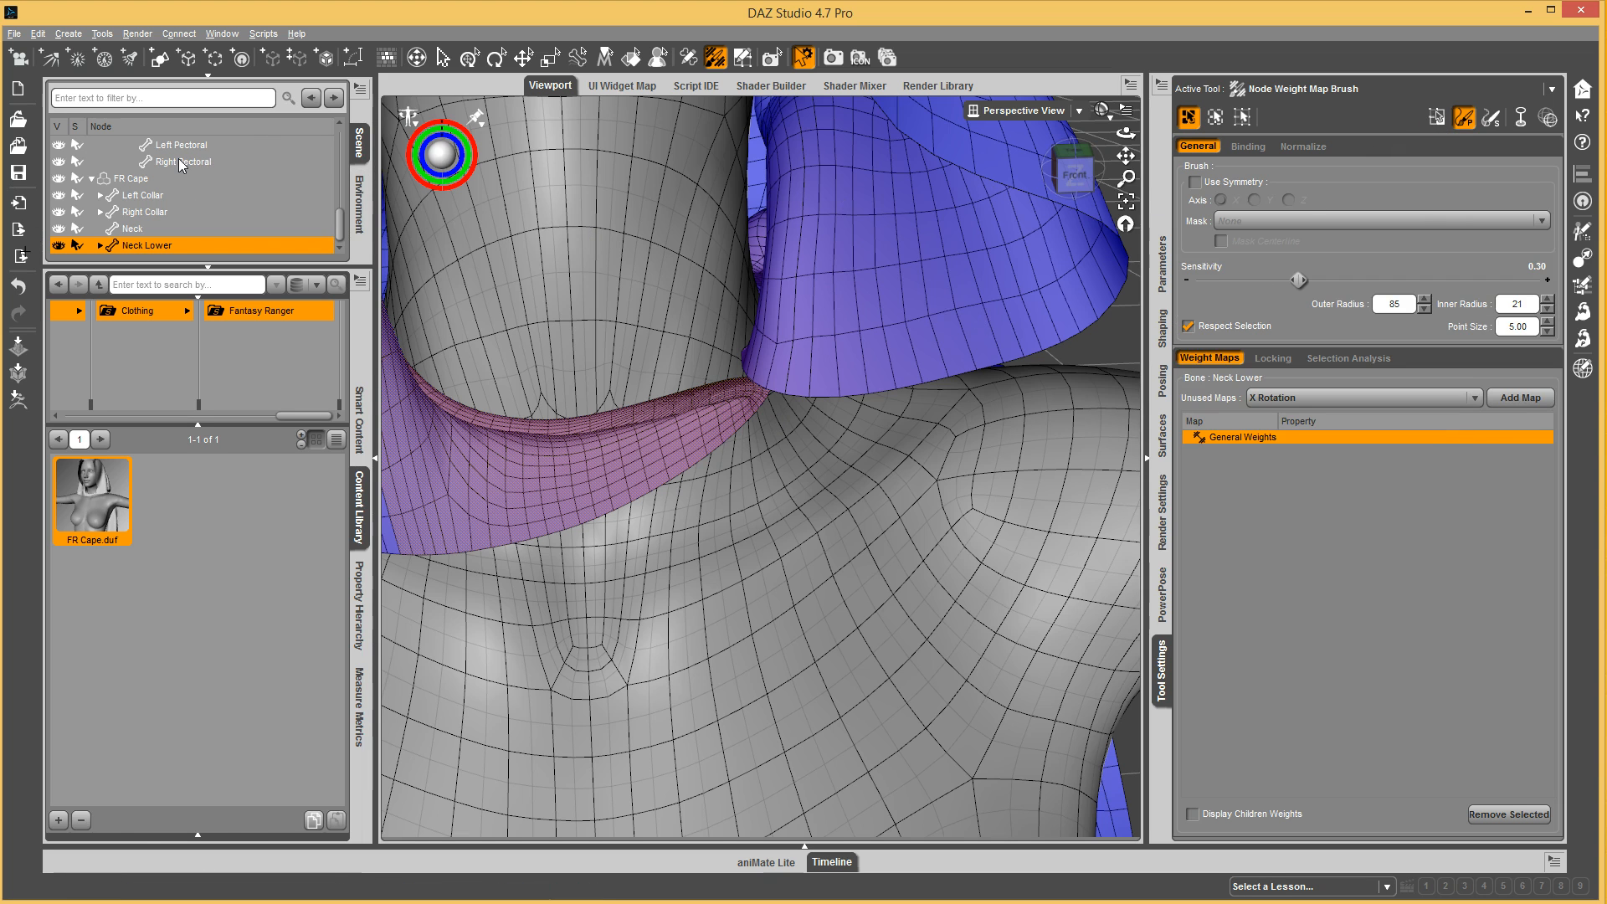
{"action": "mouse_move", "coordinate": [728, 438]}
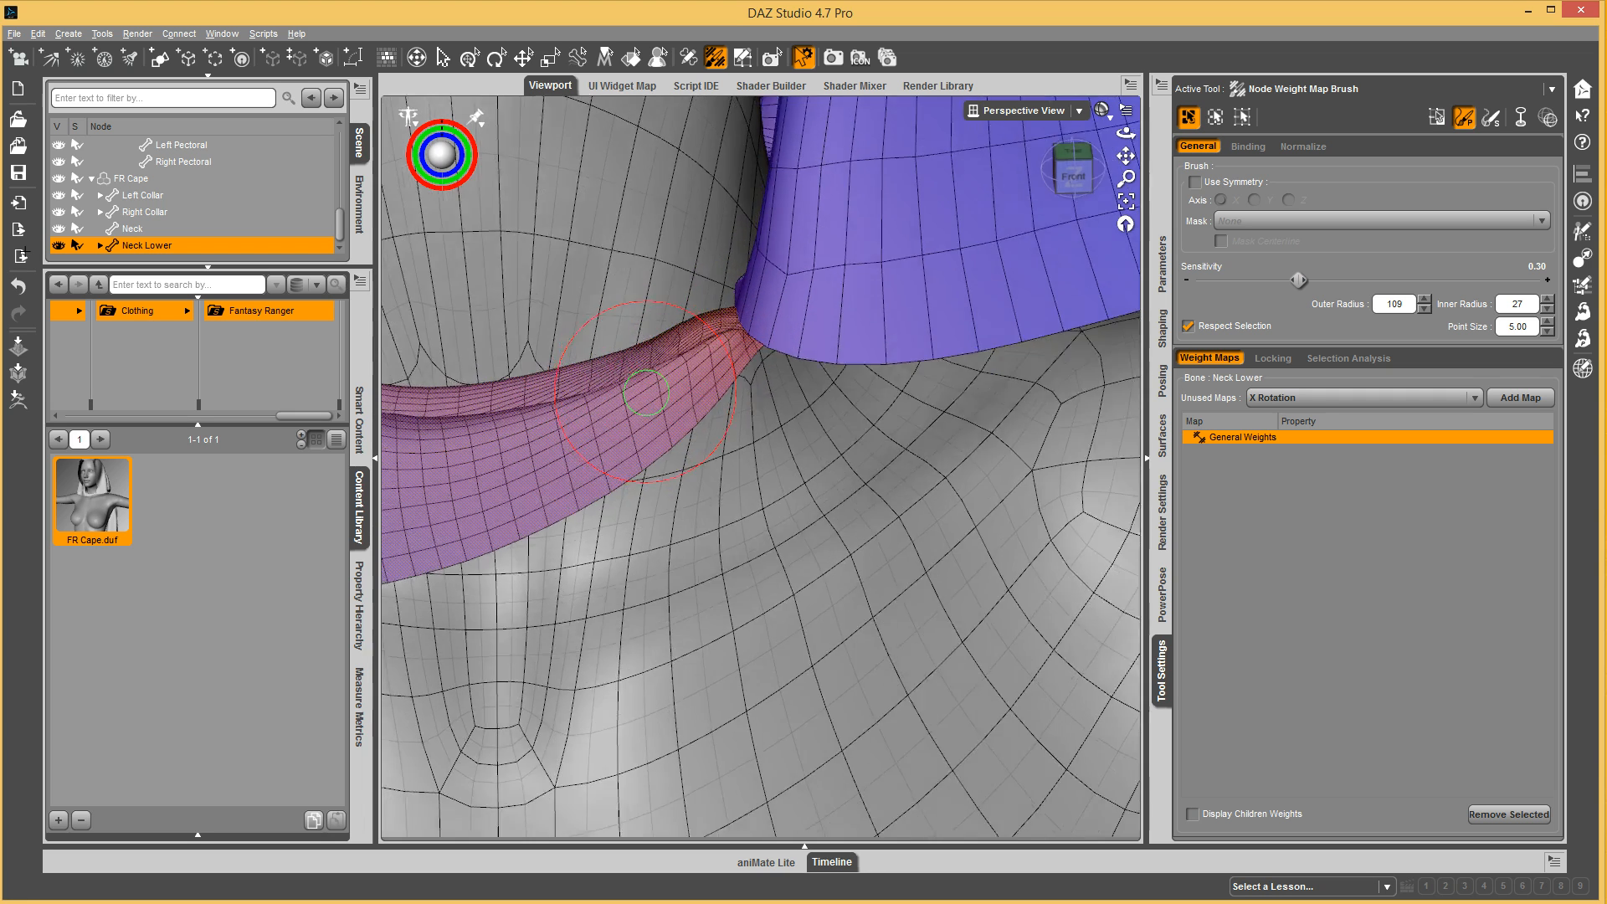
Paint Neck Lower weight along the cape's neckband beside the hood.
{"action": "left_click_drag", "start_coordinate": [656, 389], "coordinate": [738, 338]}
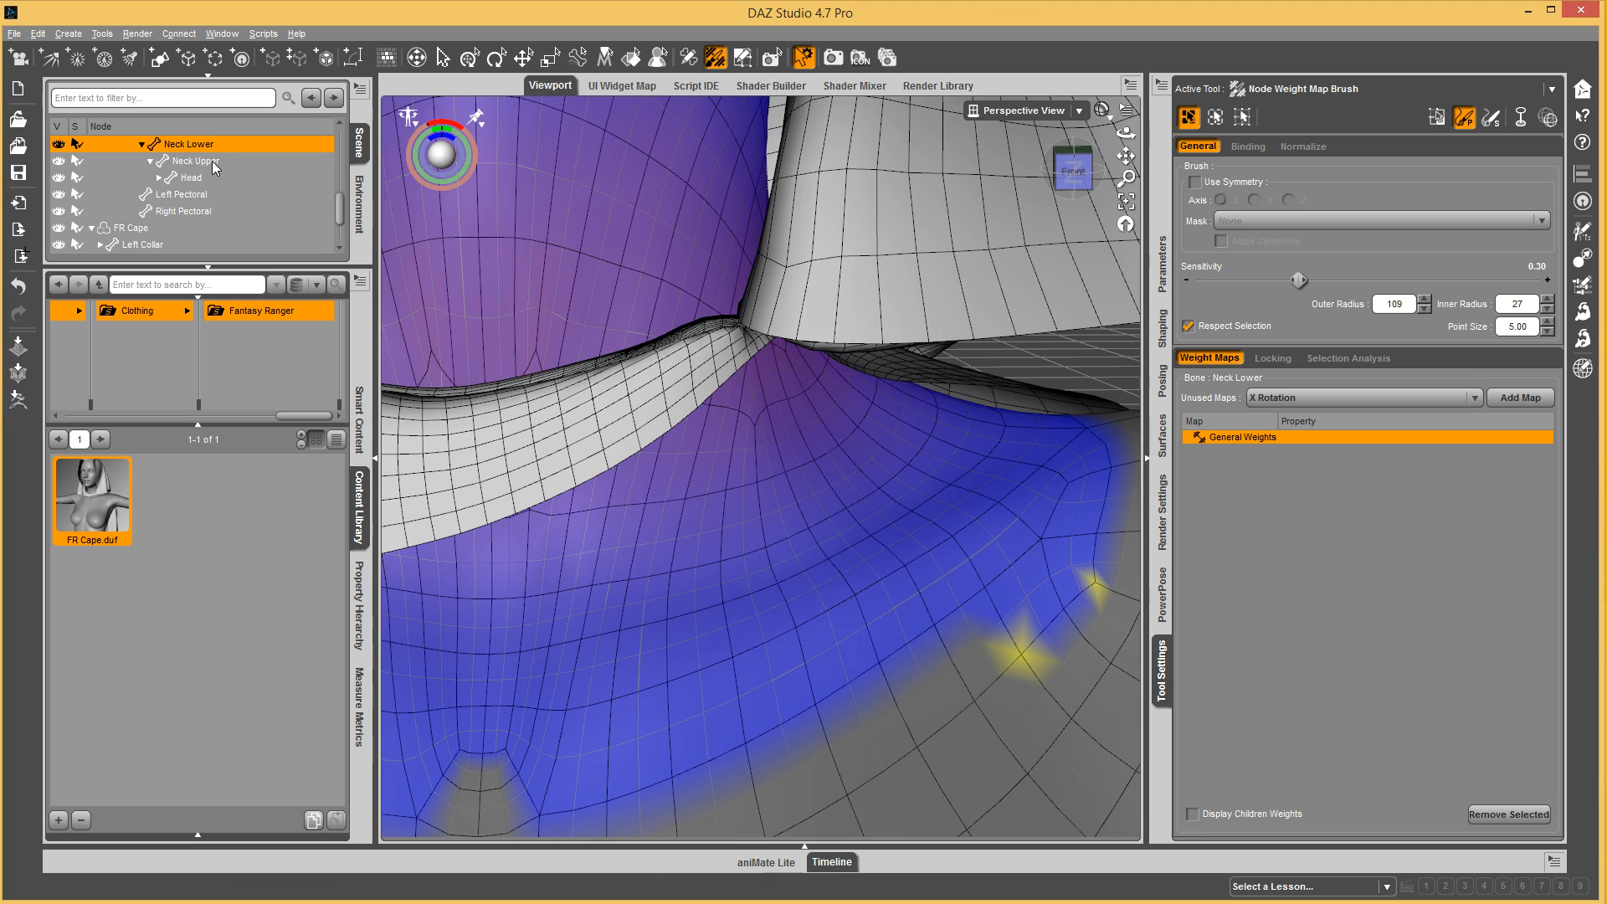
{"action": "left_click", "coordinate": [168, 170]}
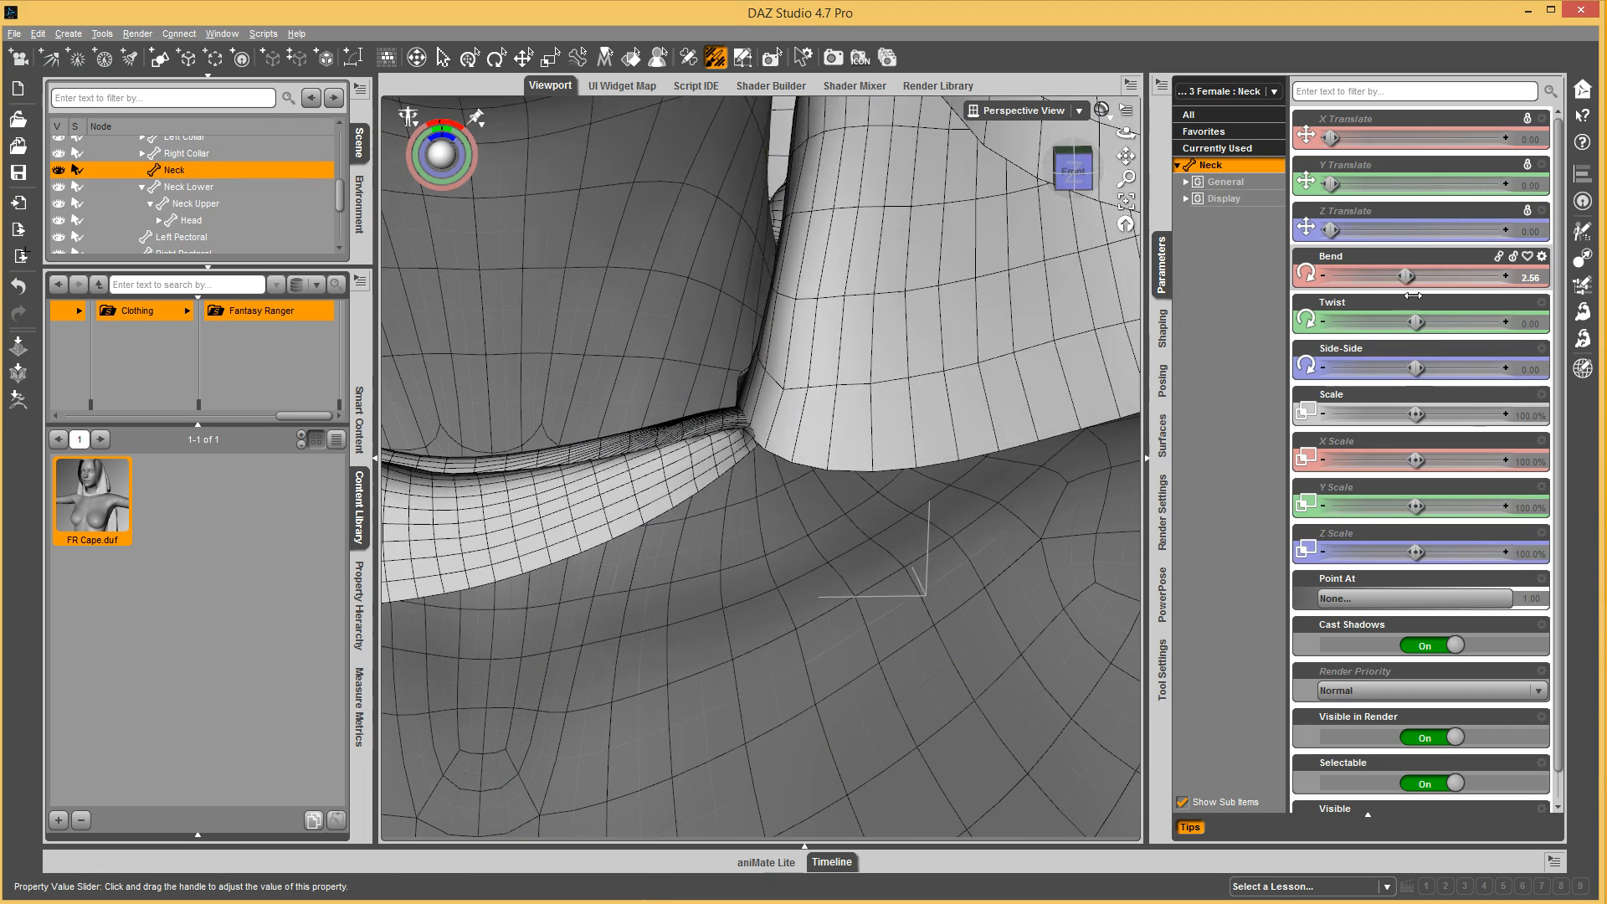
{"action": "left_click_drag", "start_coordinate": [1409, 278], "coordinate": [1506, 278]}
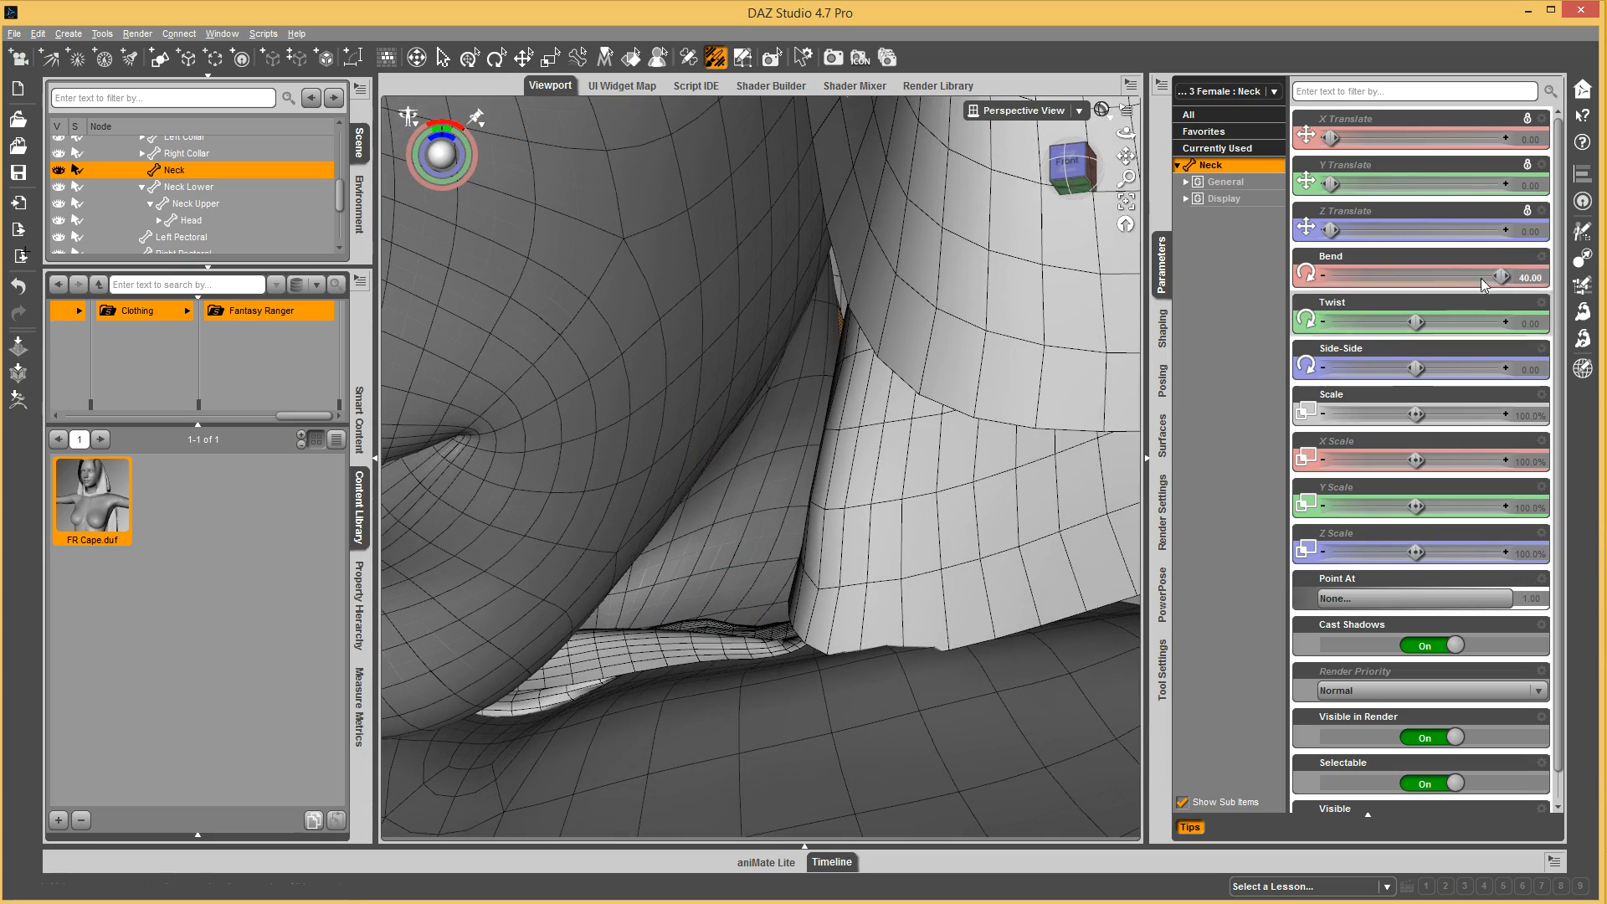
{"action": "left_click_drag", "start_coordinate": [1502, 277], "coordinate": [1348, 277]}
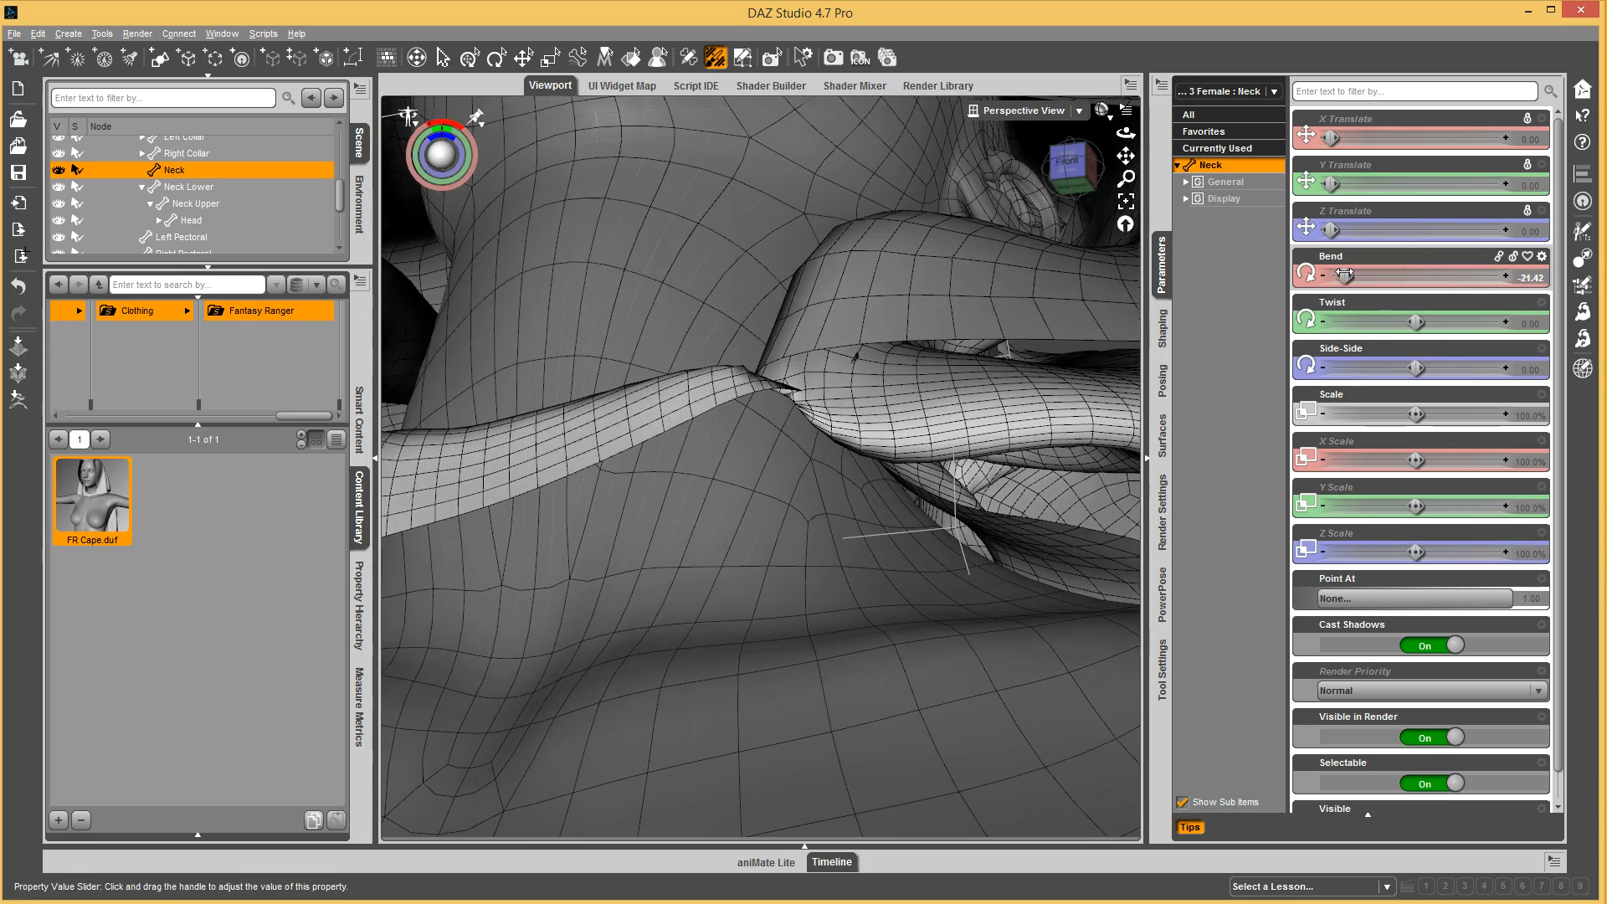
{"action": "left_click_drag", "start_coordinate": [1349, 275], "coordinate": [1379, 276]}
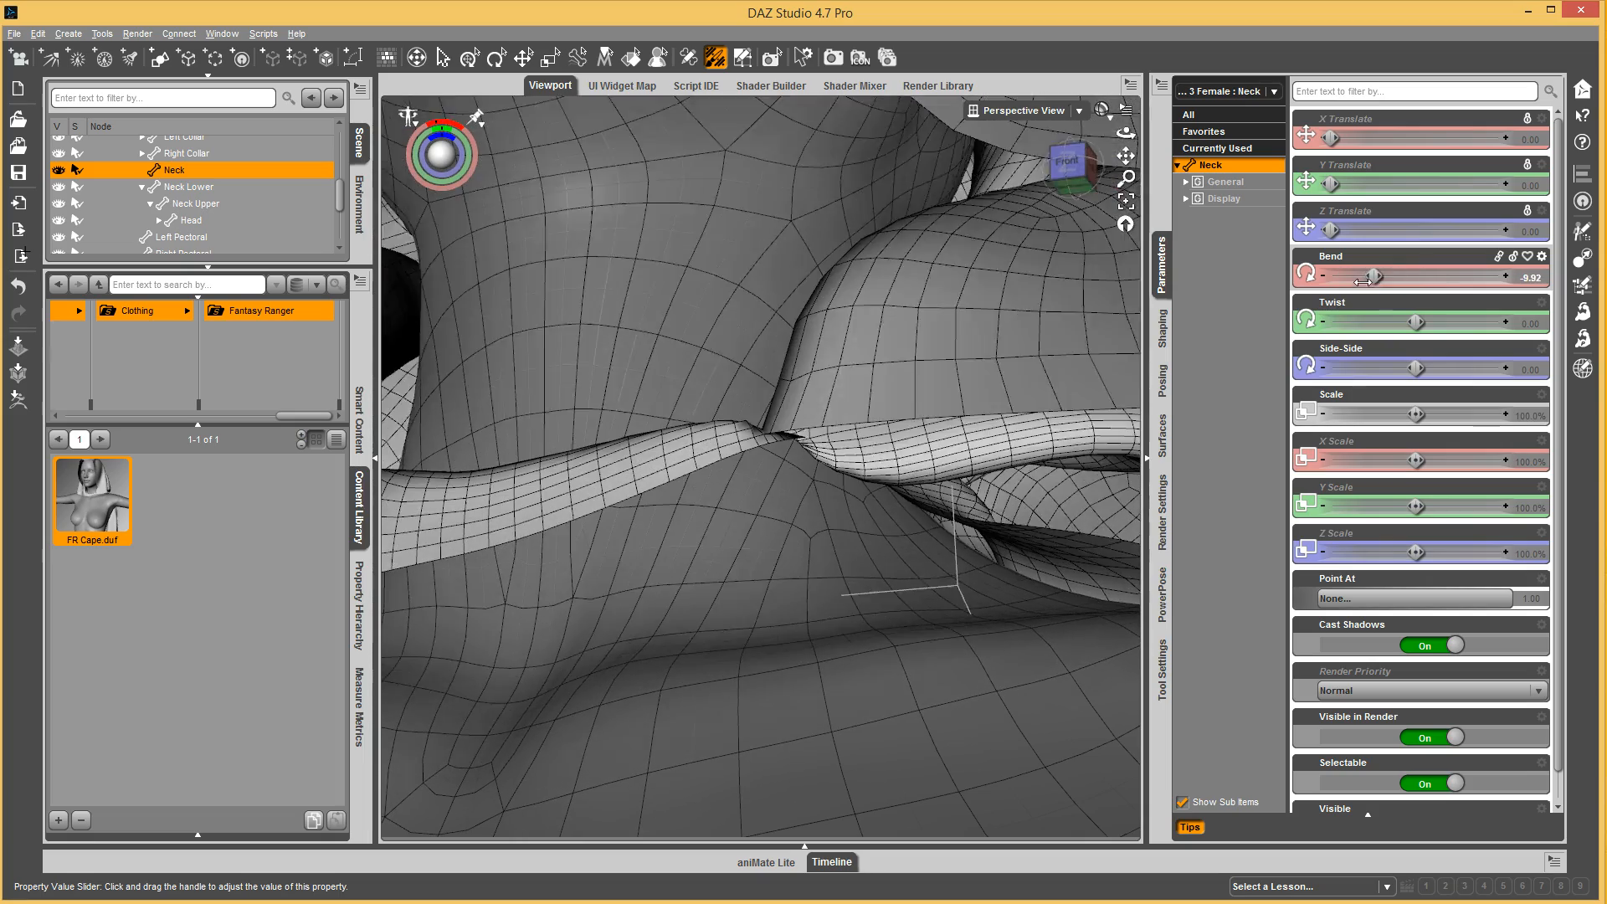
{"action": "left_click_drag", "start_coordinate": [1379, 277], "coordinate": [1332, 277]}
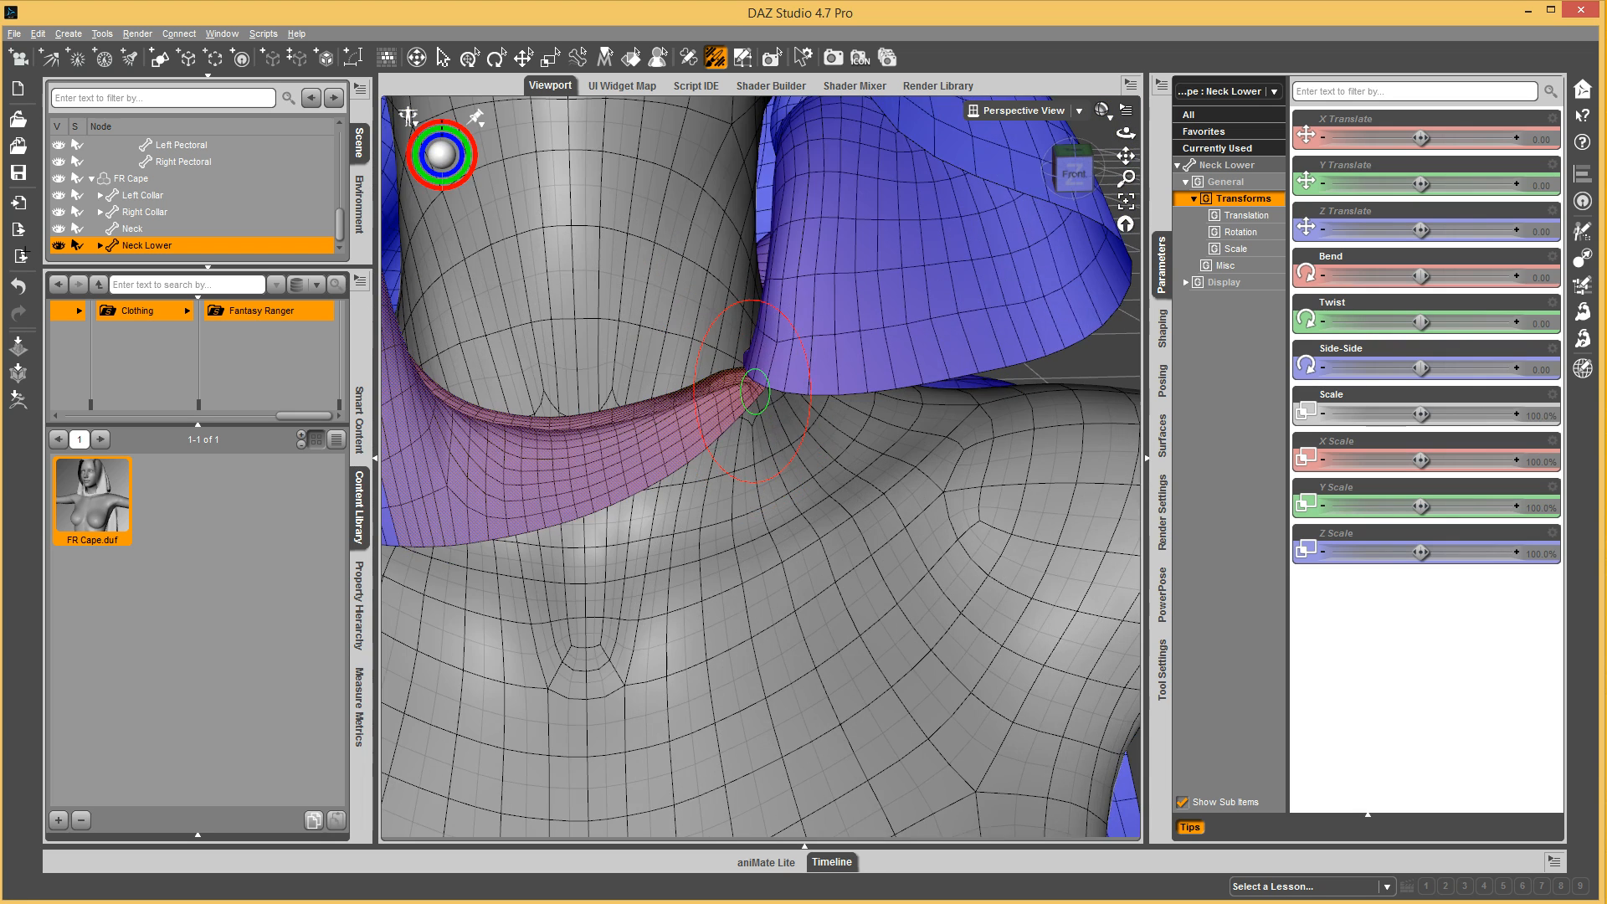
Select FR Cape, restore the weight brush settings, and hide all its polygons to isolate the clasp.
{"action": "left_click", "coordinate": [123, 179]}
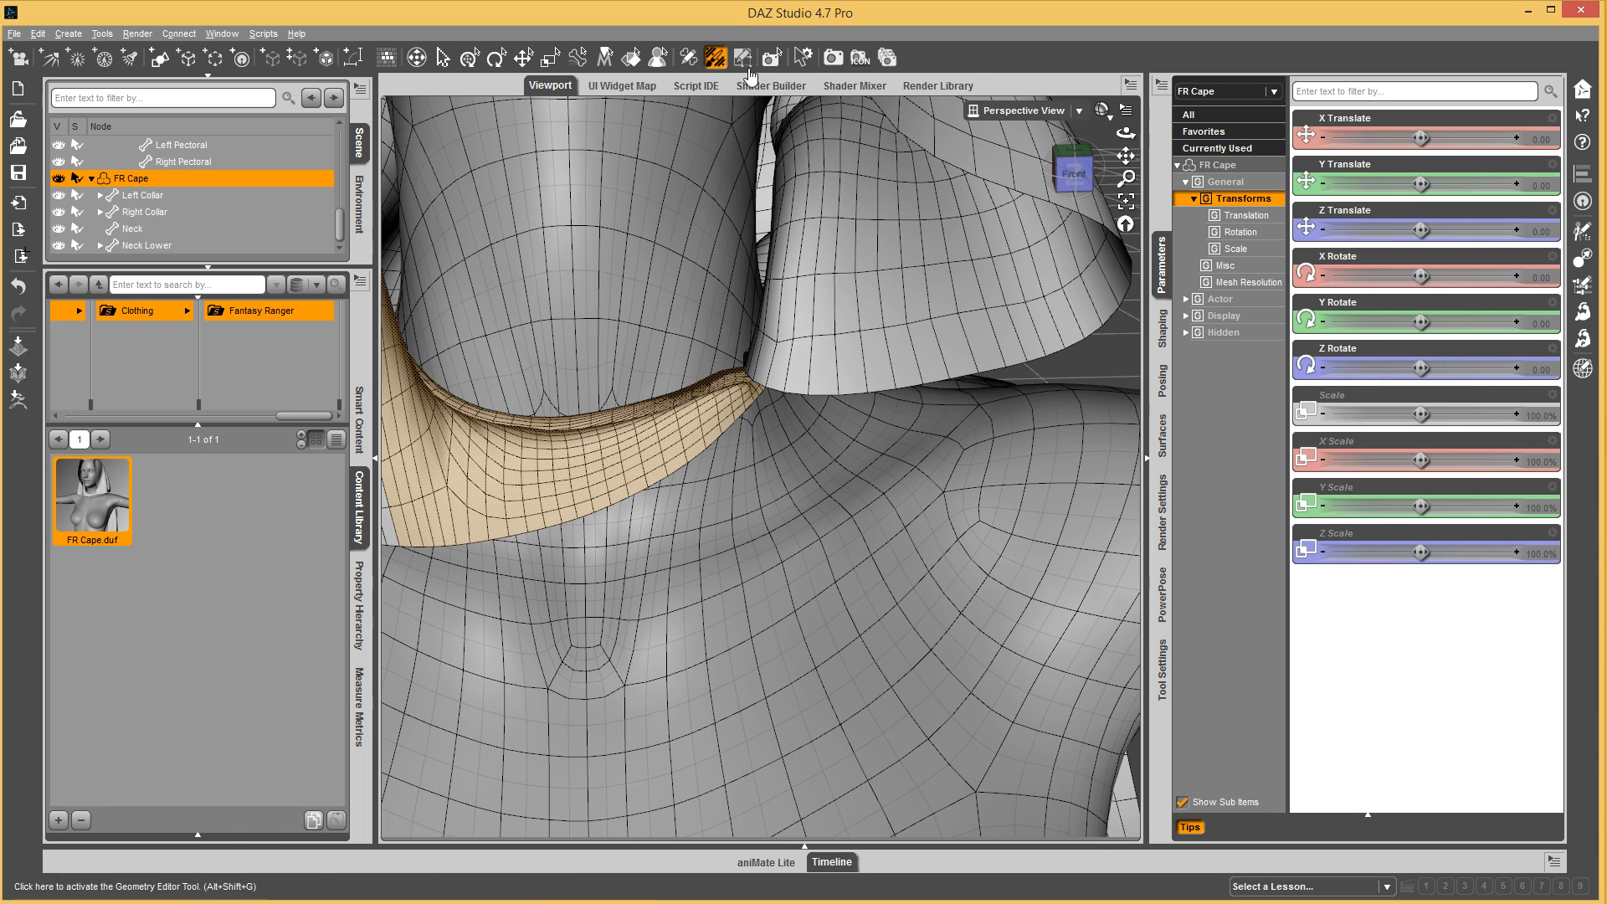
{"action": "mouse_move", "coordinate": [1162, 682]}
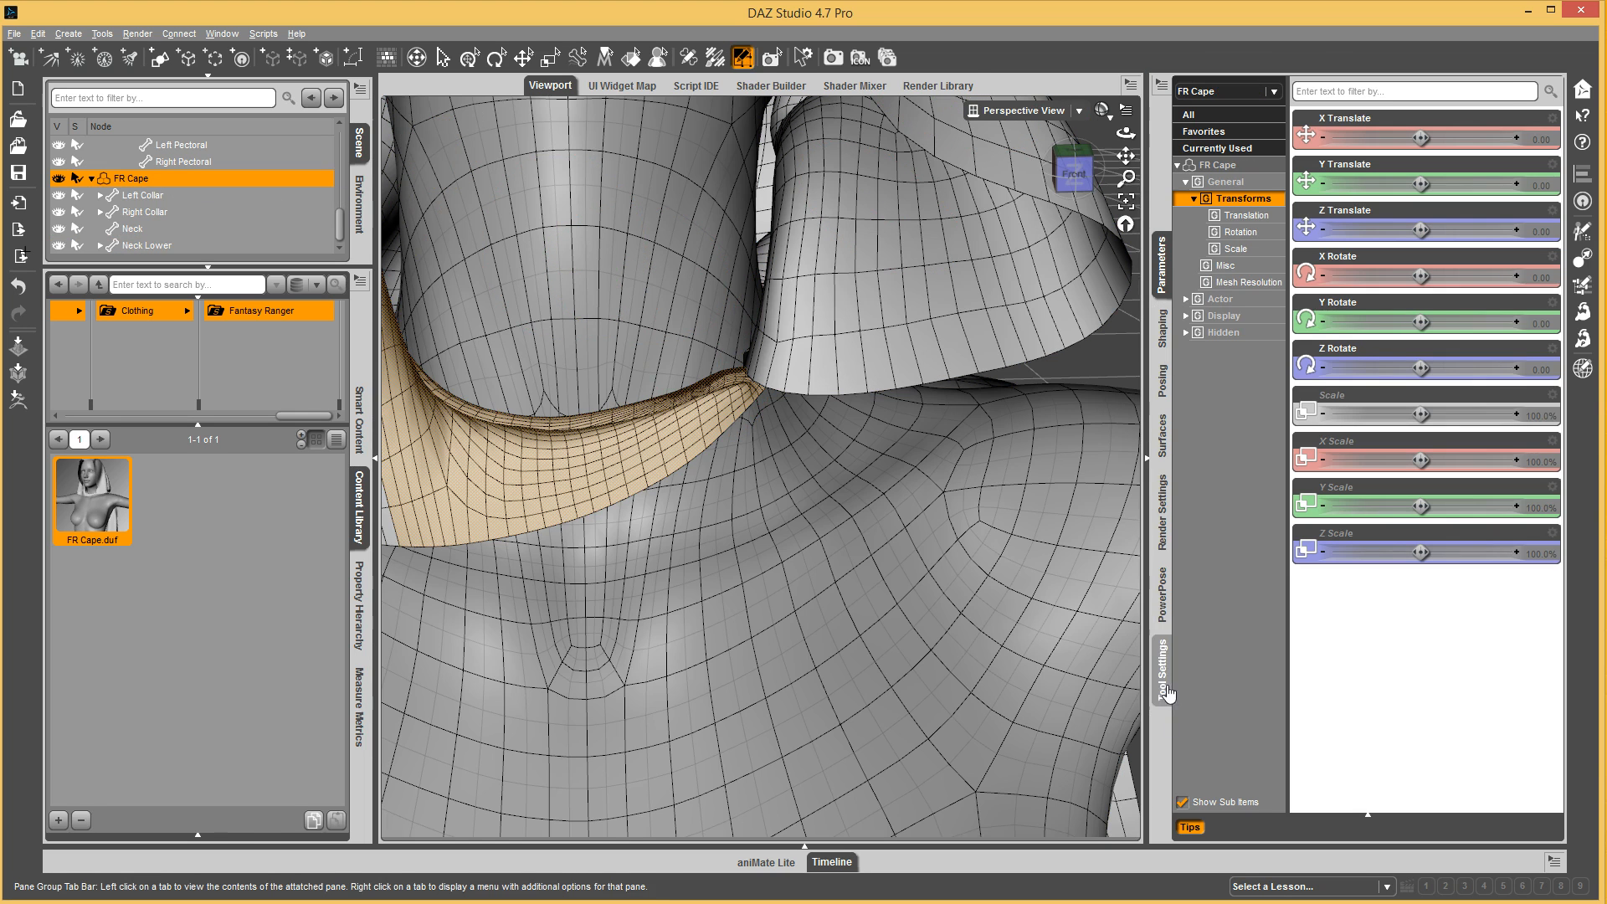
{"action": "left_click", "coordinate": [735, 56]}
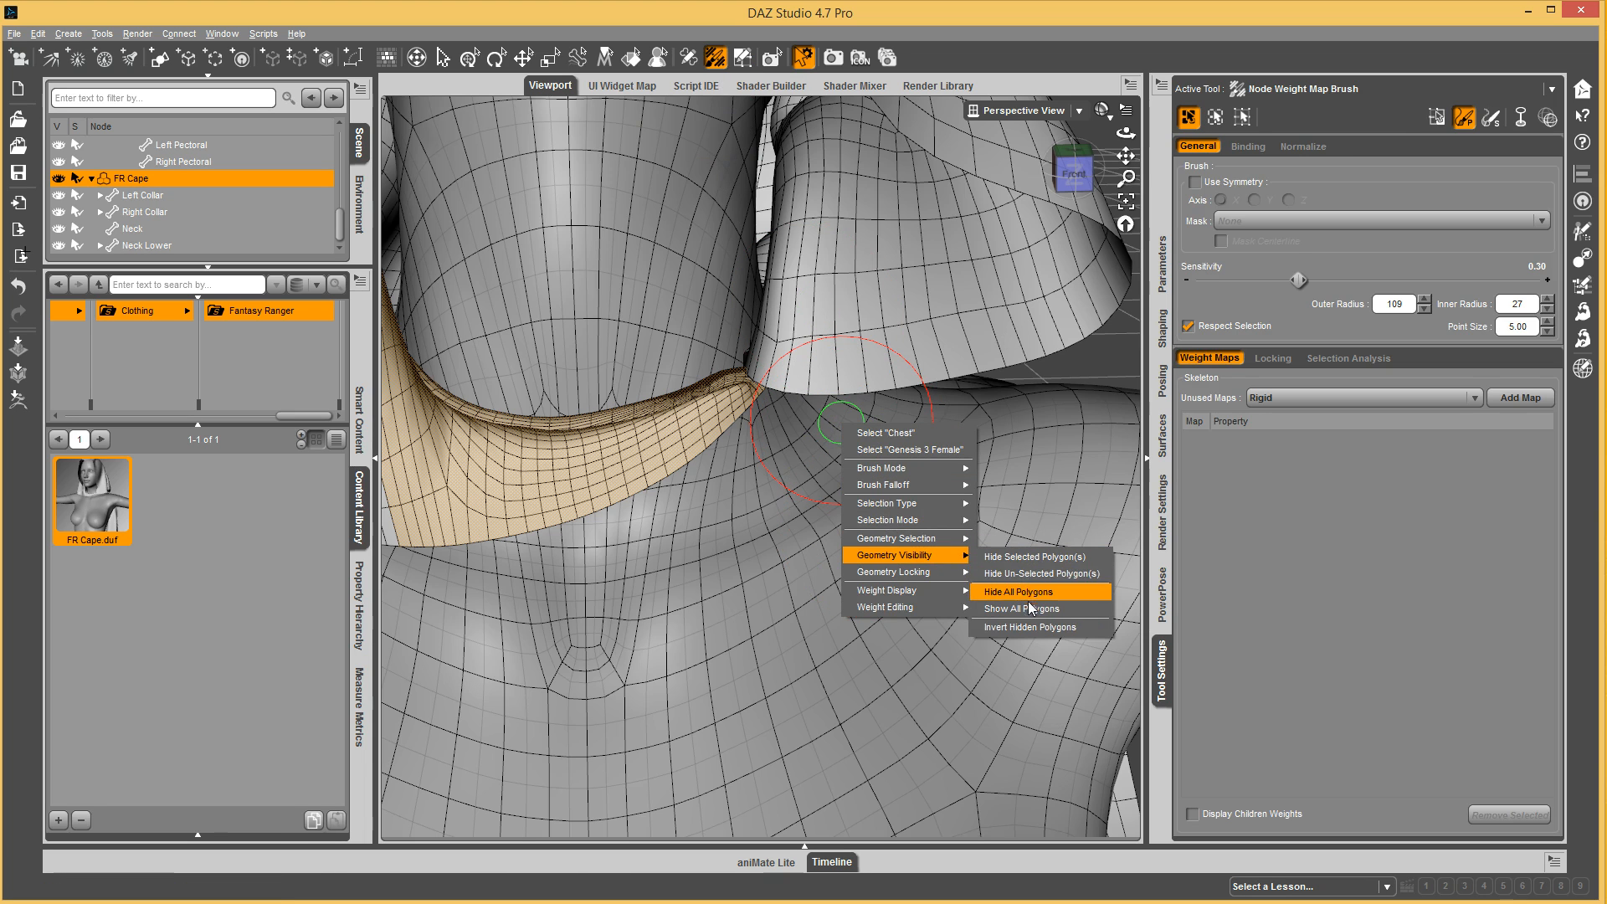
{"action": "left_click", "coordinate": [1018, 591]}
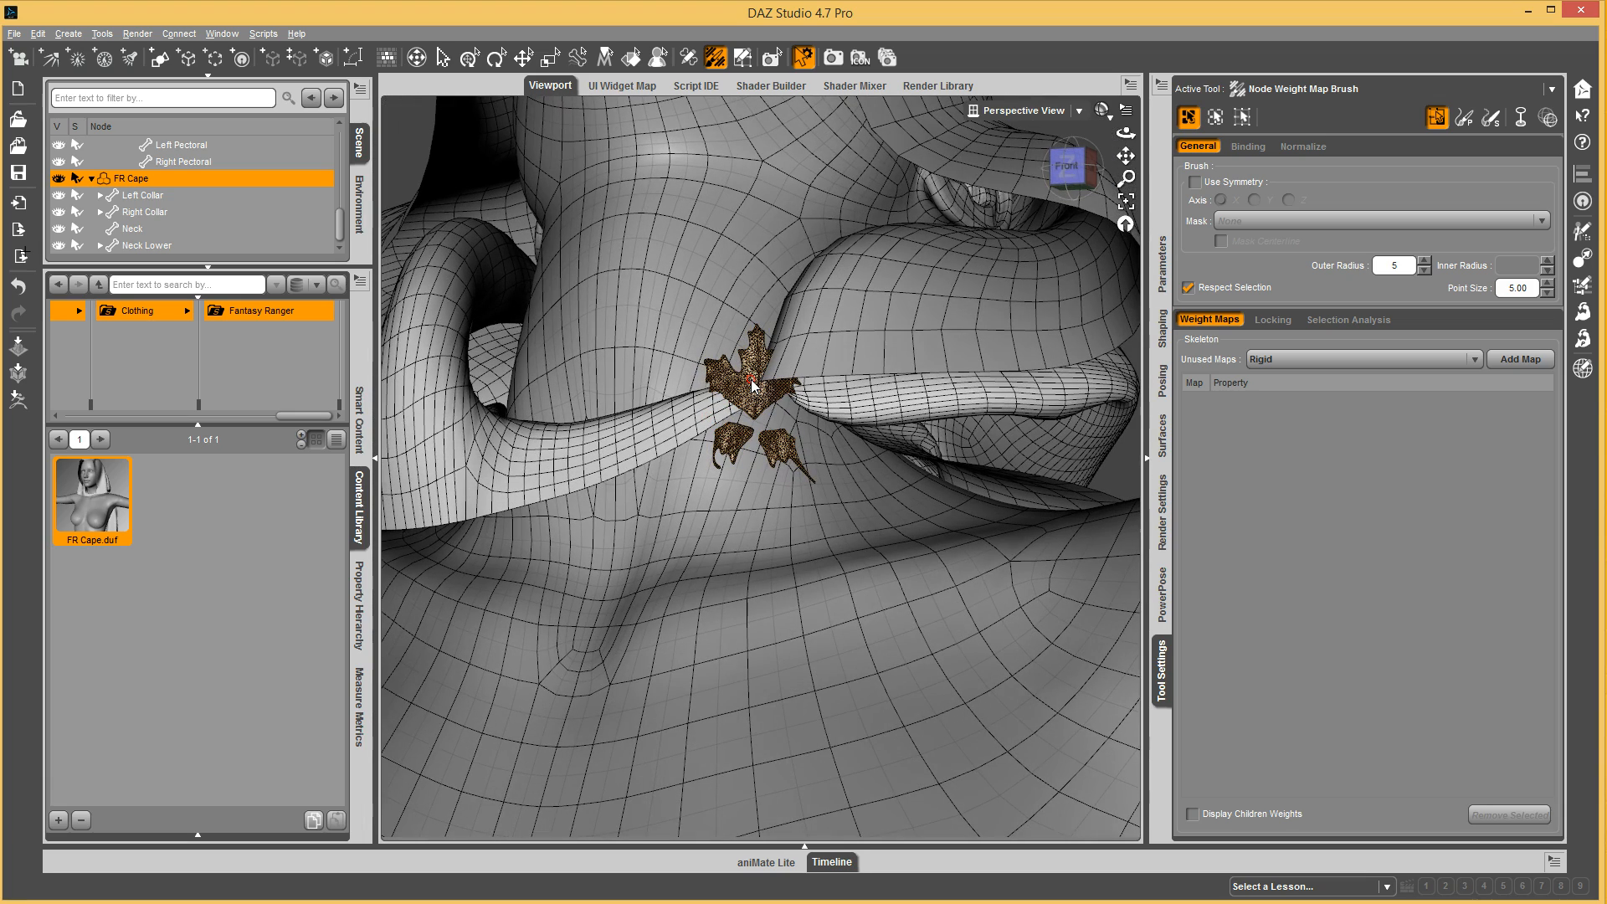
{"action": "scroll", "scroll_direction": "down", "scroll_amount": 3}
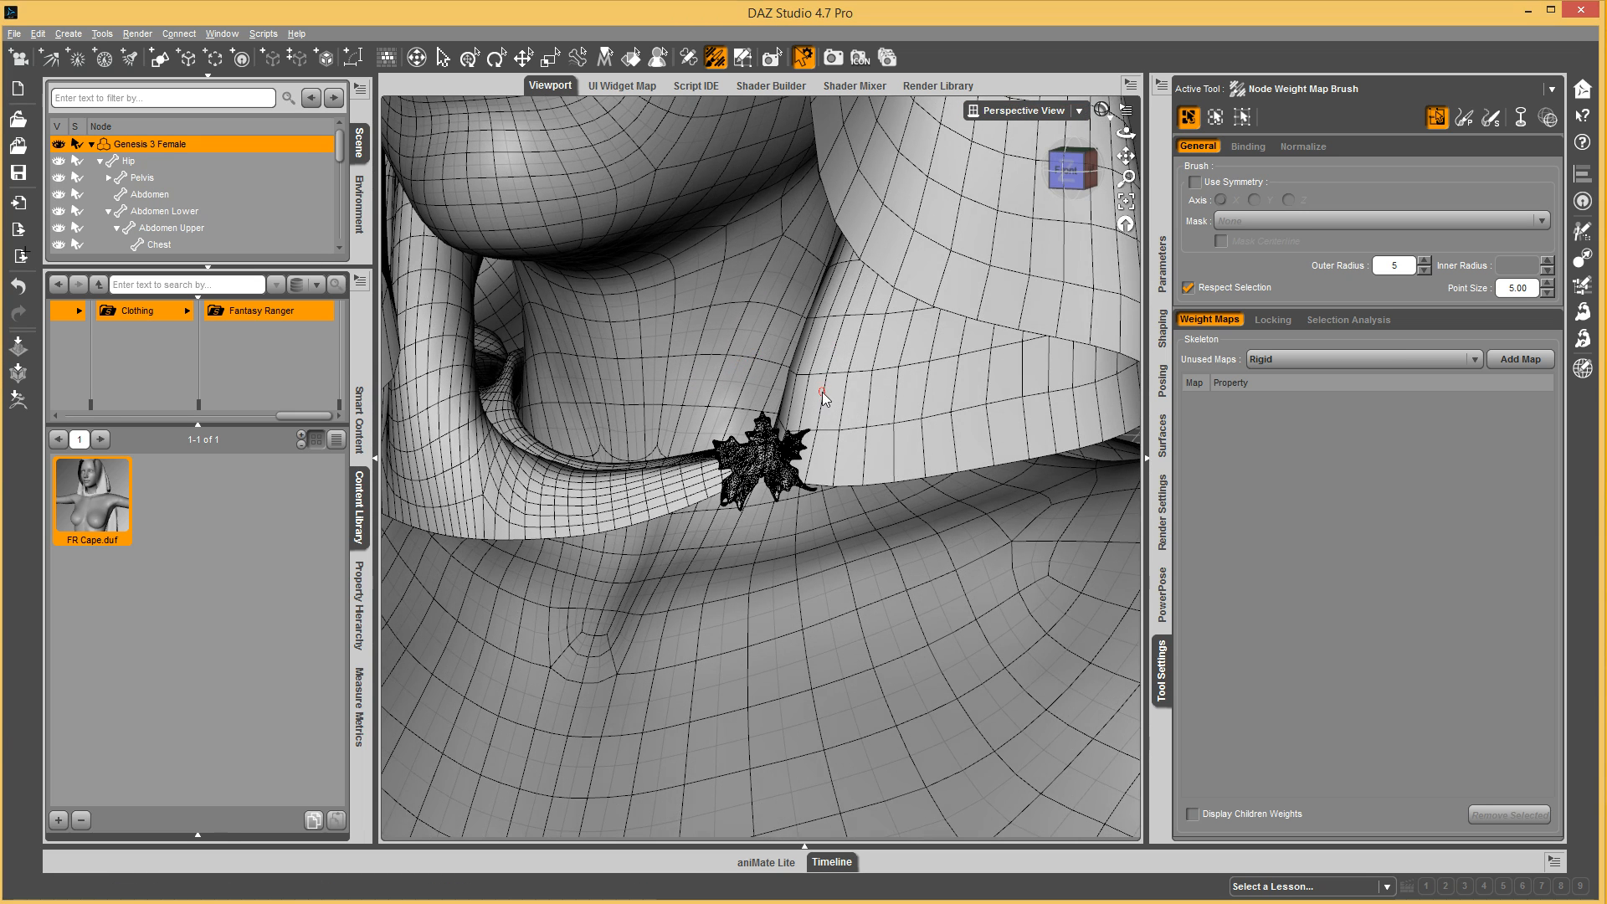
{"action": "mouse_move", "coordinate": [370, 579]}
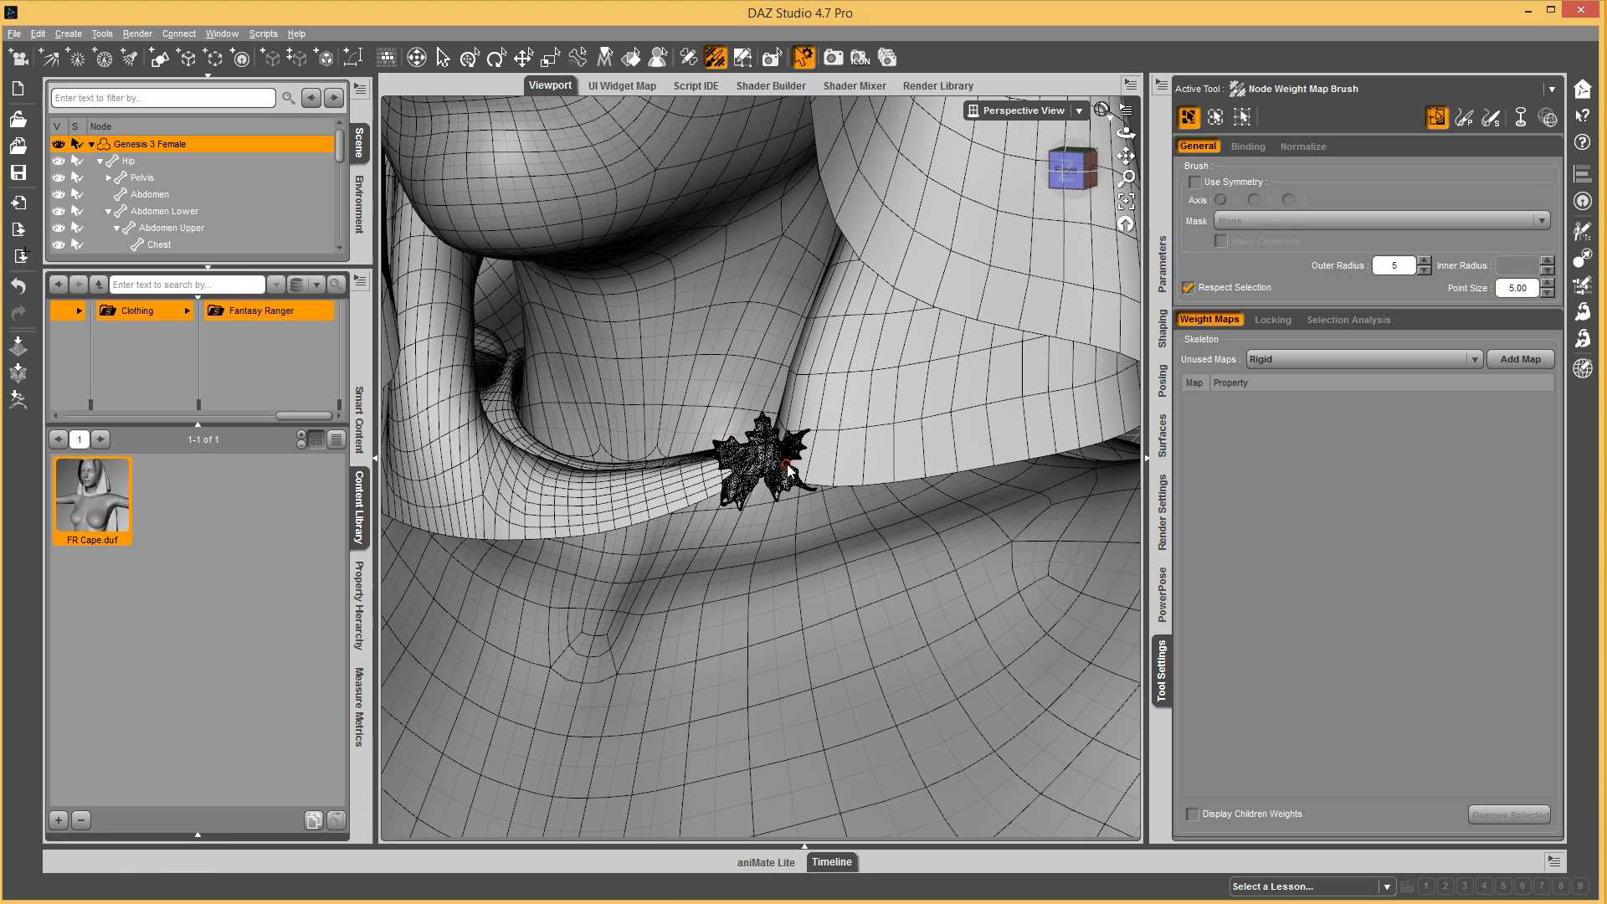
{"action": "mouse_move", "coordinate": [750, 473]}
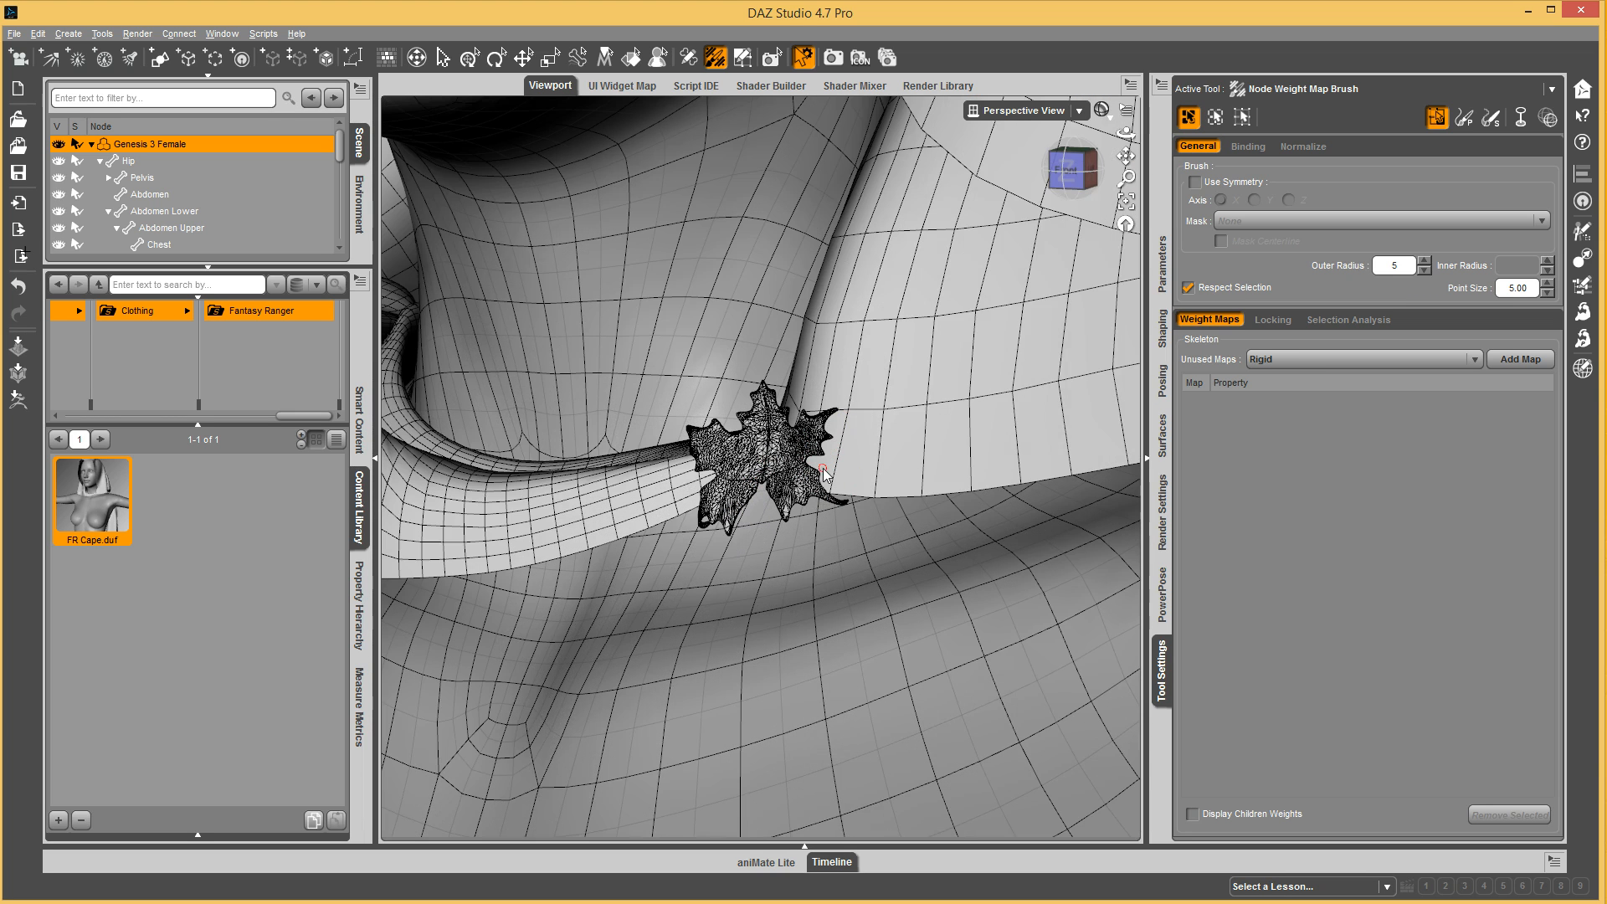
{"action": "mouse_move", "coordinate": [908, 566]}
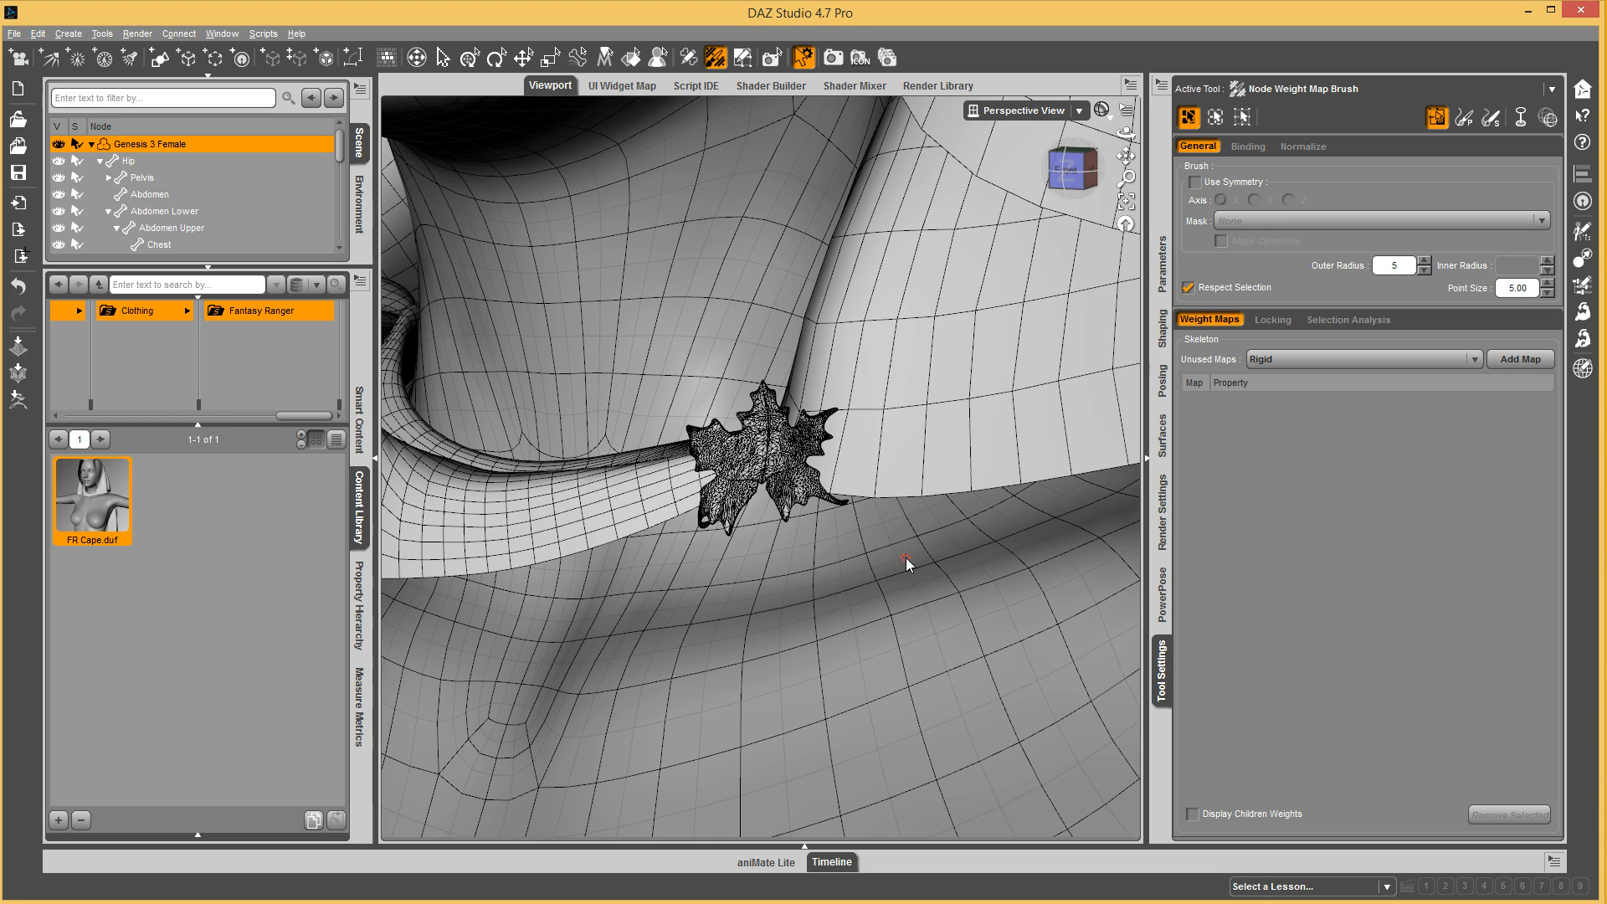
{"action": "mouse_move", "coordinate": [840, 513]}
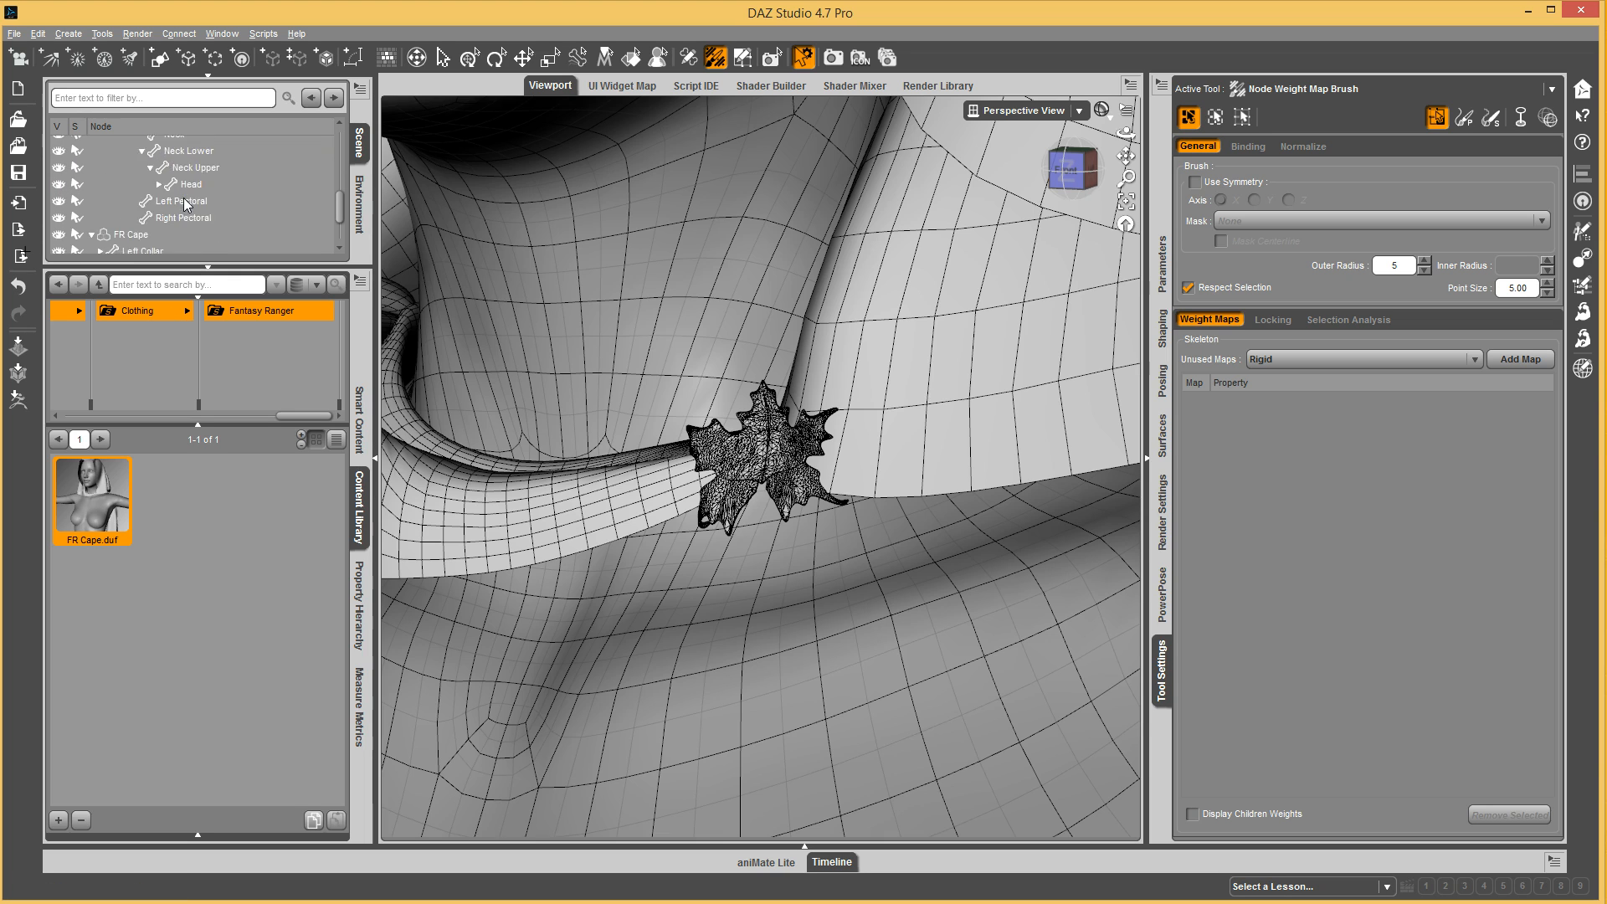
Fill the selected leaf clasp faces with 25% Left Collar weight.
{"action": "left_click", "coordinate": [145, 194]}
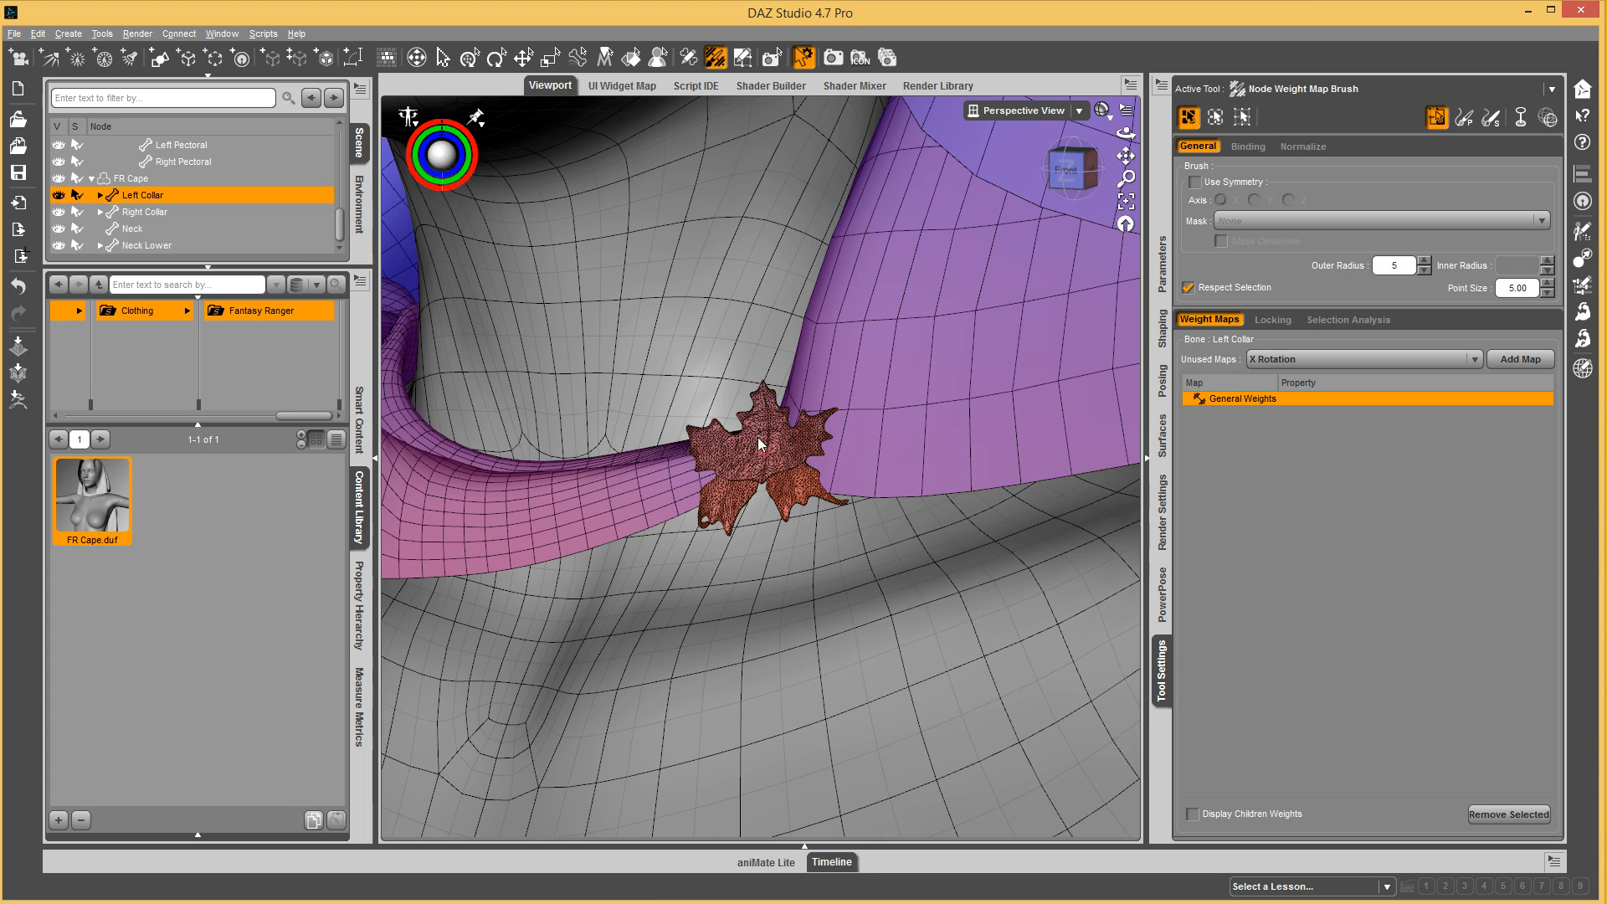
{"action": "right_click", "coordinate": [762, 445]}
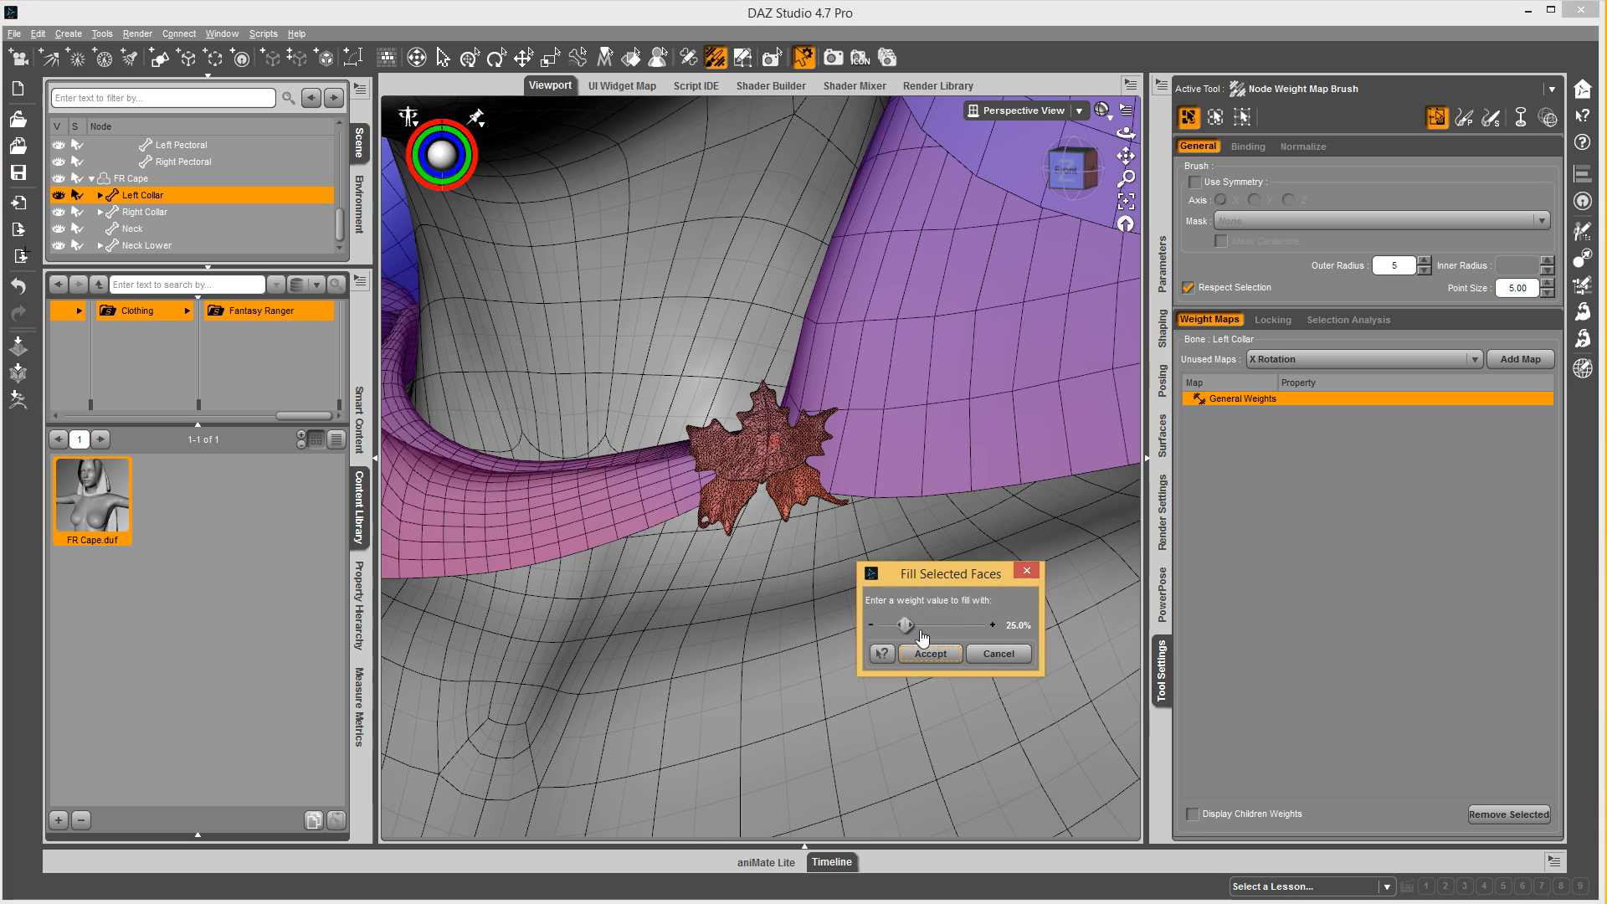
{"action": "left_click", "coordinate": [929, 653]}
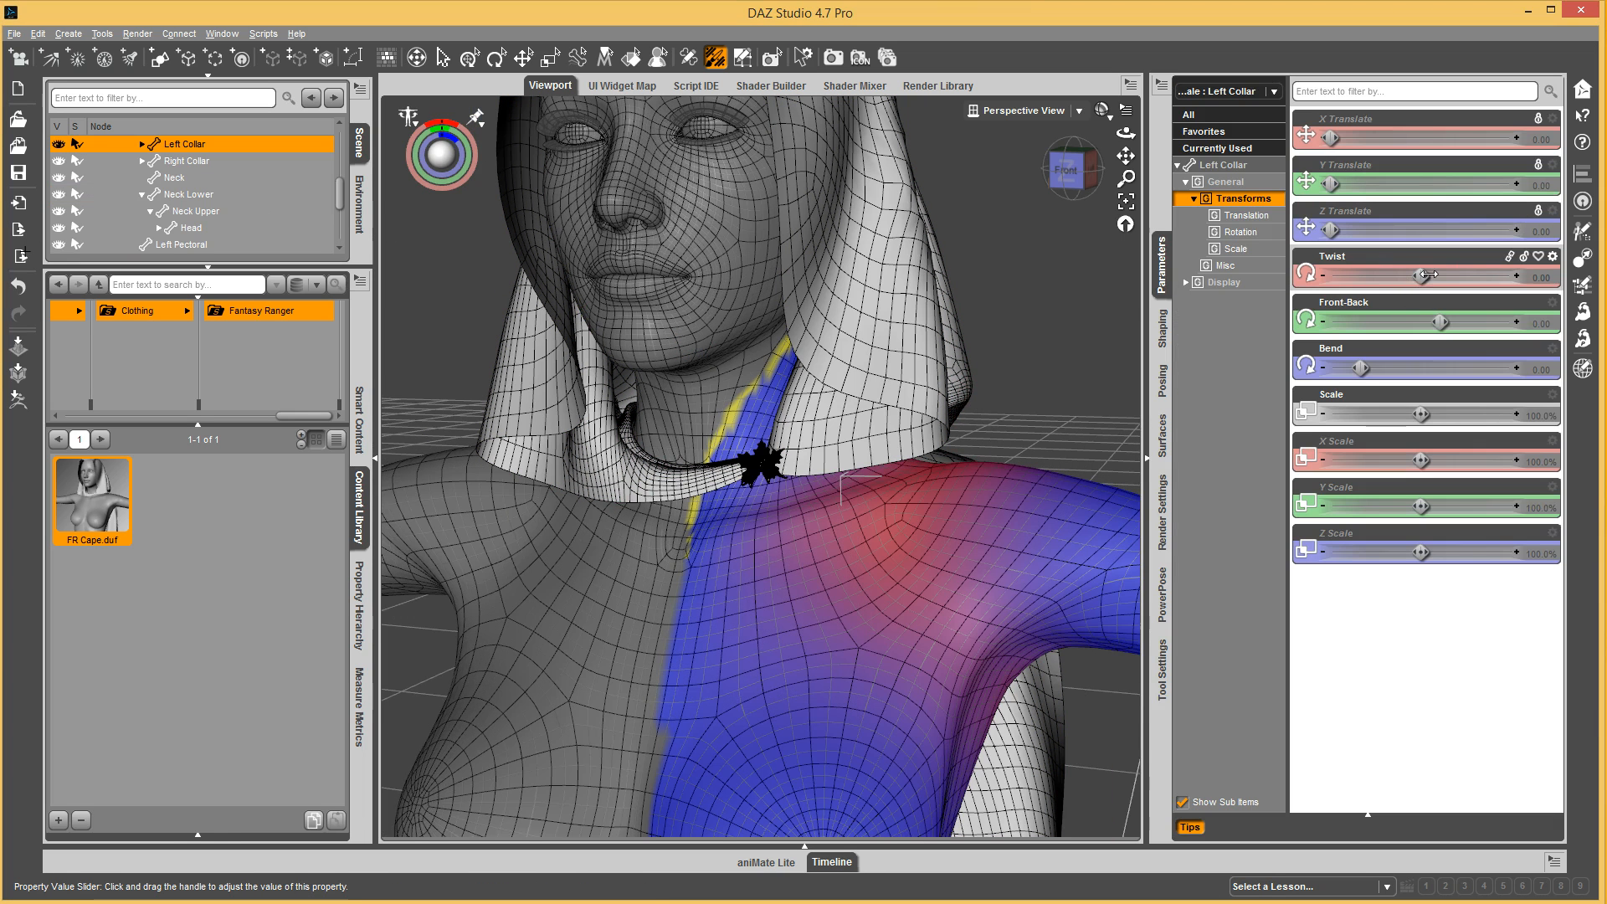
Bend the Left Collar to test the clasp, return it to 0, then select Neck Lower.
{"action": "left_click_drag", "start_coordinate": [1419, 275], "coordinate": [1461, 275]}
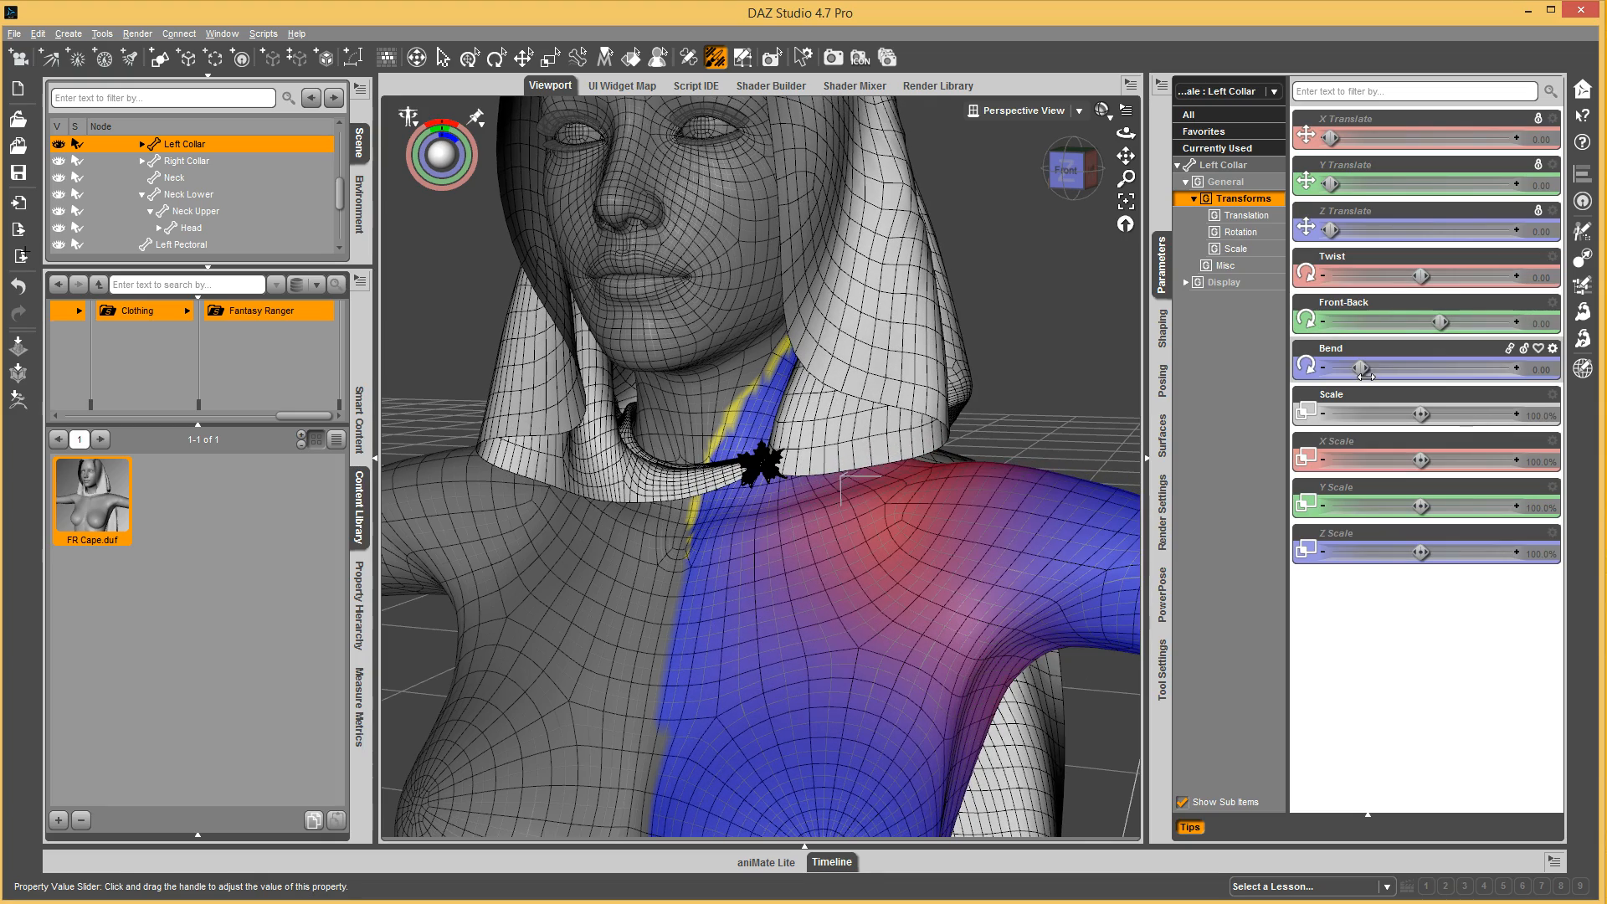
{"action": "left_click_drag", "start_coordinate": [1364, 368], "coordinate": [1382, 369]}
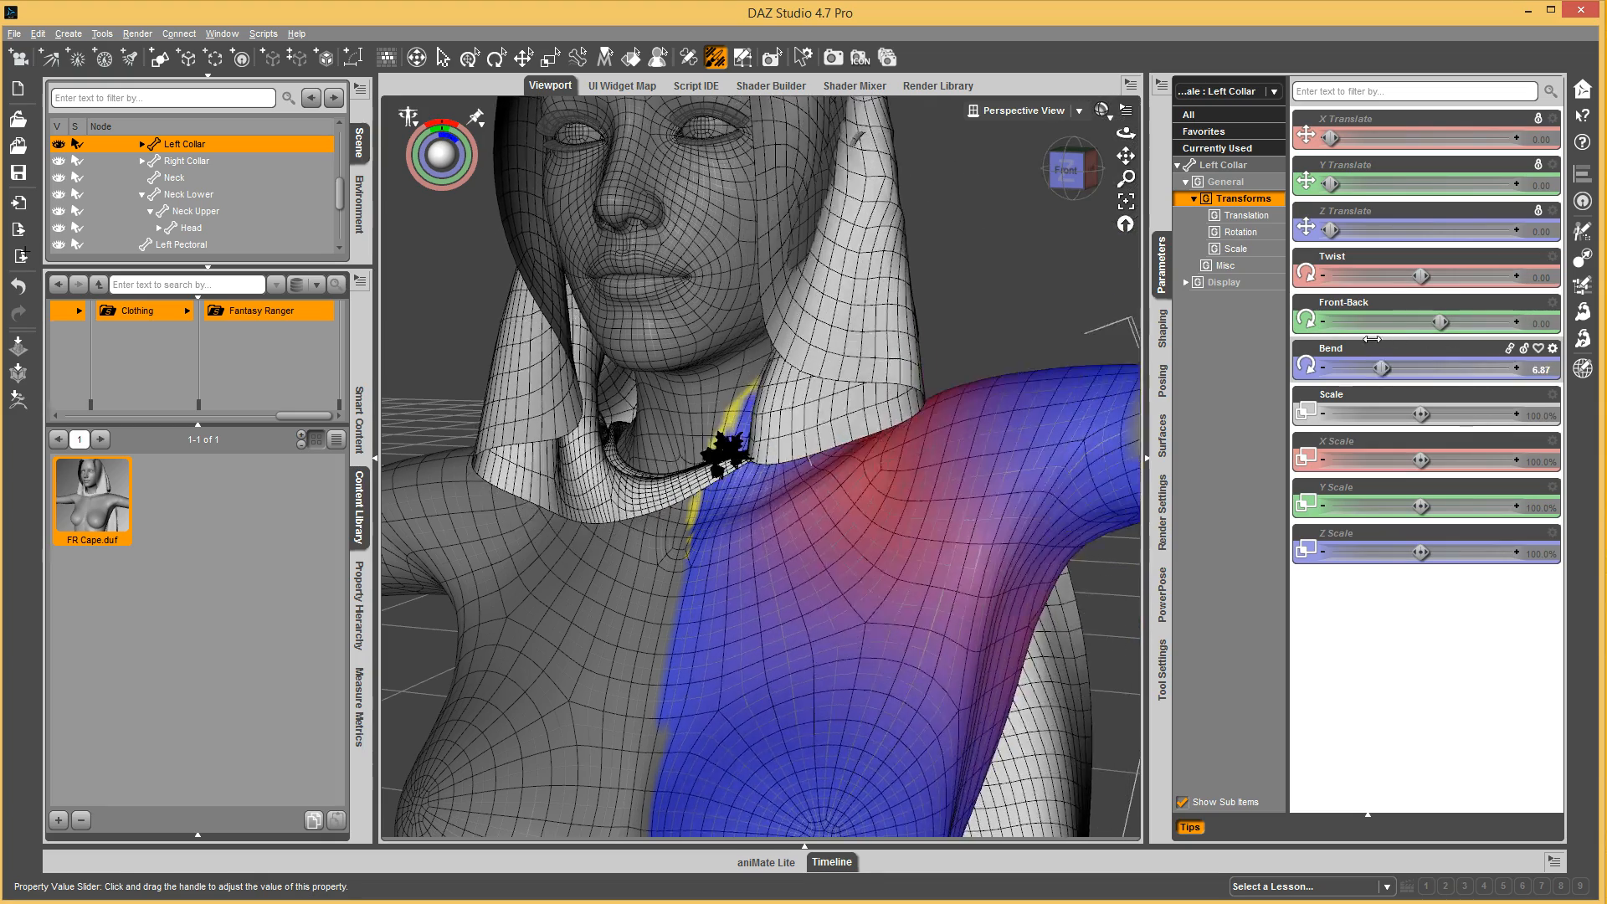
{"action": "left_click_drag", "start_coordinate": [1382, 366], "coordinate": [1465, 366]}
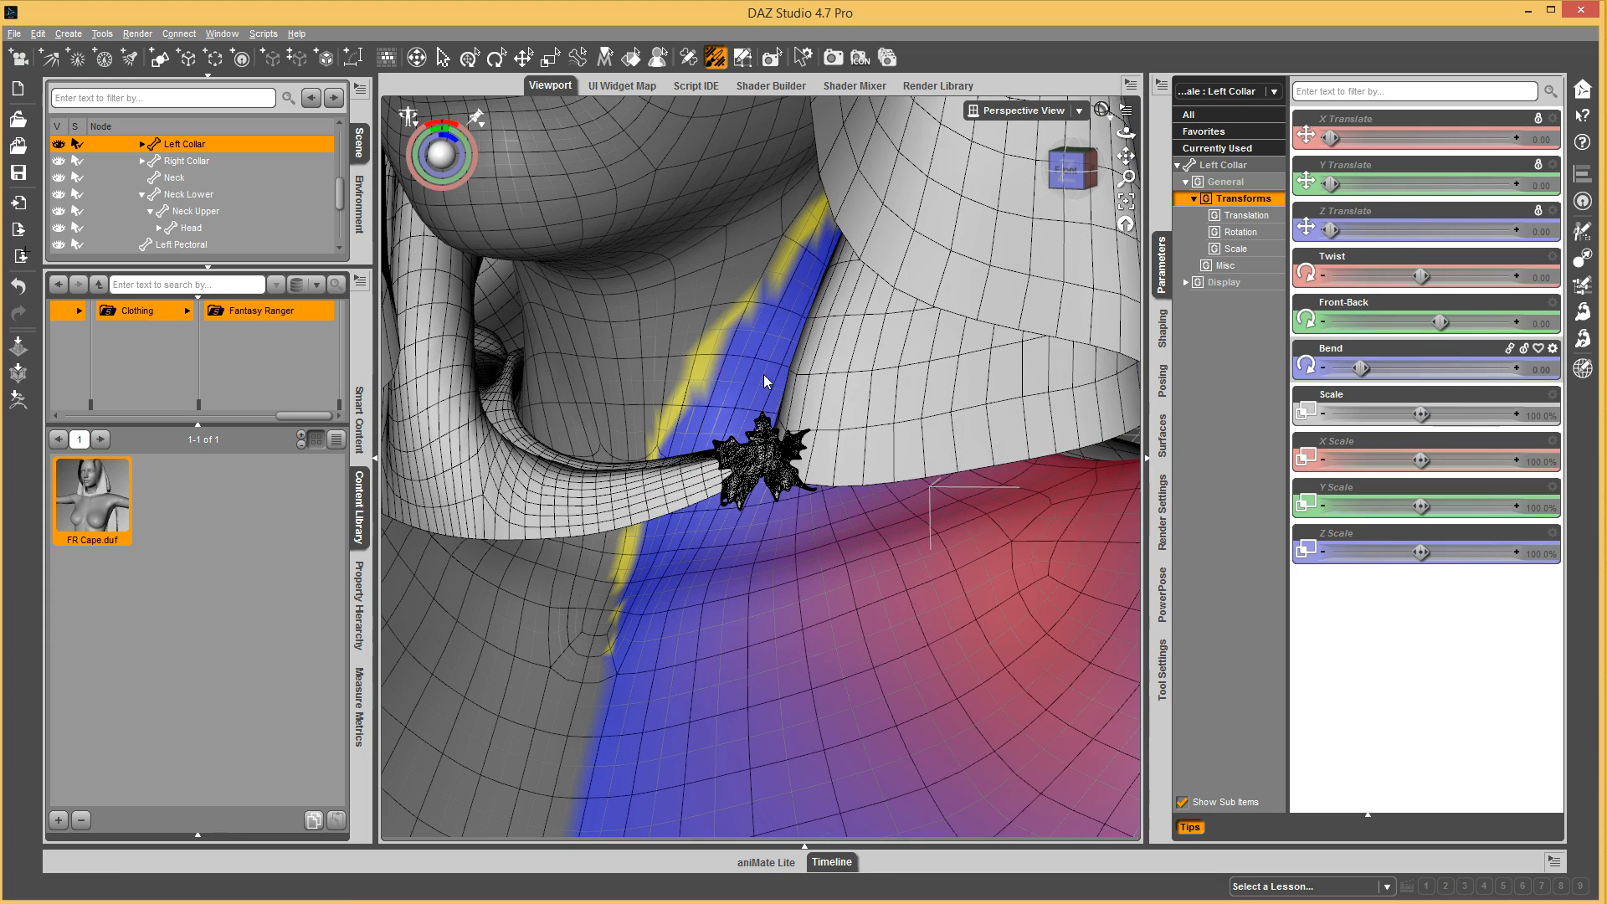
{"action": "mouse_move", "coordinate": [259, 210]}
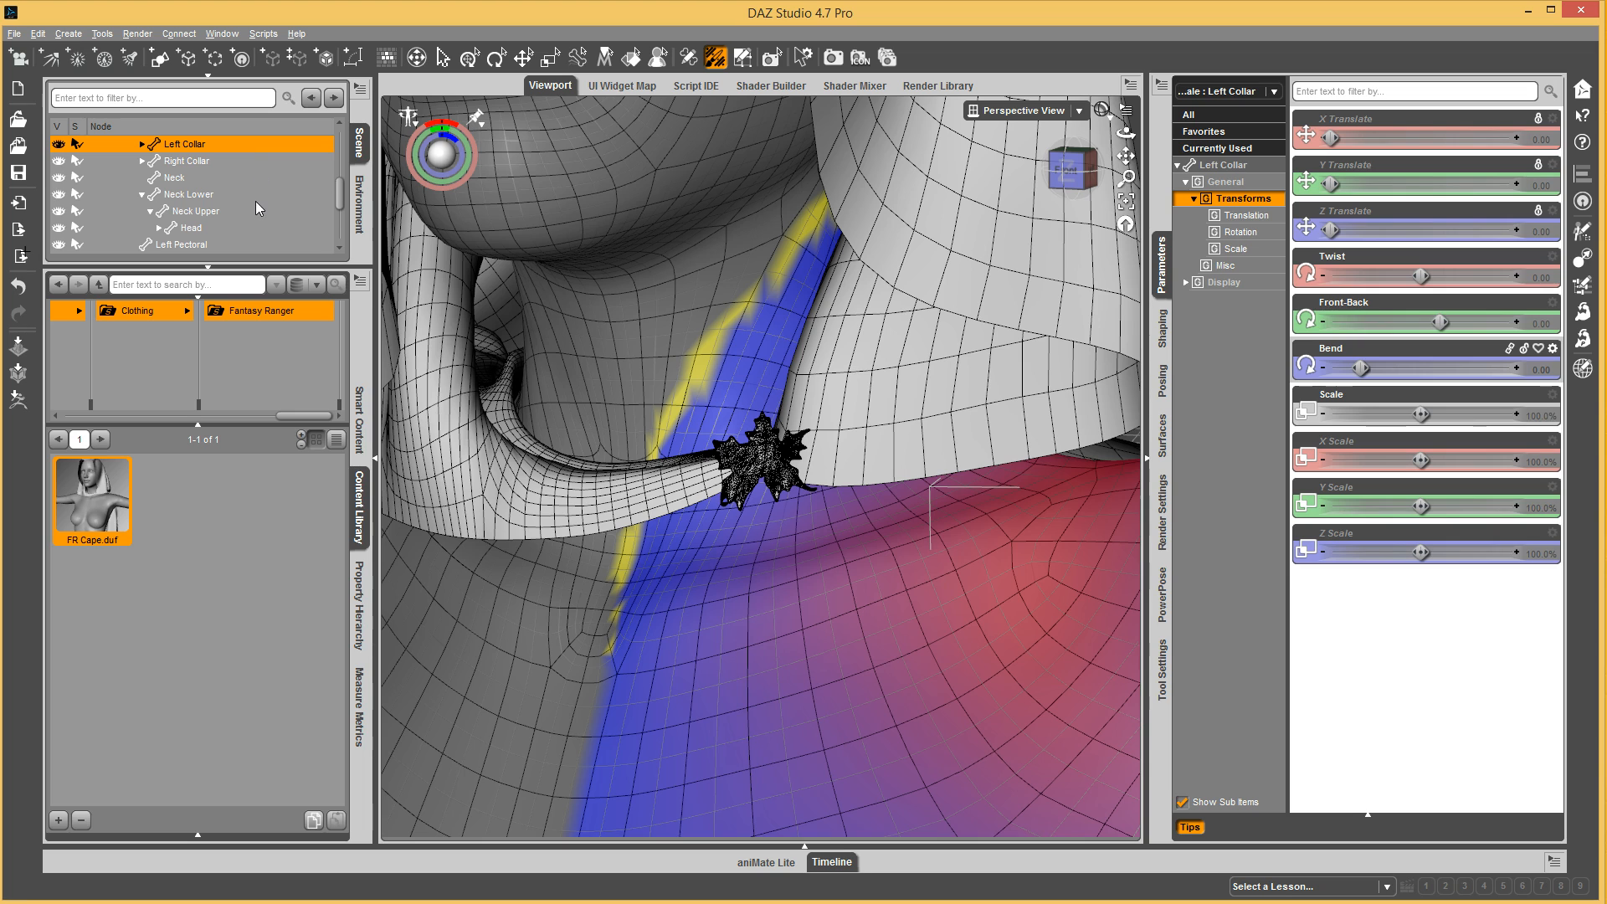
{"action": "left_click", "coordinate": [188, 194]}
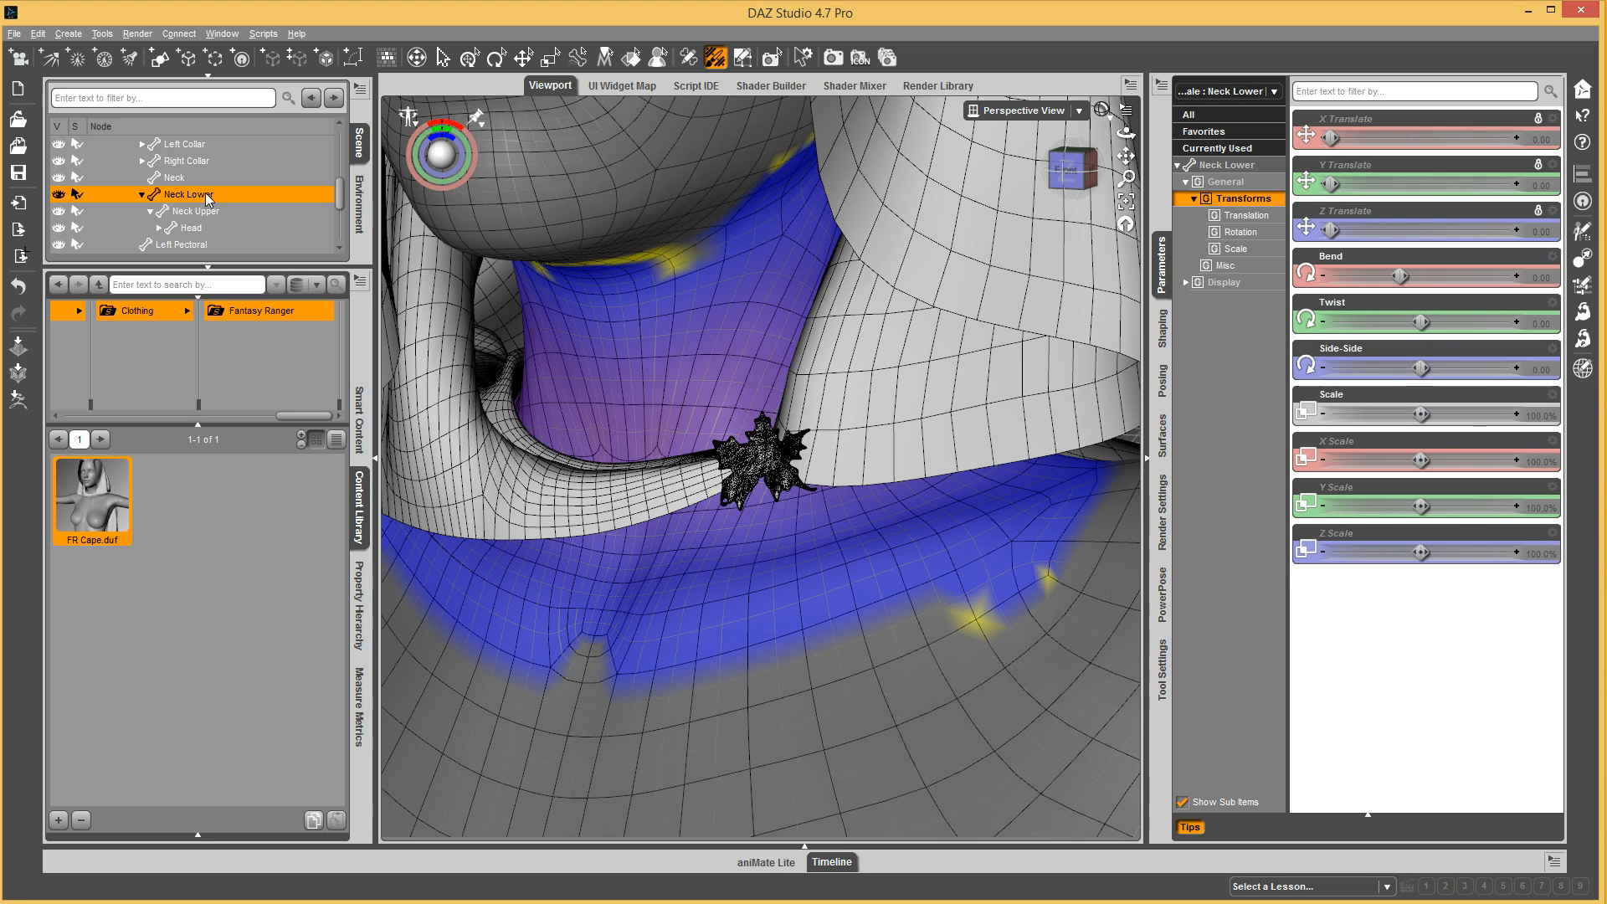
{"action": "mouse_move", "coordinate": [1400, 276]}
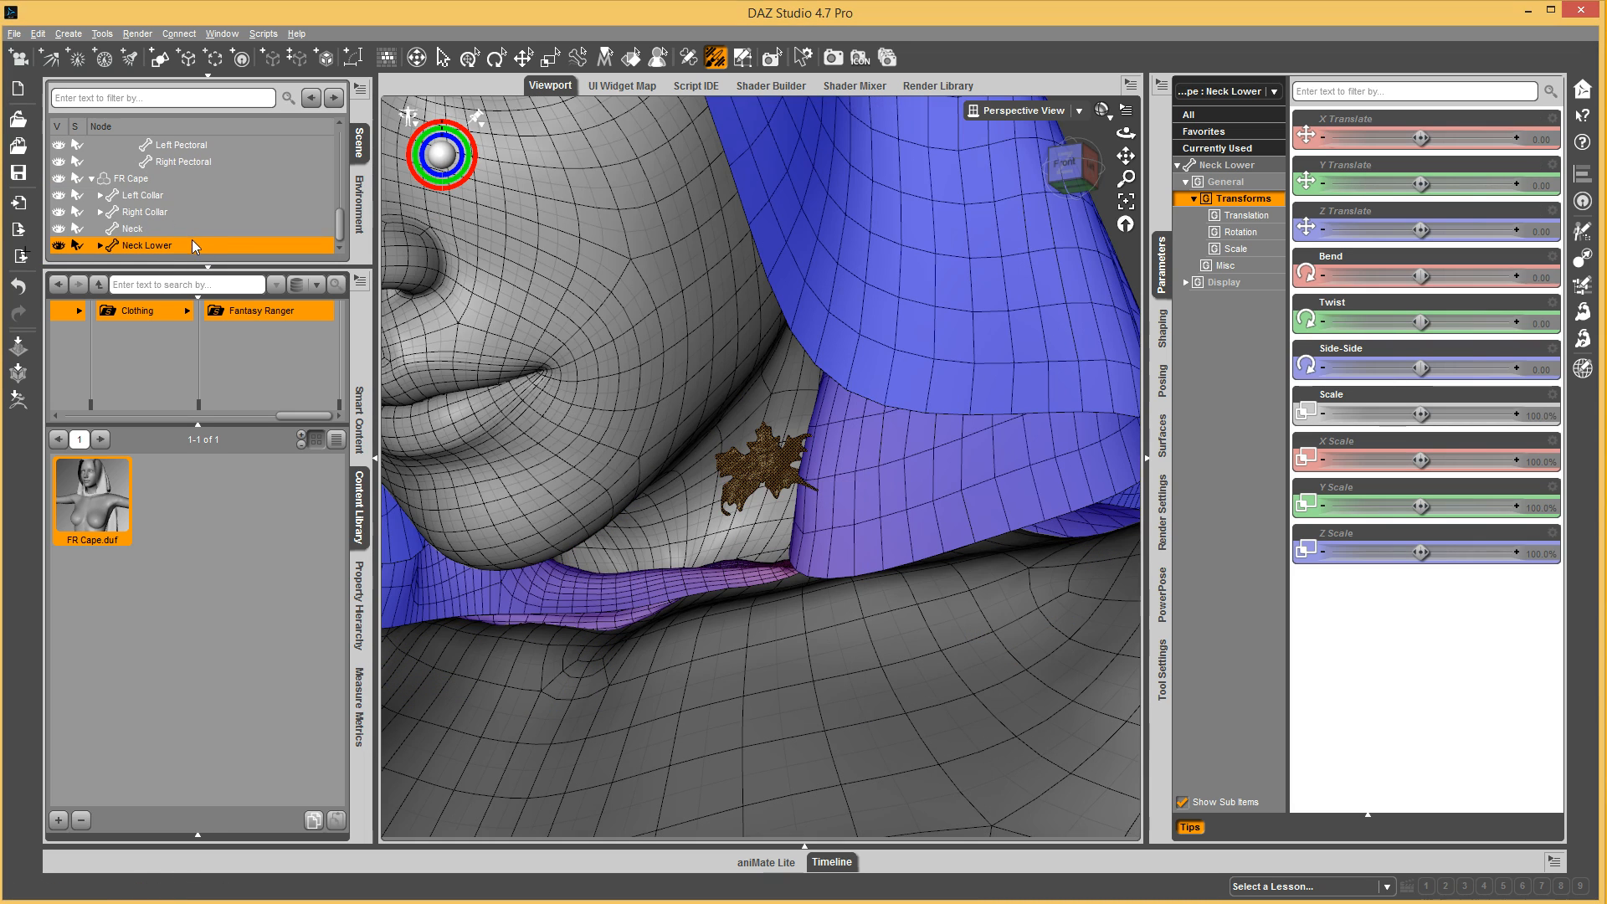
{"action": "mouse_move", "coordinate": [830, 563]}
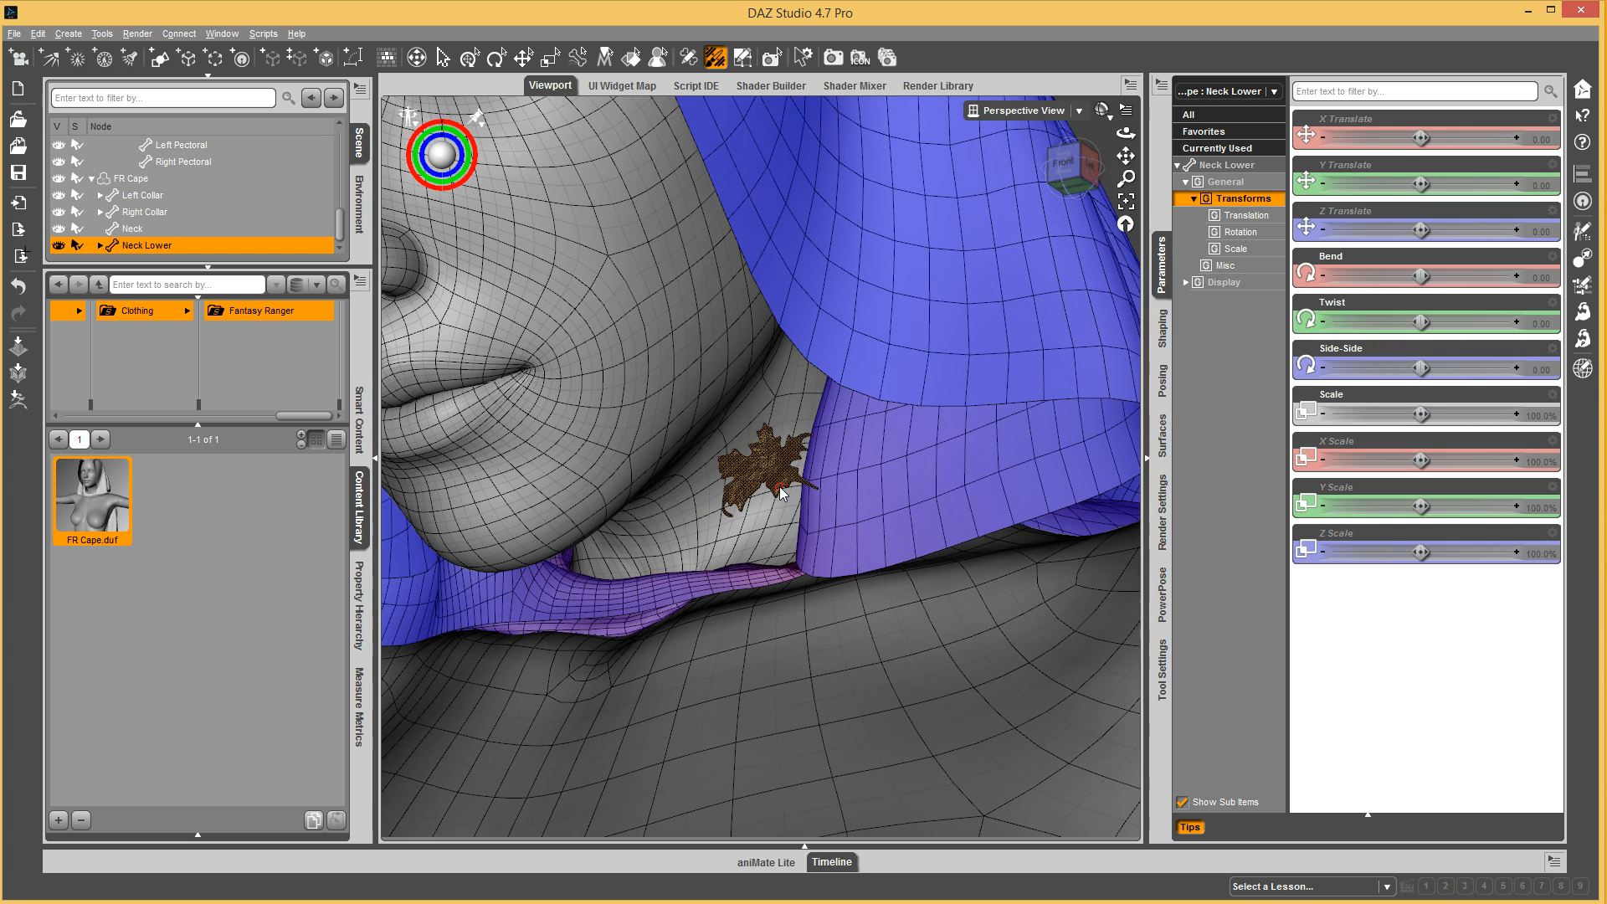
{"action": "mouse_move", "coordinate": [790, 578]}
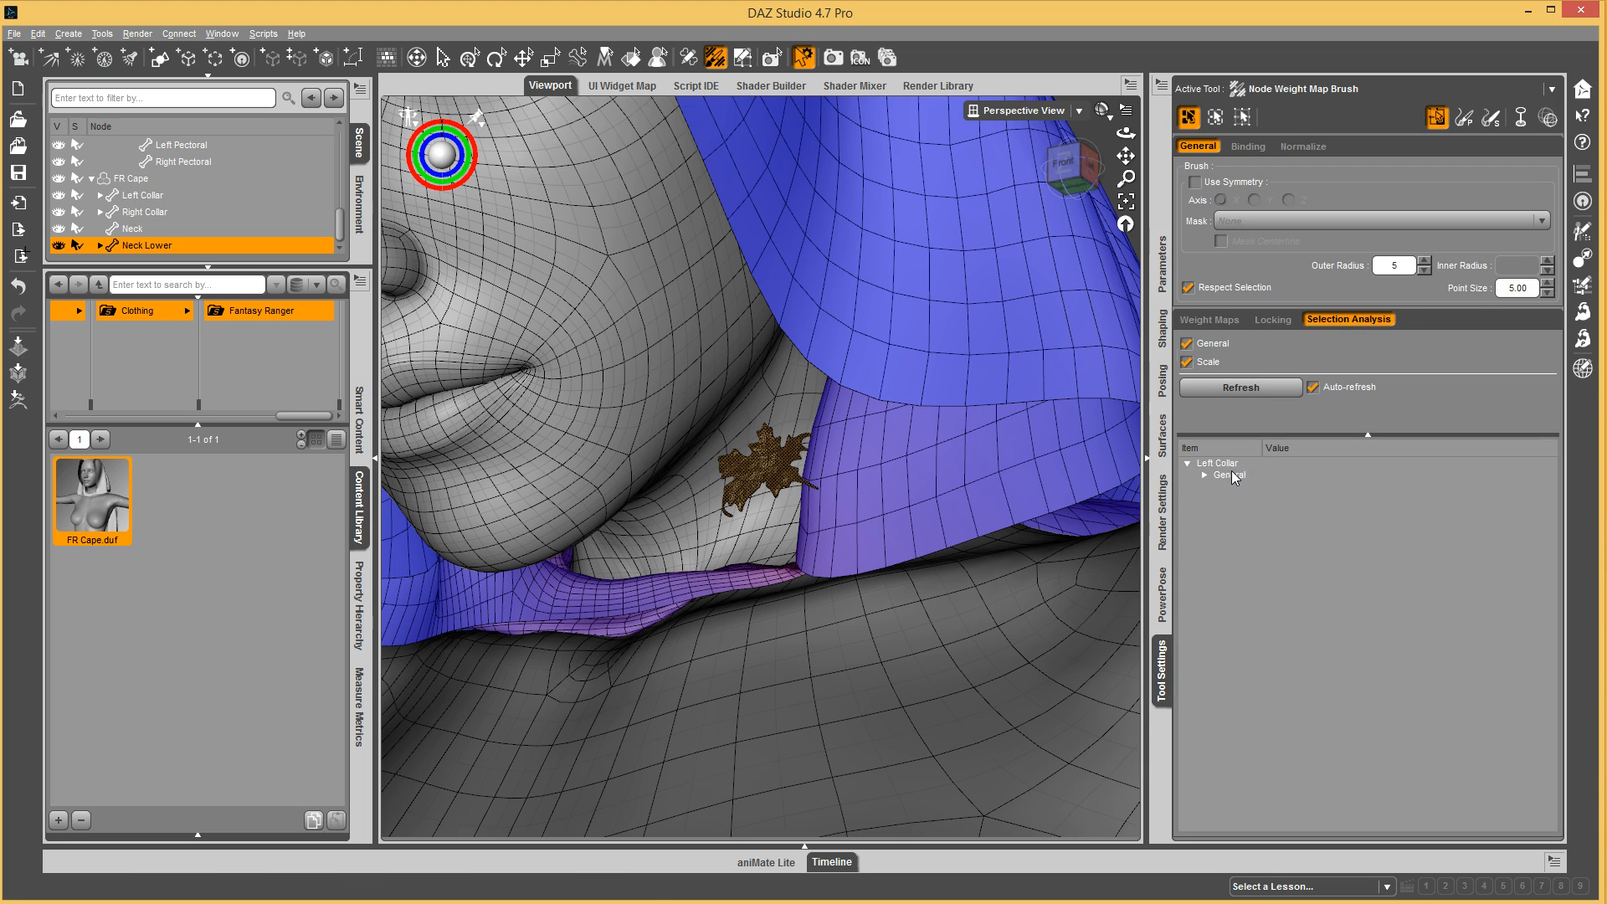
Review the clasp's Left Collar weights, then fill its selected faces with 25% Neck Lower weight.
{"action": "left_click", "coordinate": [1204, 475]}
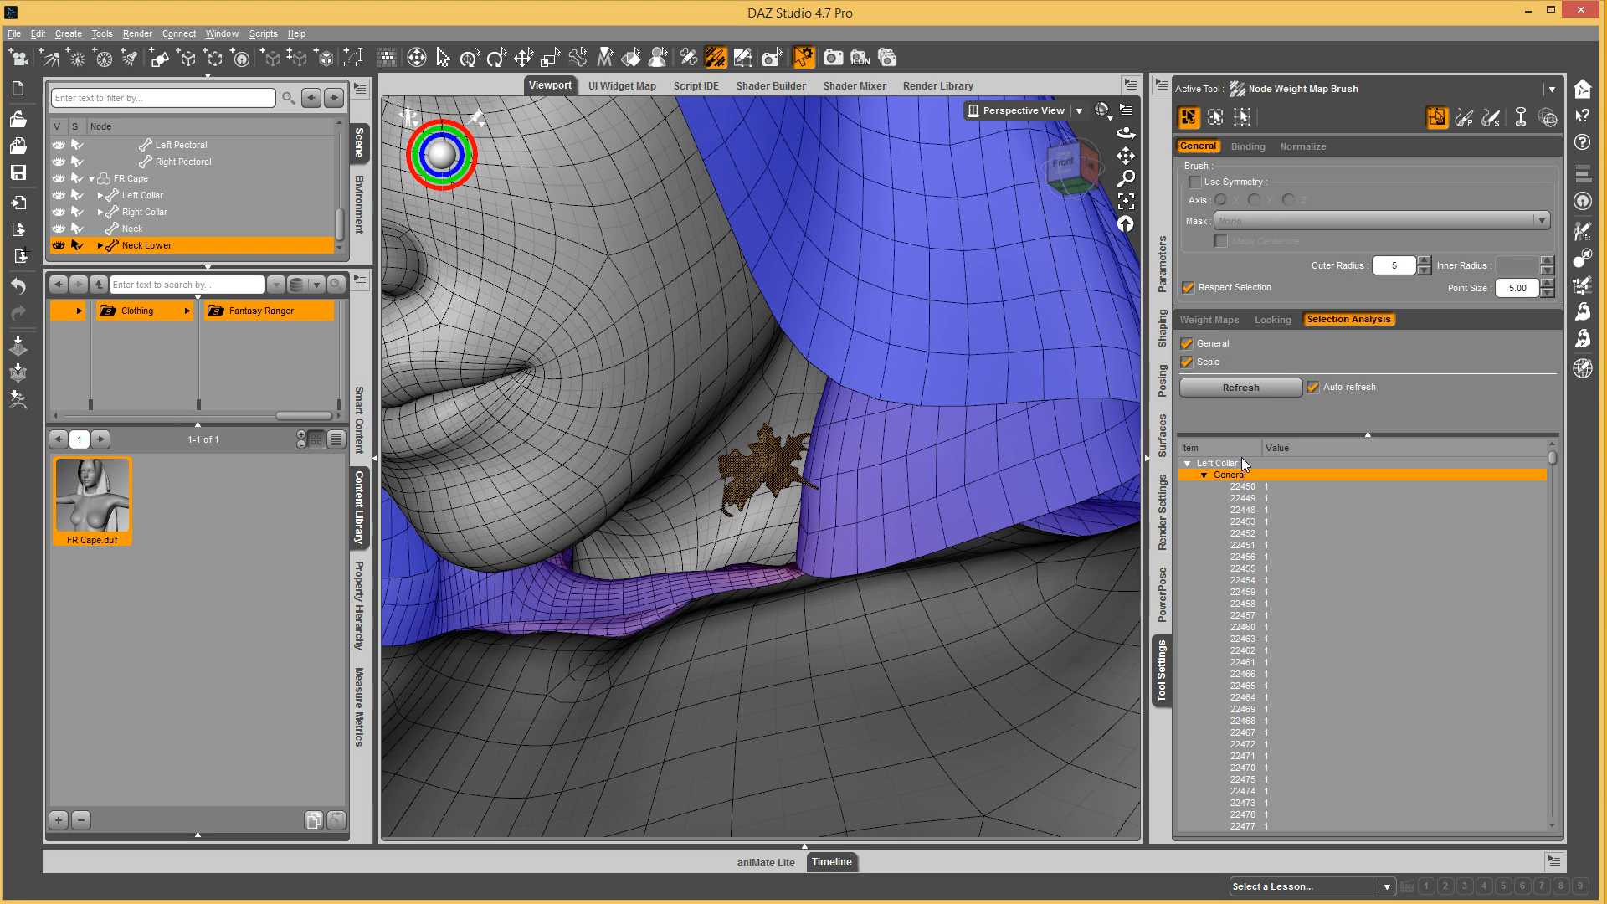
{"action": "mouse_move", "coordinate": [1210, 328]}
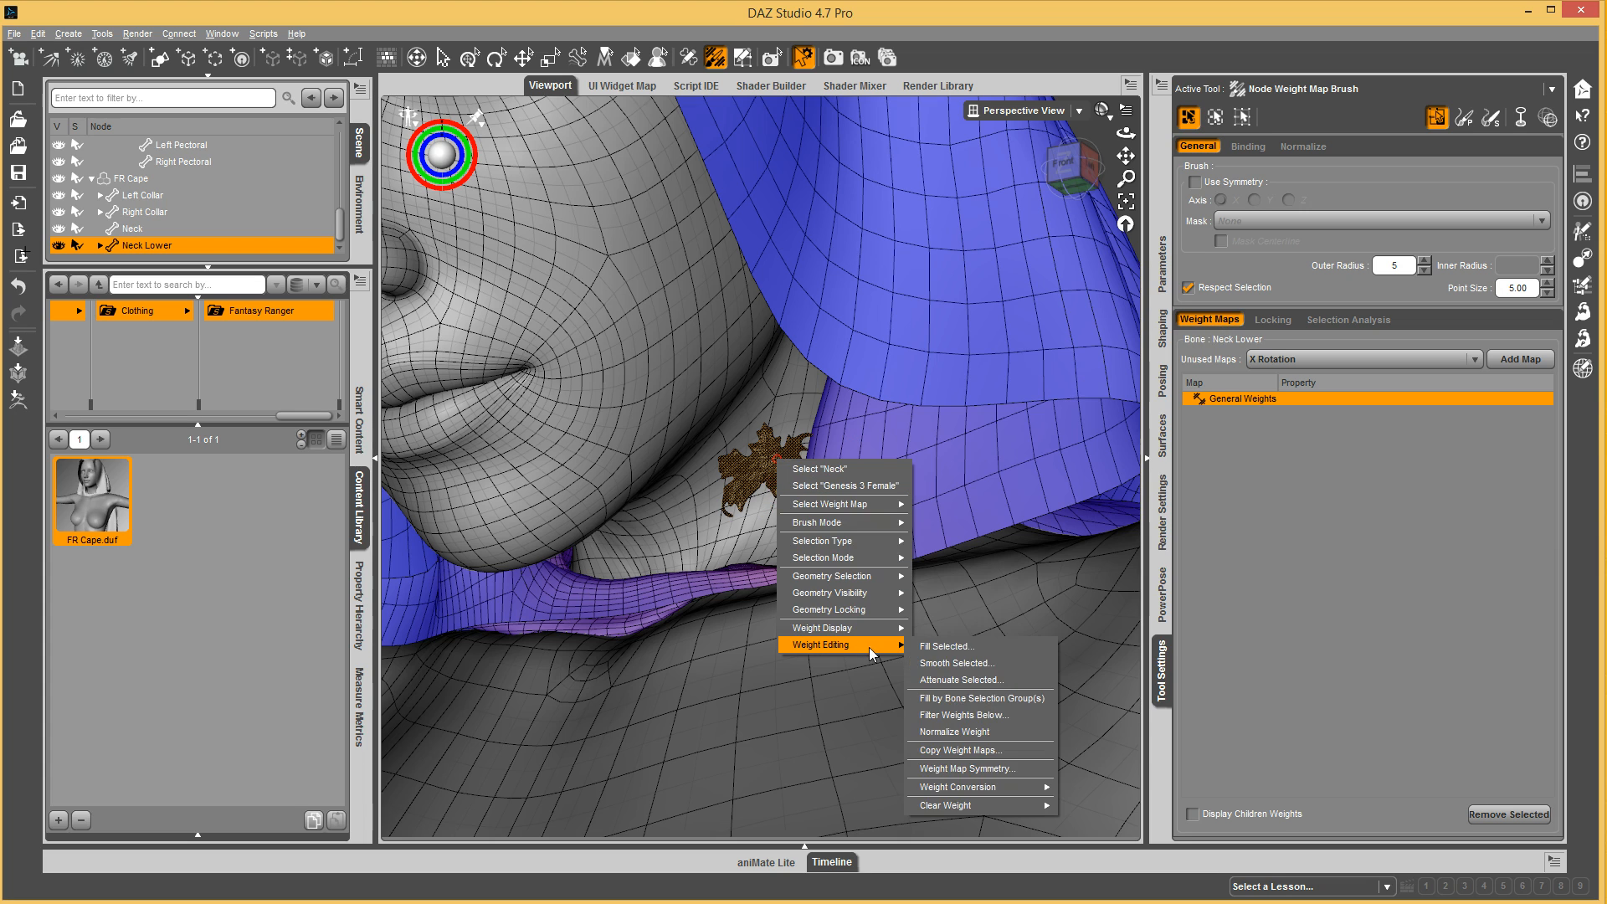
{"action": "left_click", "coordinate": [946, 647]}
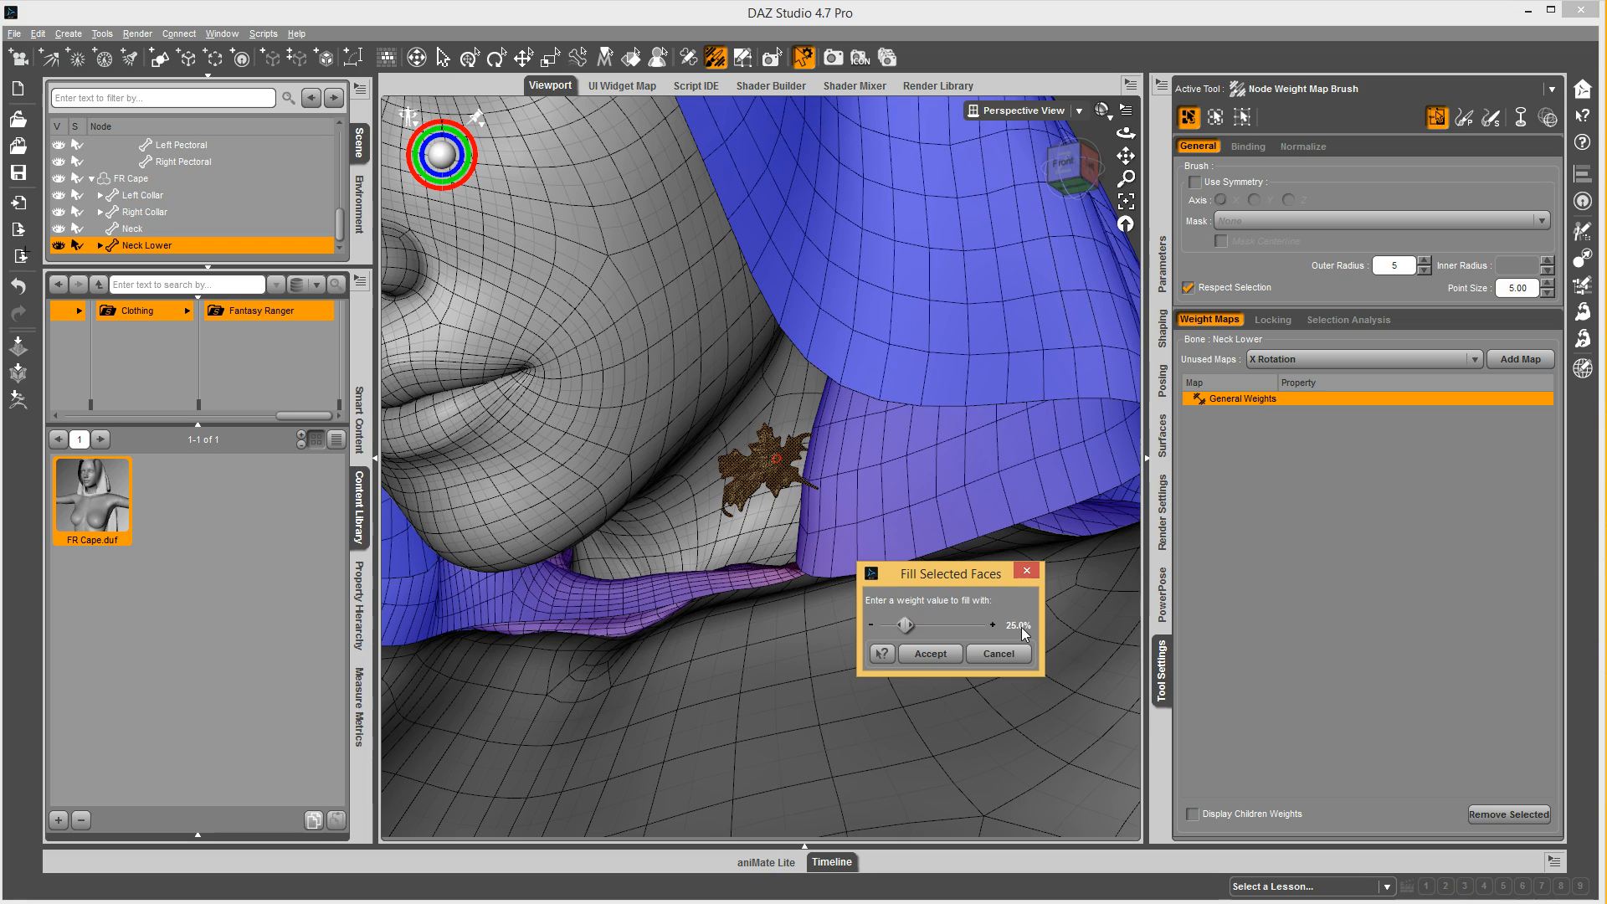
{"action": "left_click", "coordinate": [930, 653]}
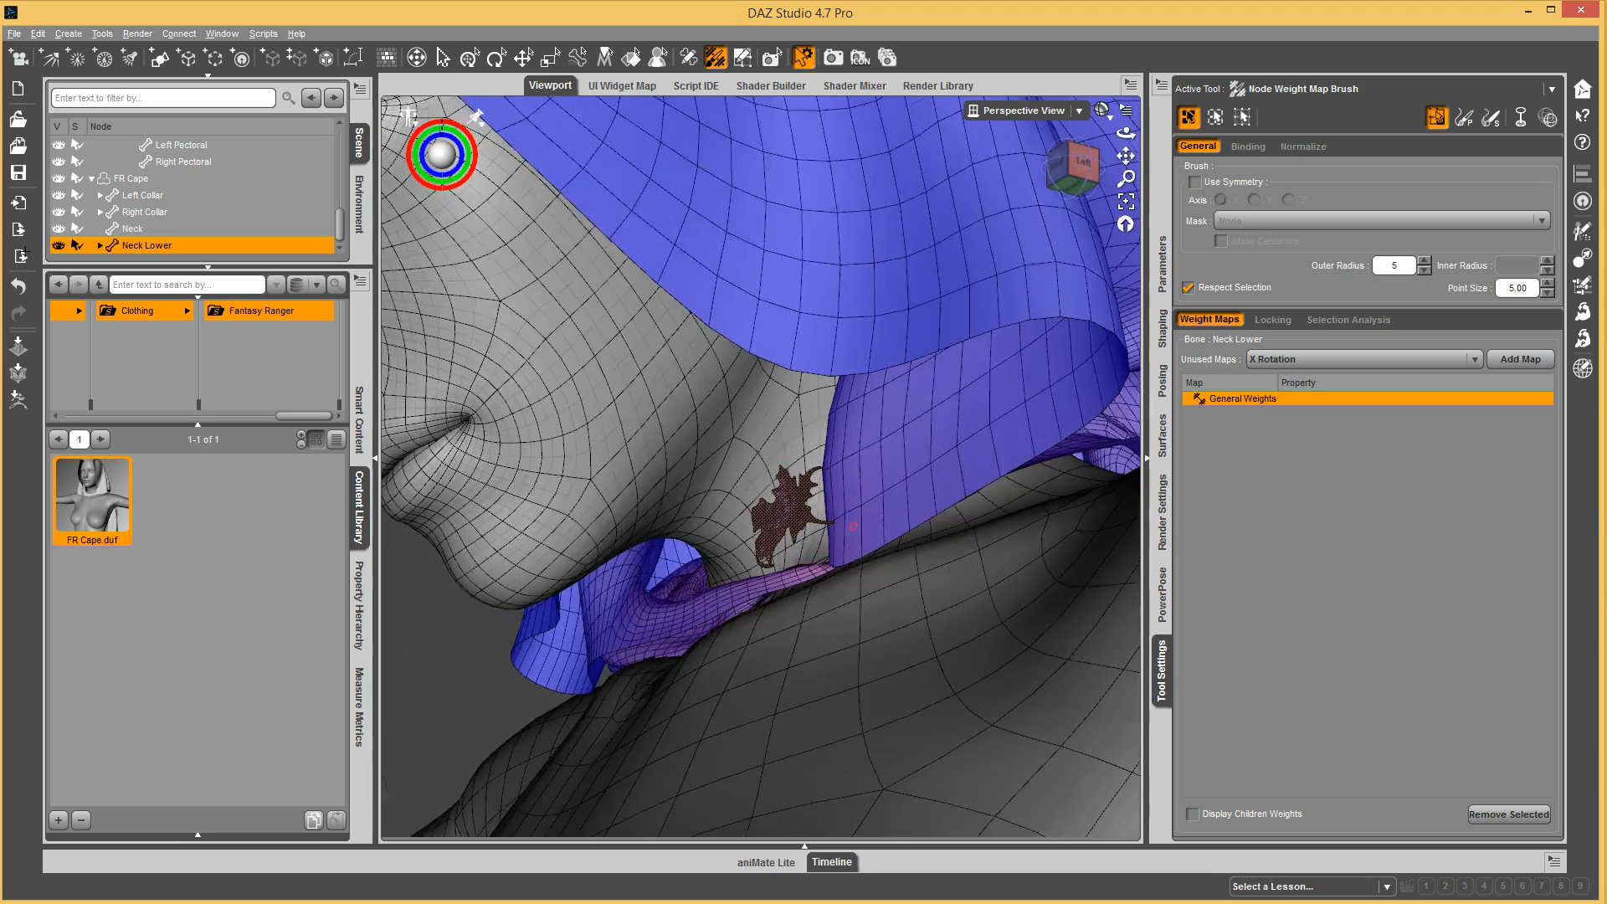
{"action": "right_click", "coordinate": [849, 524]}
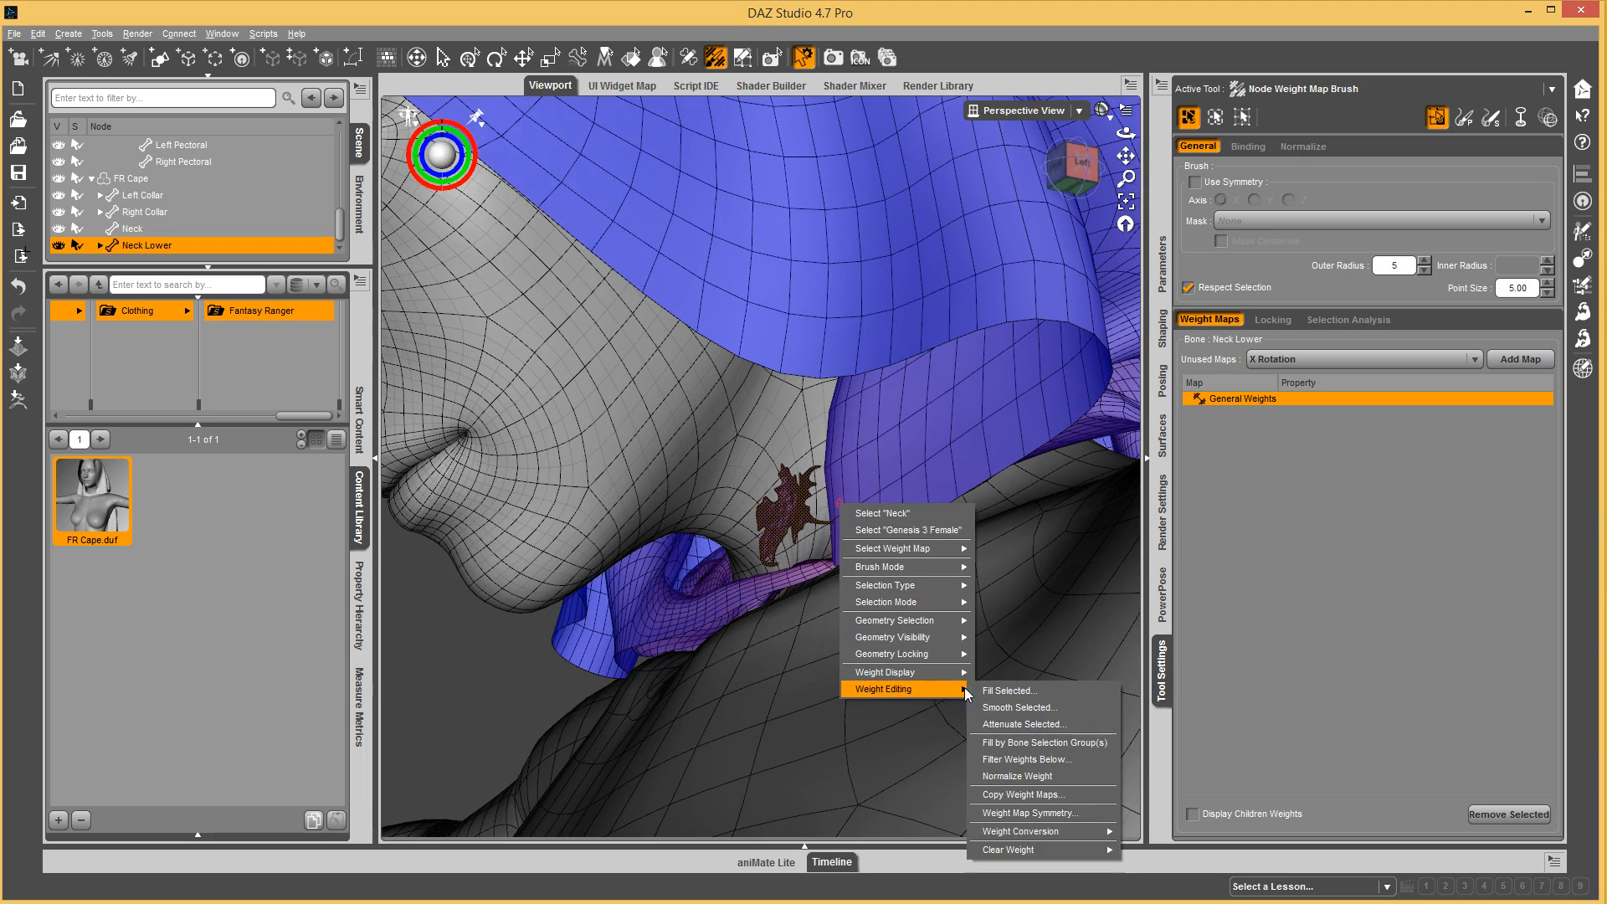
{"action": "left_click", "coordinate": [1009, 690]}
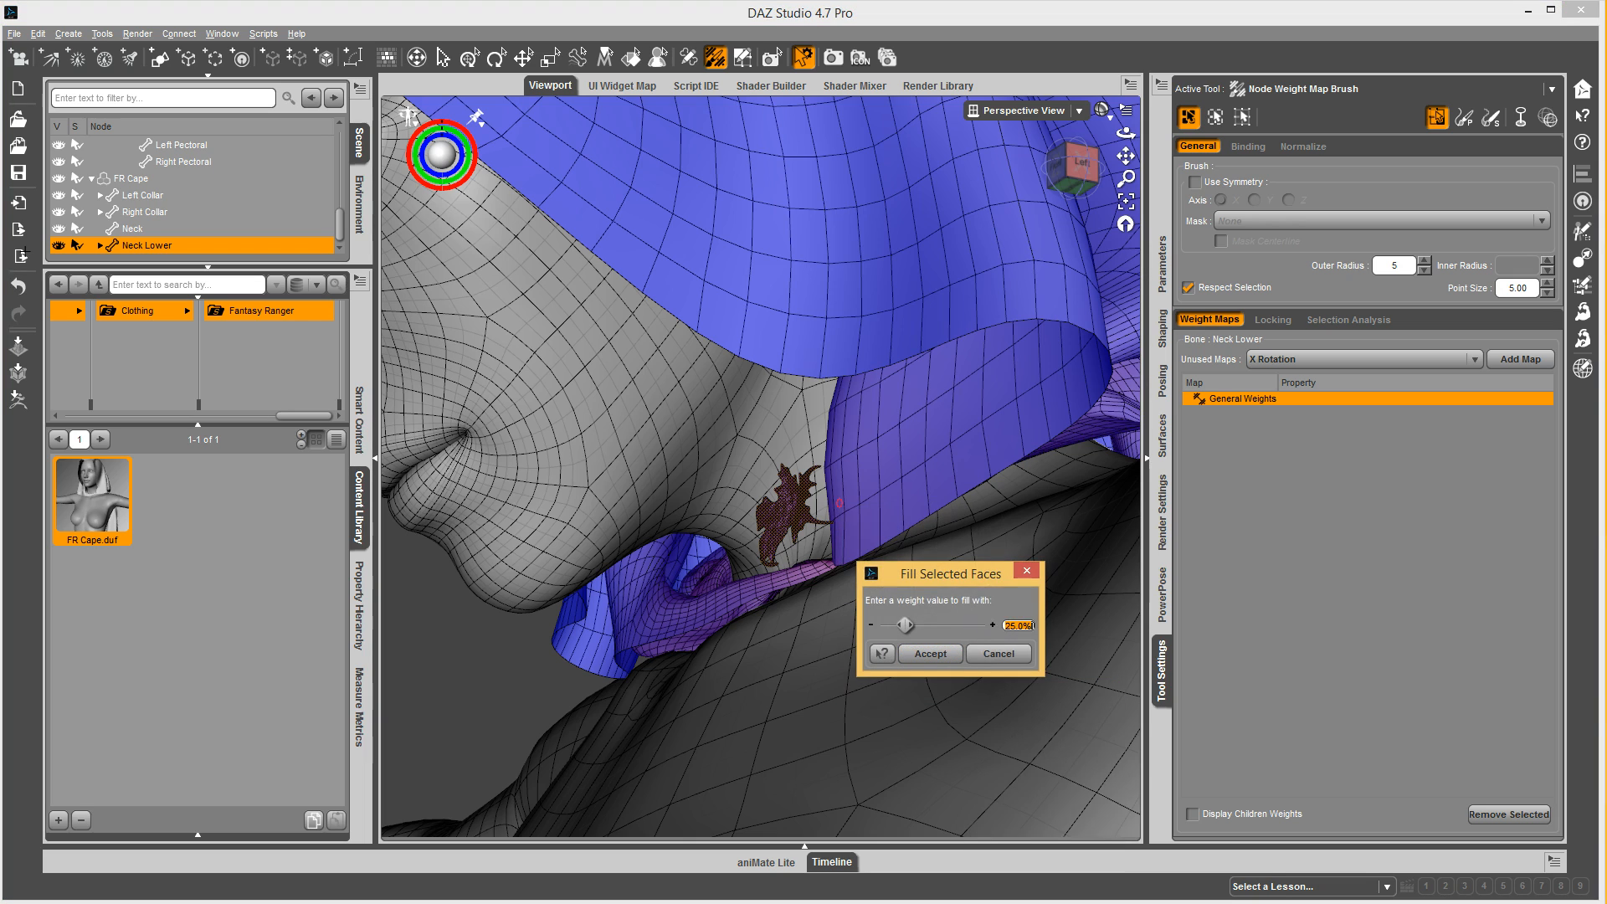
{"action": "left_click", "coordinate": [930, 654]}
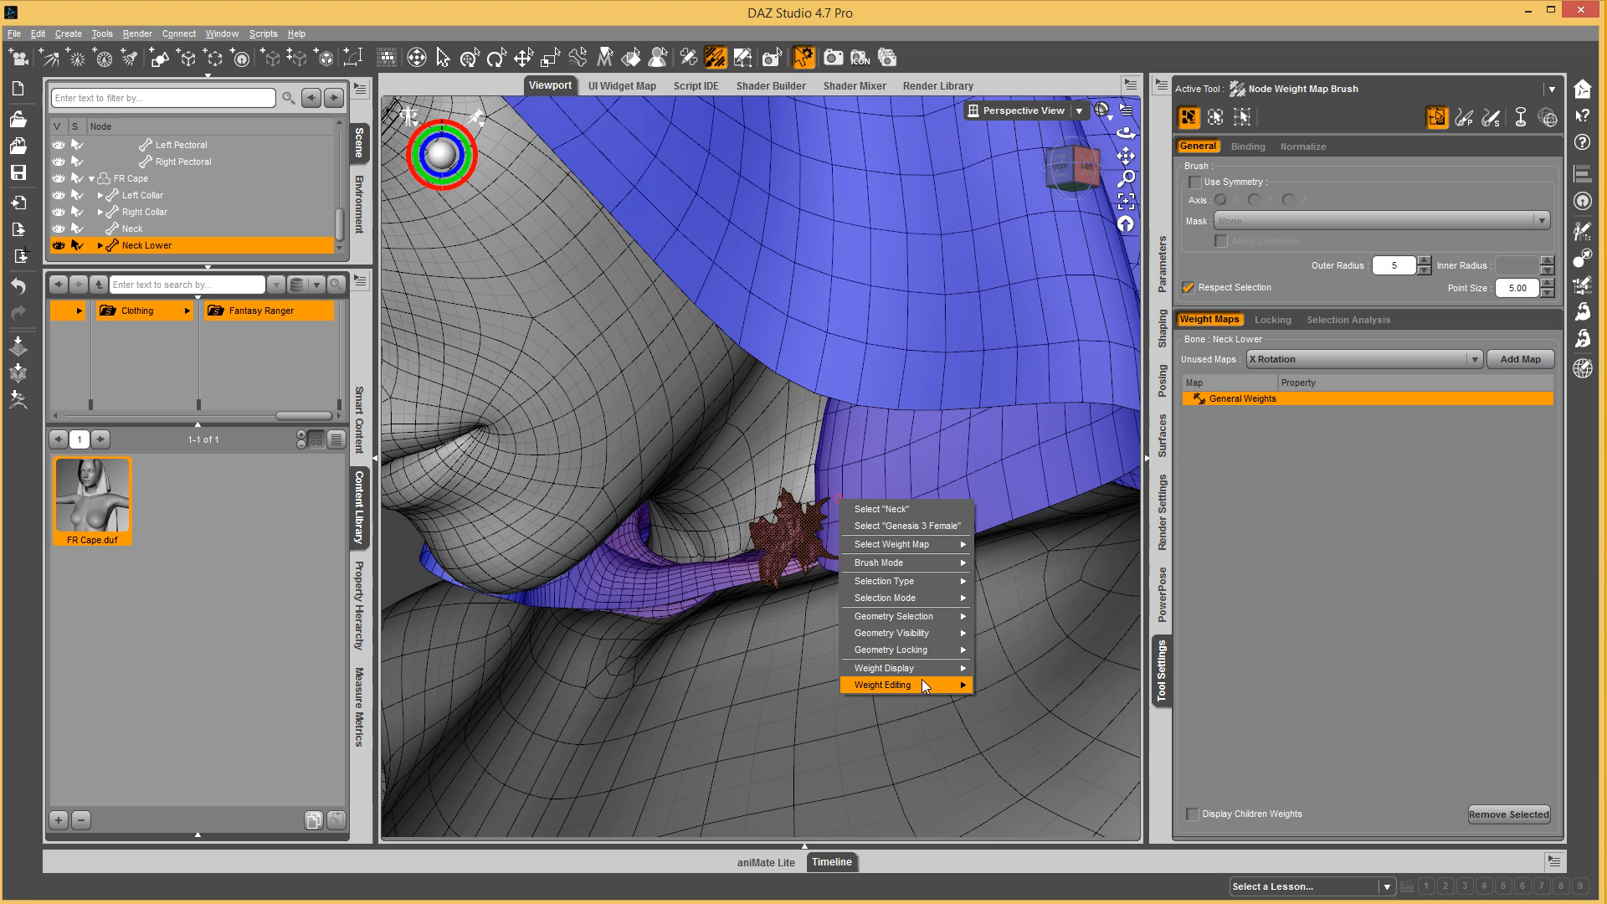
{"action": "left_click", "coordinate": [882, 684]}
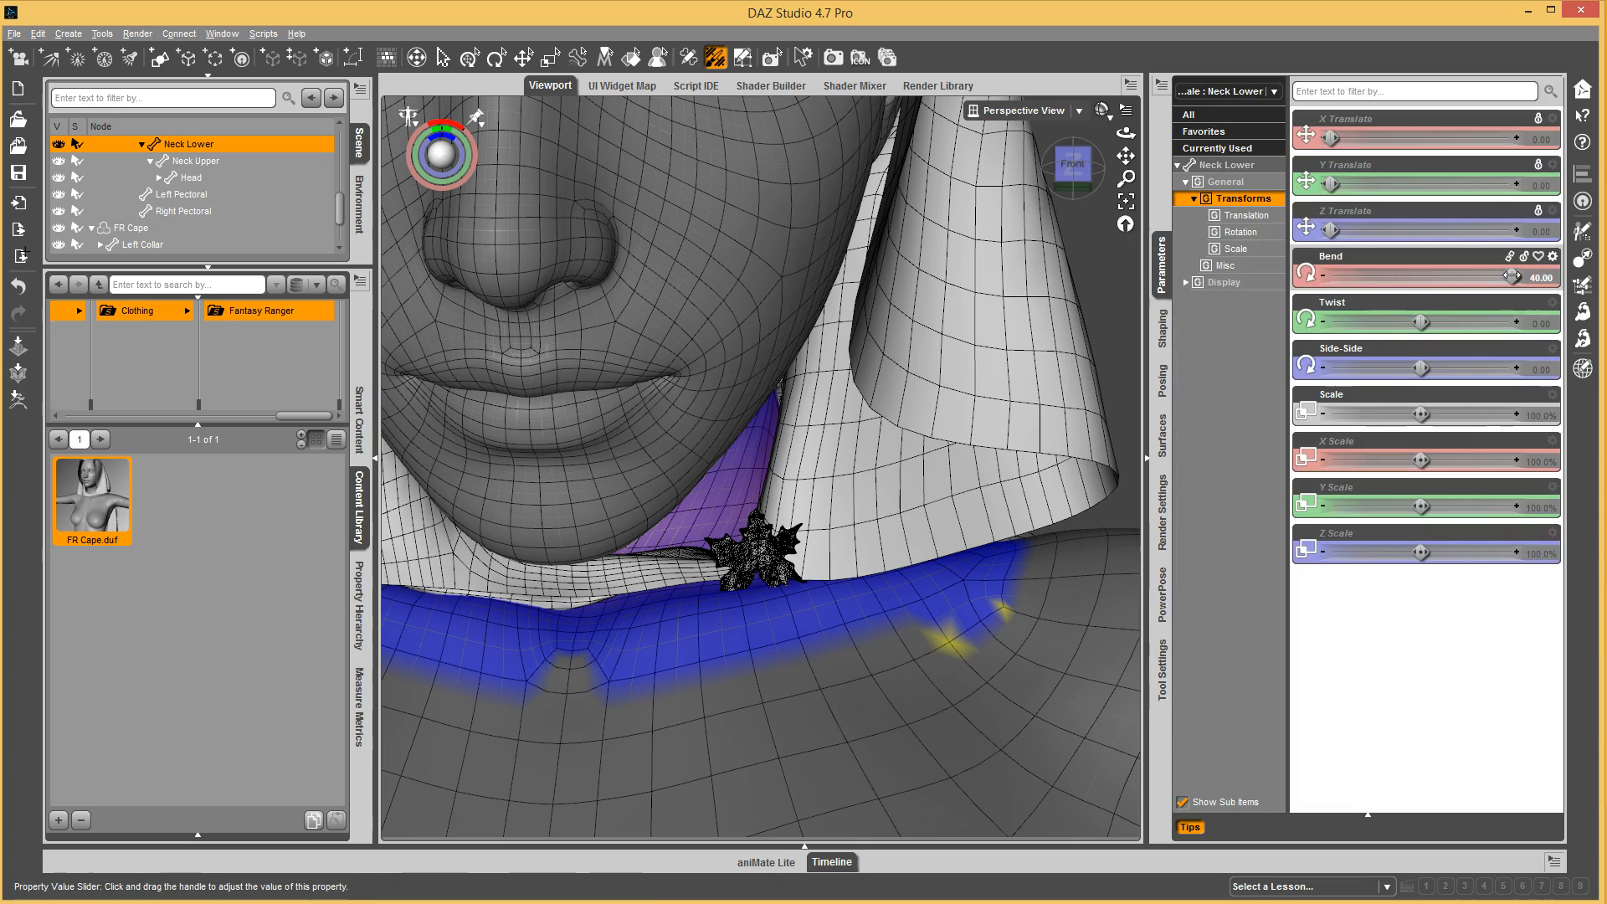
Bend Neck Lower to positive and negative values to confirm the clasp follows.
{"action": "left_click_drag", "start_coordinate": [1507, 278], "coordinate": [1345, 278]}
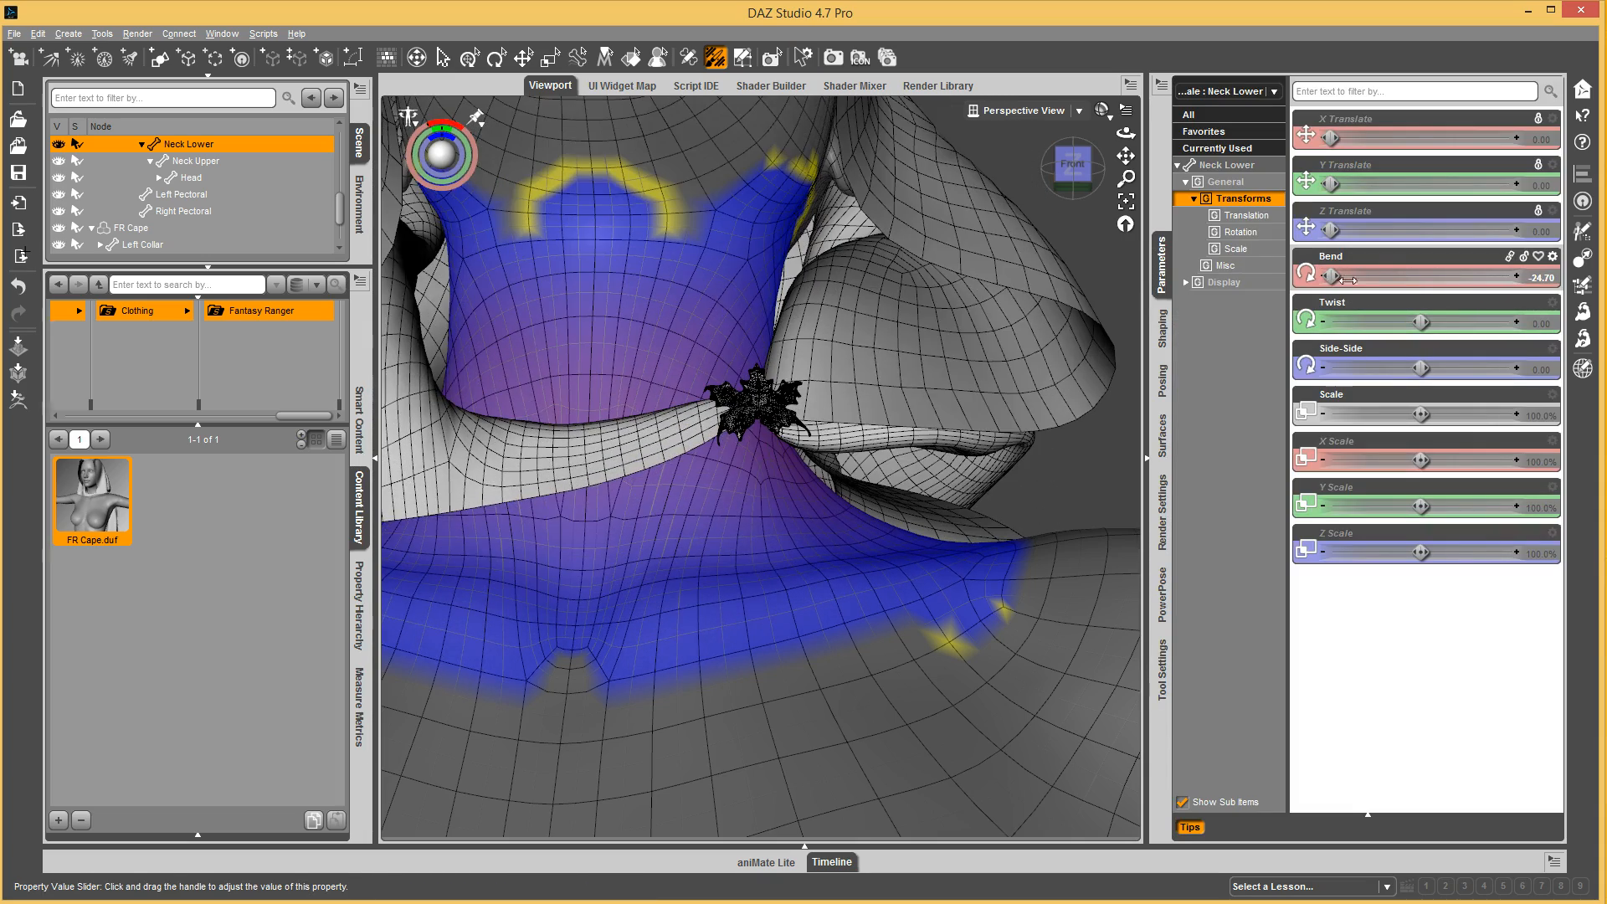
{"action": "left_click_drag", "start_coordinate": [1353, 278], "coordinate": [1333, 278]}
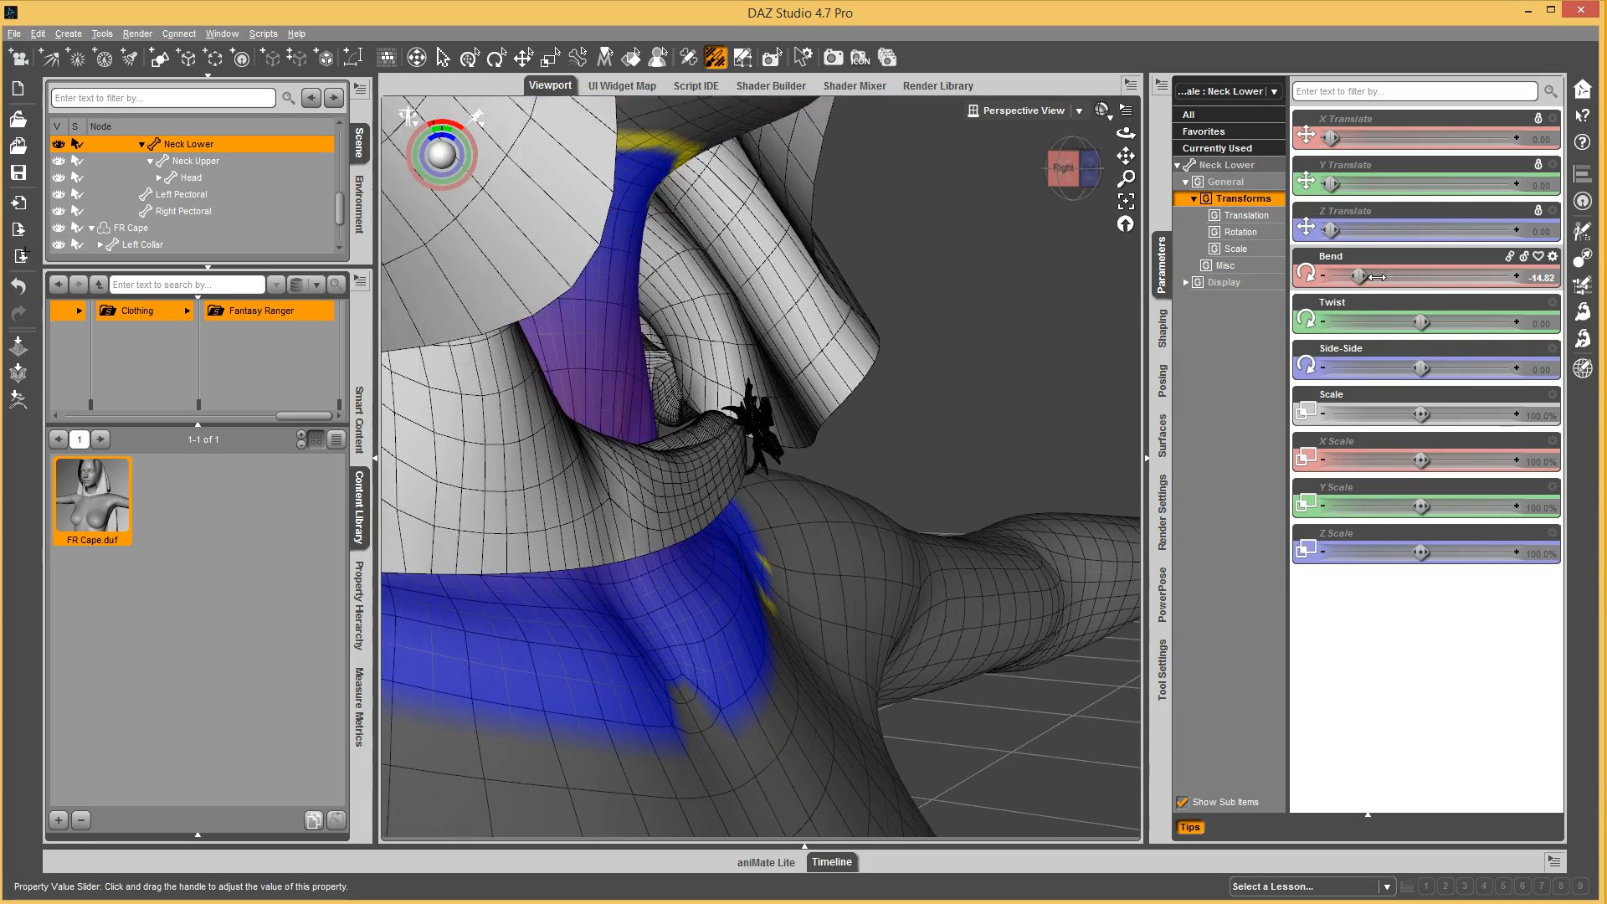
{"action": "left_click_drag", "start_coordinate": [1389, 274], "coordinate": [1332, 275]}
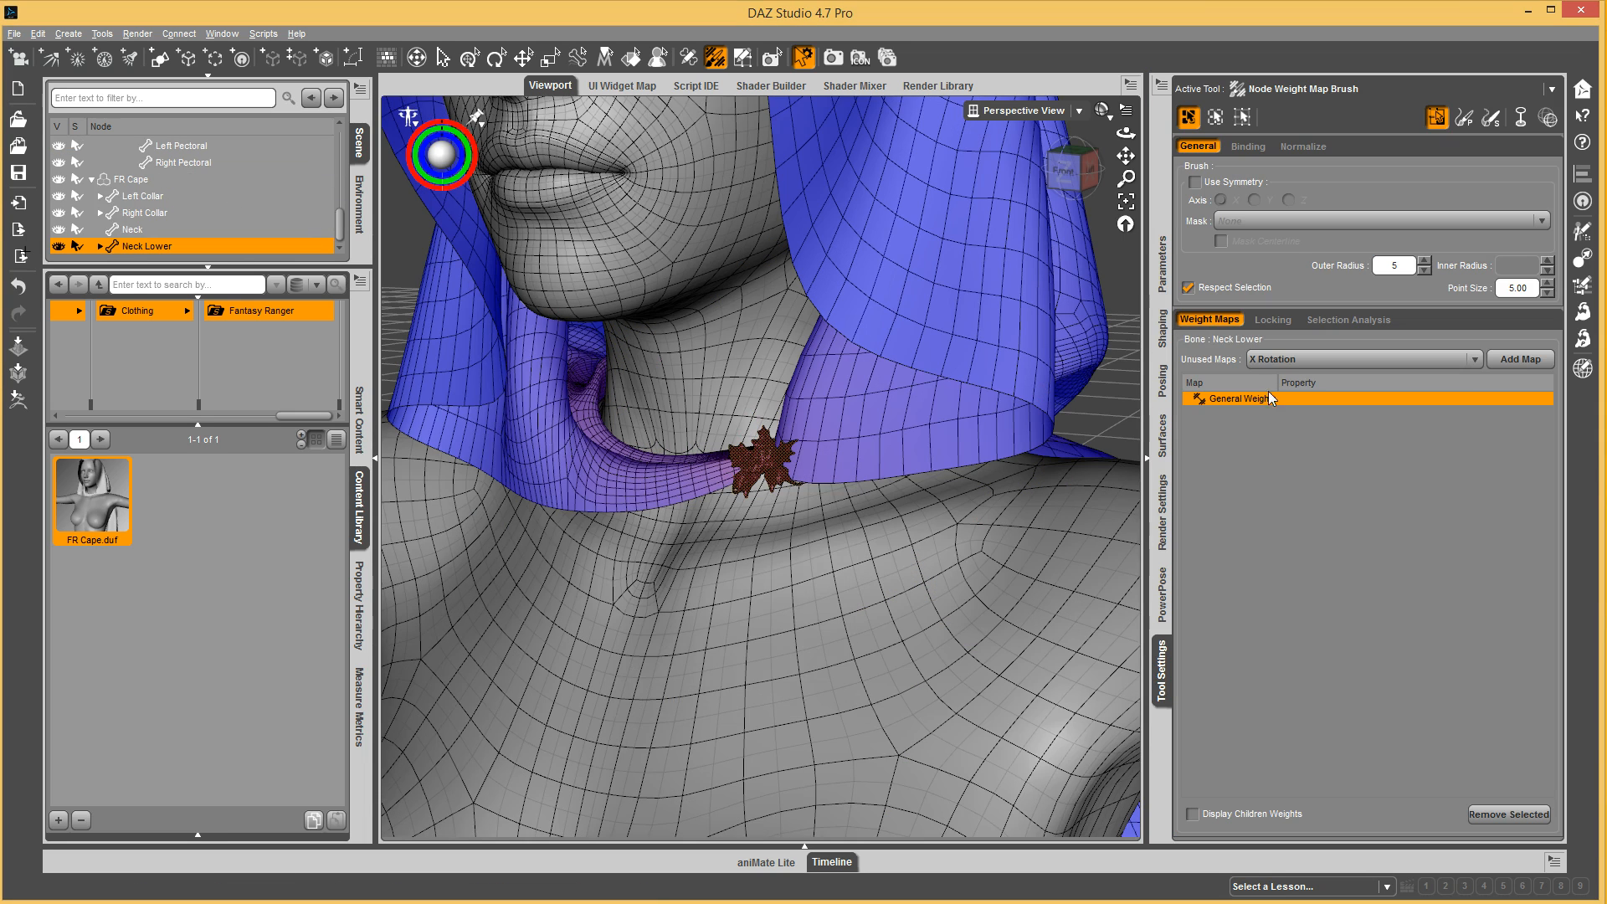
Inspect the clasp's Left Collar and Neck Lower General weights in Selection Analysis.
{"action": "left_click", "coordinate": [1349, 319]}
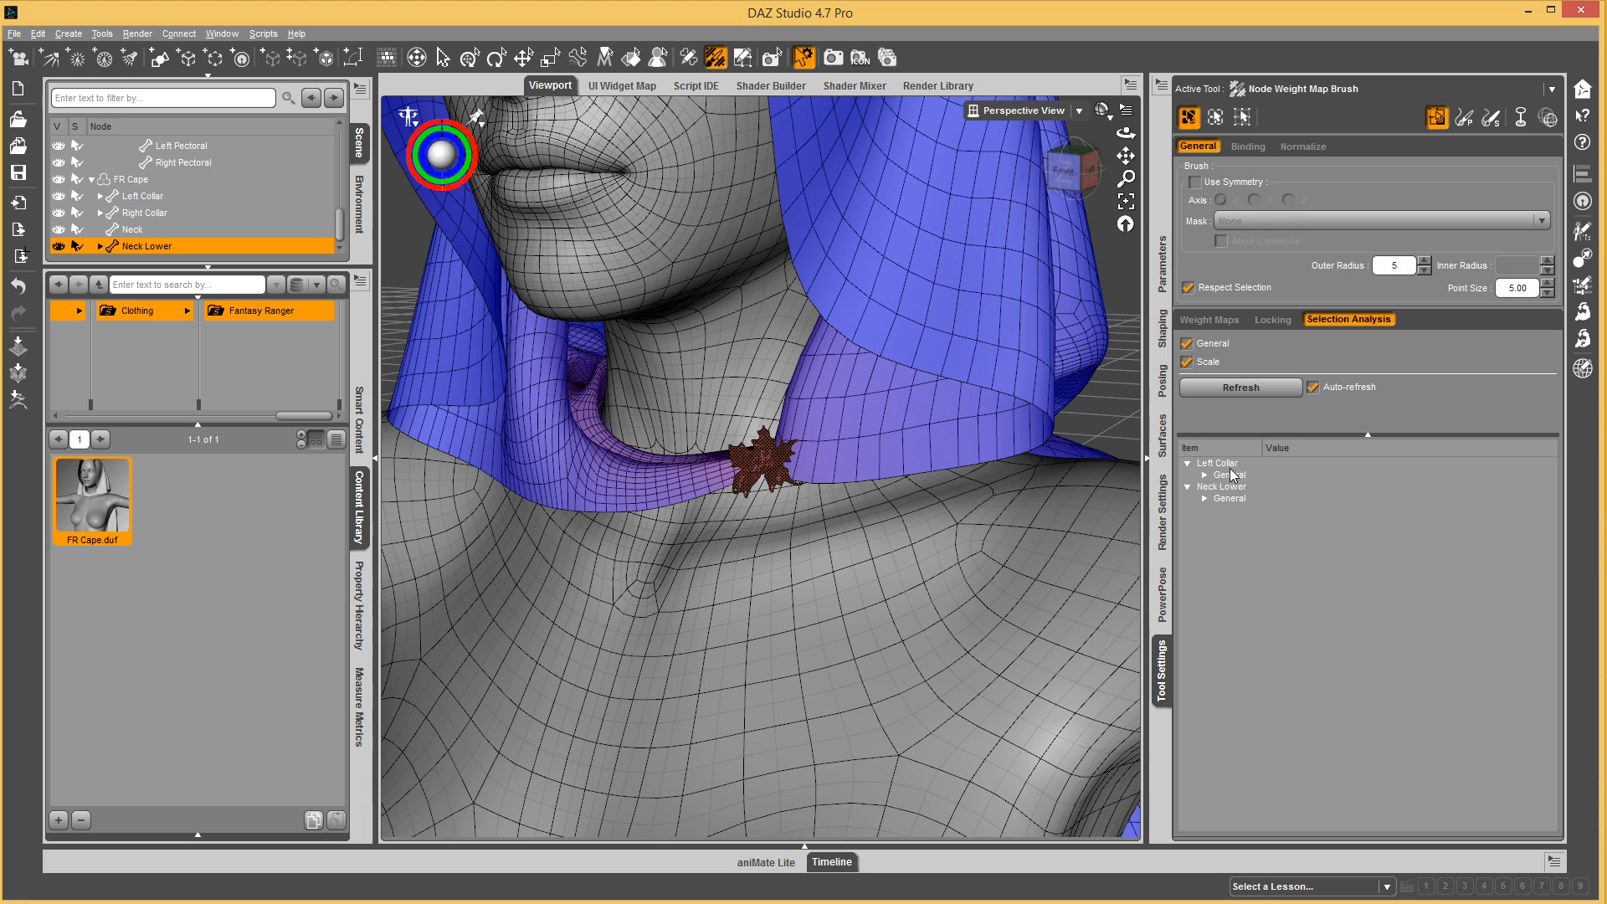
{"action": "left_click", "coordinate": [1229, 474]}
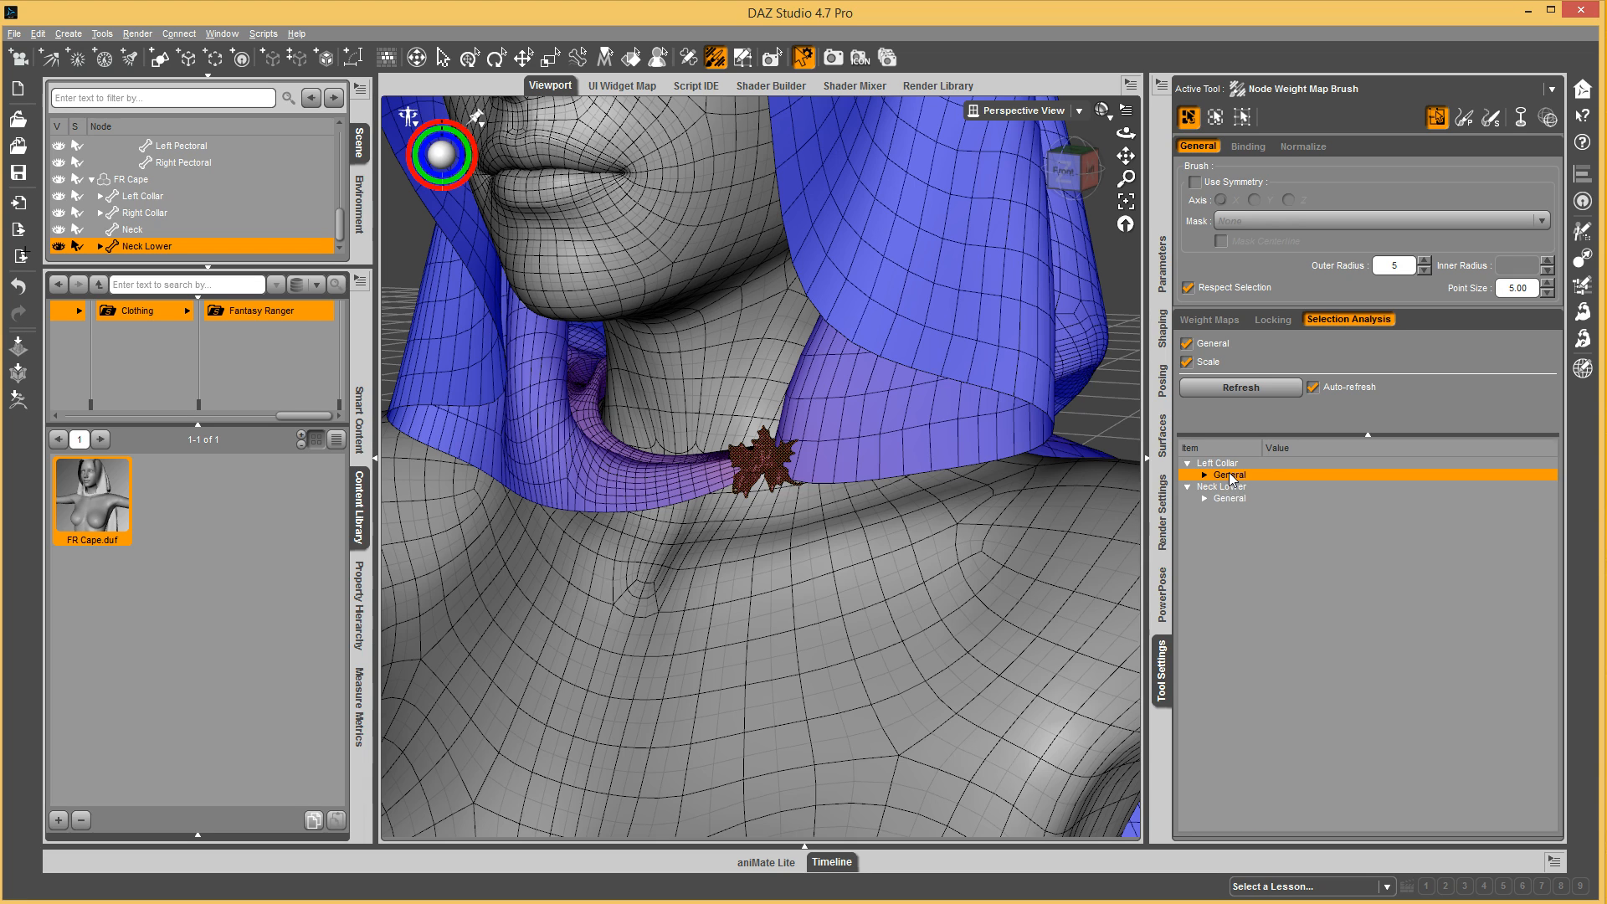
{"action": "left_click", "coordinate": [1204, 475]}
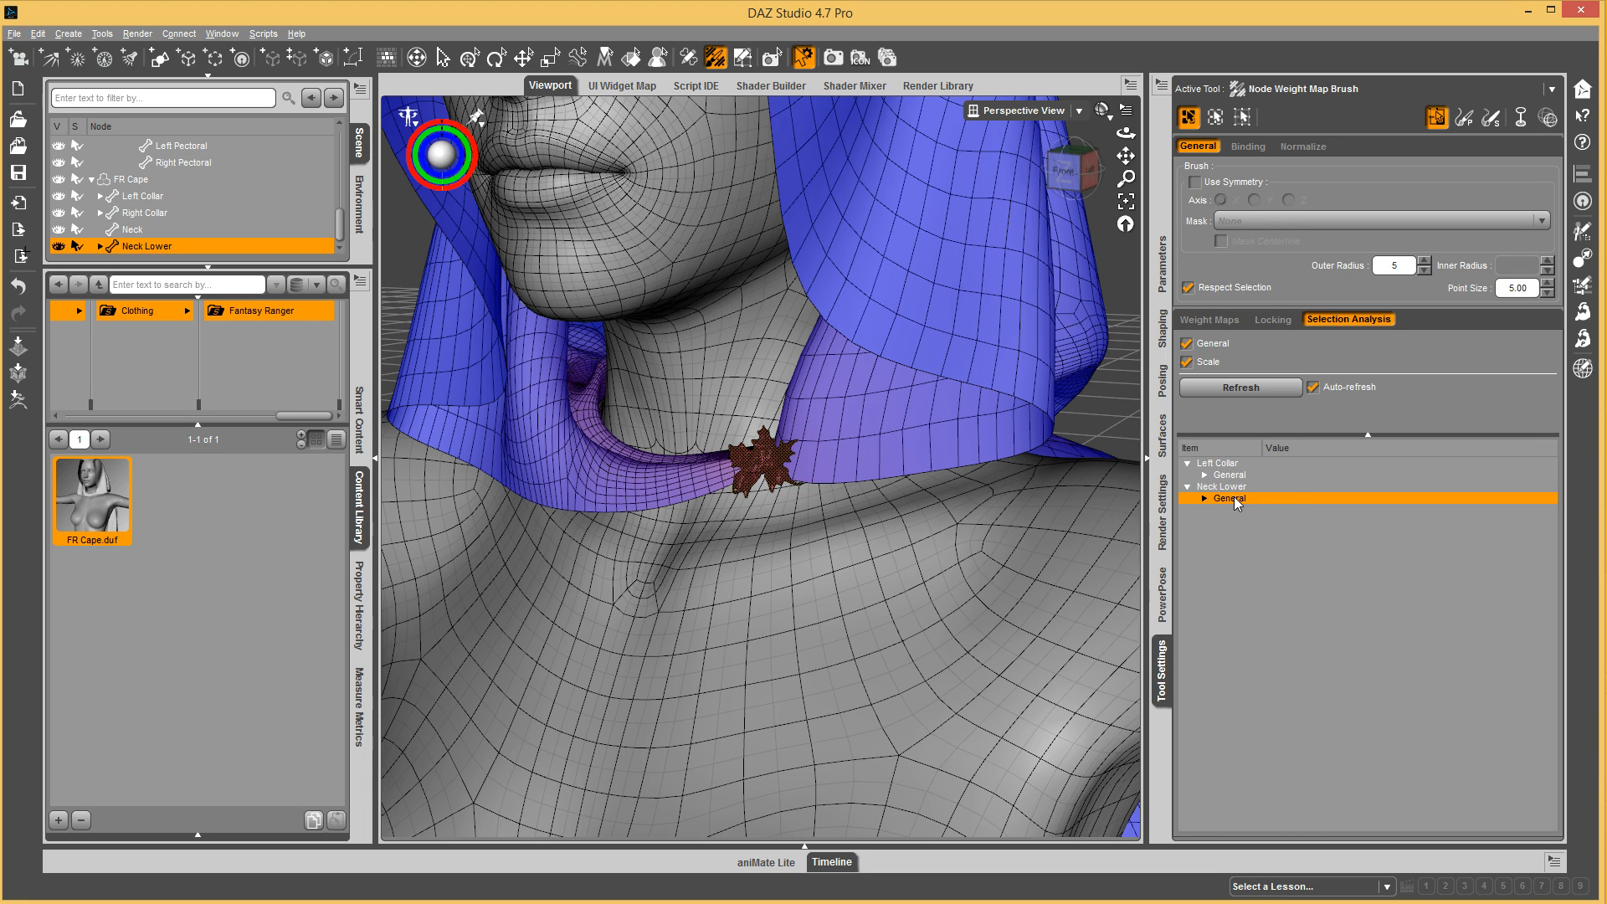
{"action": "left_click", "coordinate": [1204, 498]}
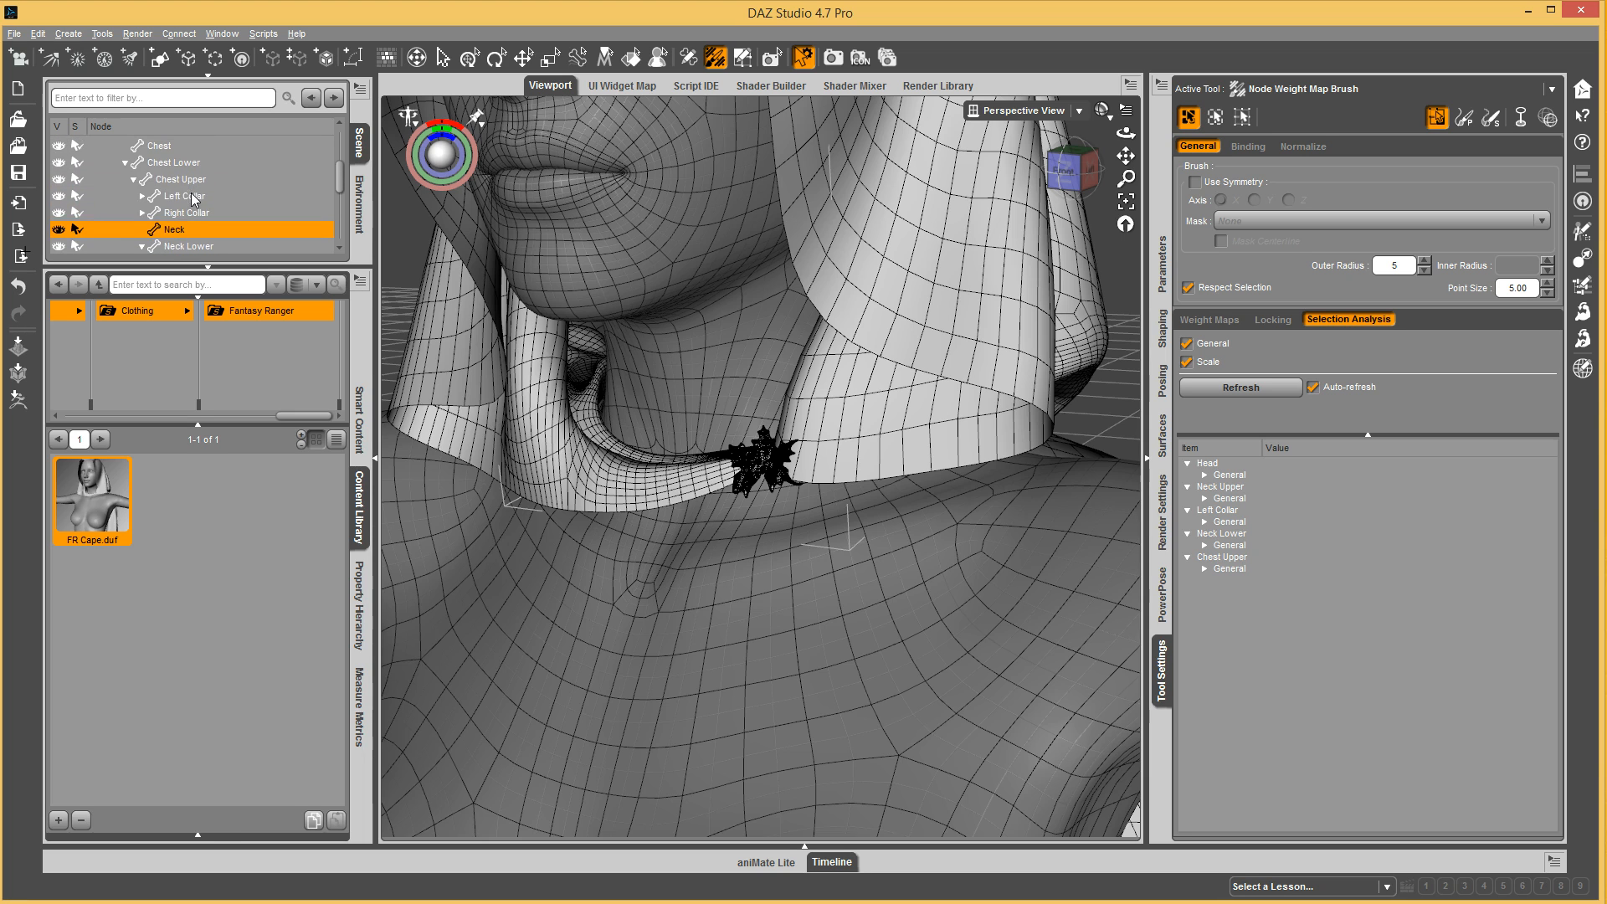
Test the clasp with Left Collar bend and Neck Lower side-side tilt, then select Neck Upper.
{"action": "left_click", "coordinate": [184, 196]}
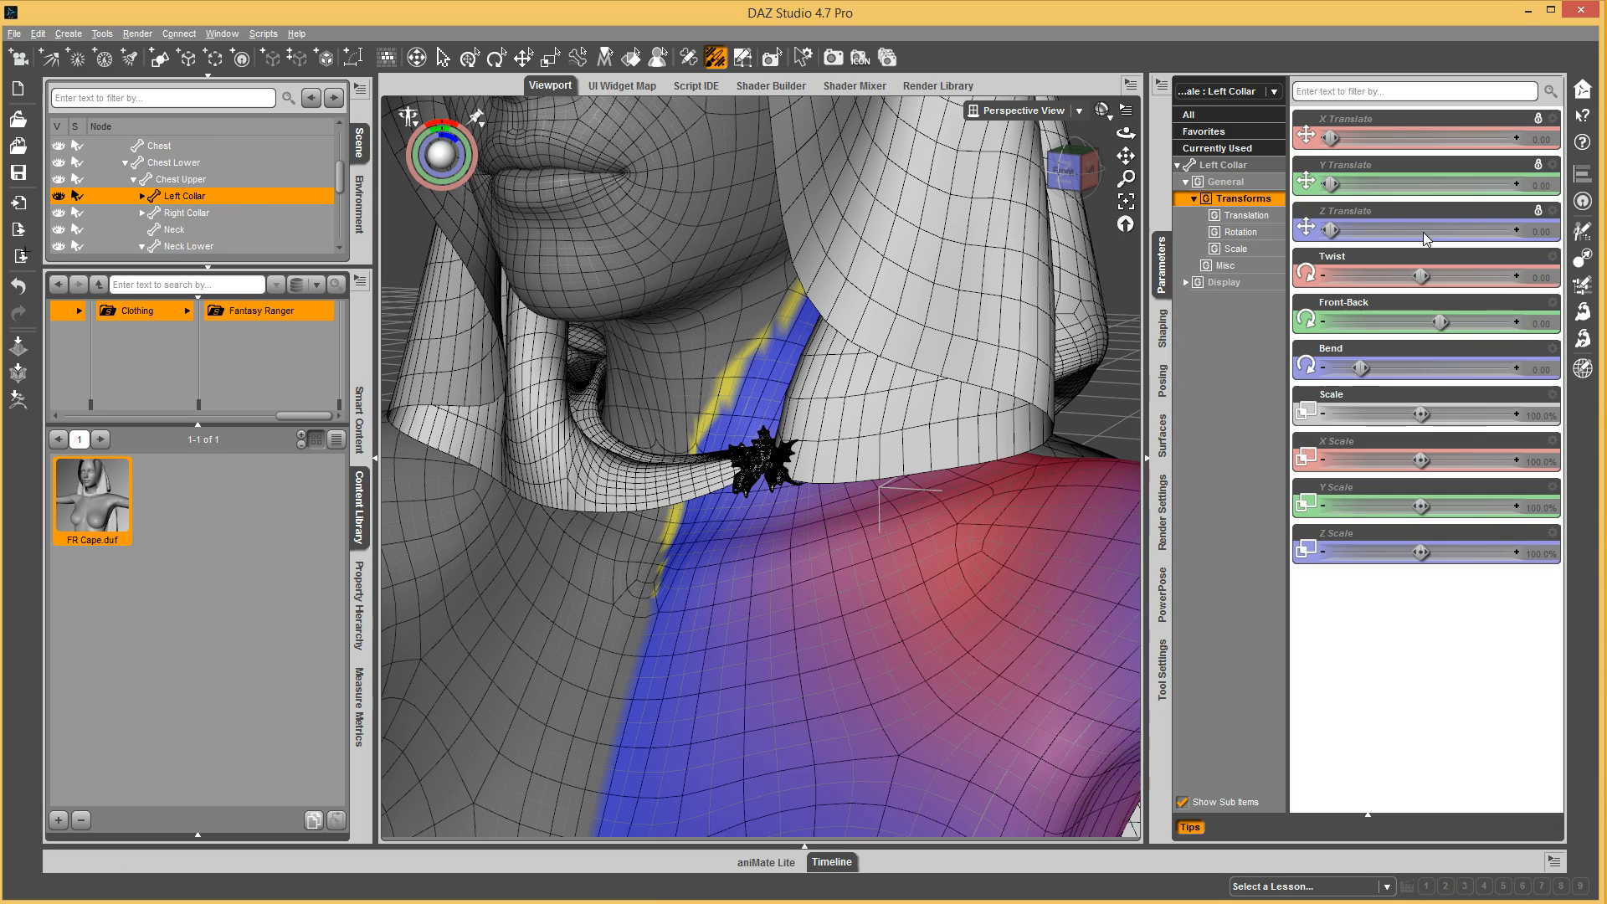
{"action": "left_click_drag", "start_coordinate": [1423, 368], "coordinate": [1405, 368]}
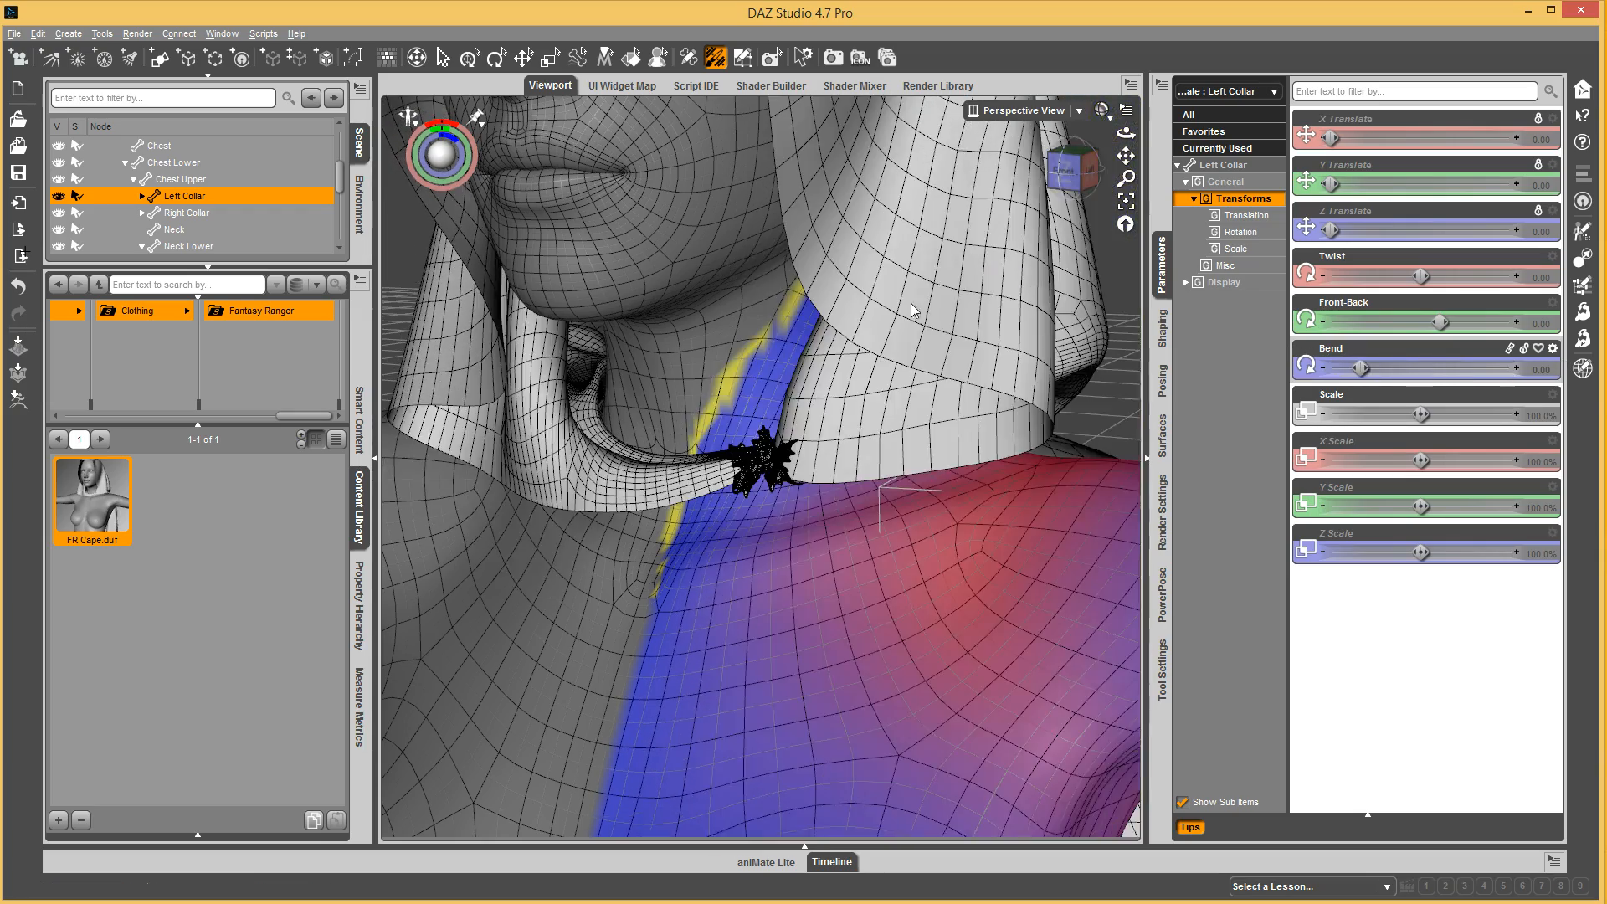
{"action": "left_click", "coordinate": [188, 203]}
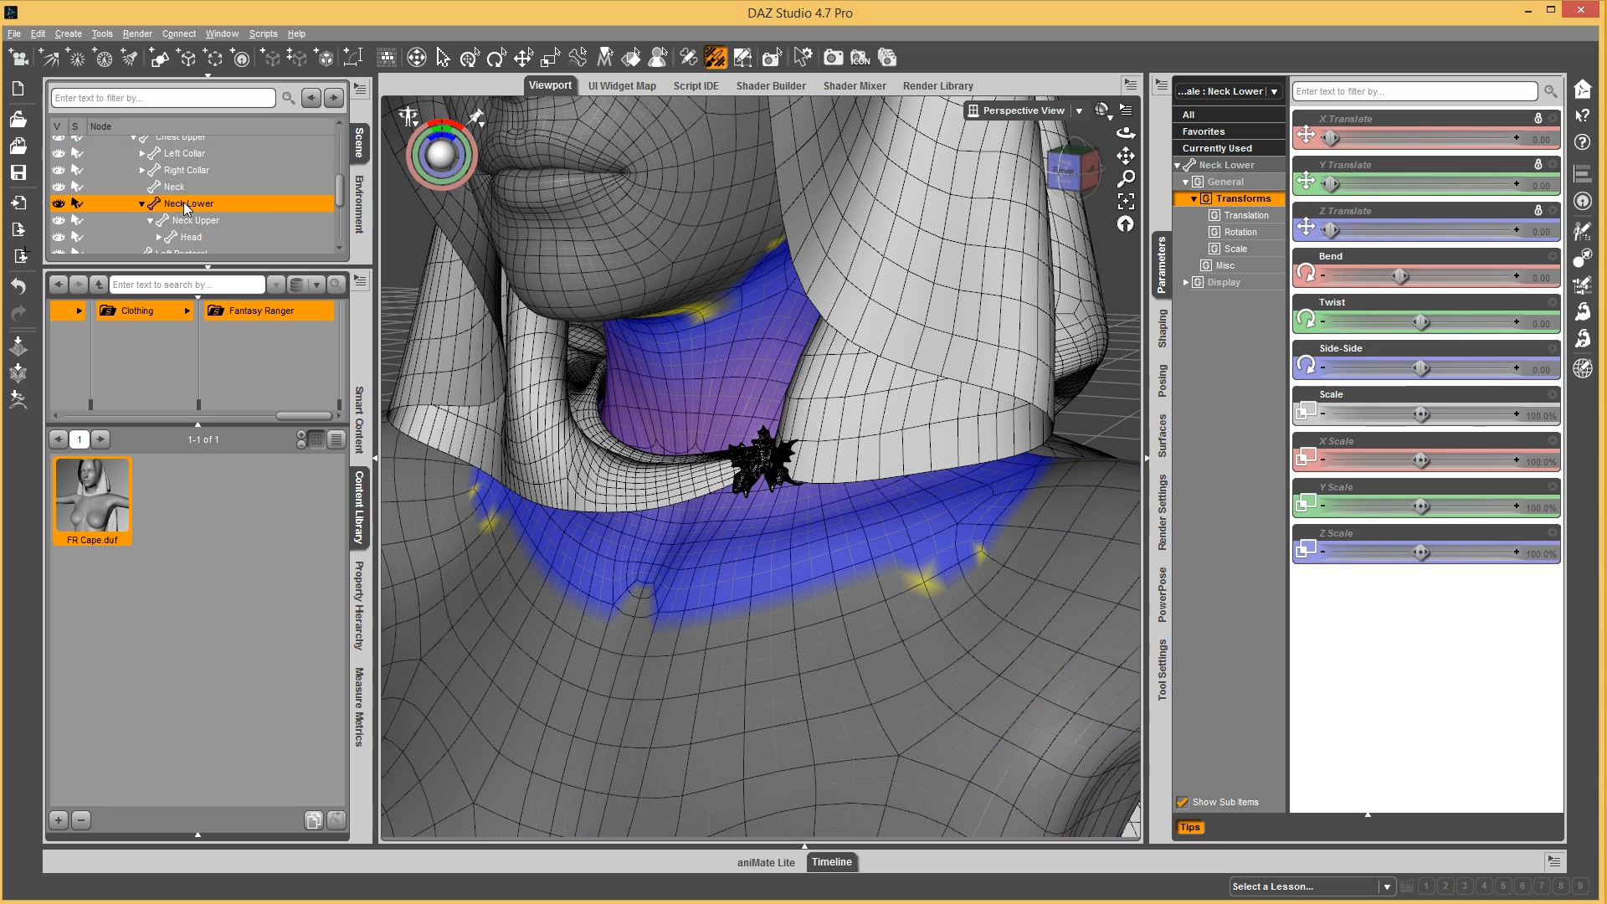
{"action": "left_click_drag", "start_coordinate": [1423, 275], "coordinate": [1517, 274]}
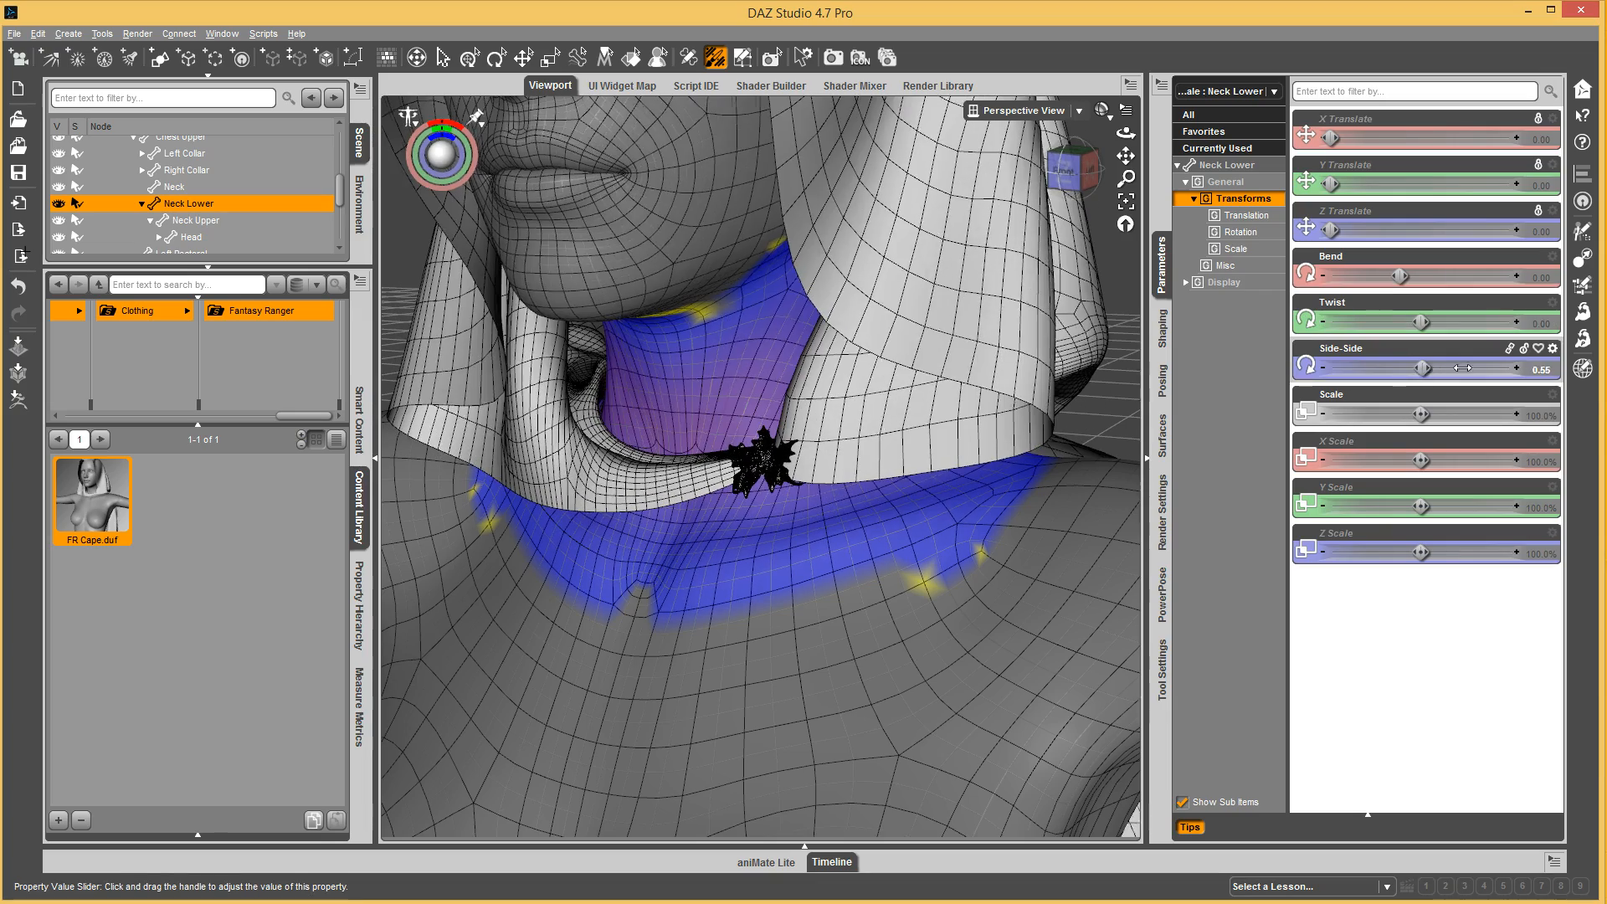
{"action": "left_click_drag", "start_coordinate": [1434, 367], "coordinate": [1458, 367]}
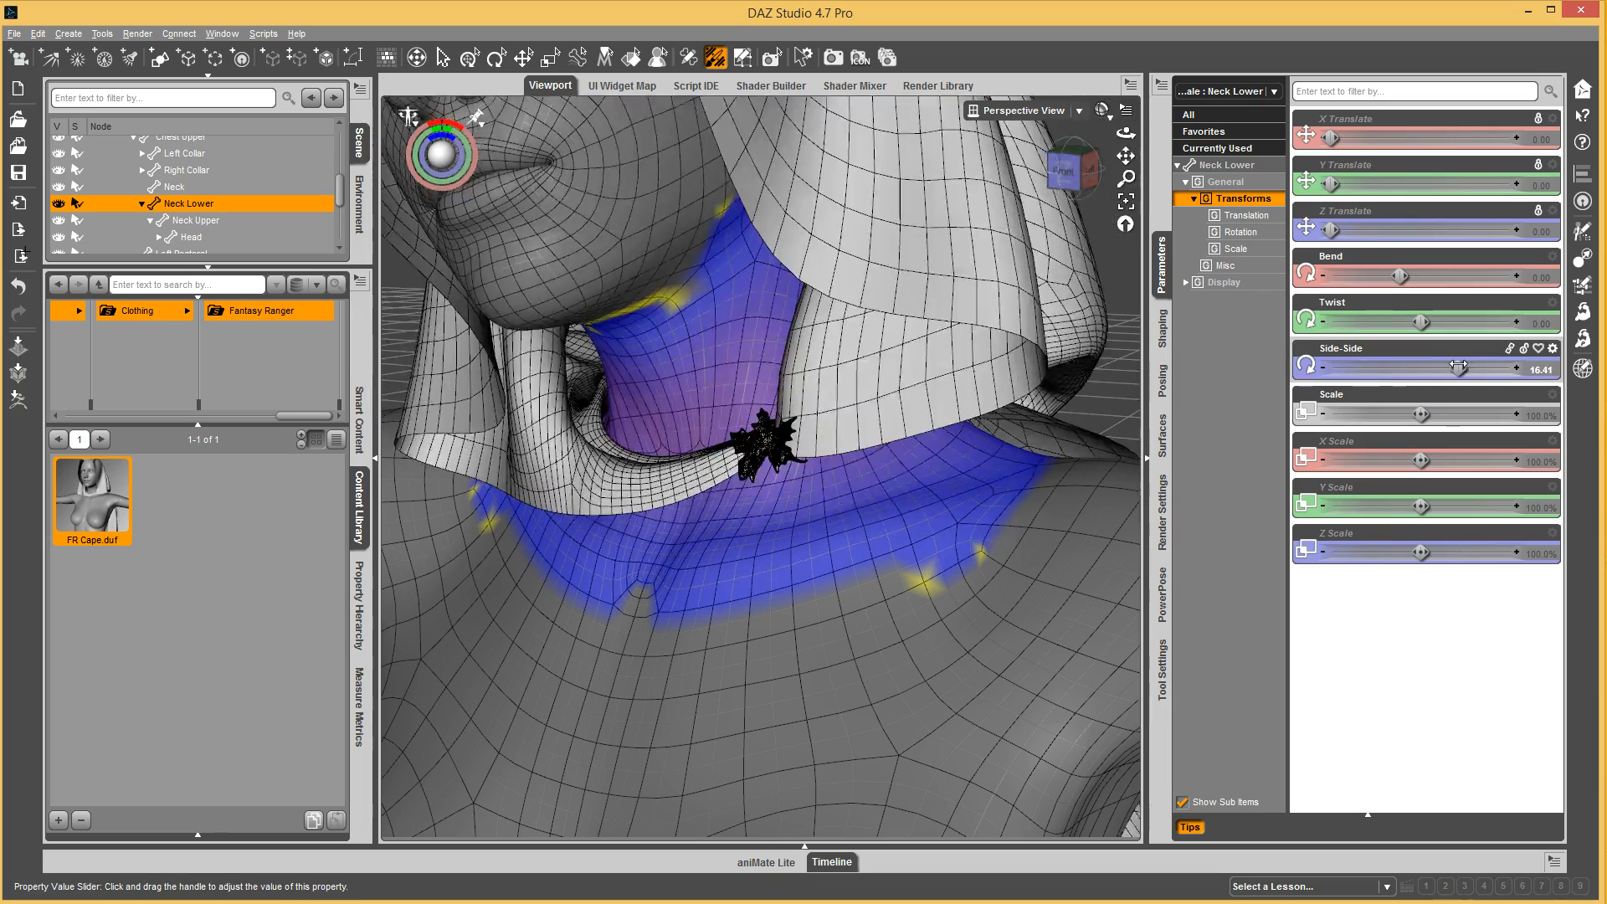
{"action": "left_click", "coordinate": [192, 220]}
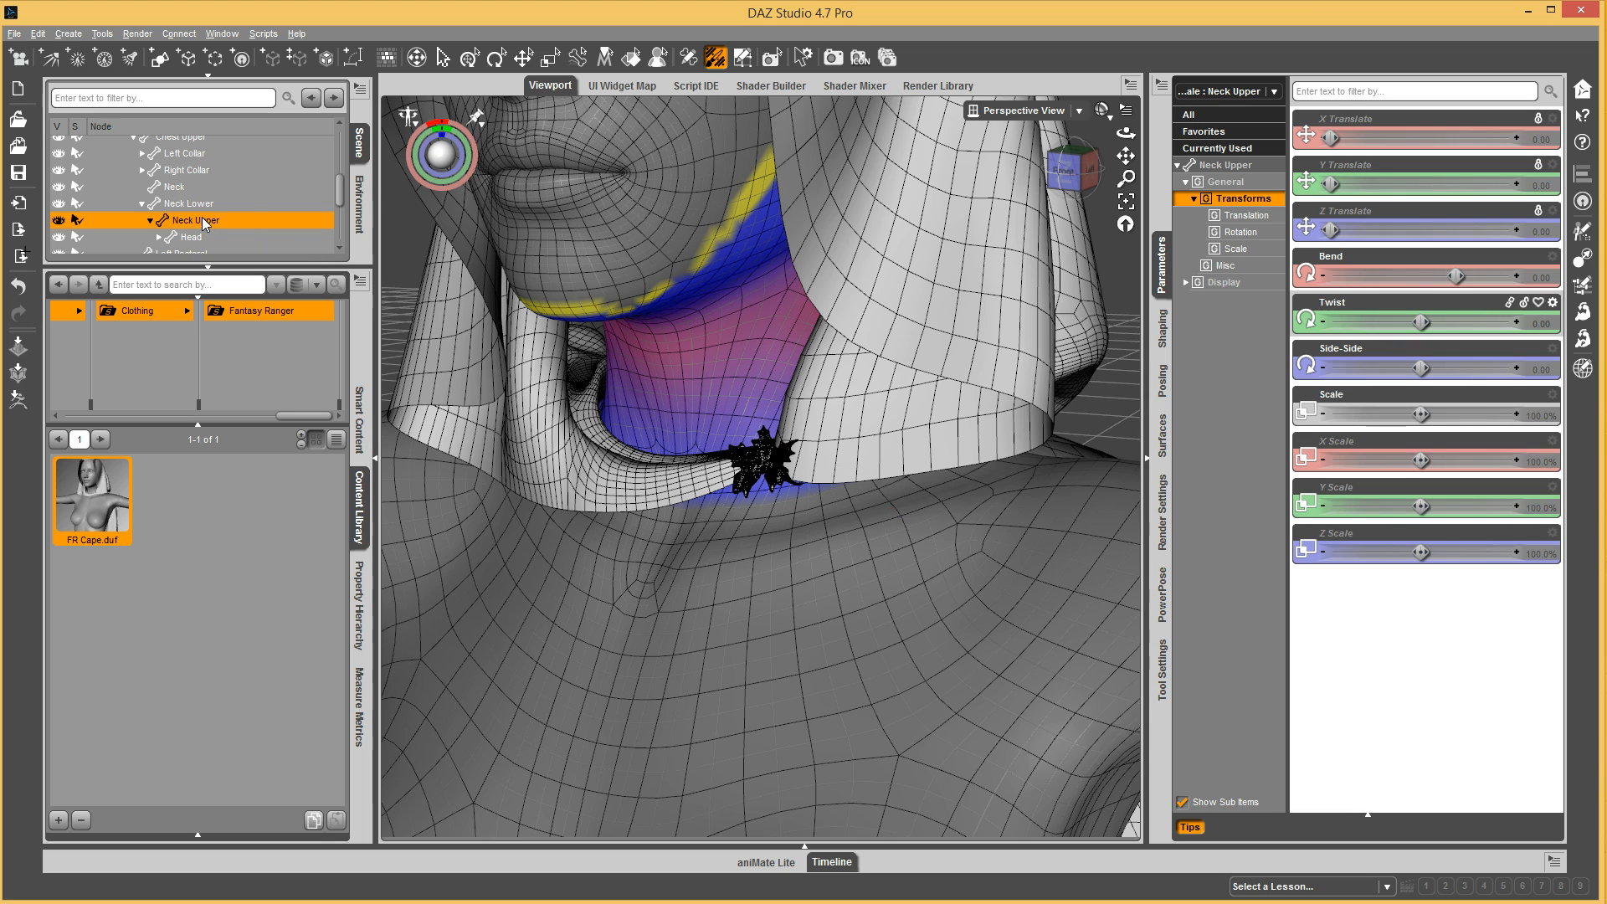
{"action": "left_click", "coordinate": [188, 203]}
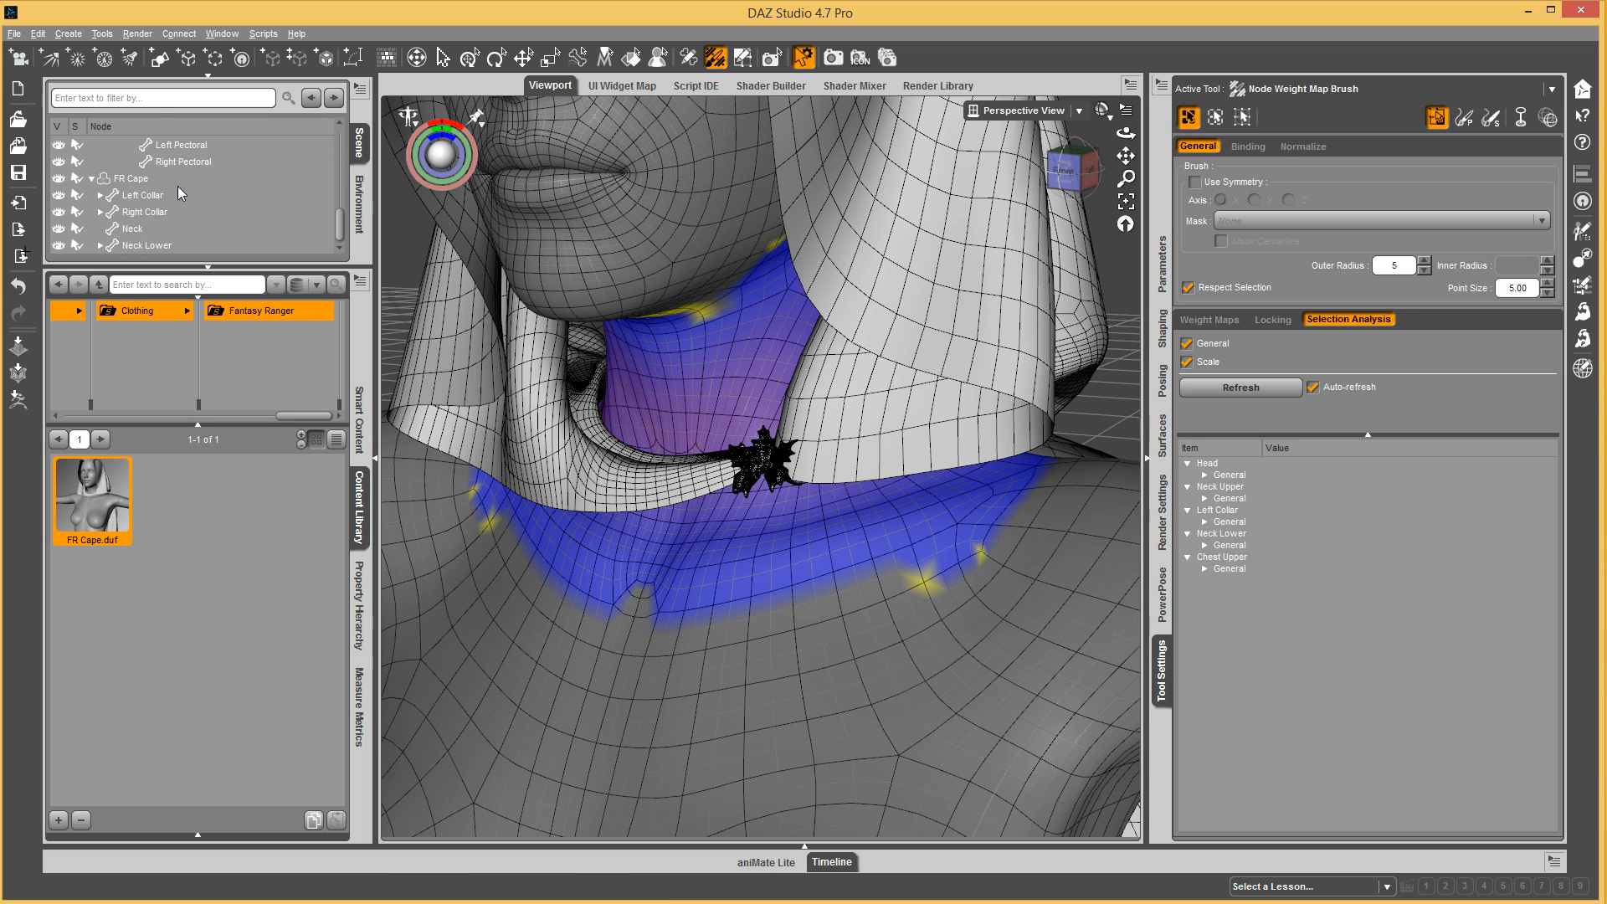
Select FR Cape, check Left Collar locking, and show the cape's Neck Lower weight map.
{"action": "left_click", "coordinate": [1273, 319]}
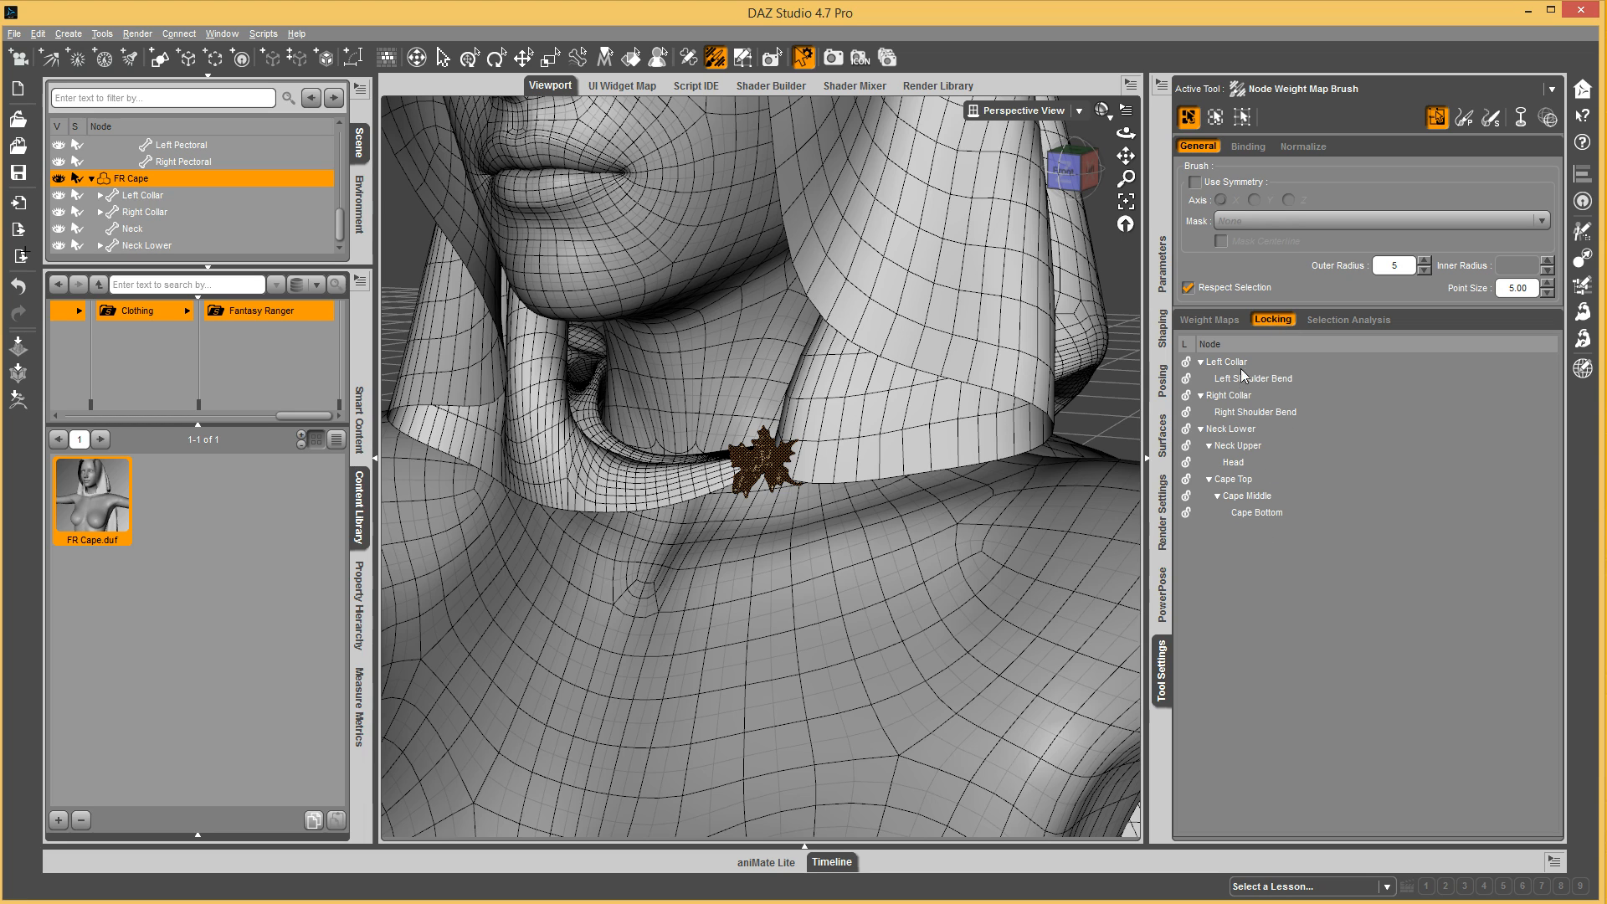
{"action": "left_click", "coordinate": [1227, 361]}
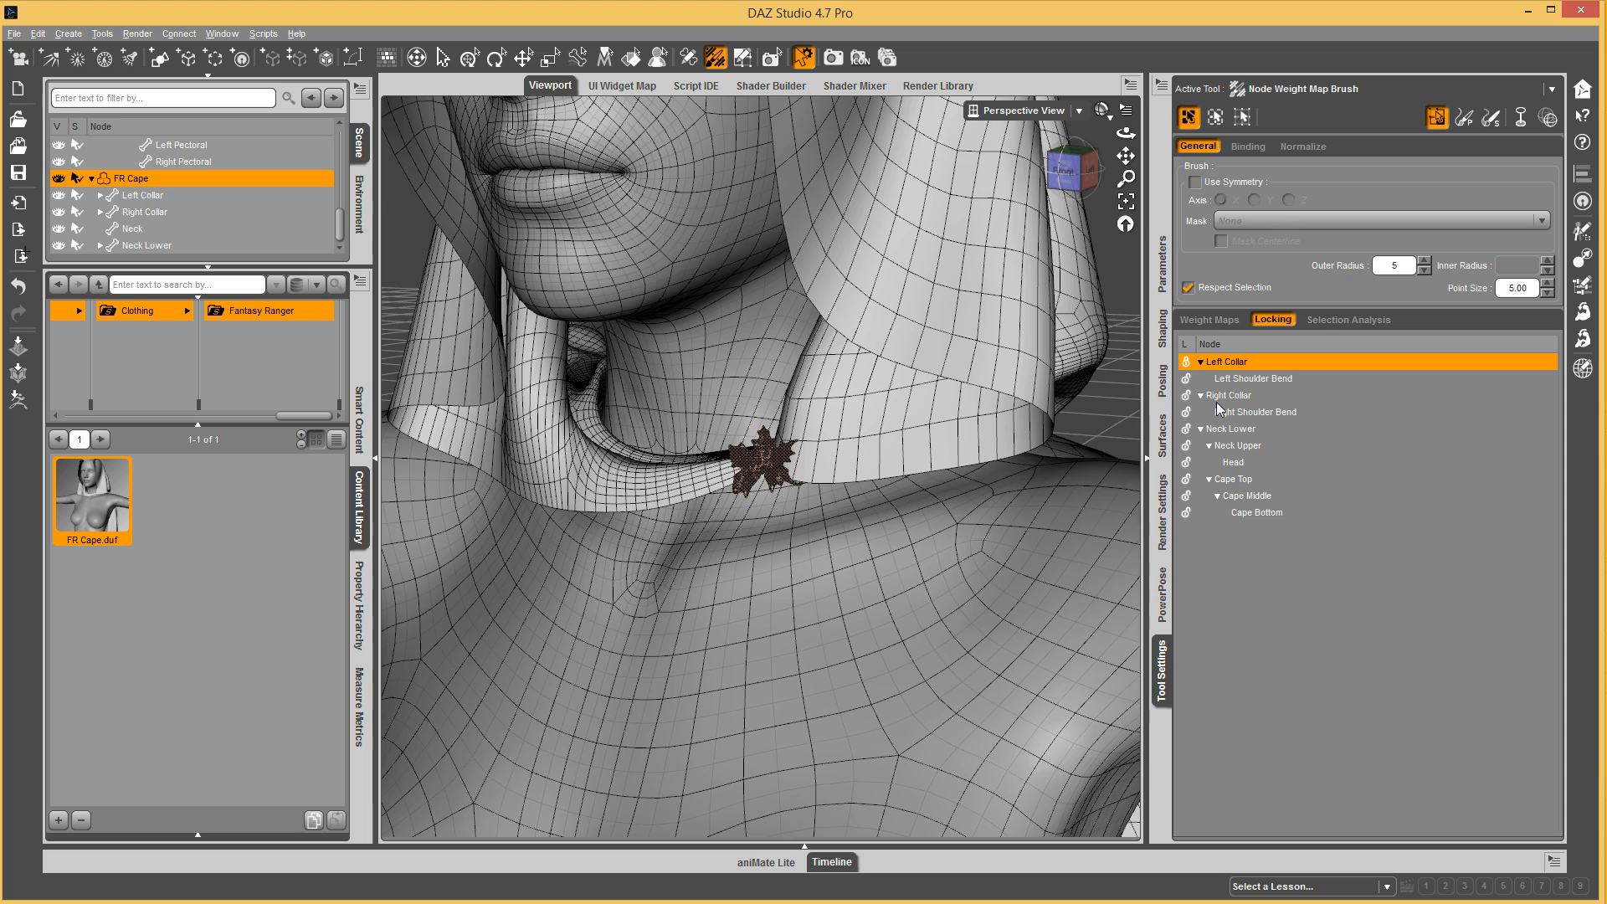
{"action": "mouse_move", "coordinate": [1257, 384]}
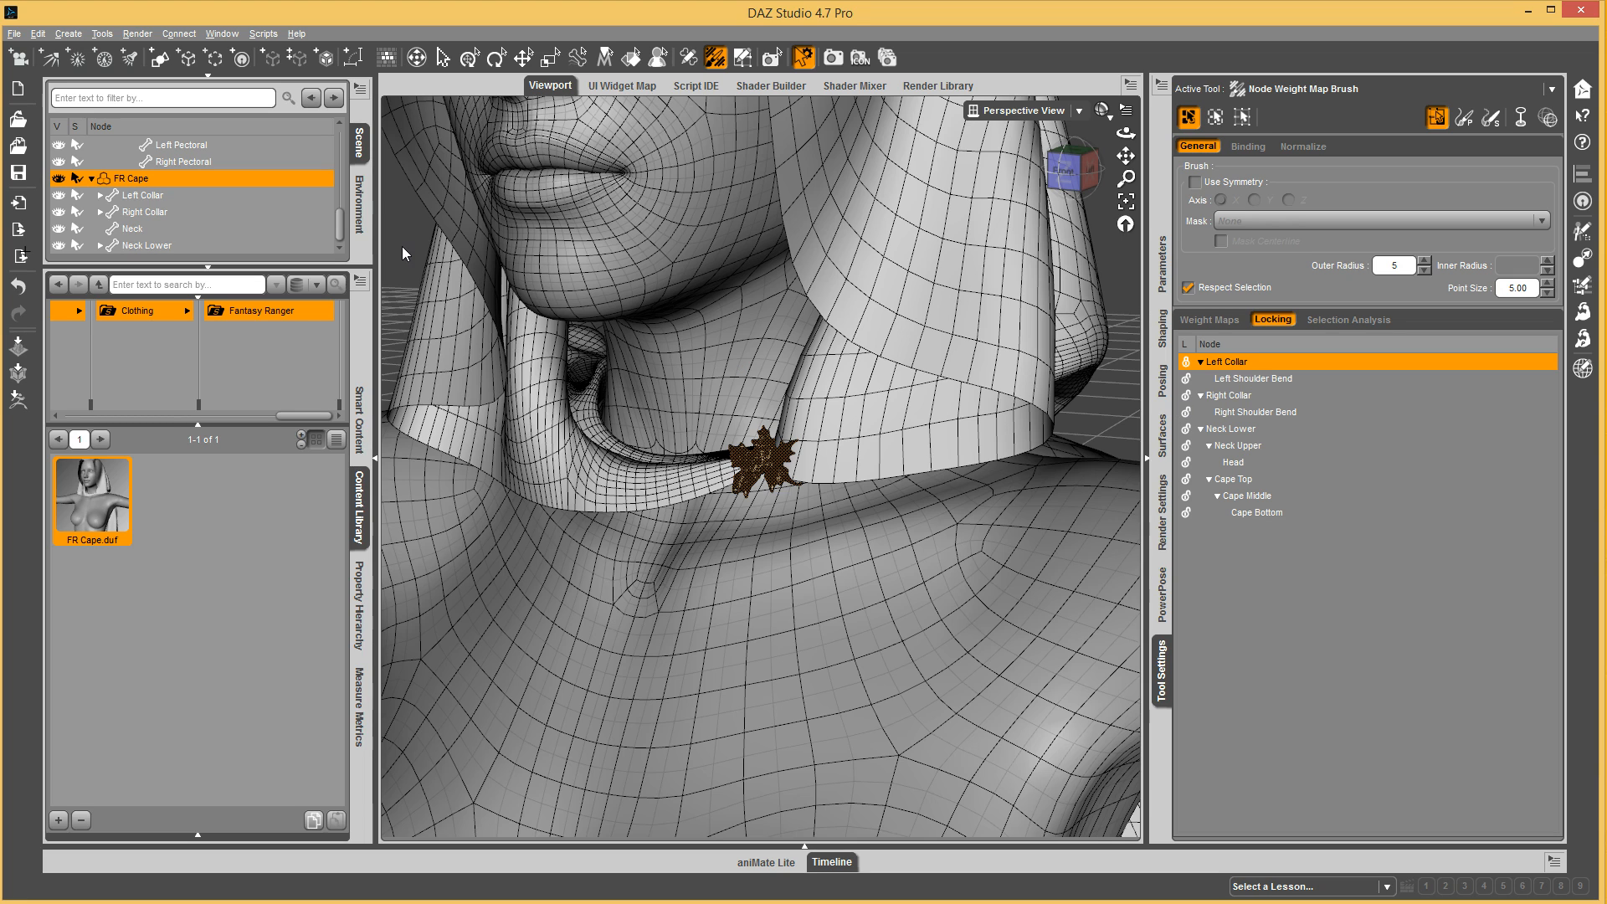
{"action": "mouse_move", "coordinate": [707, 251]}
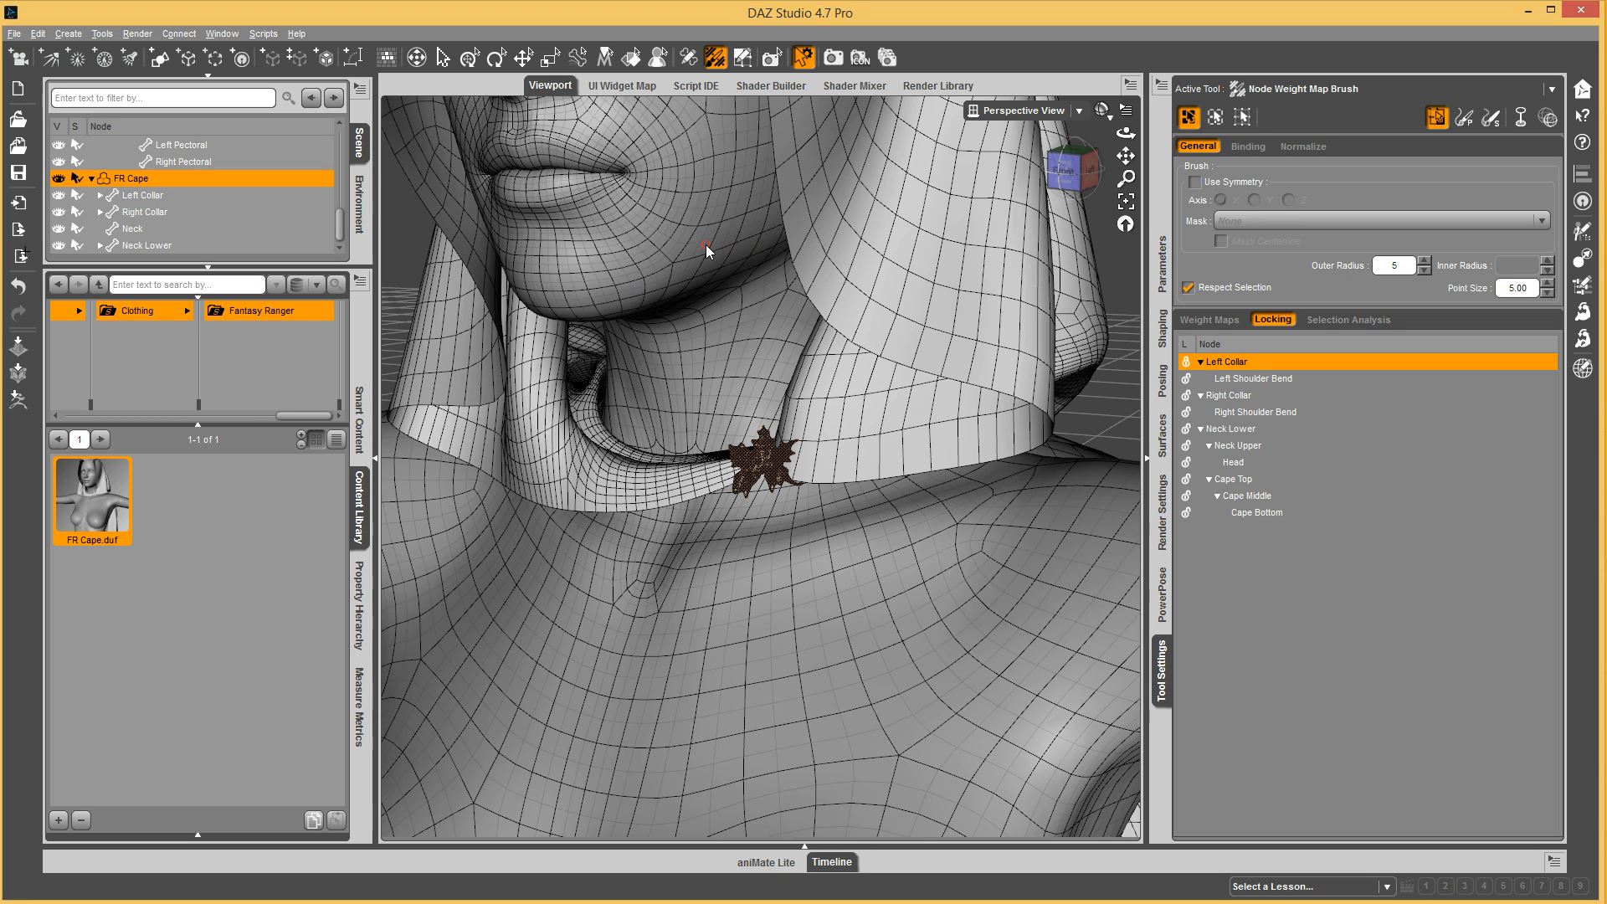
{"action": "left_click", "coordinate": [1209, 319]}
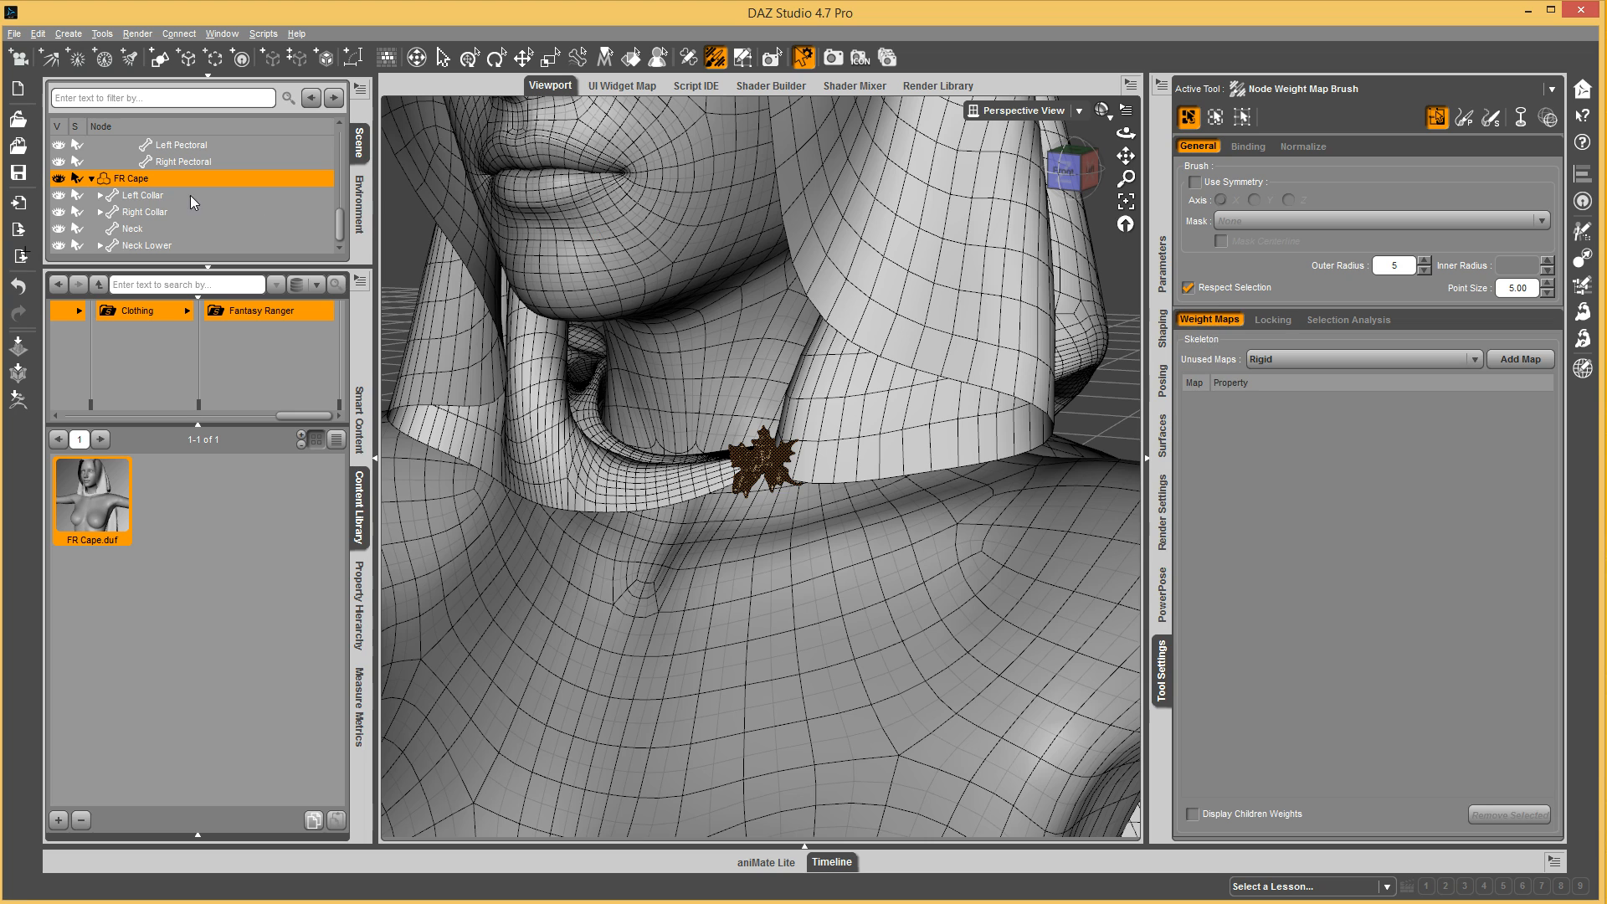
{"action": "left_click", "coordinate": [147, 212]}
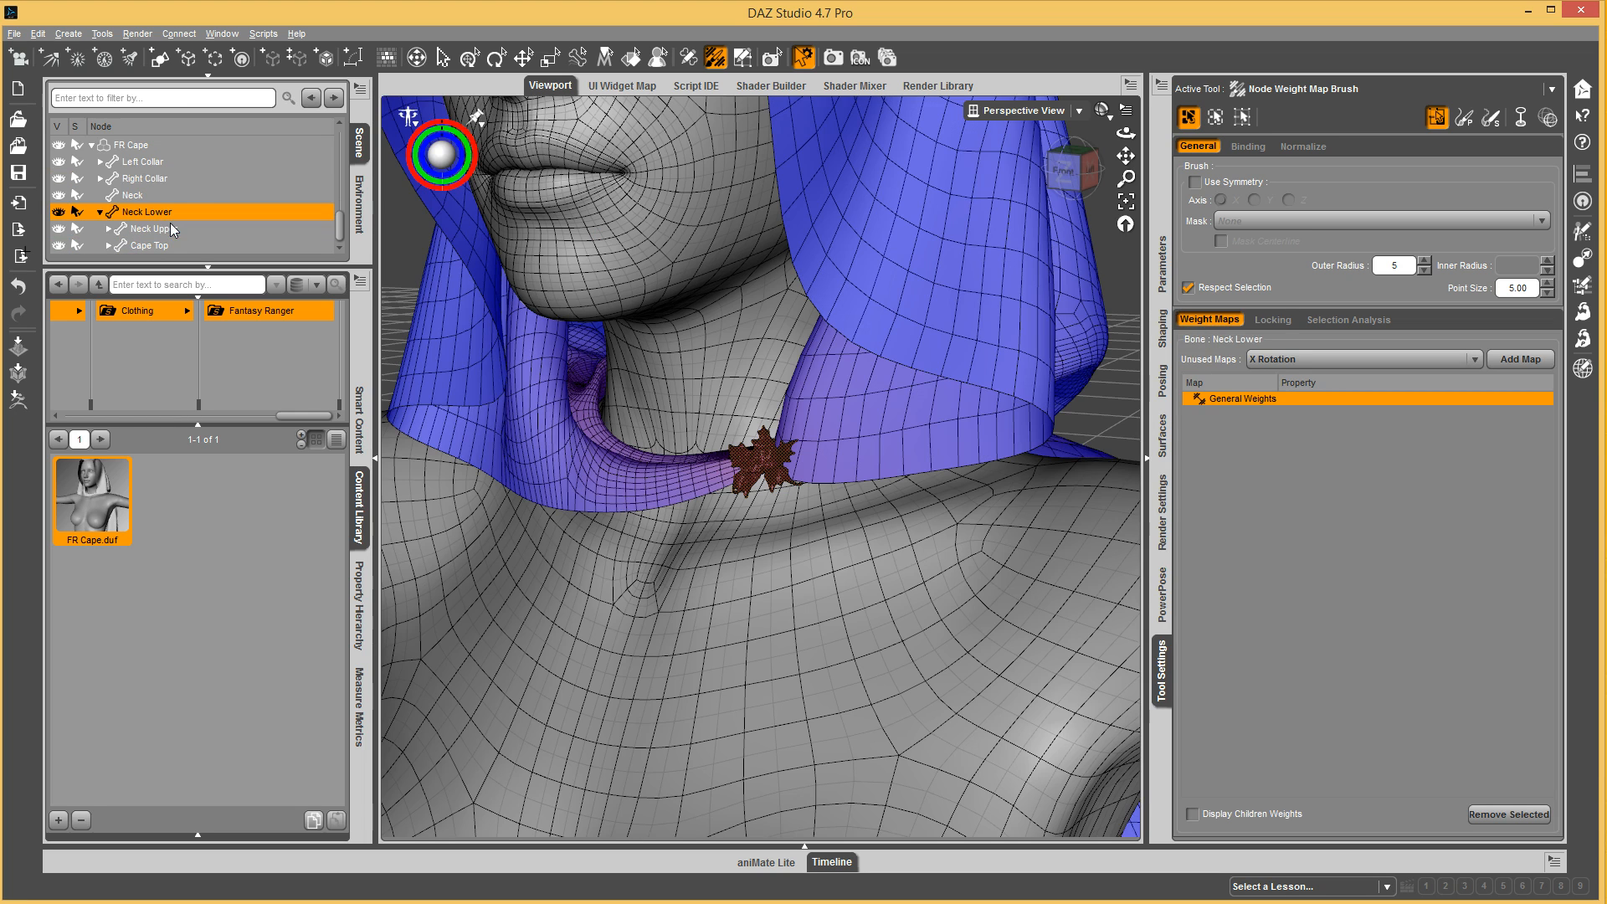
Select Neck Upper and adjust its Bend slider to view the hood's Neck Upper weights.
{"action": "left_click", "coordinate": [153, 229]}
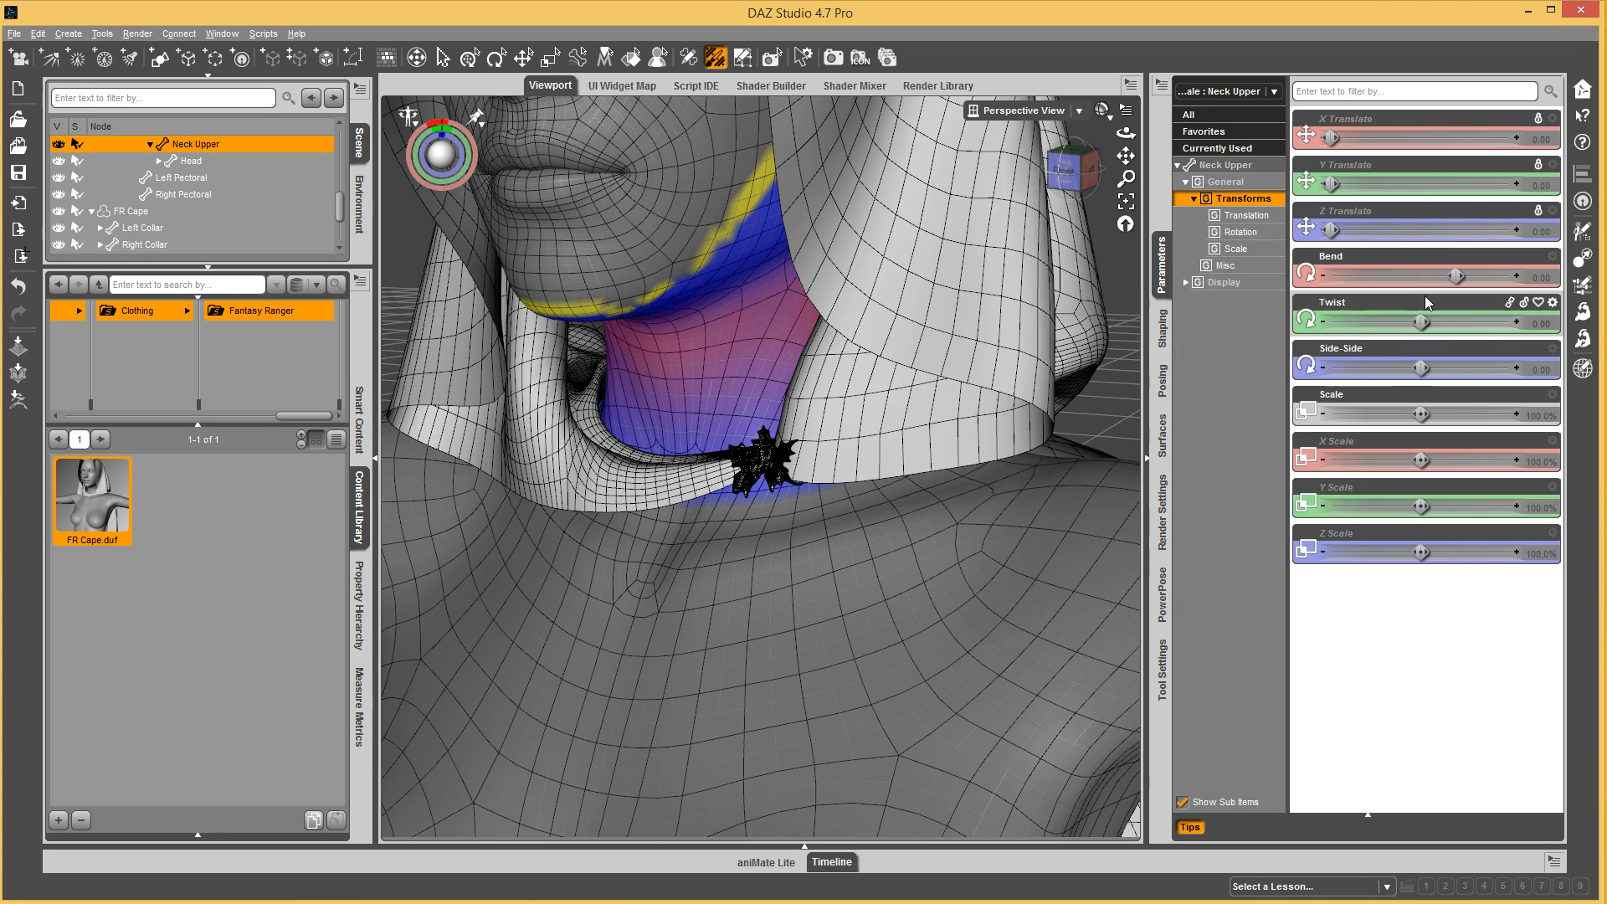
{"action": "left_click_drag", "start_coordinate": [1421, 275], "coordinate": [1333, 275]}
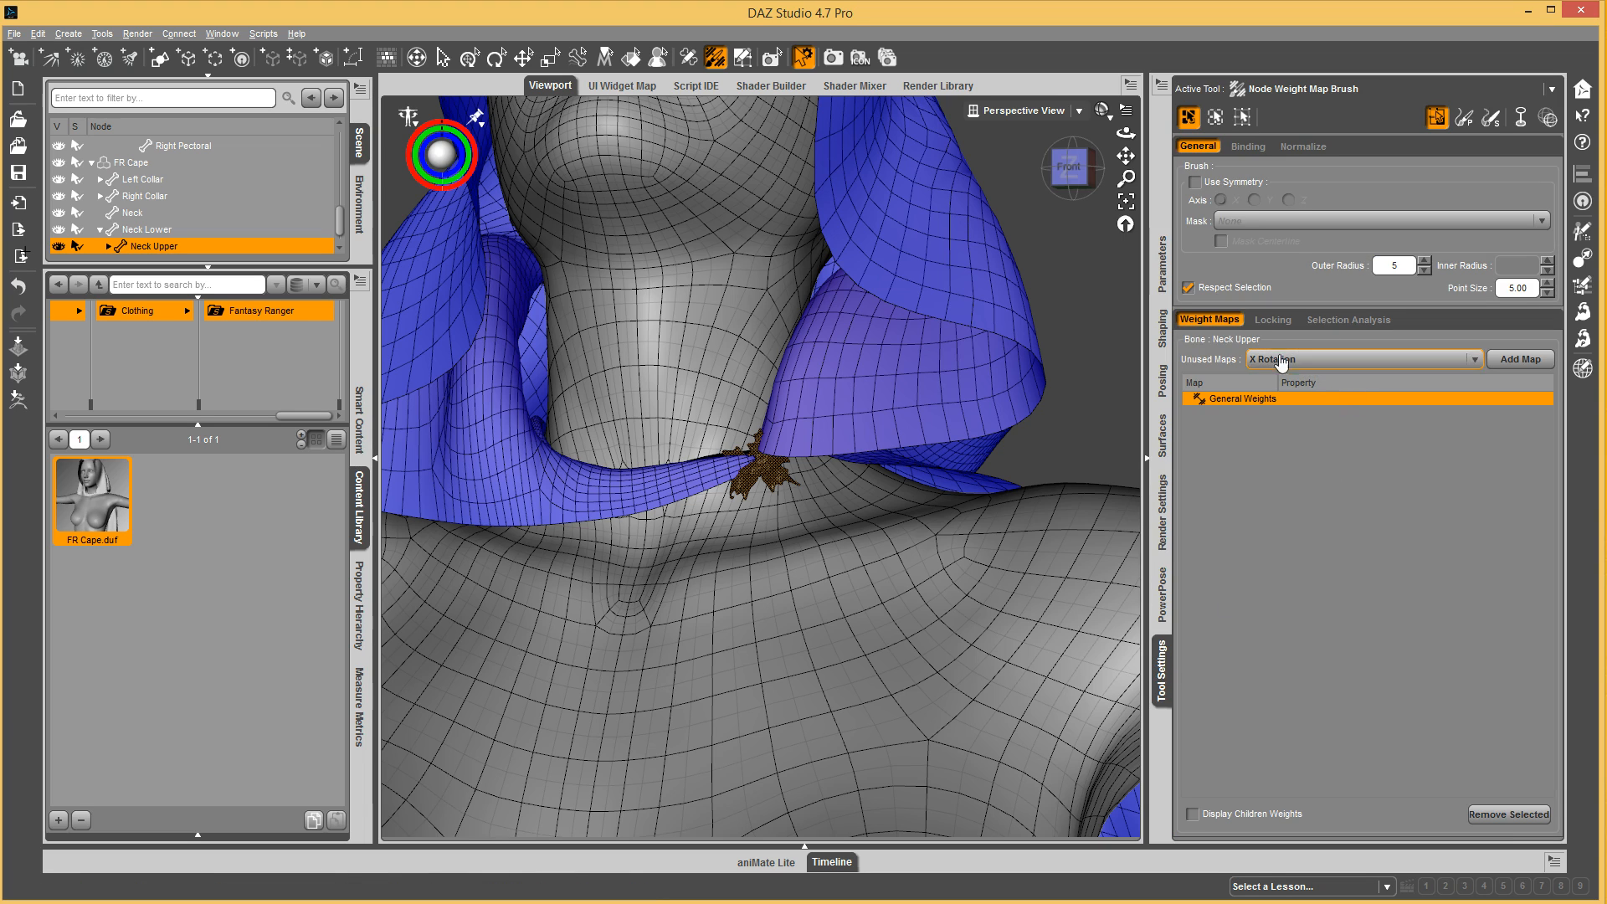
Fill the selected clasp faces with 100% Neck Upper weight and orbit to inspect them.
{"action": "right_click", "coordinate": [802, 441]}
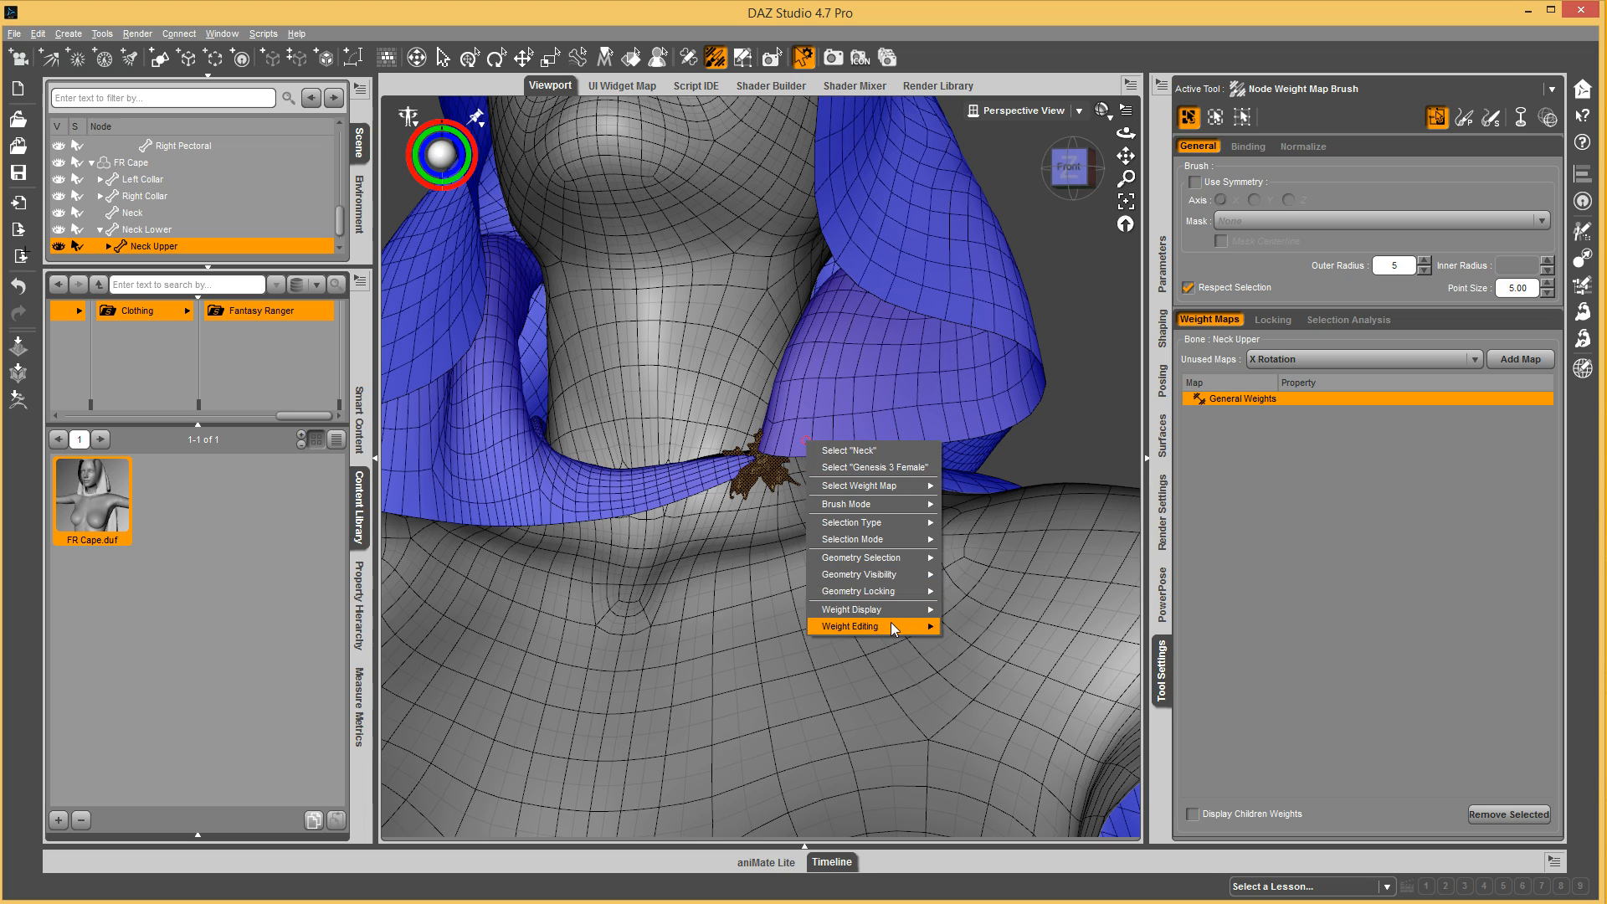
{"action": "left_click", "coordinate": [1273, 319]}
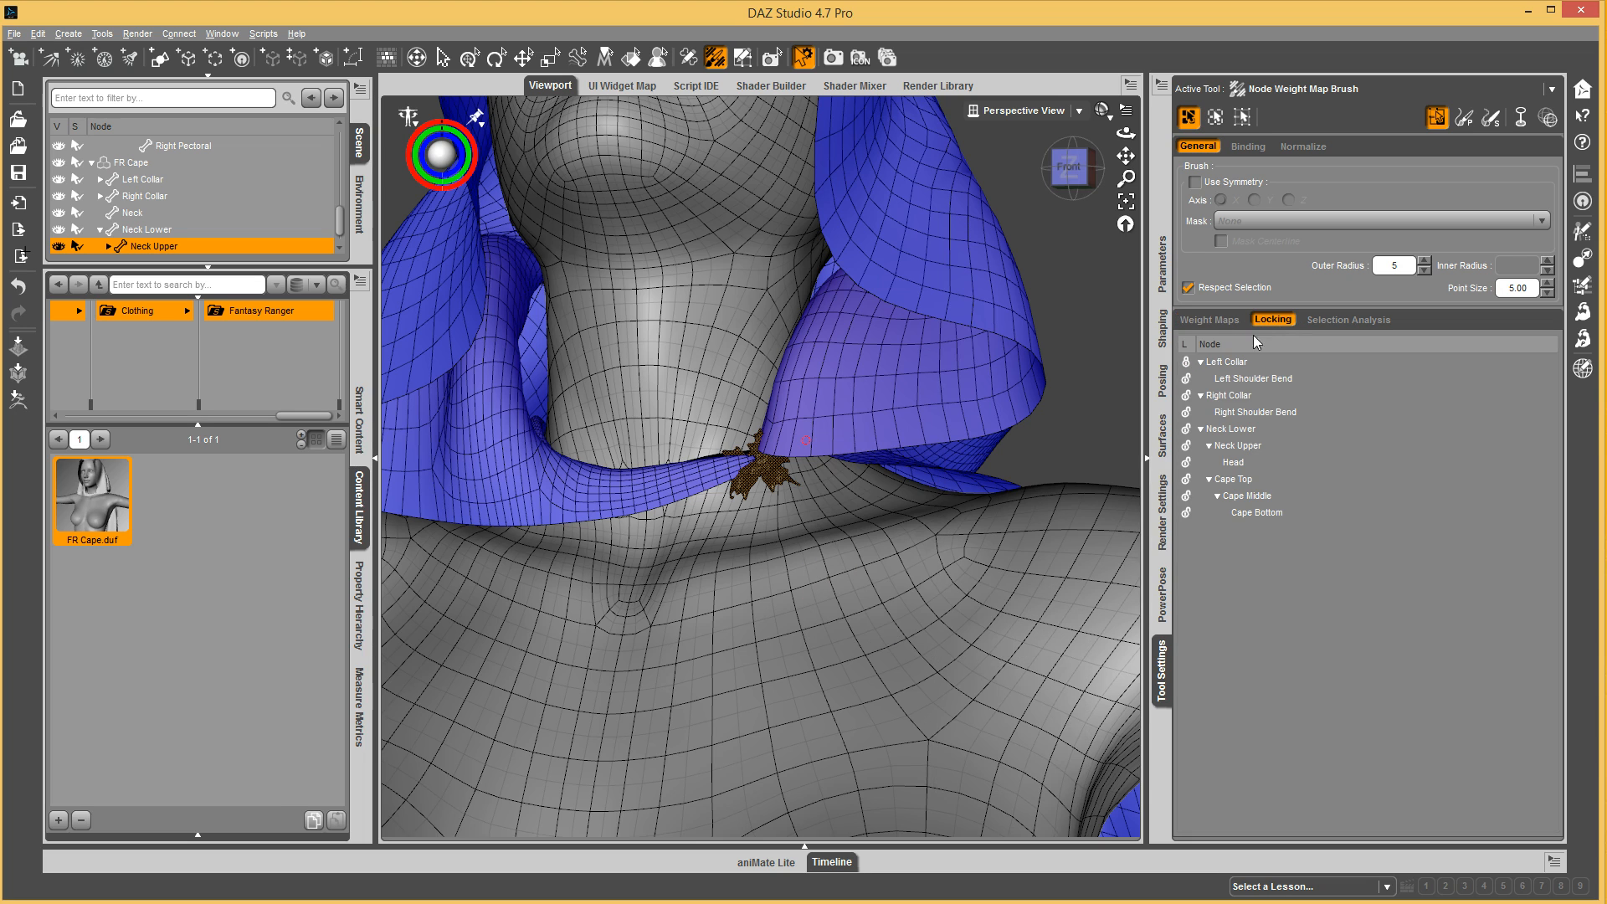
{"action": "mouse_move", "coordinate": [1202, 344]}
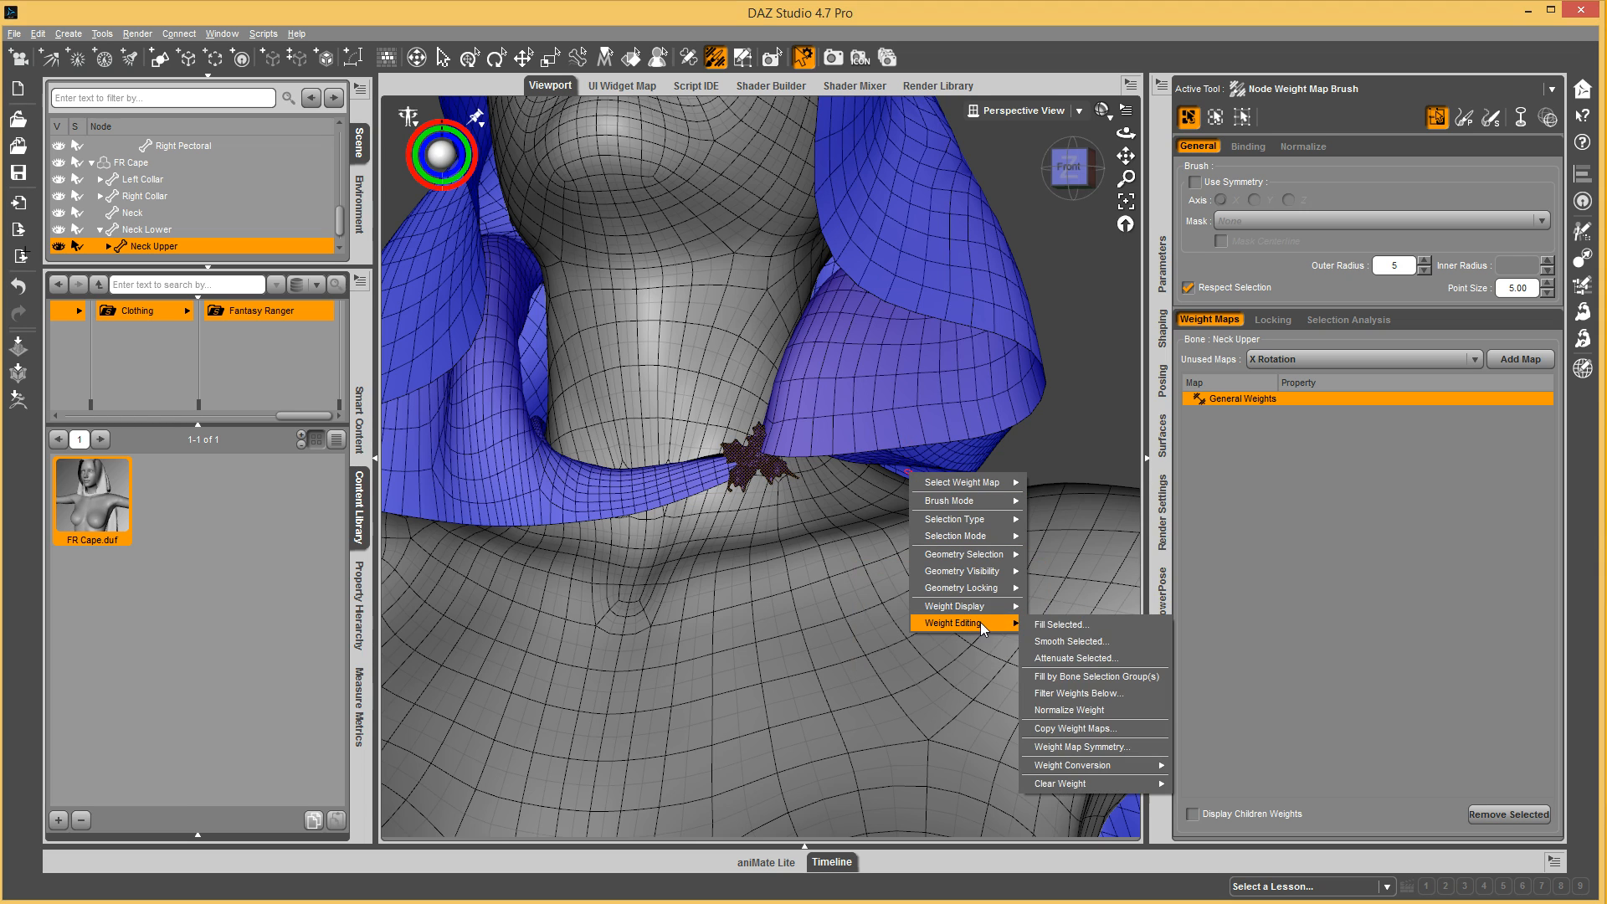
{"action": "left_click", "coordinate": [1062, 625]}
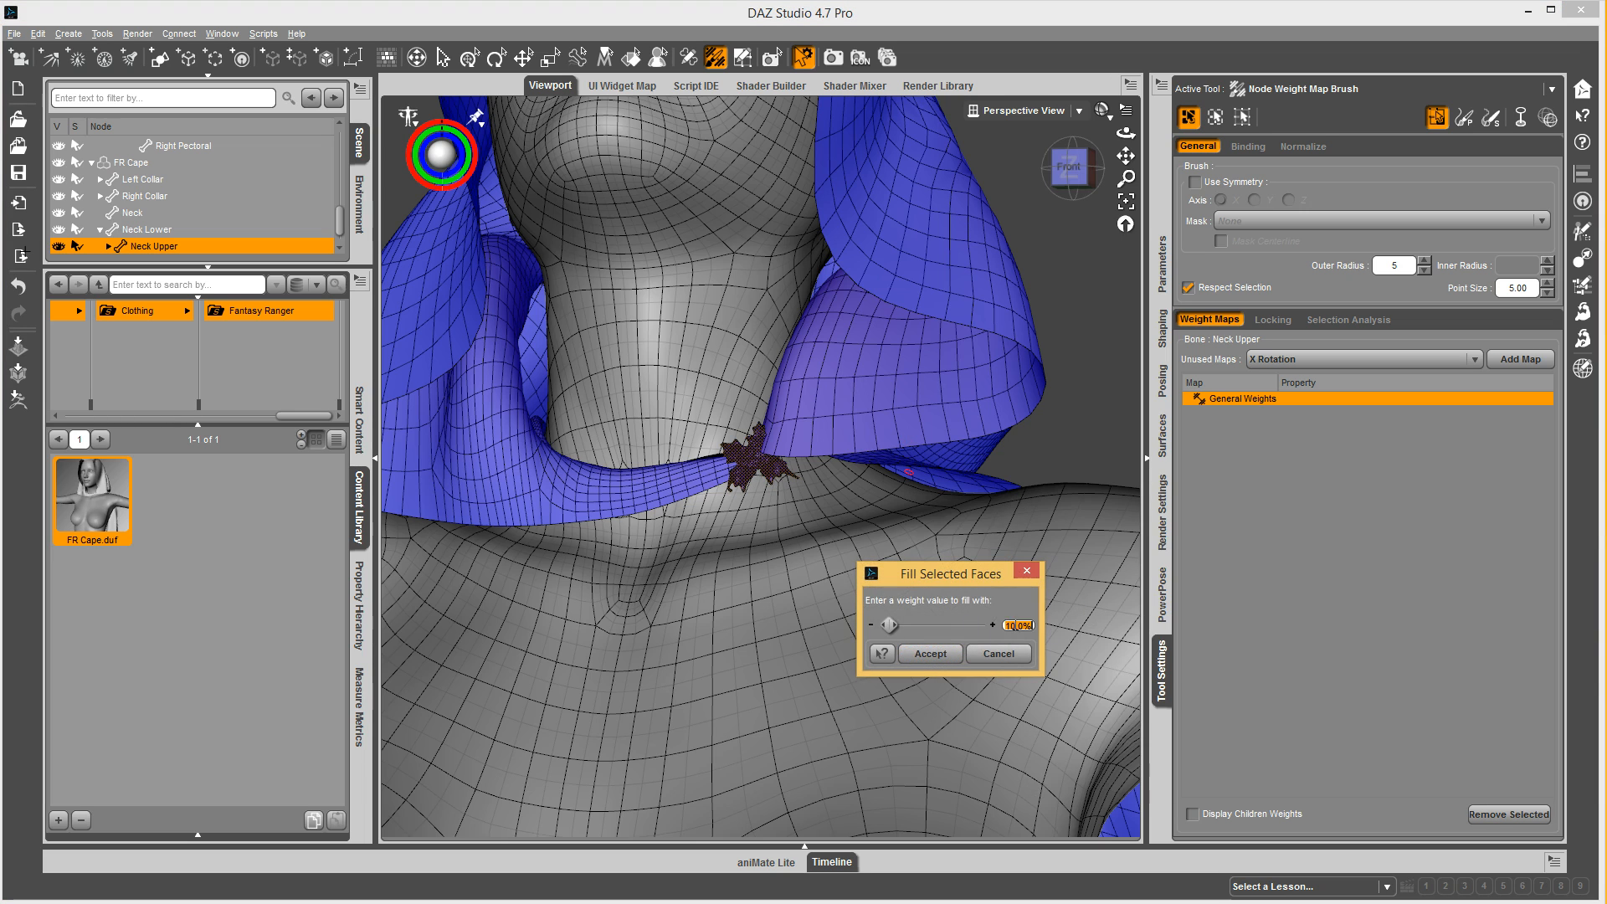
{"action": "left_click", "coordinate": [930, 654]}
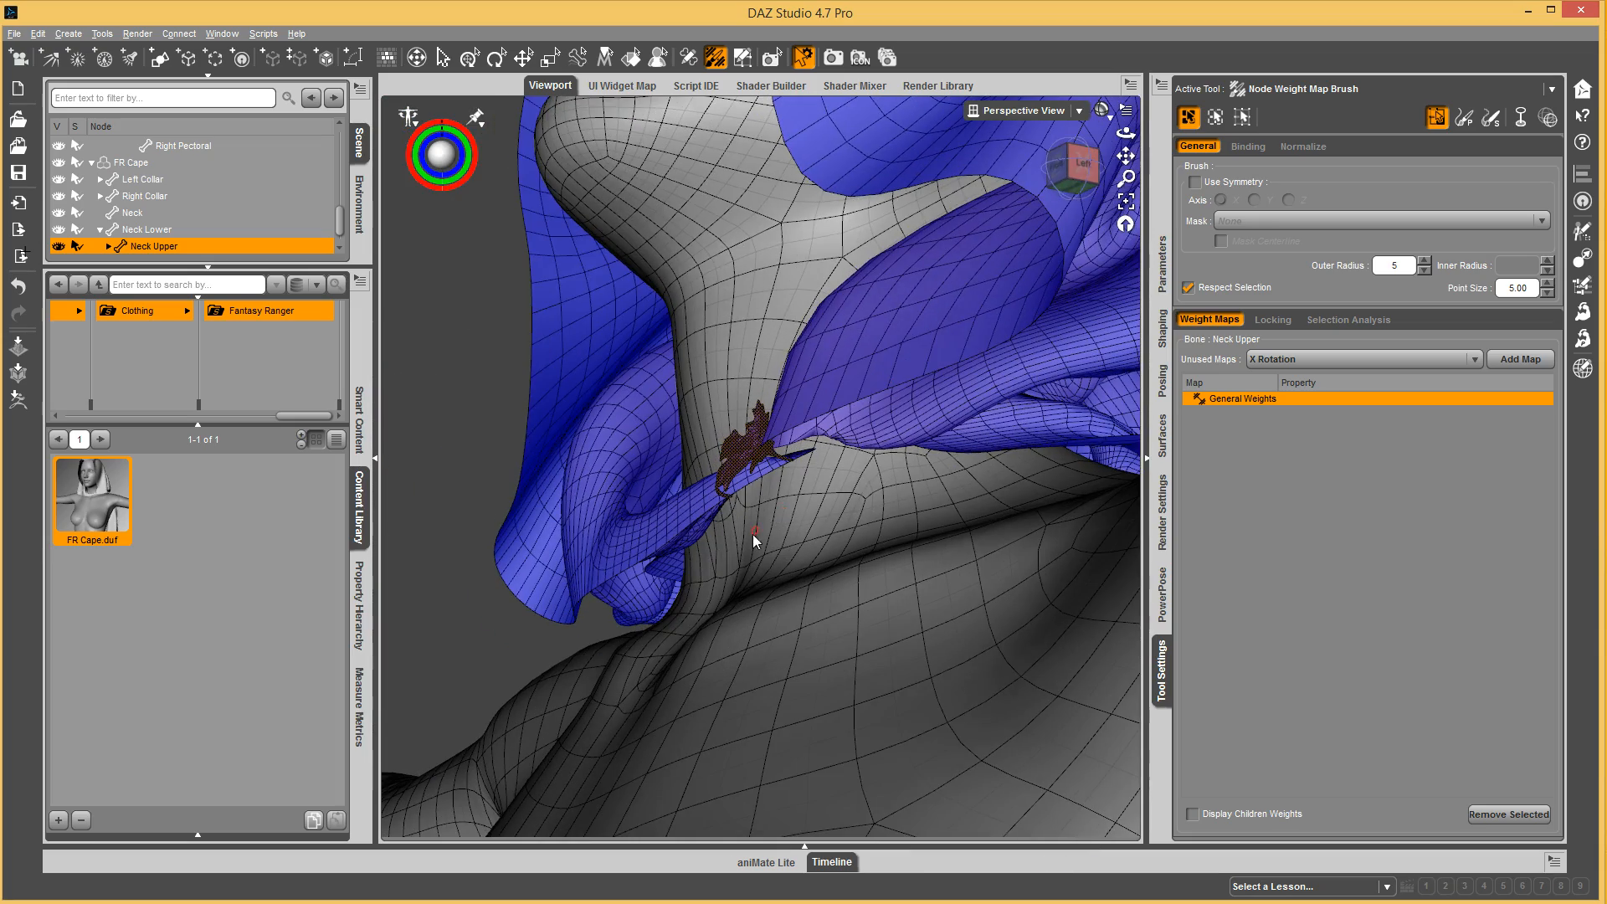
{"action": "left_click_drag", "start_coordinate": [748, 533], "coordinate": [779, 475]}
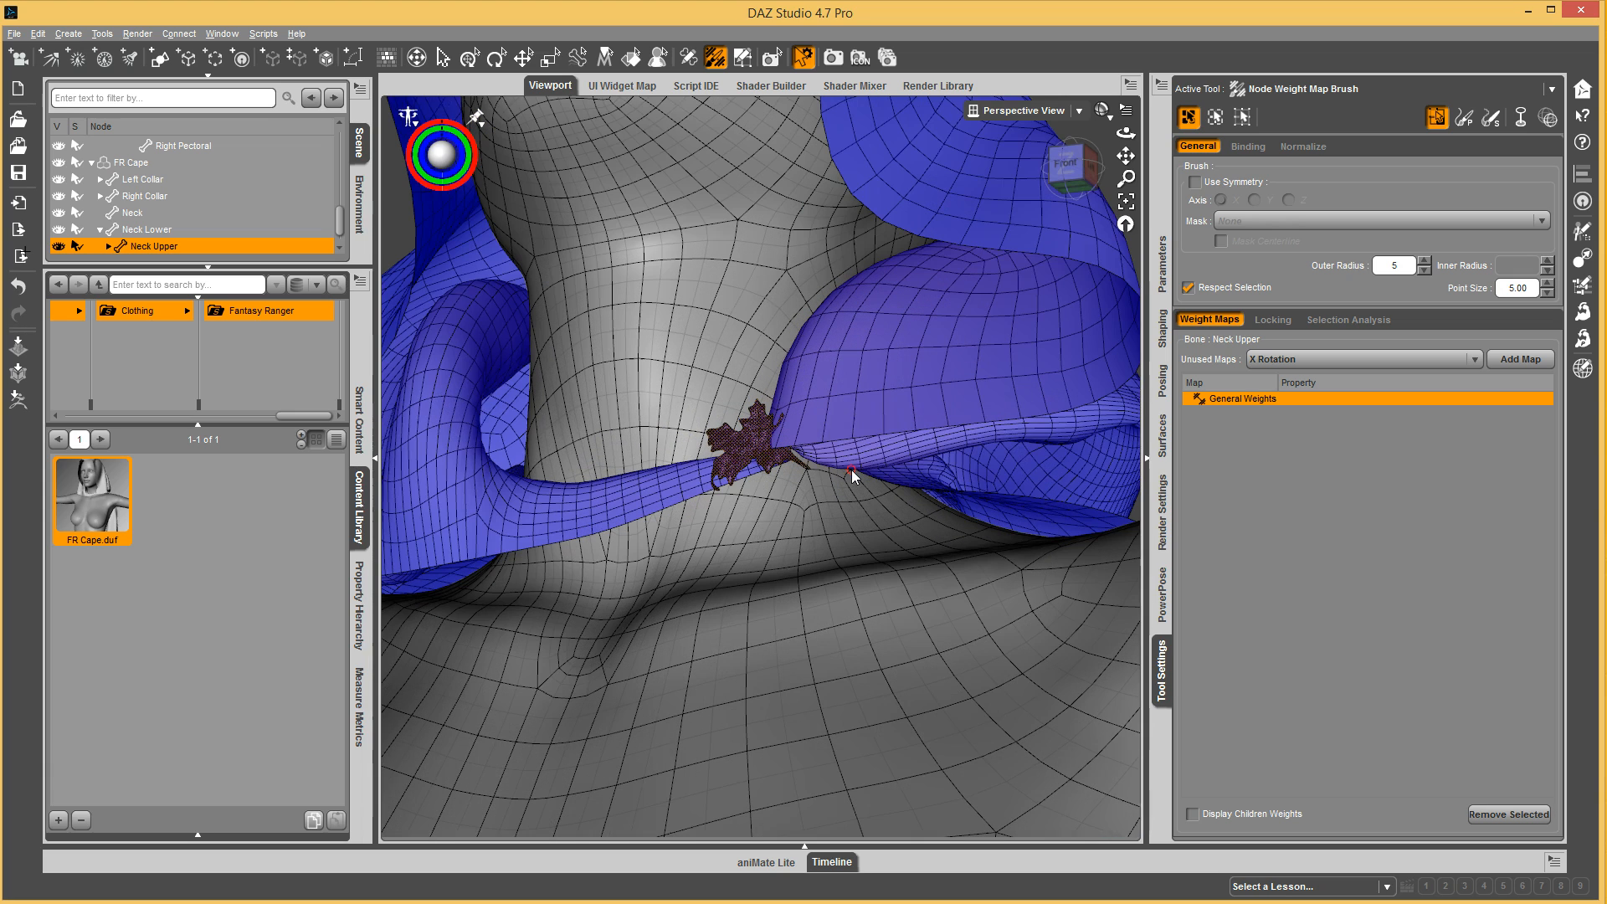
{"action": "right_click", "coordinate": [852, 477]}
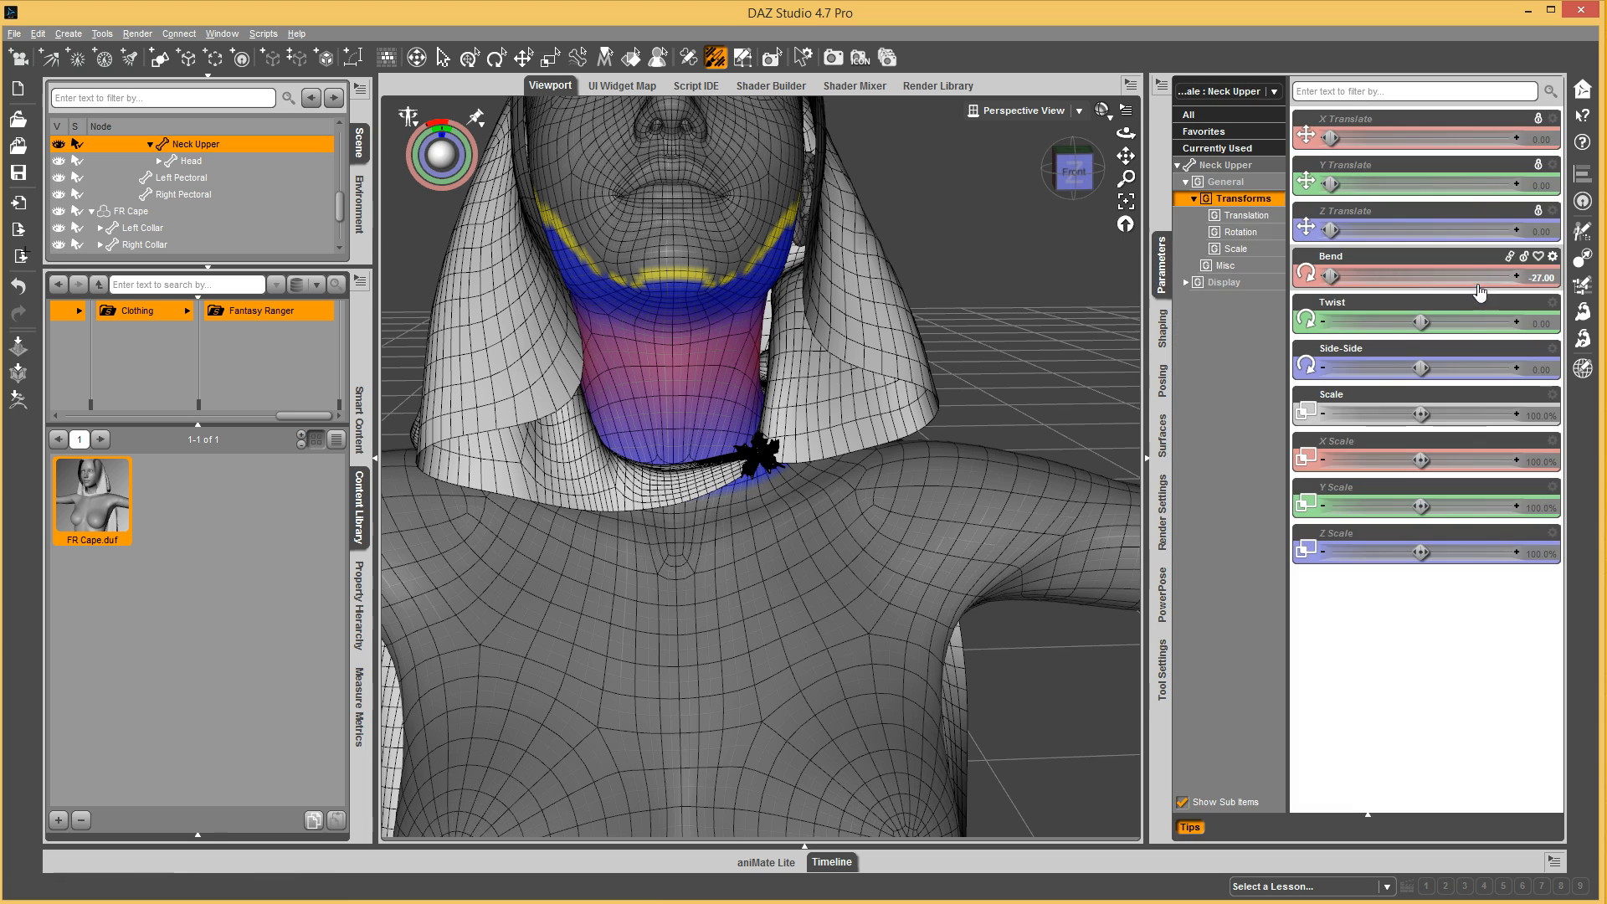
Bend the figure's Neck Upper to -27 and then 12 to check the clasp follows.
{"action": "left_click_drag", "start_coordinate": [1332, 274], "coordinate": [1506, 274]}
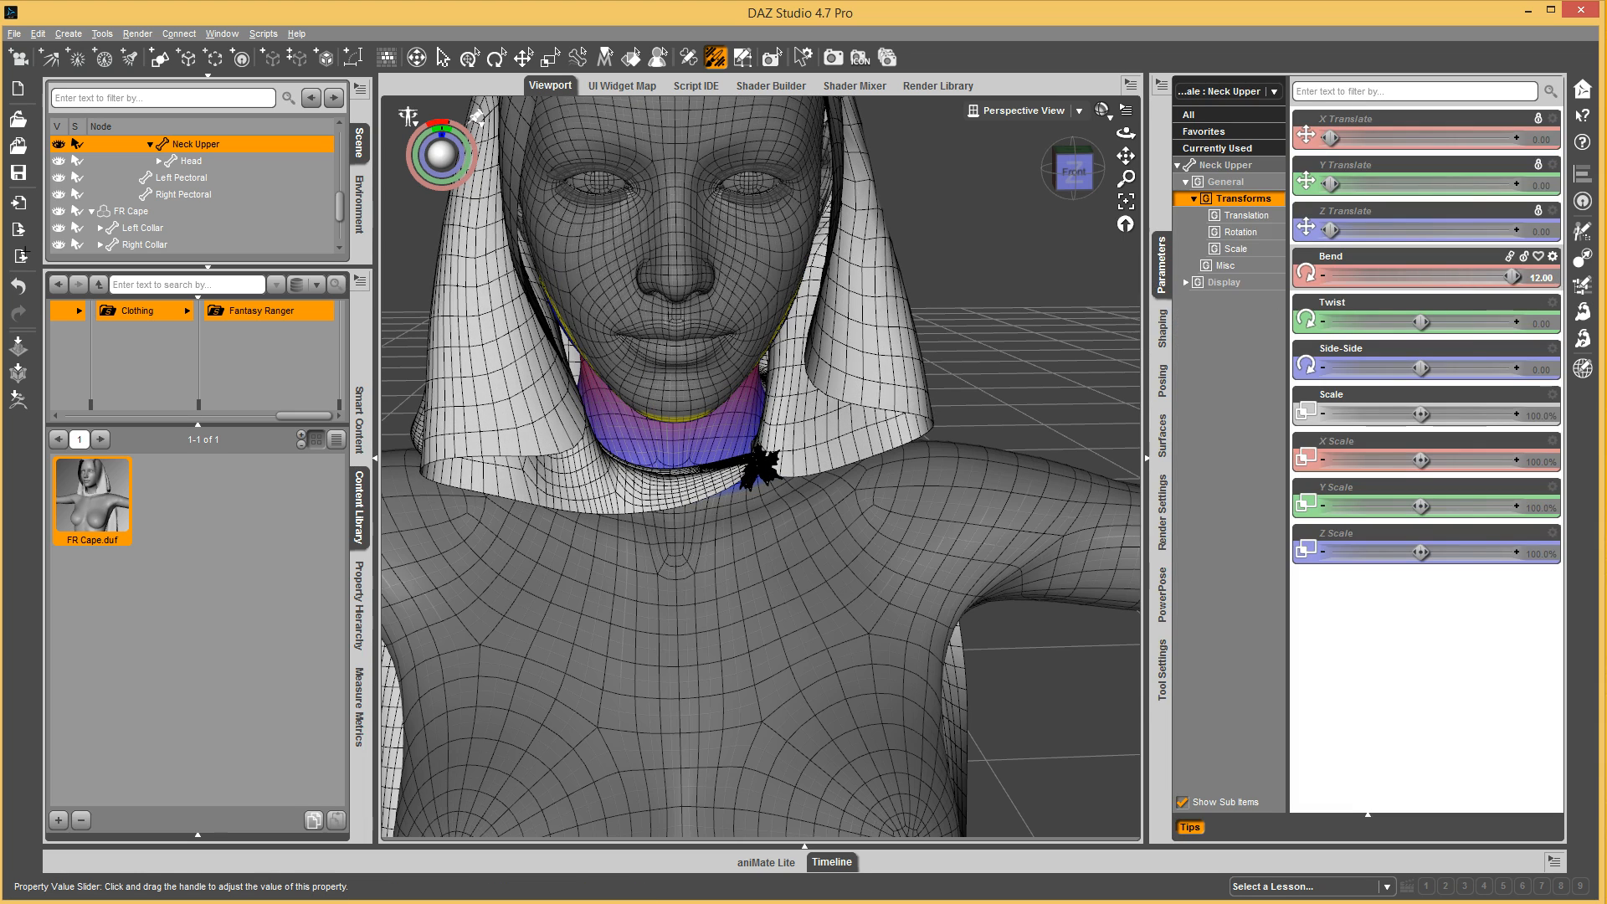
{"action": "left_click_drag", "start_coordinate": [1513, 278], "coordinate": [1507, 278]}
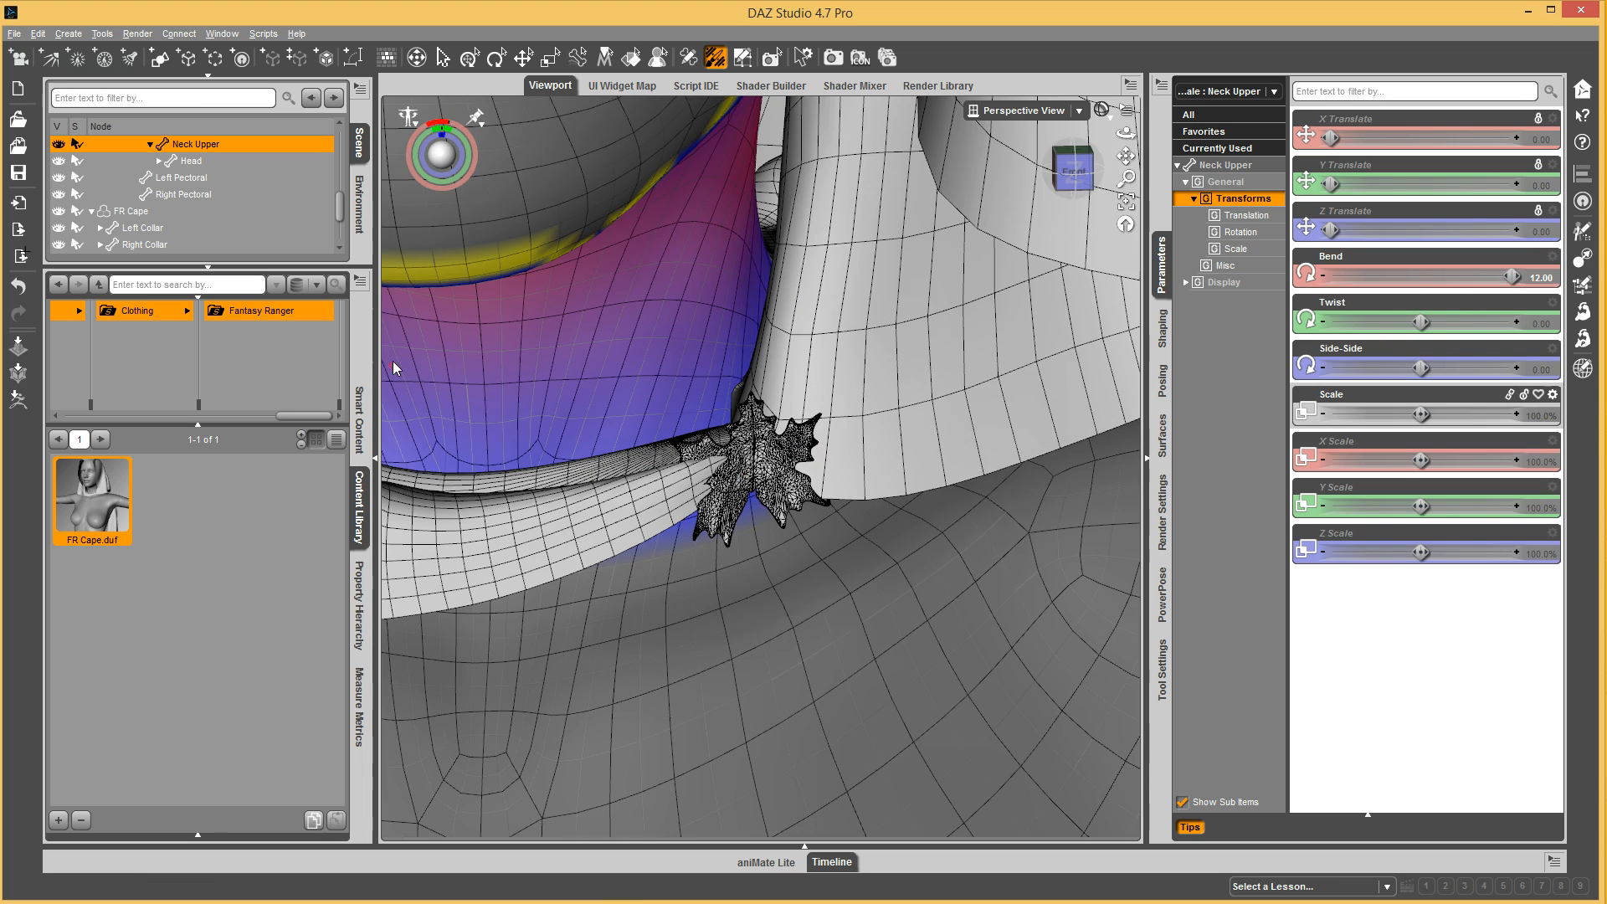
{"action": "right_click", "coordinate": [840, 468]}
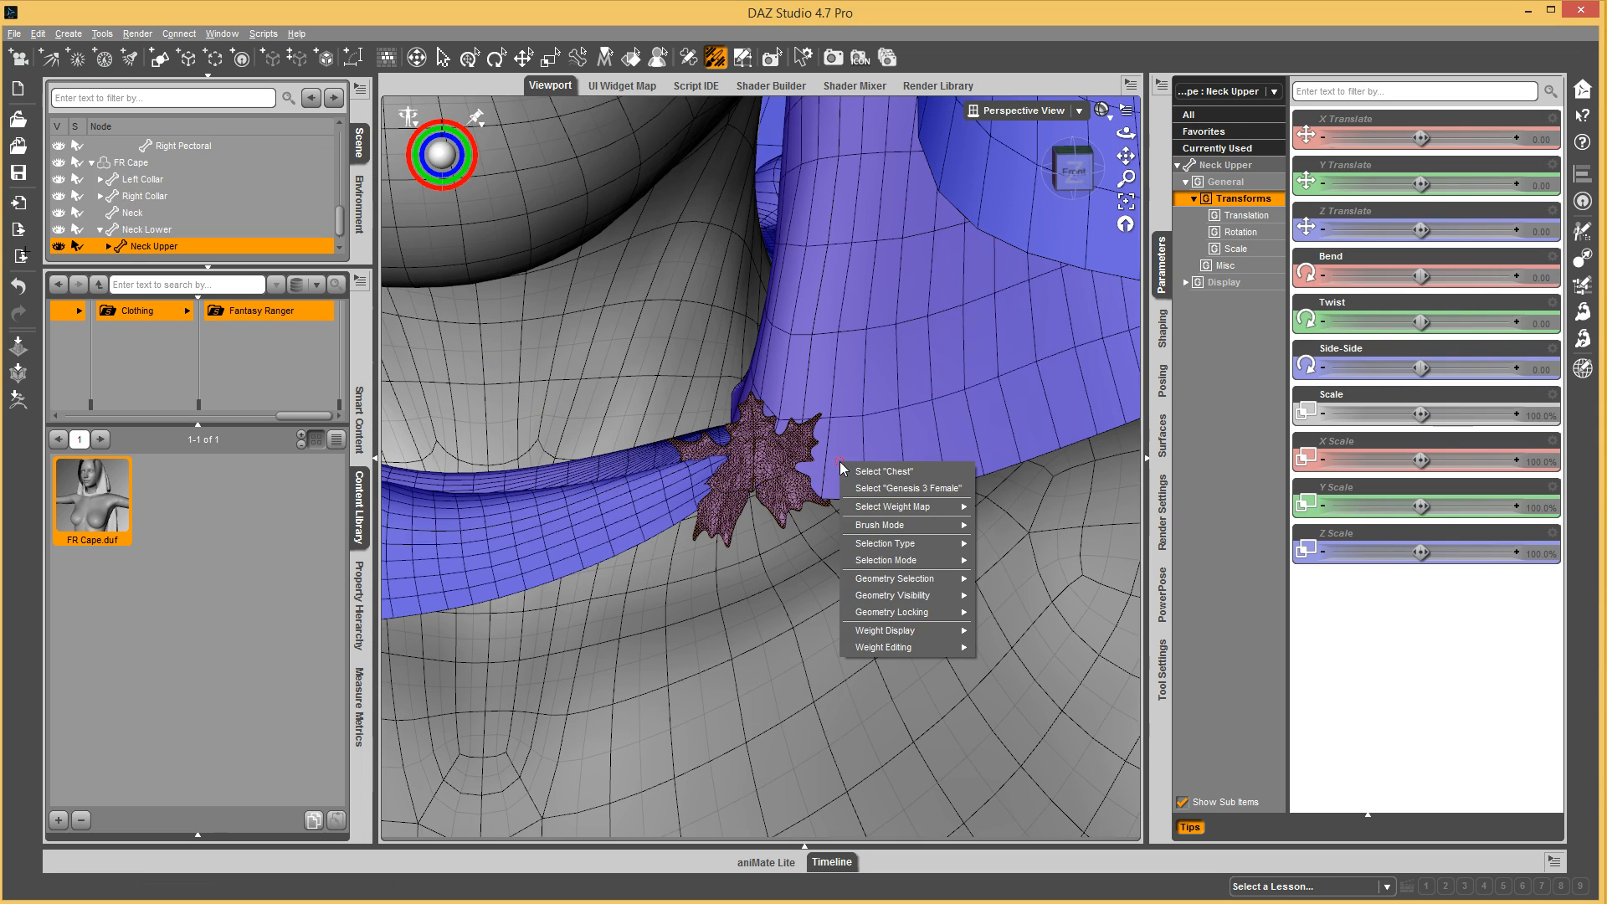
{"action": "mouse_move", "coordinate": [904, 647]}
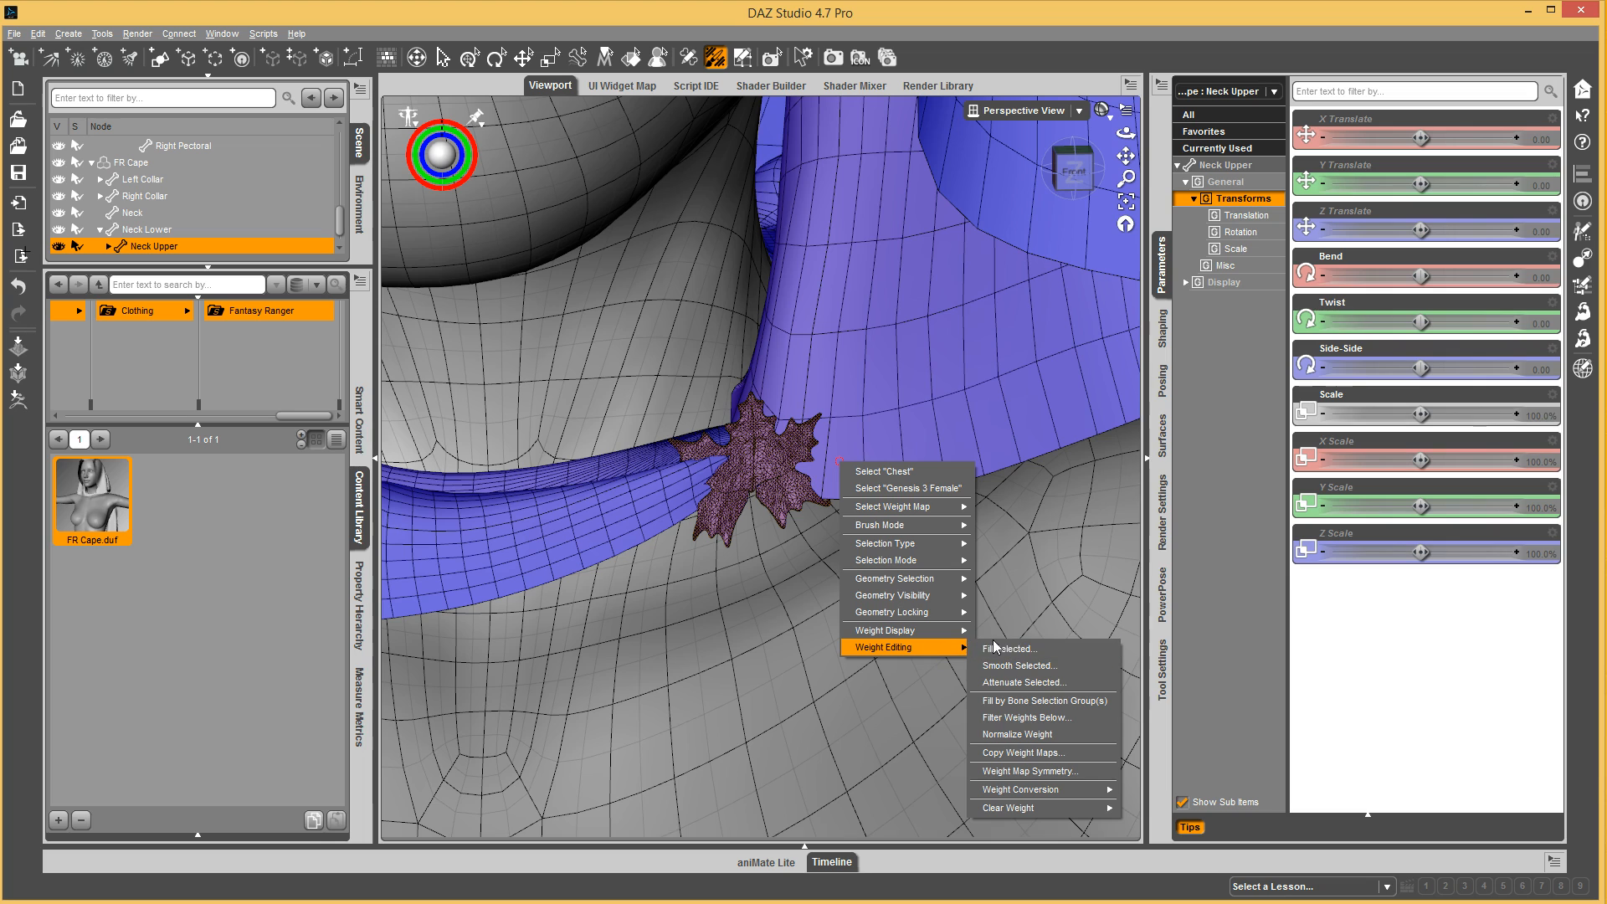
{"action": "mouse_move", "coordinate": [846, 595]}
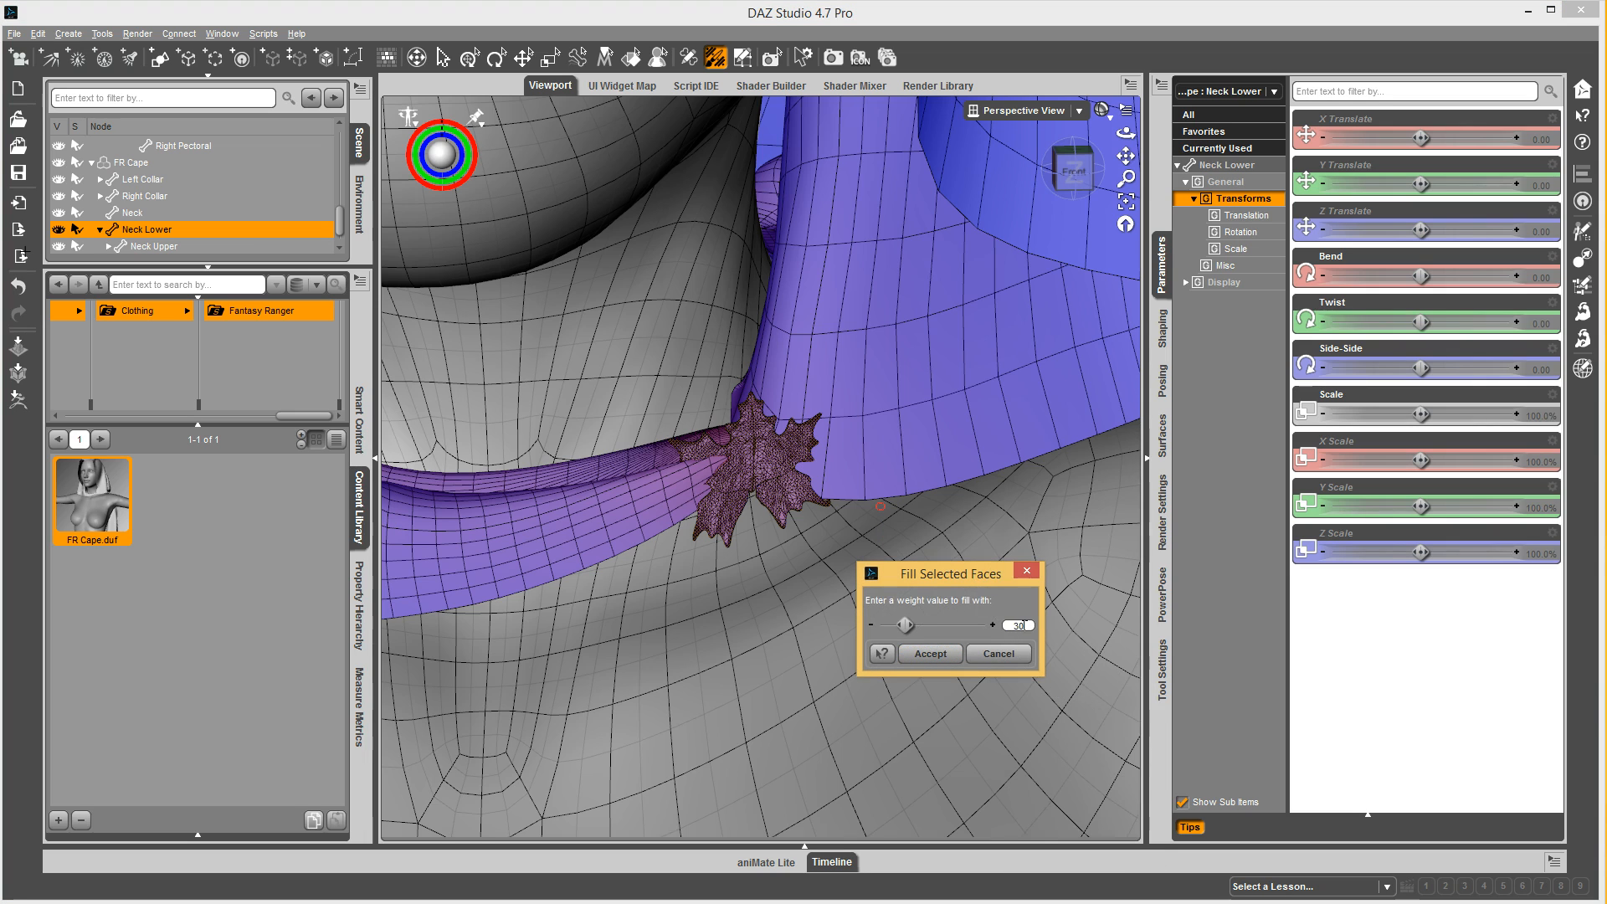
Accept the partial Neck Lower weight fill on the leaf clasp faces.
{"action": "left_click", "coordinate": [930, 654]}
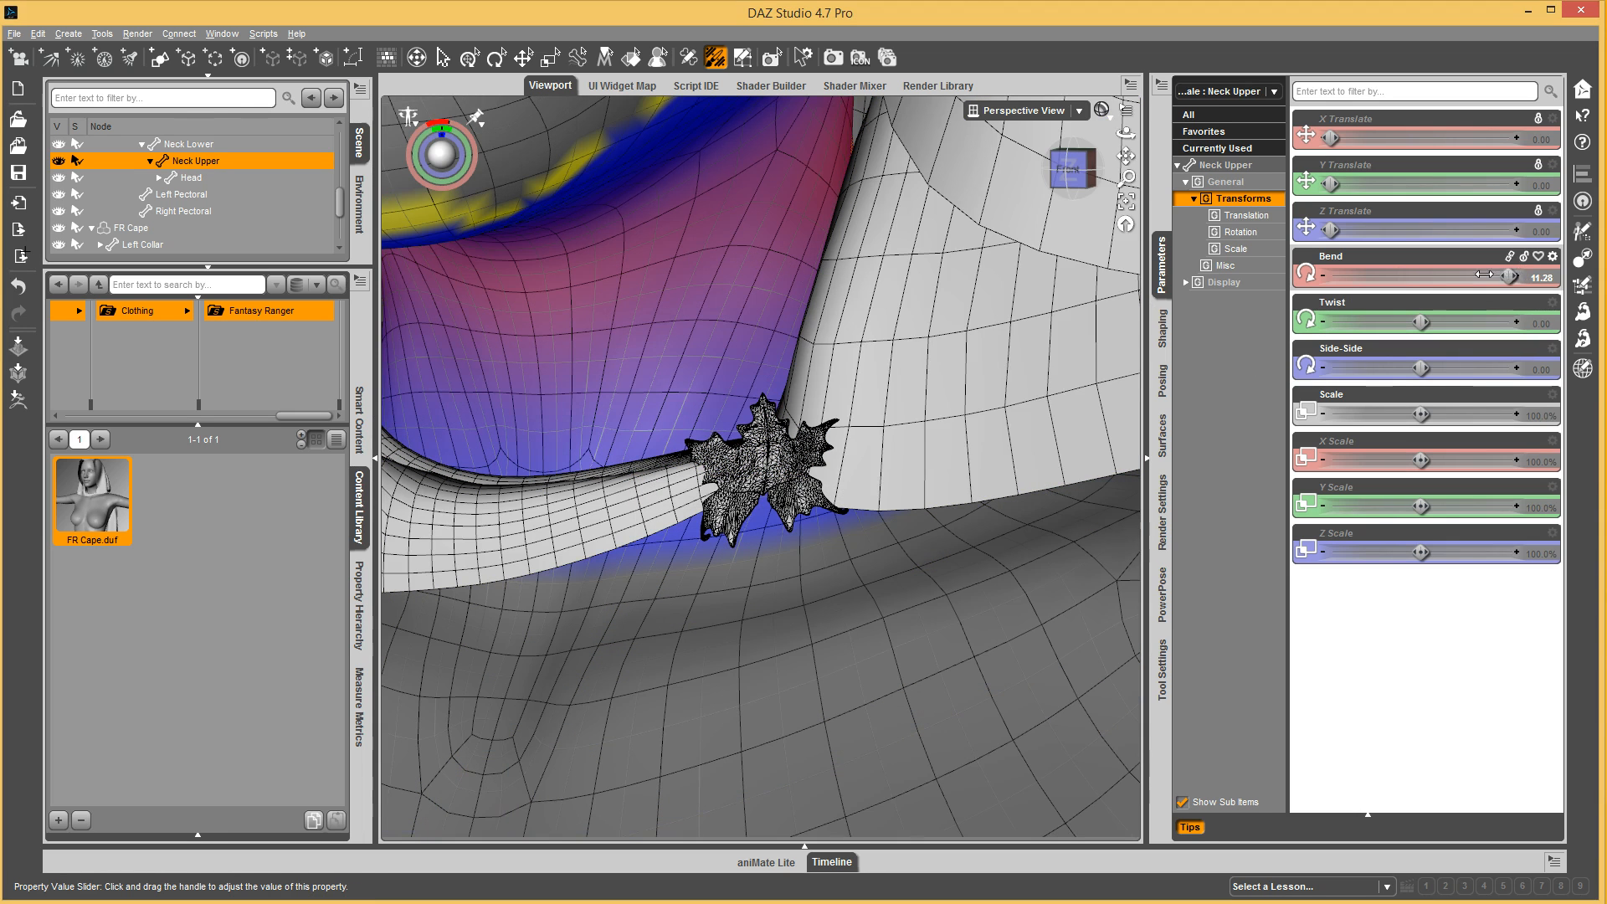
Bend Neck Upper and Neck Lower to test the clasp, then return the neck to rest.
{"action": "left_click_drag", "start_coordinate": [1476, 277], "coordinate": [1505, 277]}
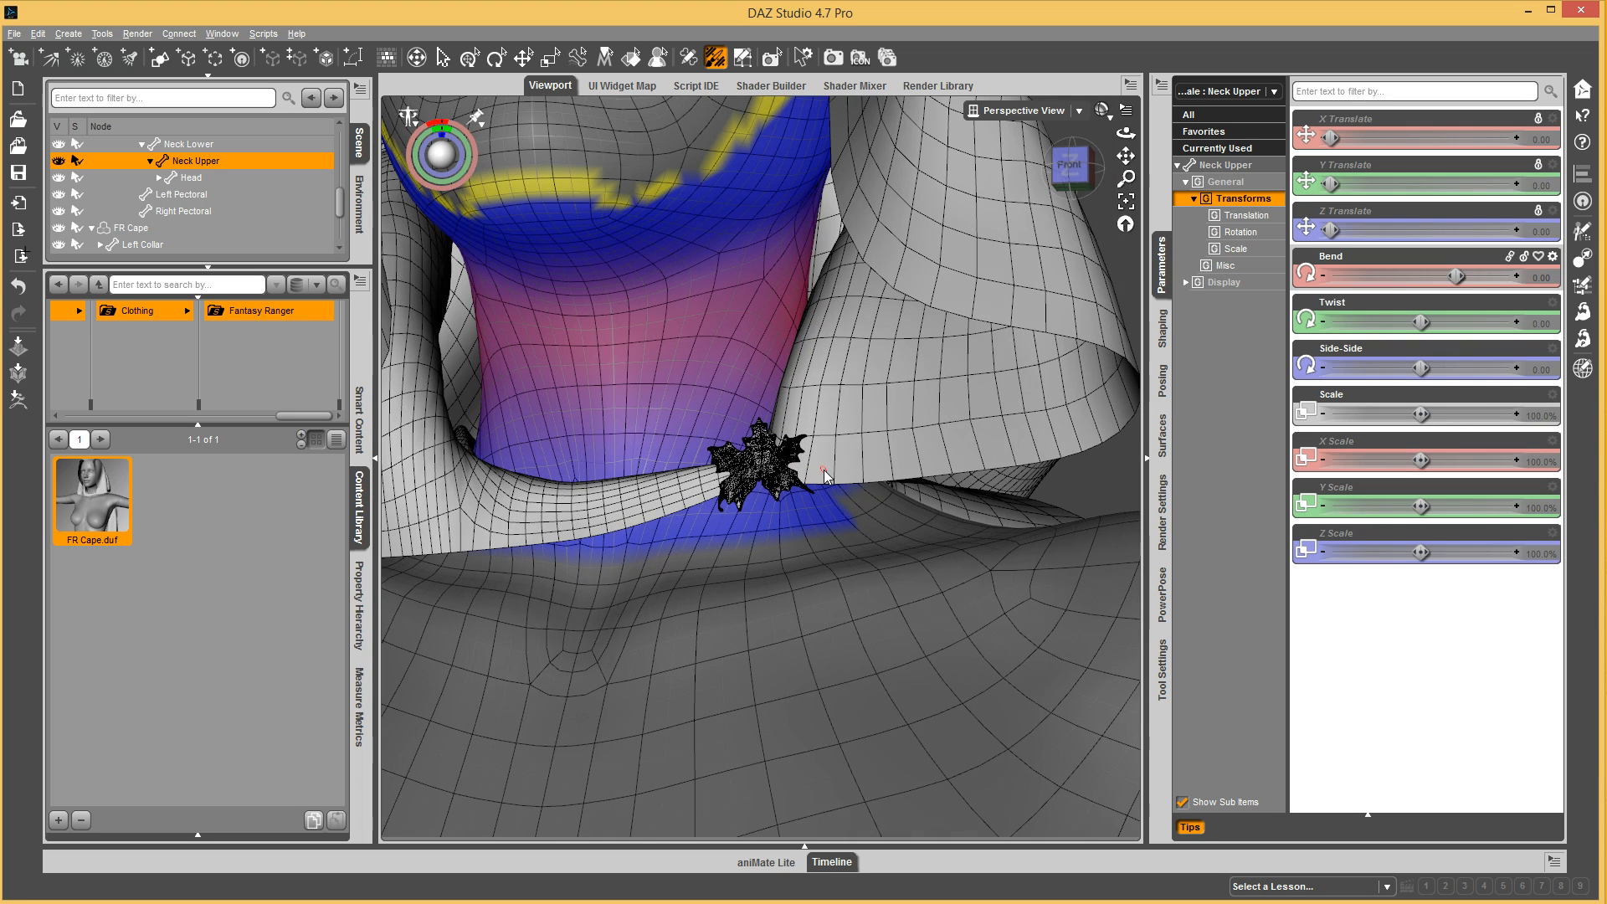
{"action": "mouse_move", "coordinate": [701, 440]}
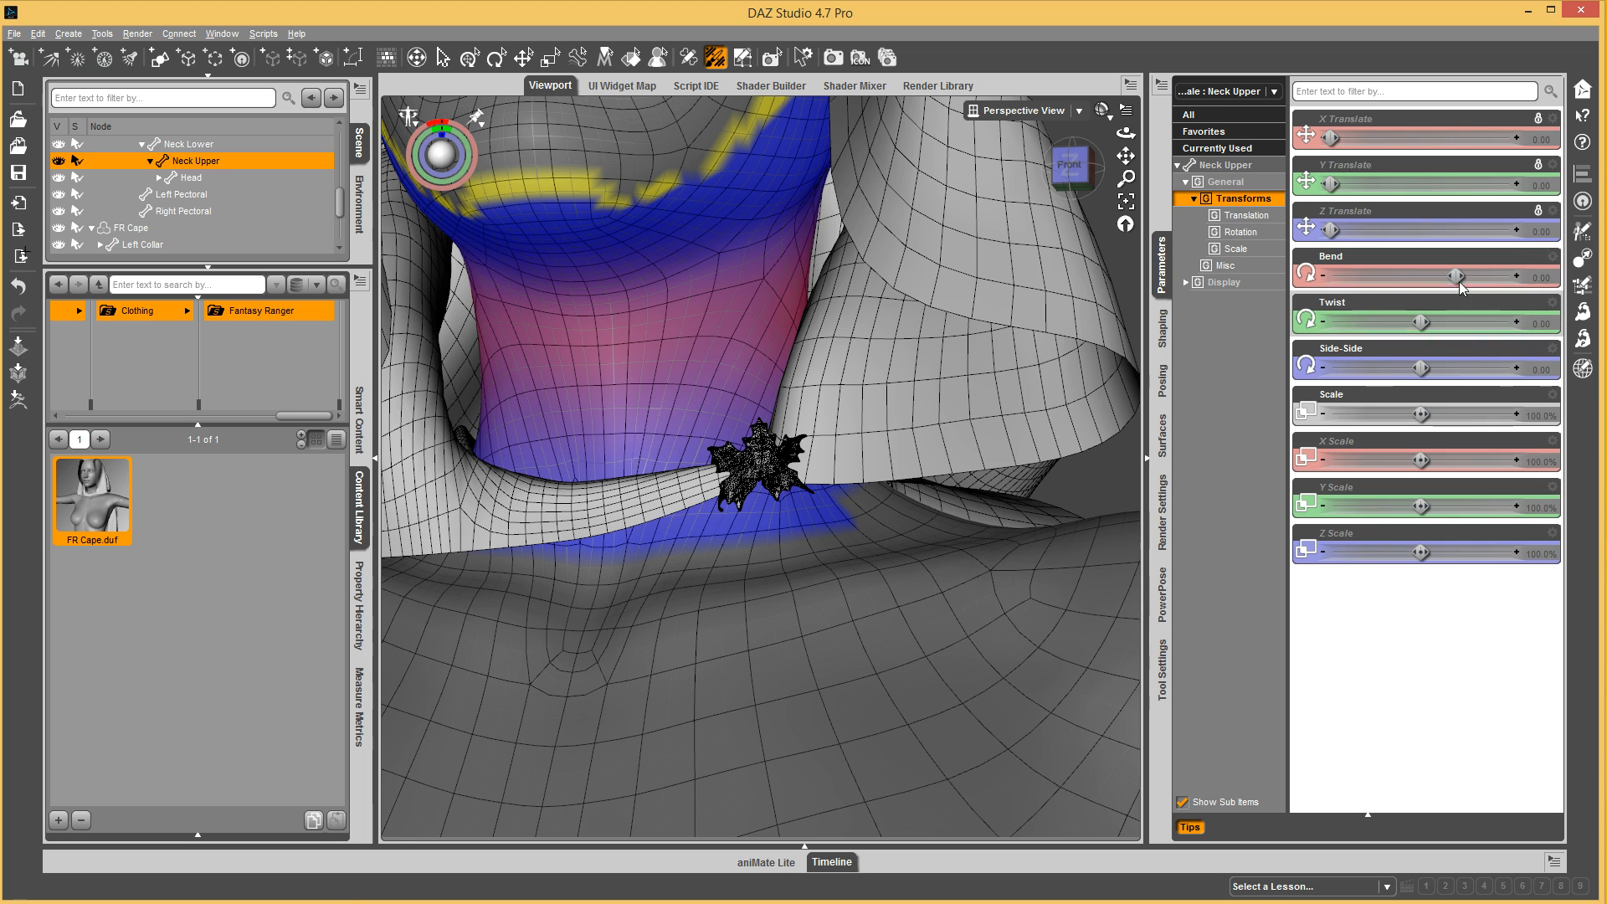
{"action": "left_click_drag", "start_coordinate": [1421, 274], "coordinate": [1483, 275]}
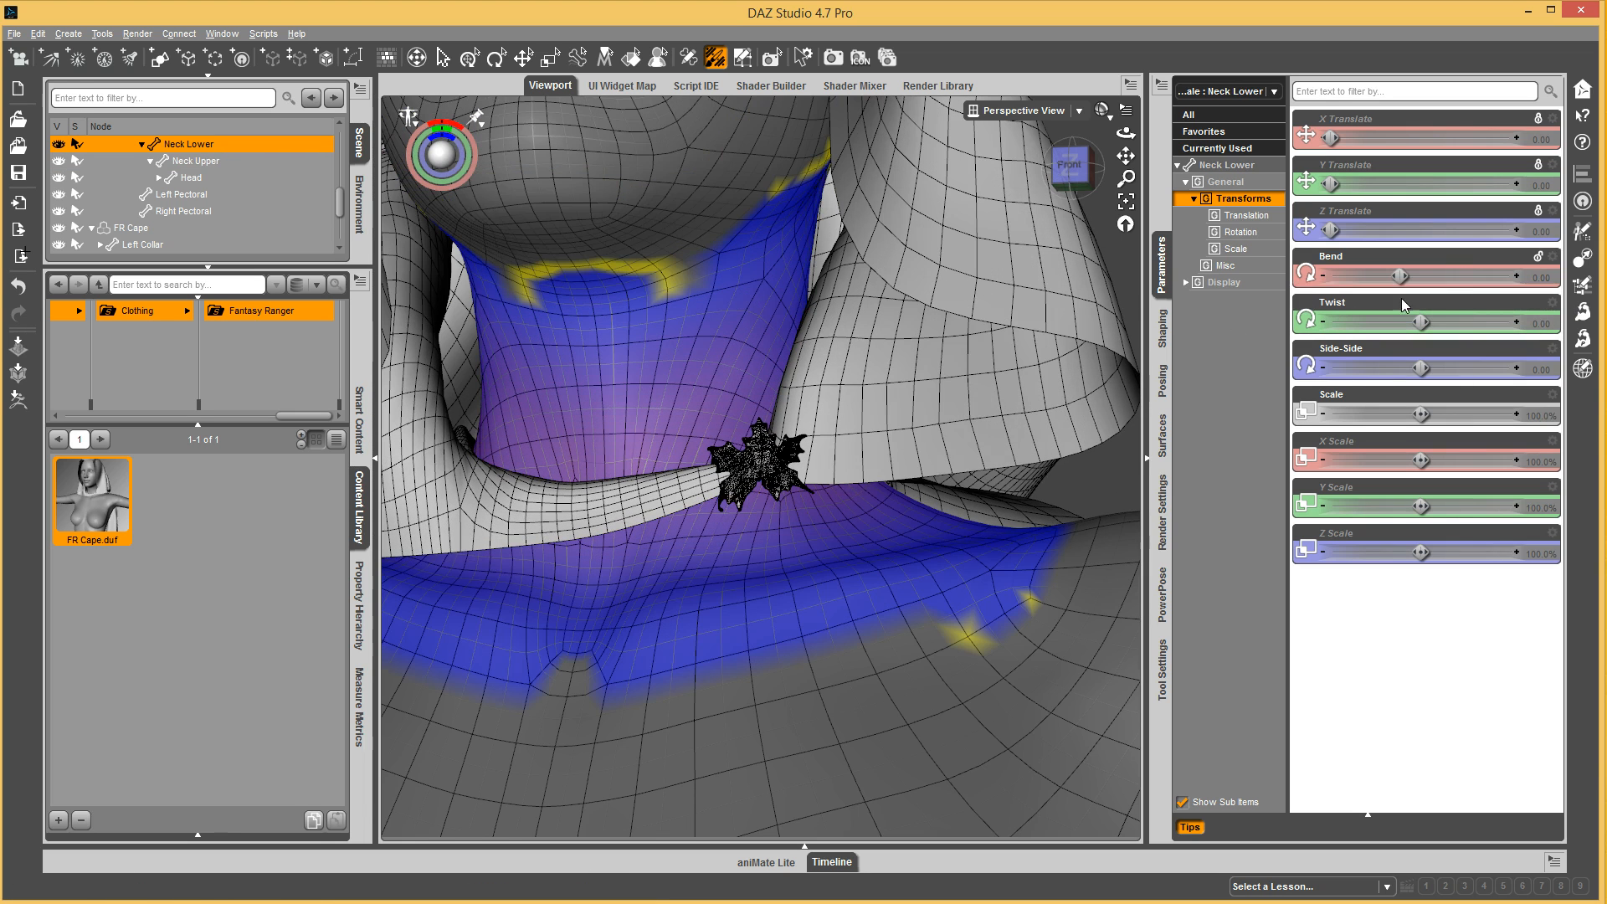
{"action": "left_click_drag", "start_coordinate": [1419, 274], "coordinate": [1404, 275]}
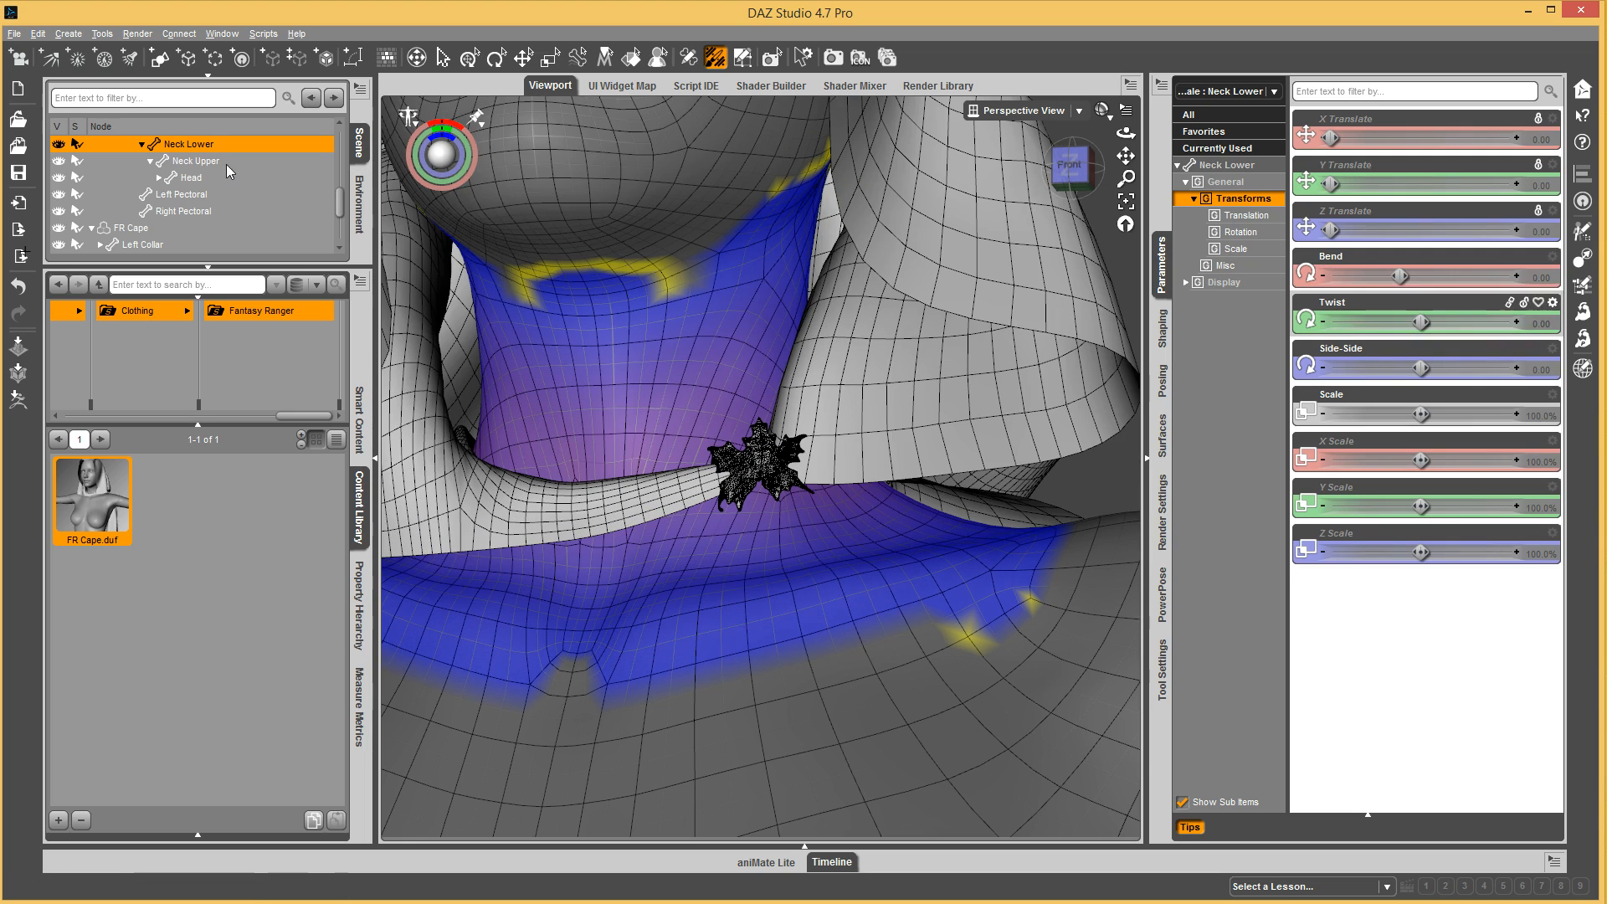
{"action": "left_click", "coordinate": [183, 179]}
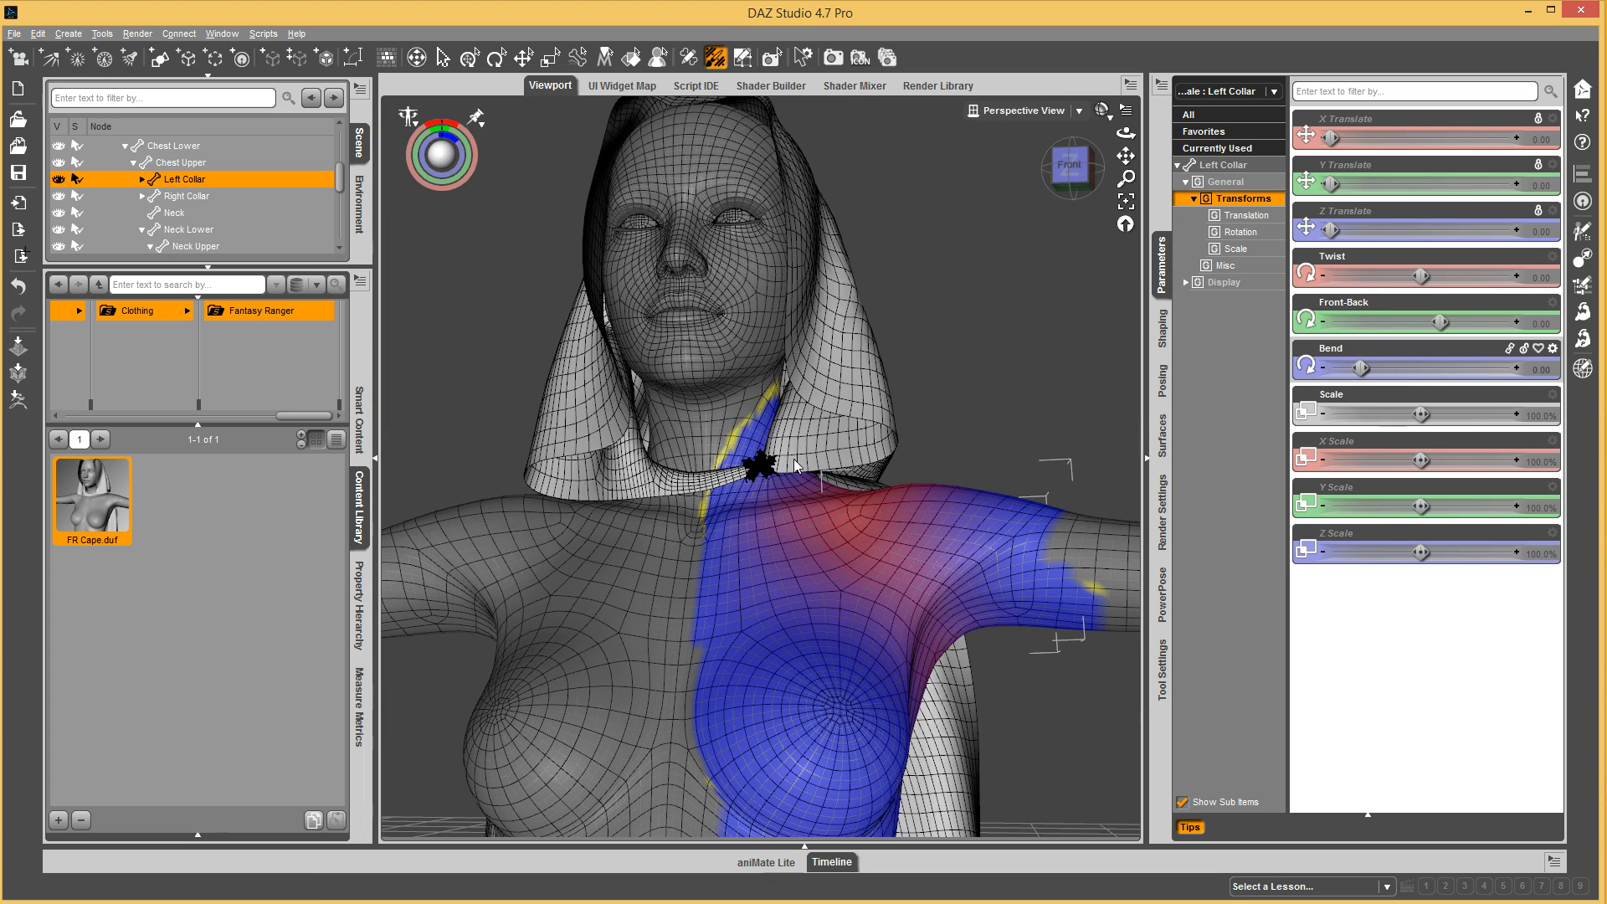
{"action": "mouse_move", "coordinate": [1438, 321]}
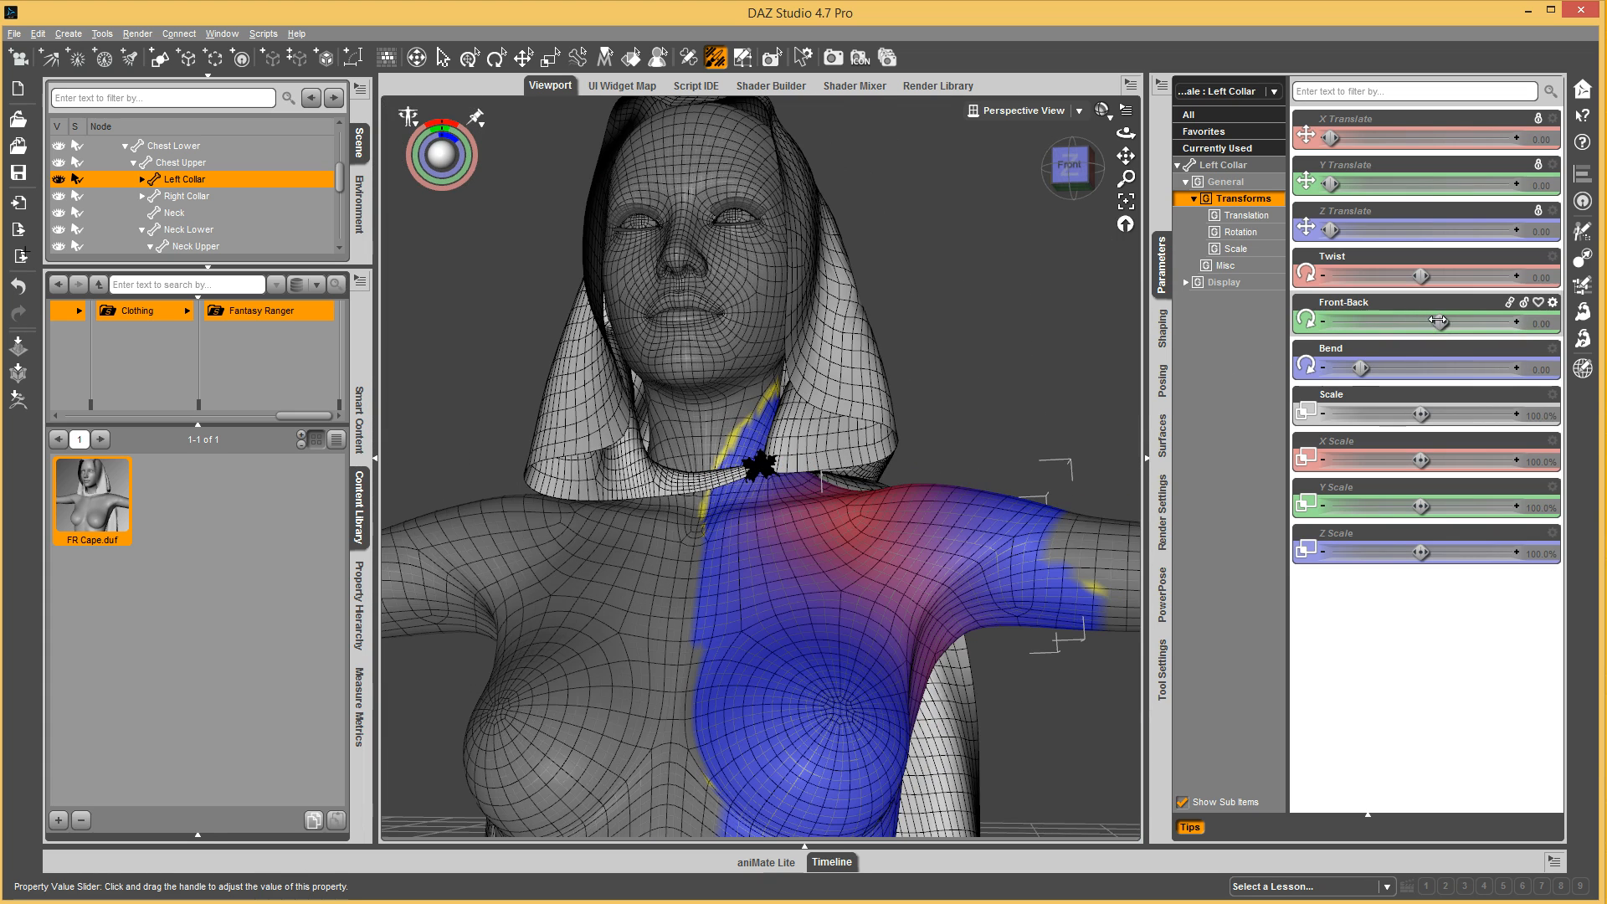
Swing the Left Collar front-back to 17 to test the clasp, then return it to zero.
{"action": "left_click_drag", "start_coordinate": [1419, 322], "coordinate": [1532, 322]}
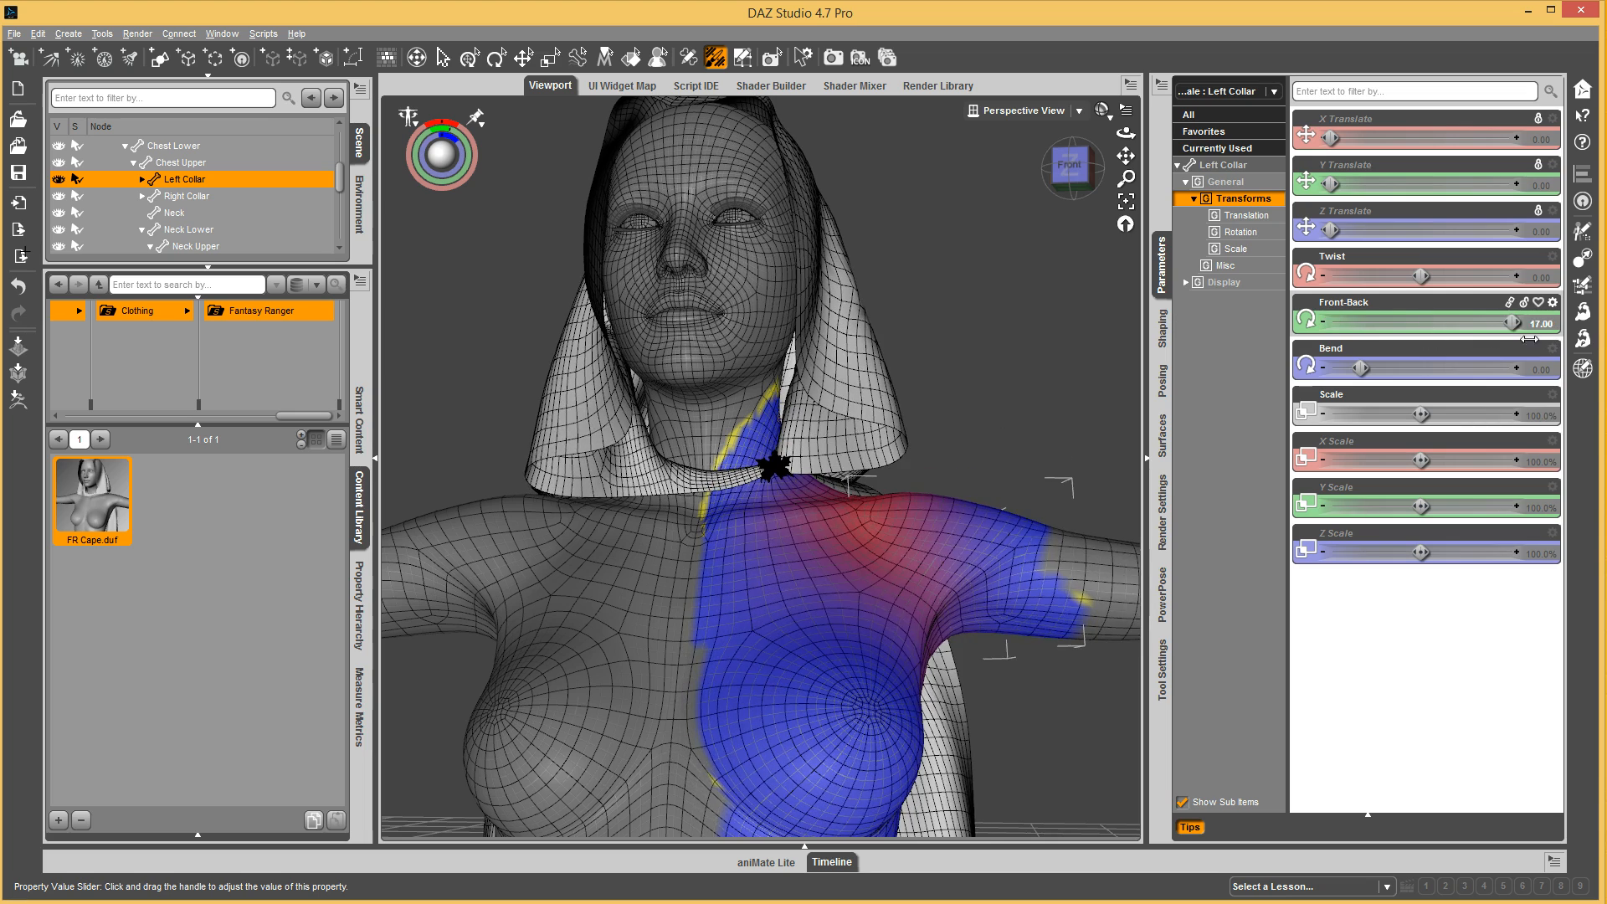
{"action": "left_click_drag", "start_coordinate": [1420, 278], "coordinate": [1507, 278]}
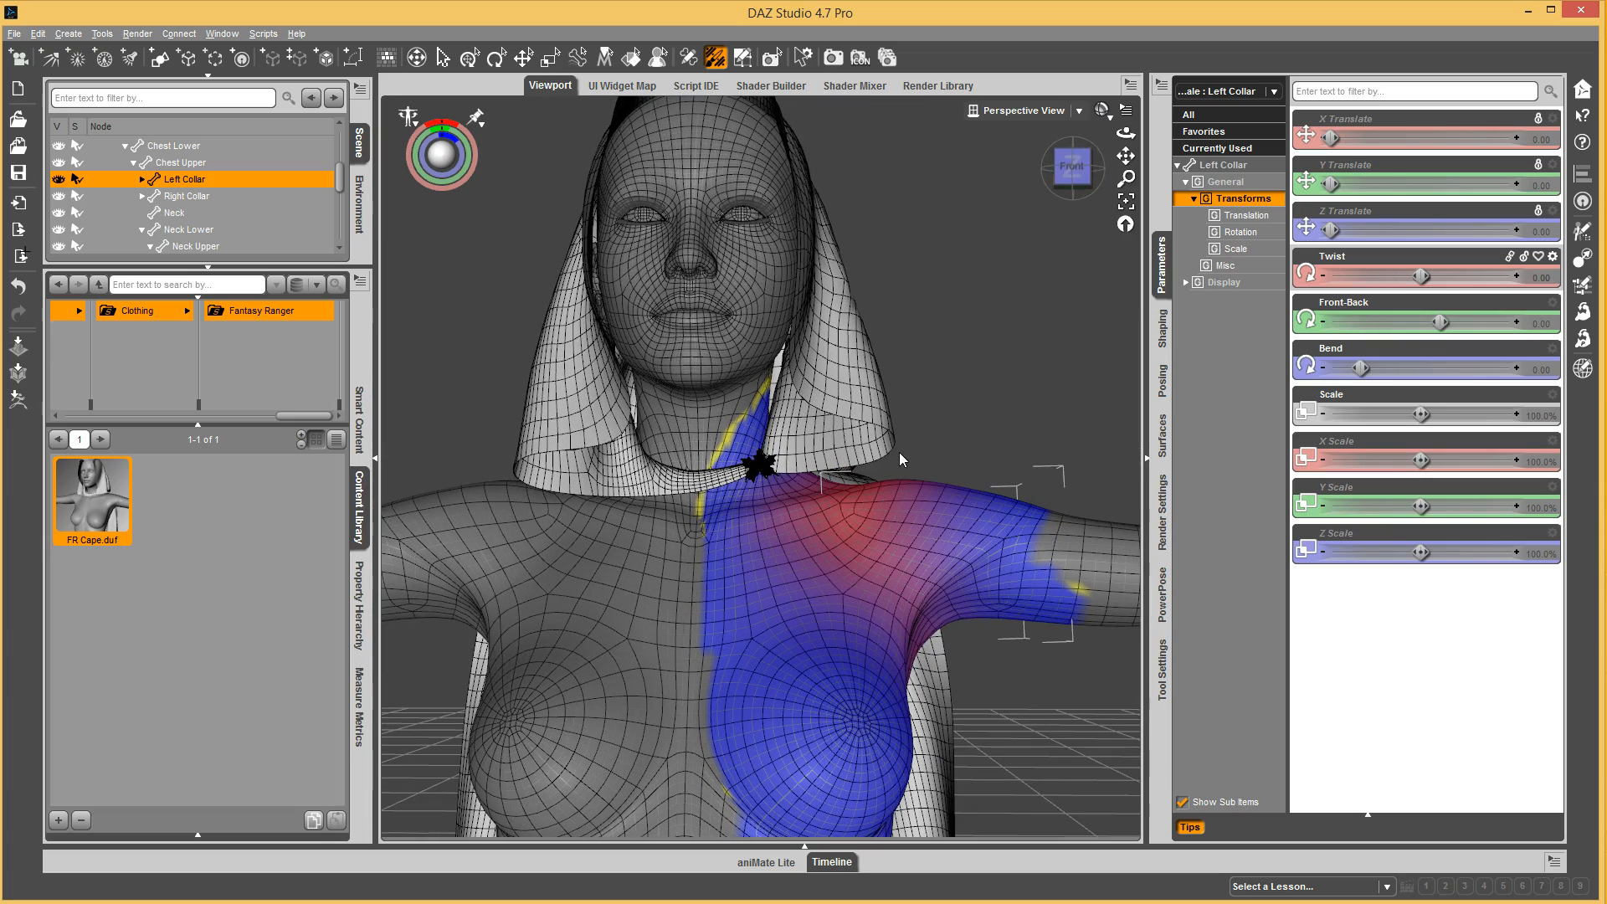
{"action": "mouse_move", "coordinate": [305, 224]}
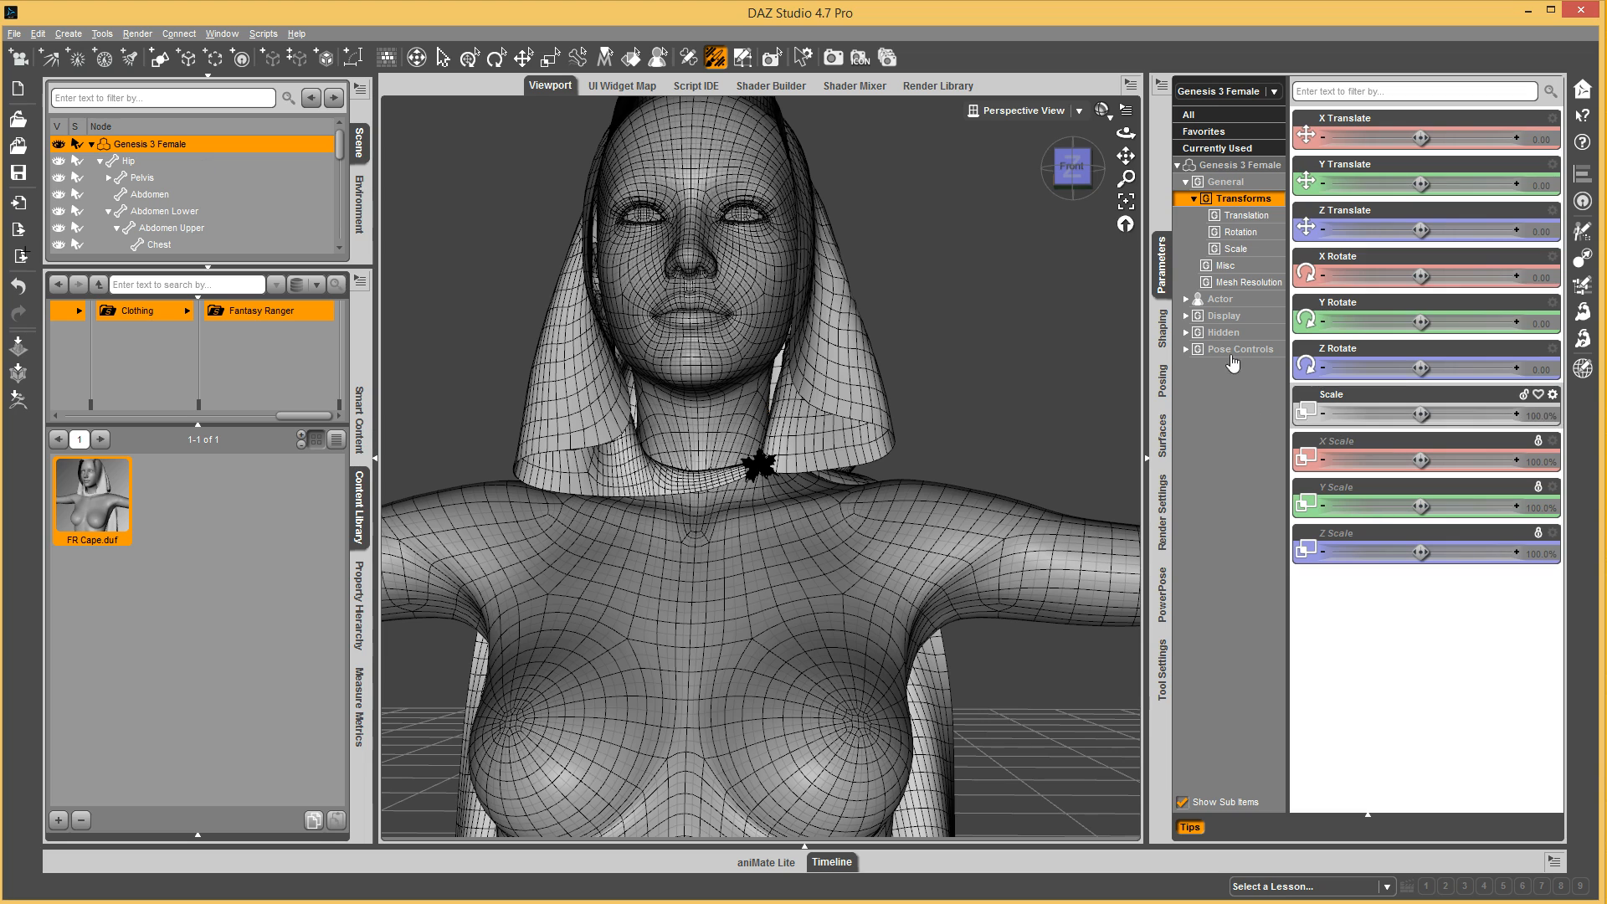
Filter Genesis 3 Female's hidden properties by 'collar', then 'neck', then clear the filter.
{"action": "left_click", "coordinate": [1222, 332]}
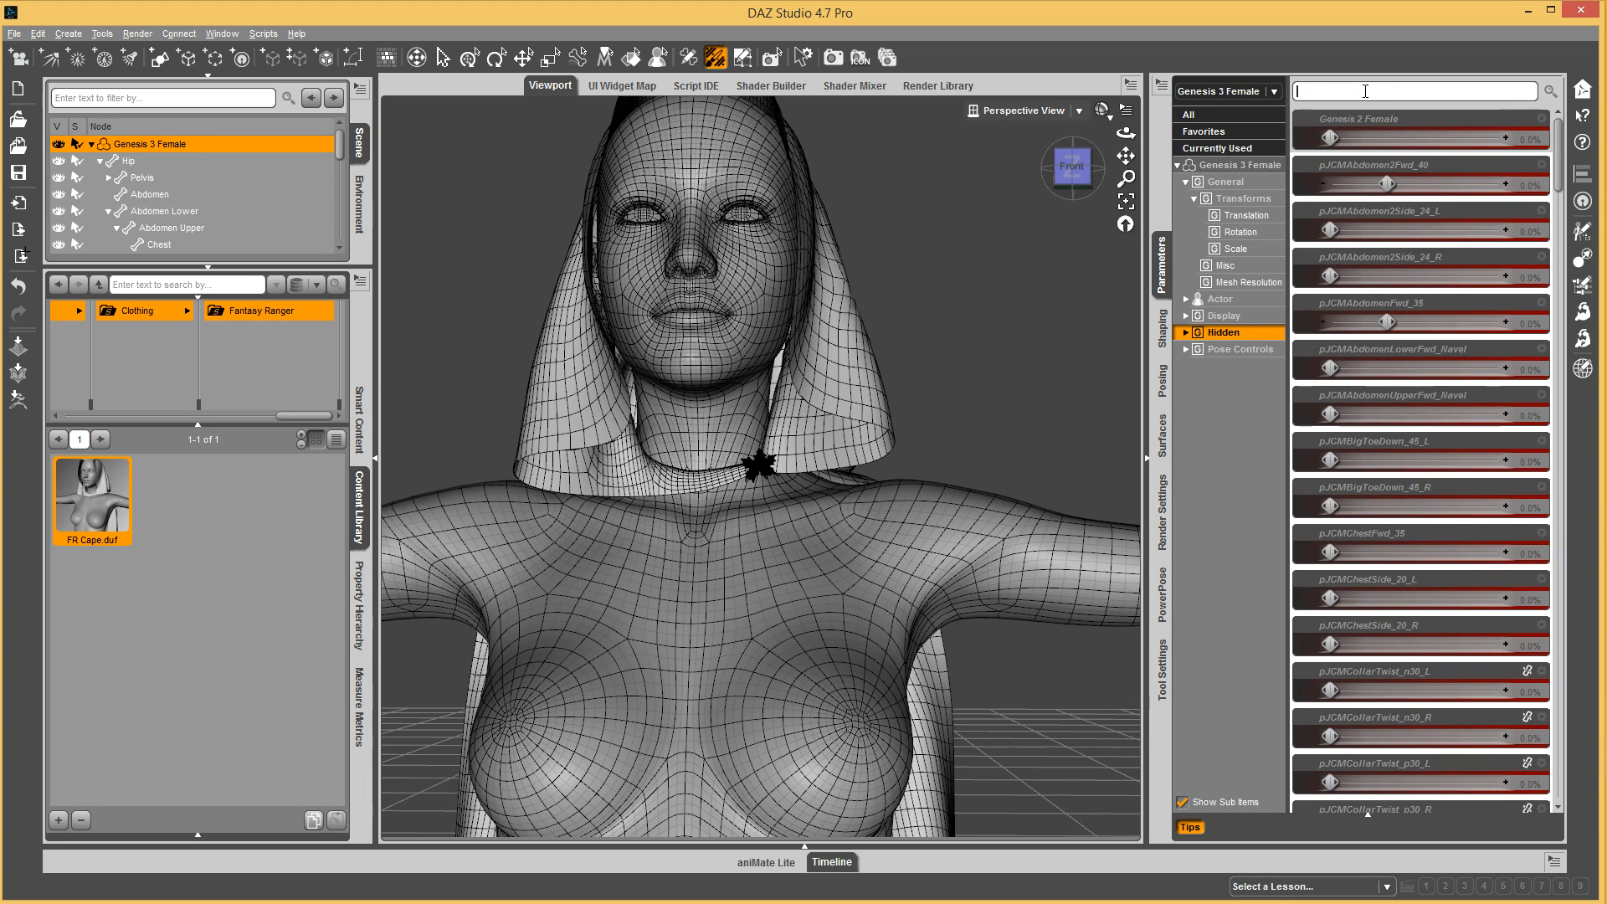
{"action": "type", "text": "collar"}
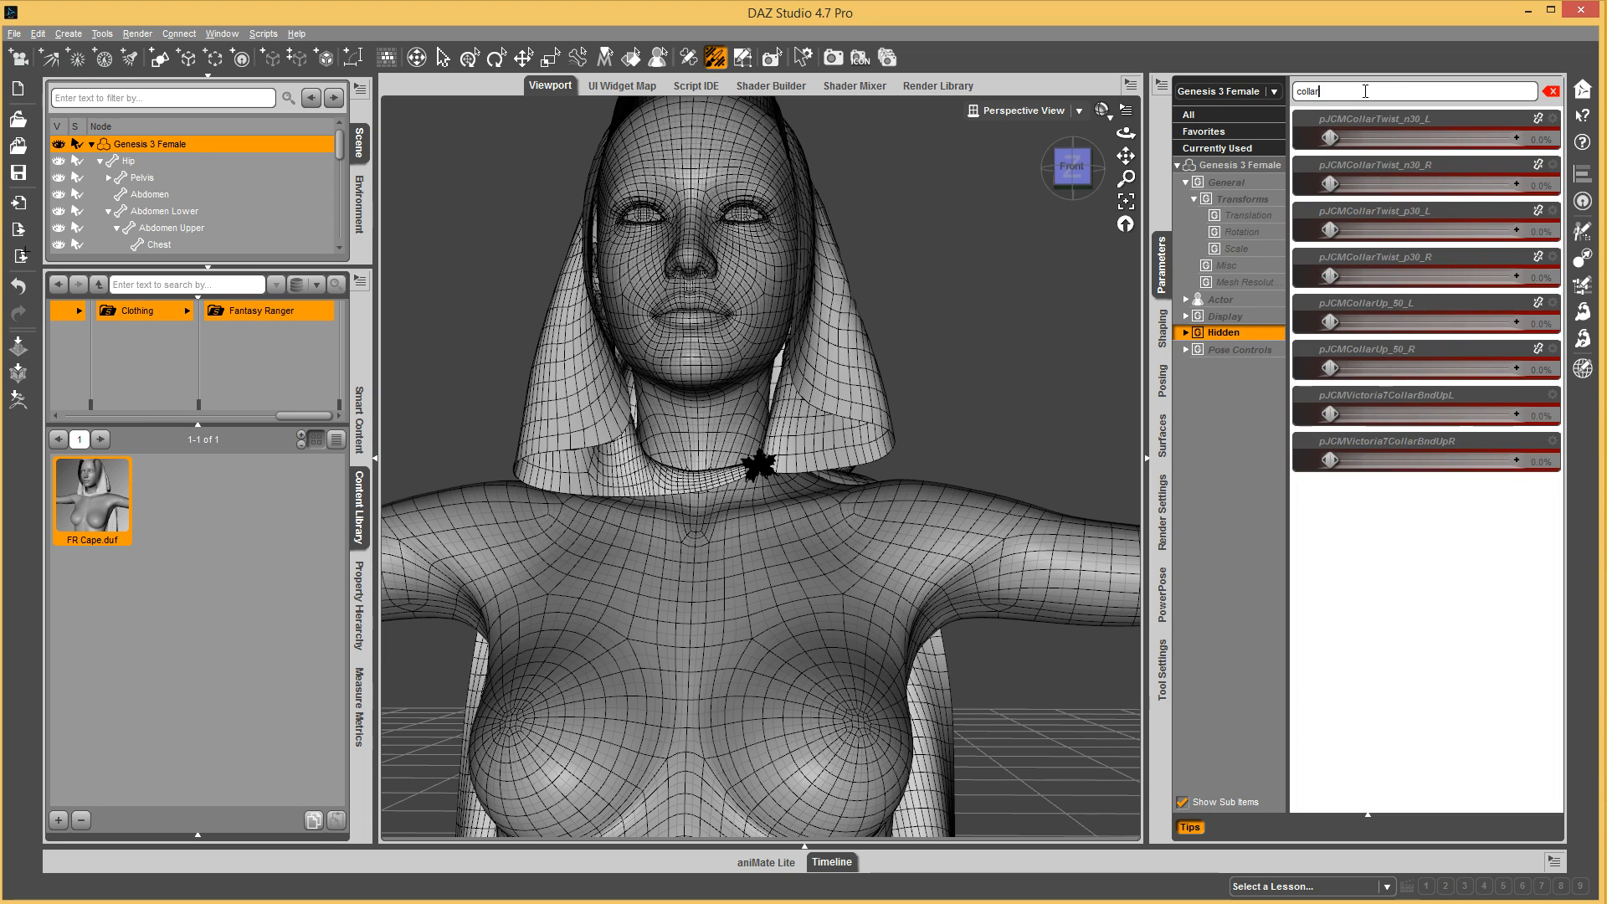
{"action": "mouse_move", "coordinate": [1533, 165]}
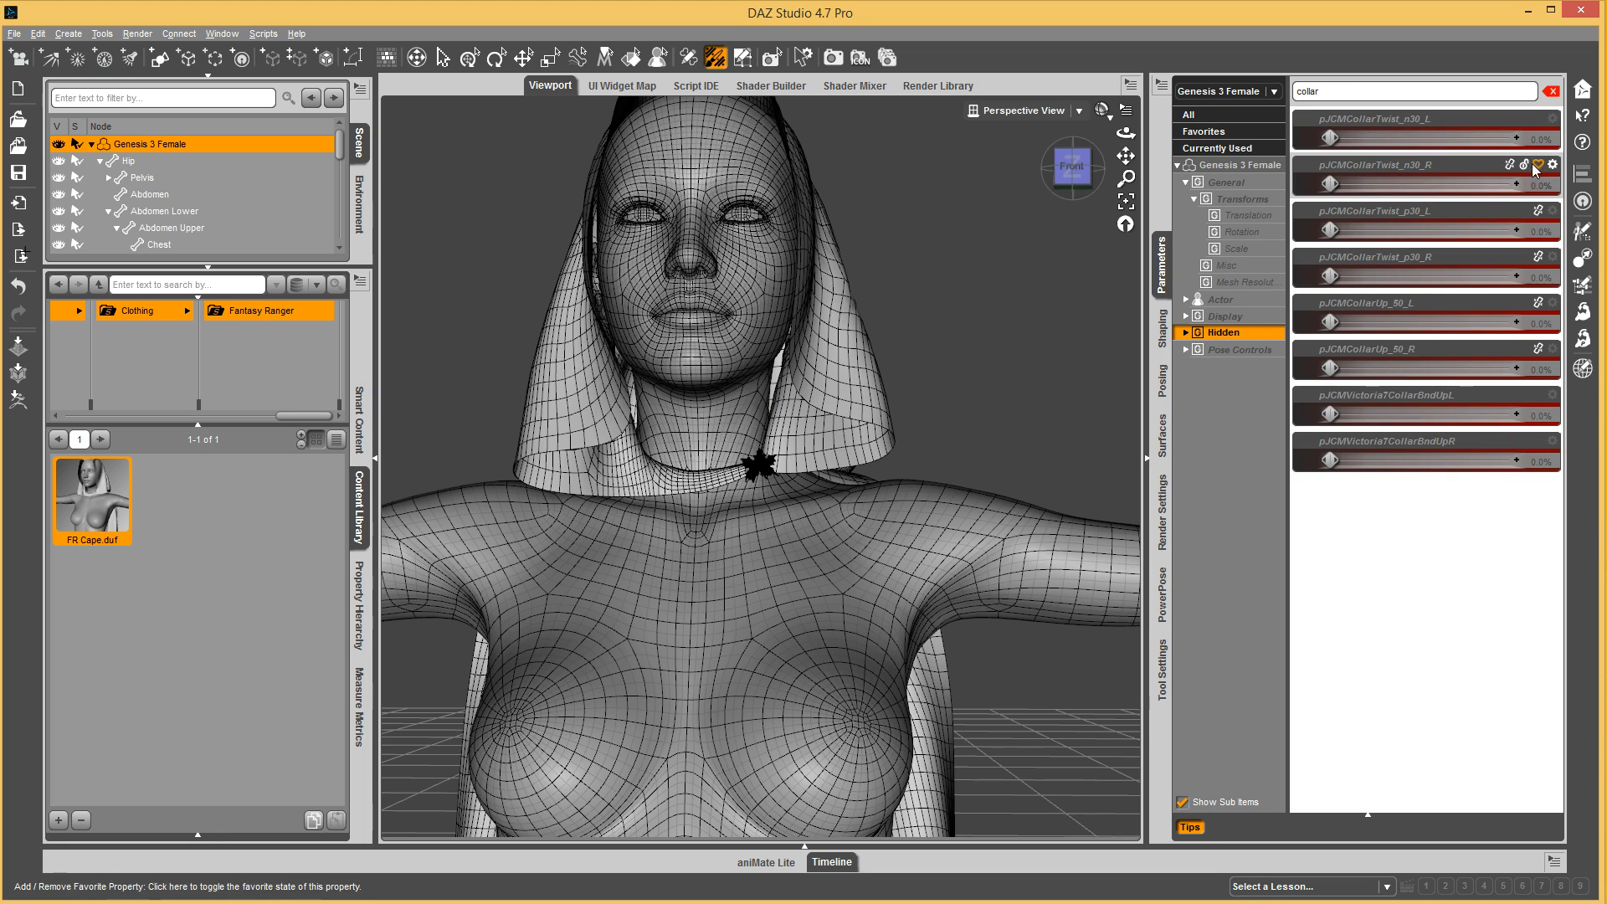
{"action": "mouse_move", "coordinate": [1451, 172]}
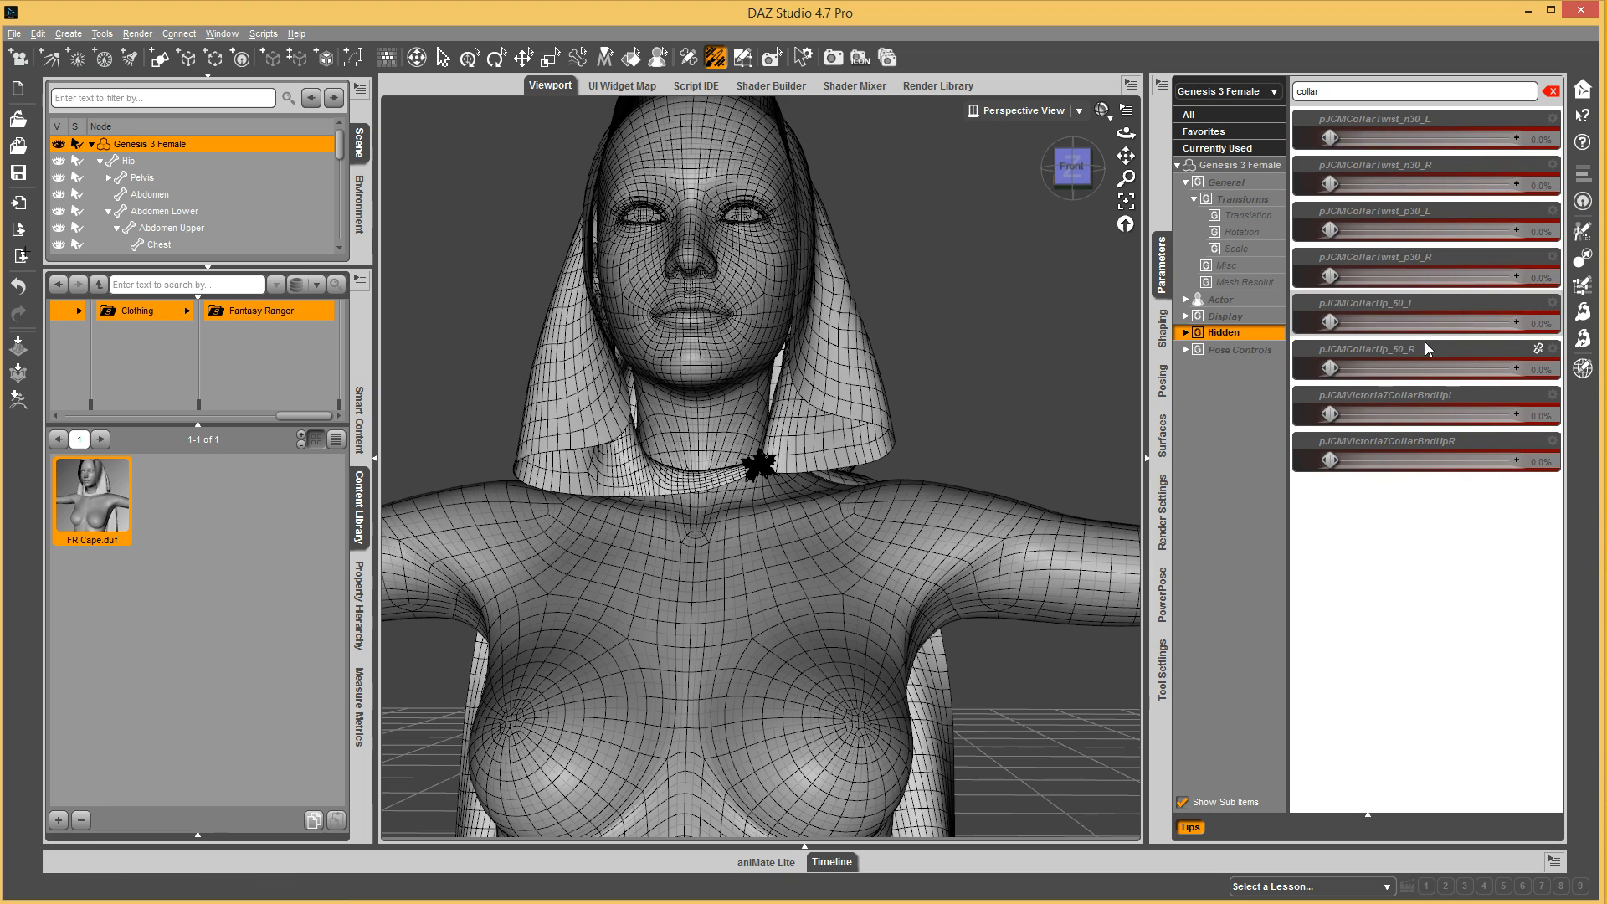
{"action": "mouse_move", "coordinate": [1432, 468]}
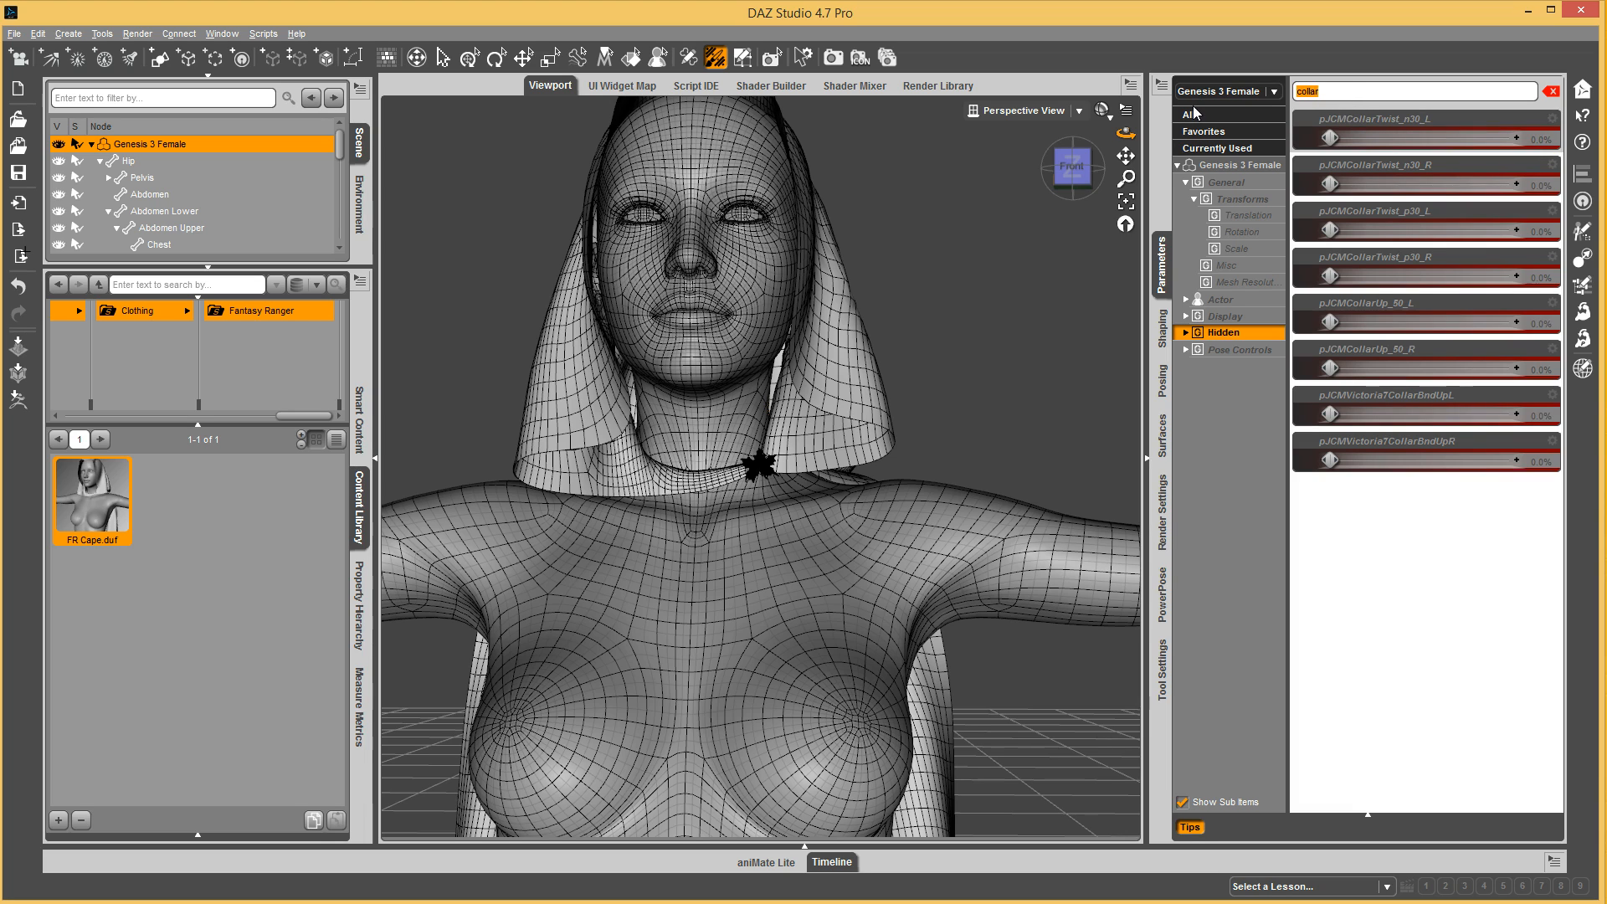
{"action": "type", "text": "neck"}
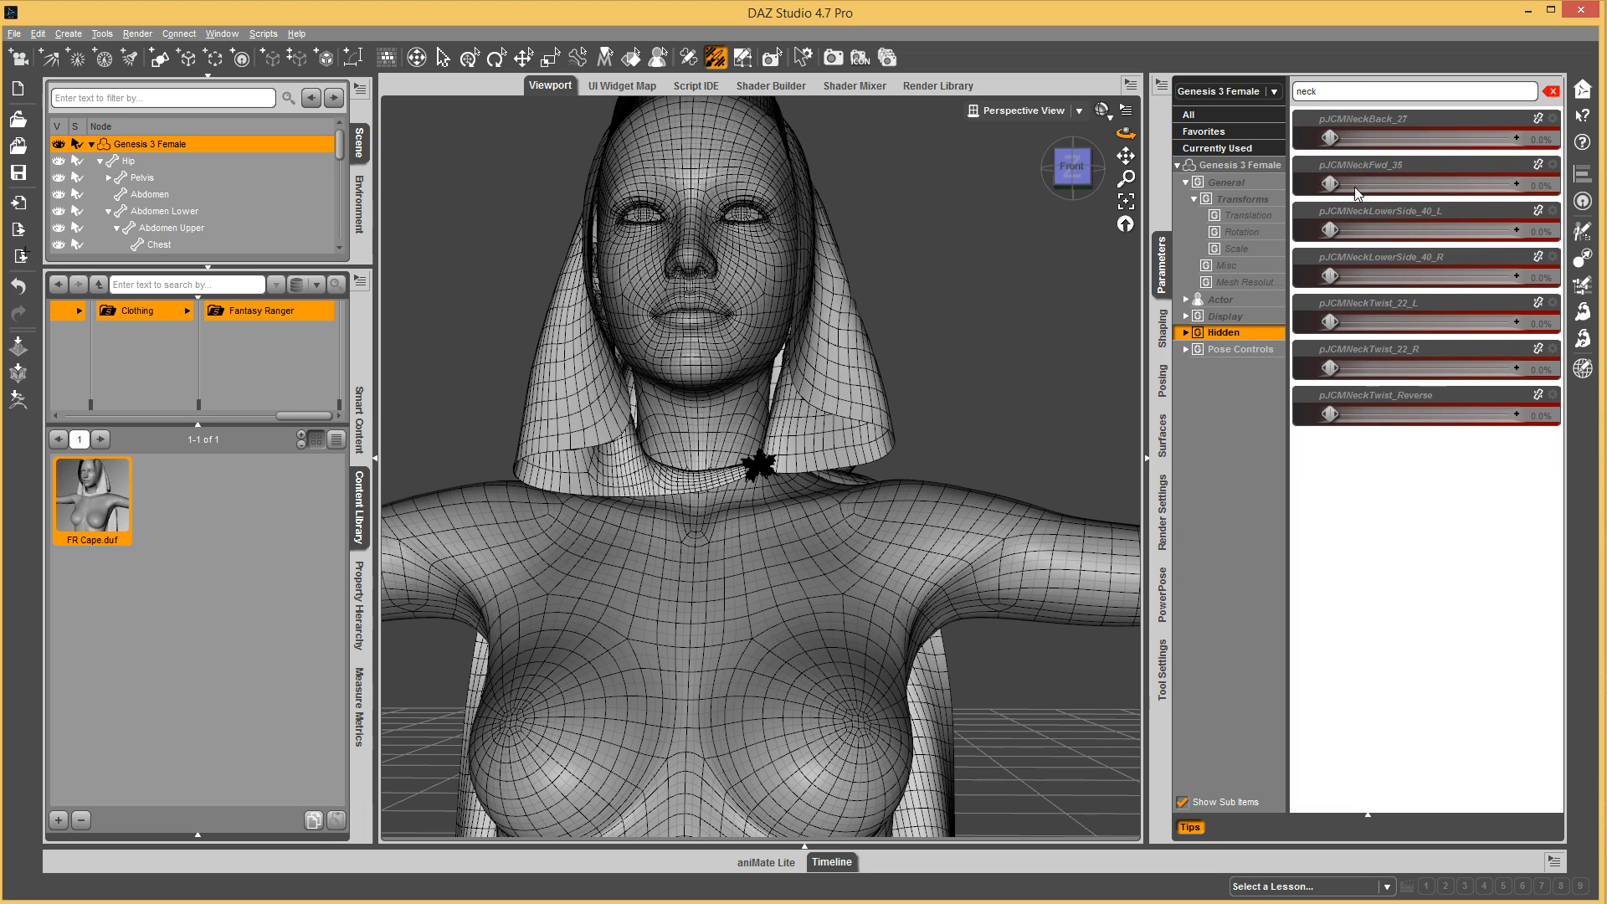
{"action": "mouse_move", "coordinate": [1416, 270]}
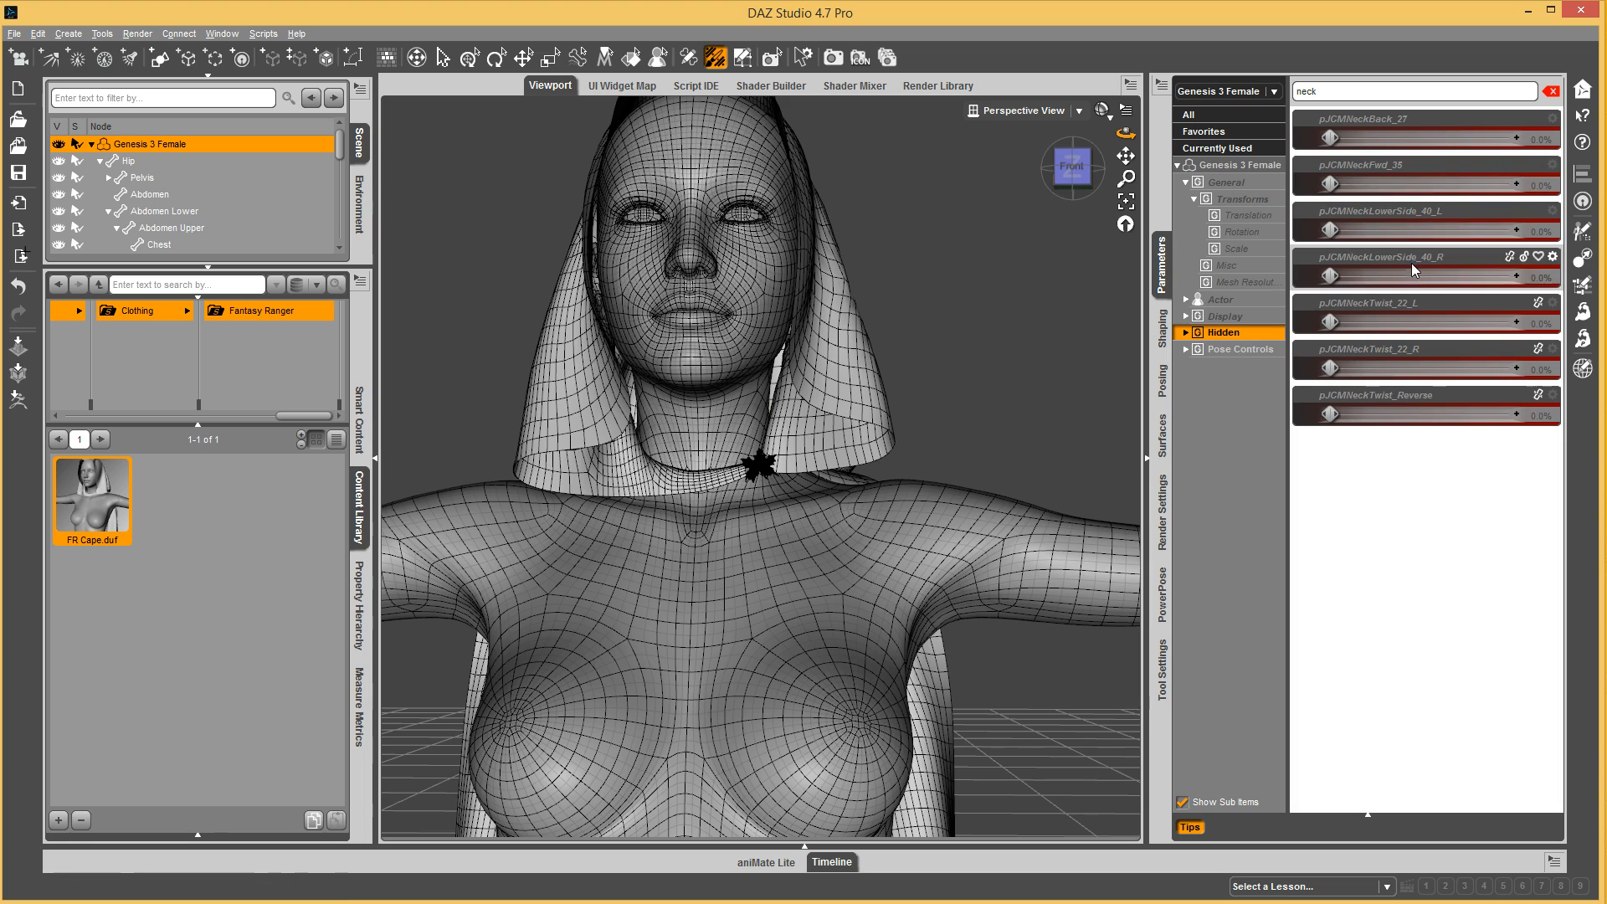
{"action": "mouse_move", "coordinate": [1422, 418]}
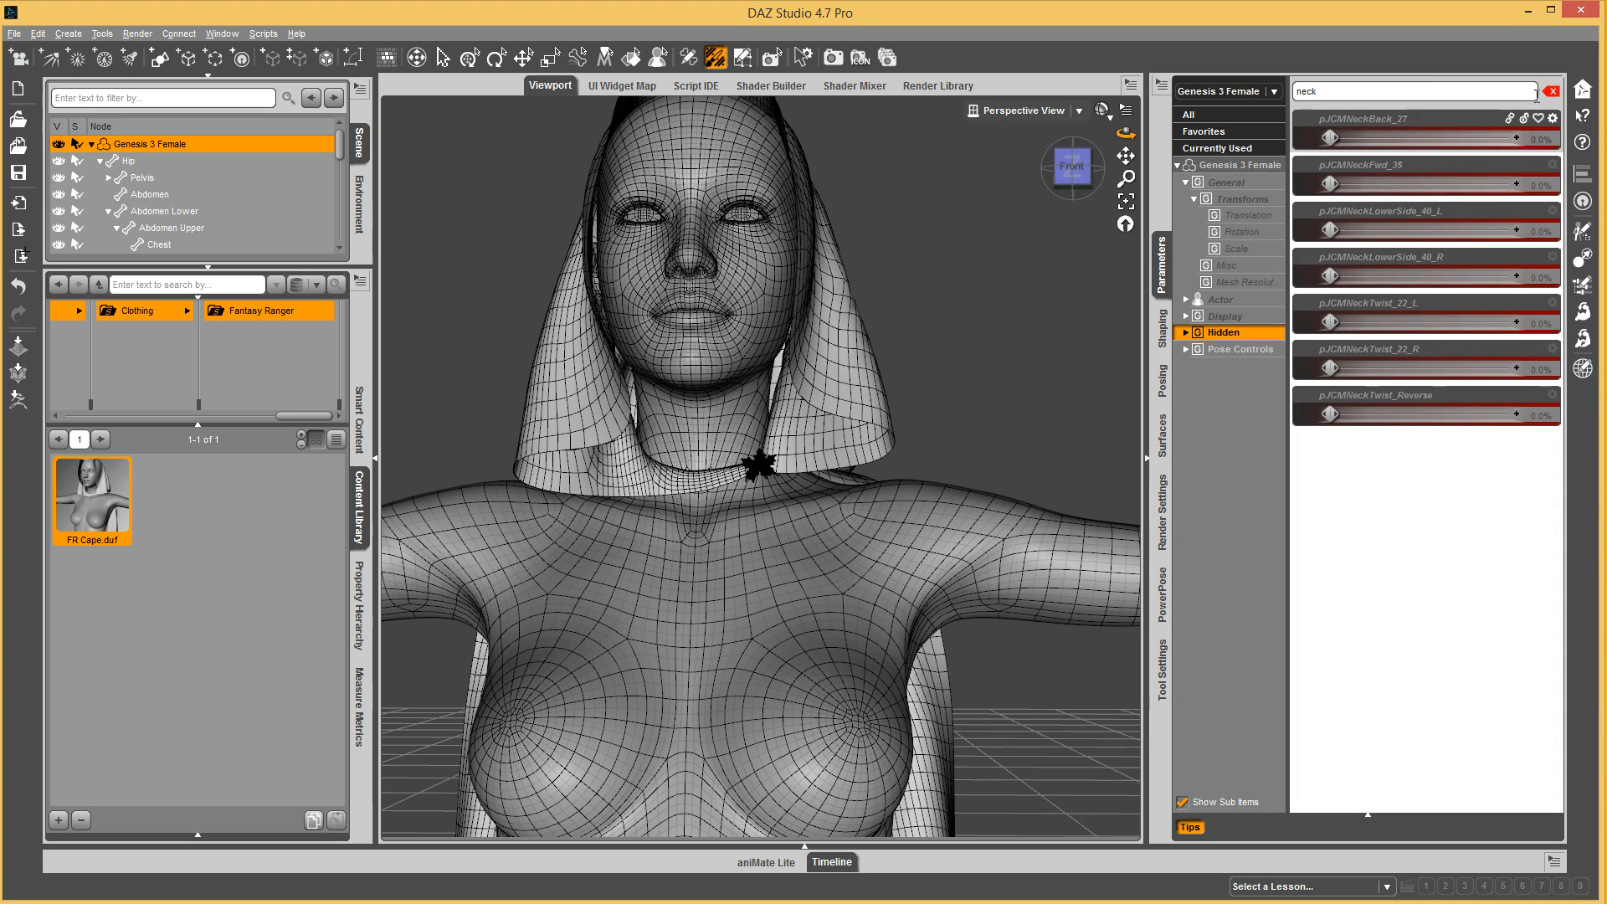
{"action": "left_click", "coordinate": [1552, 92]}
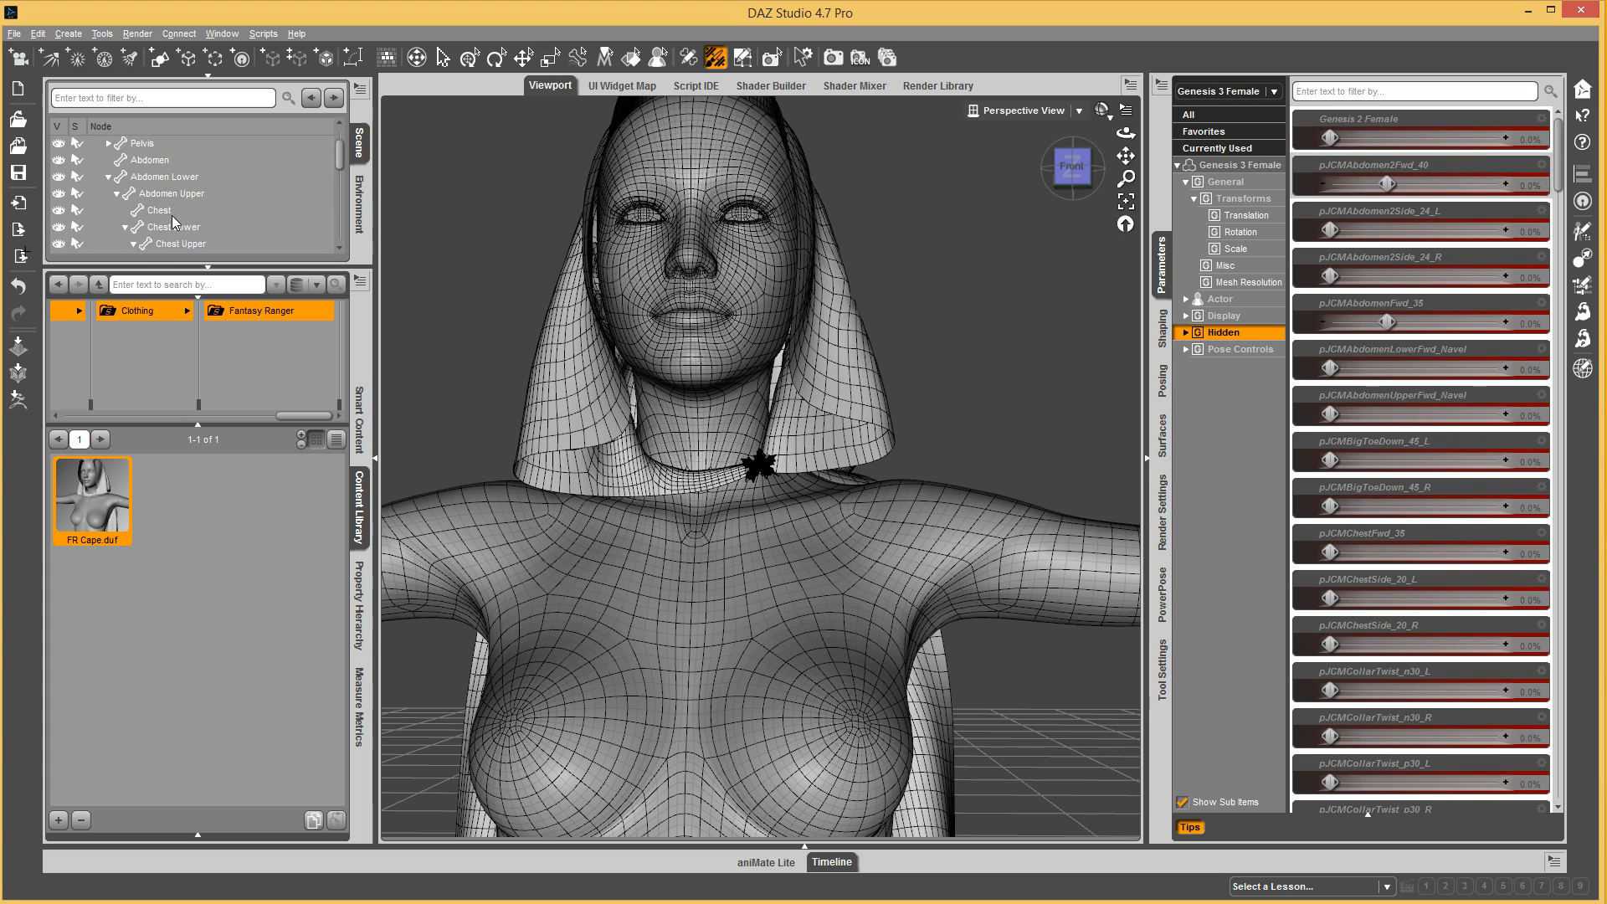
Bend the Left Collar up to about 33, driving the collar-up corrective to 100%.
{"action": "left_click", "coordinate": [185, 209]}
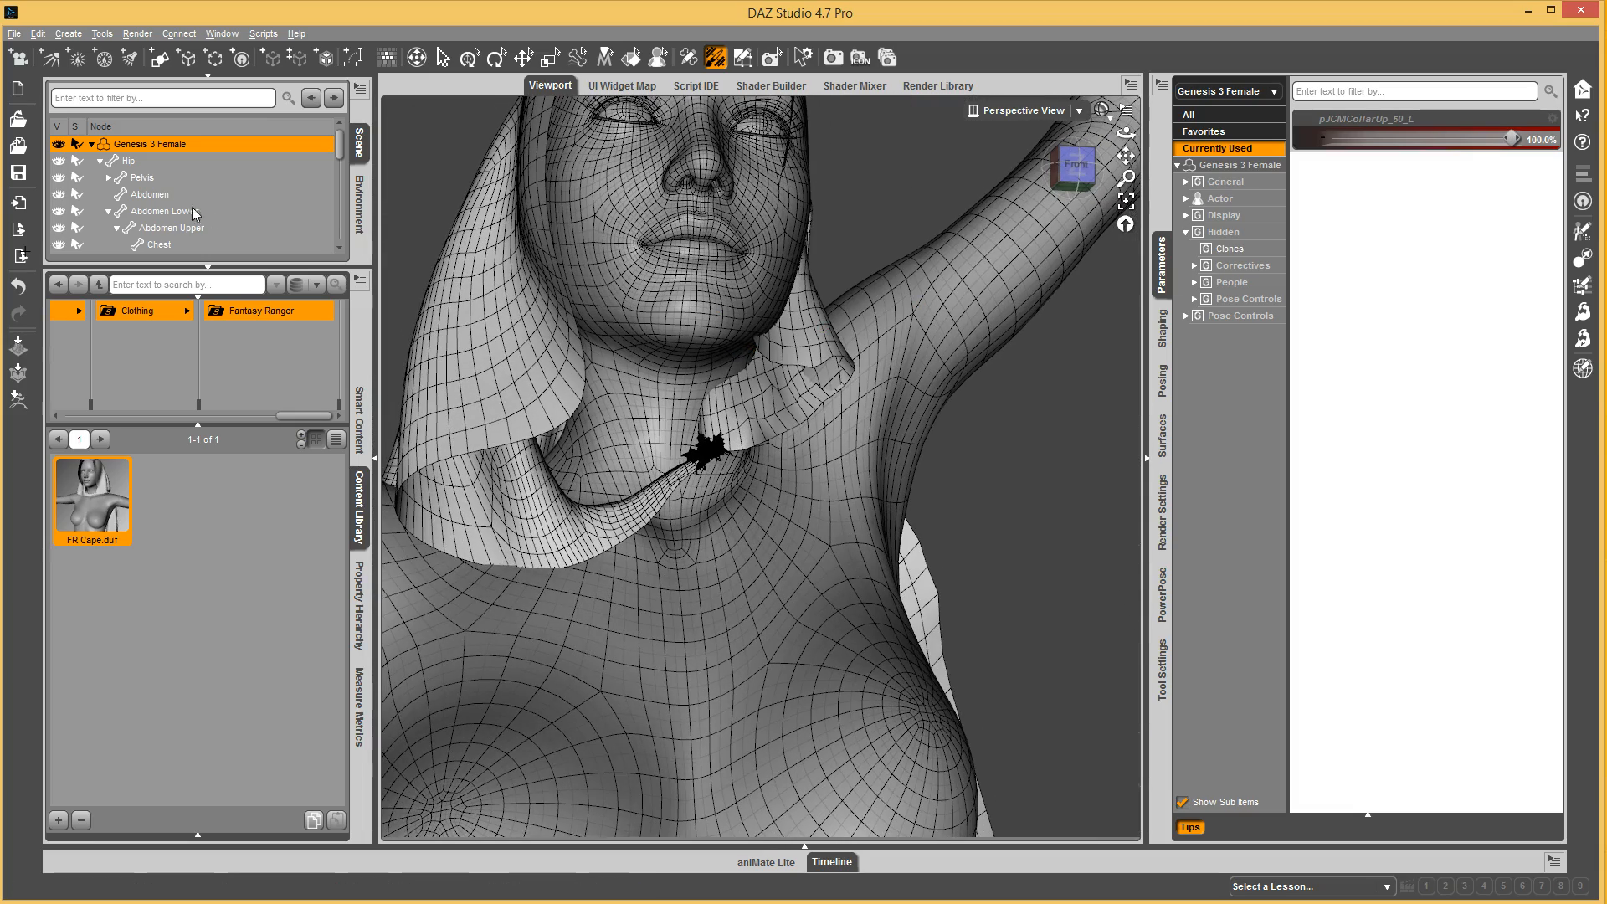
{"action": "left_click", "coordinate": [182, 209]}
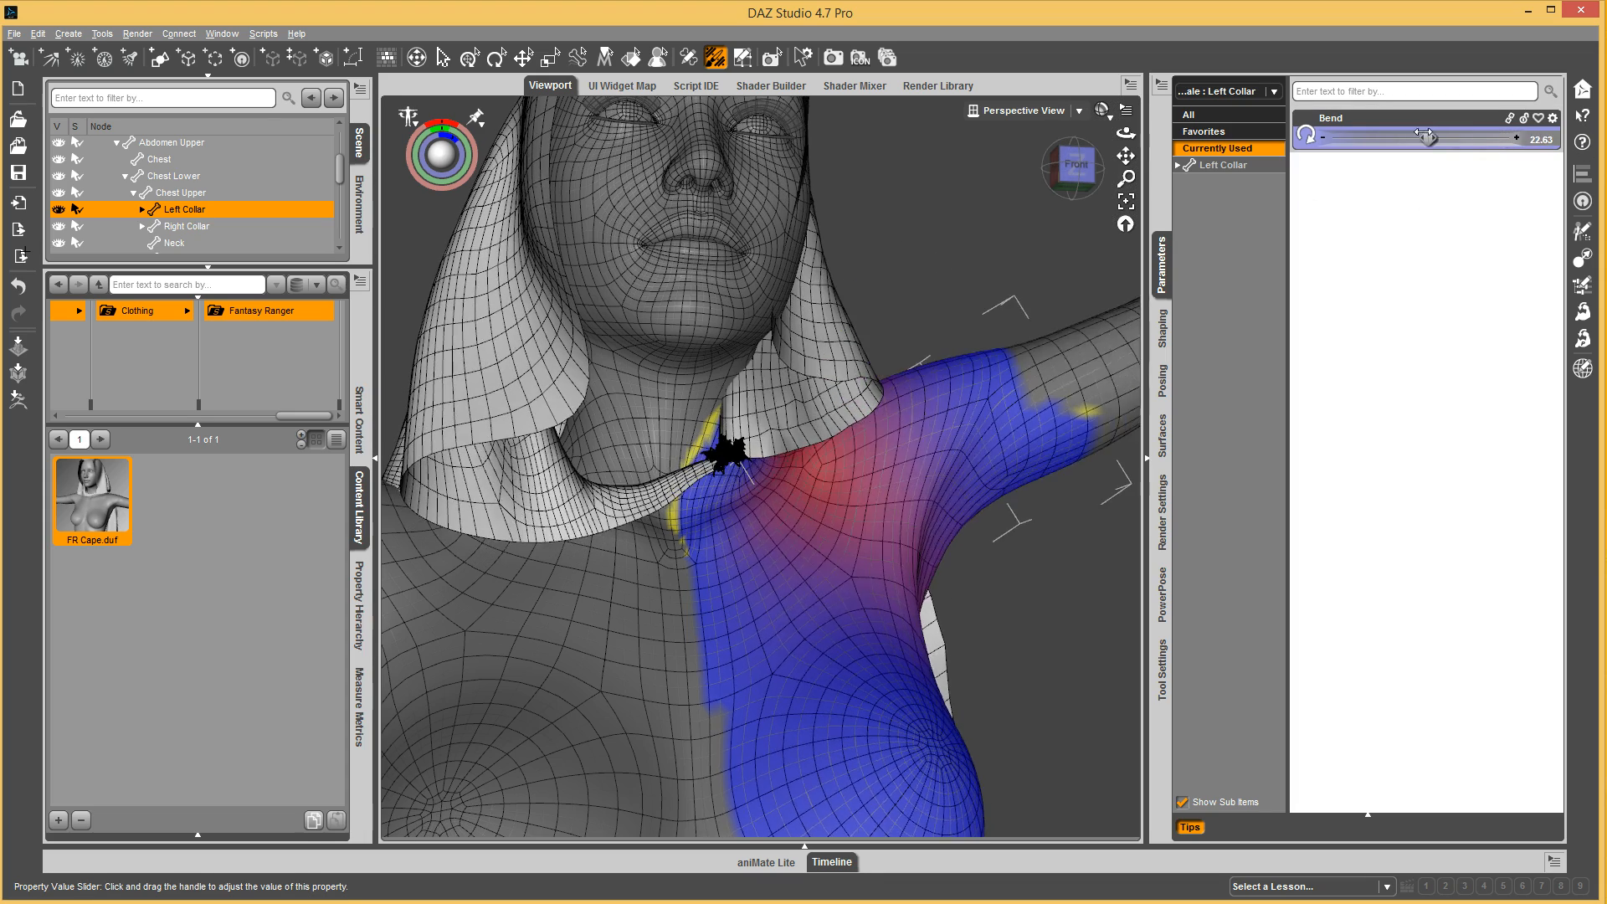
{"action": "left_click_drag", "start_coordinate": [1423, 136], "coordinate": [1466, 137]}
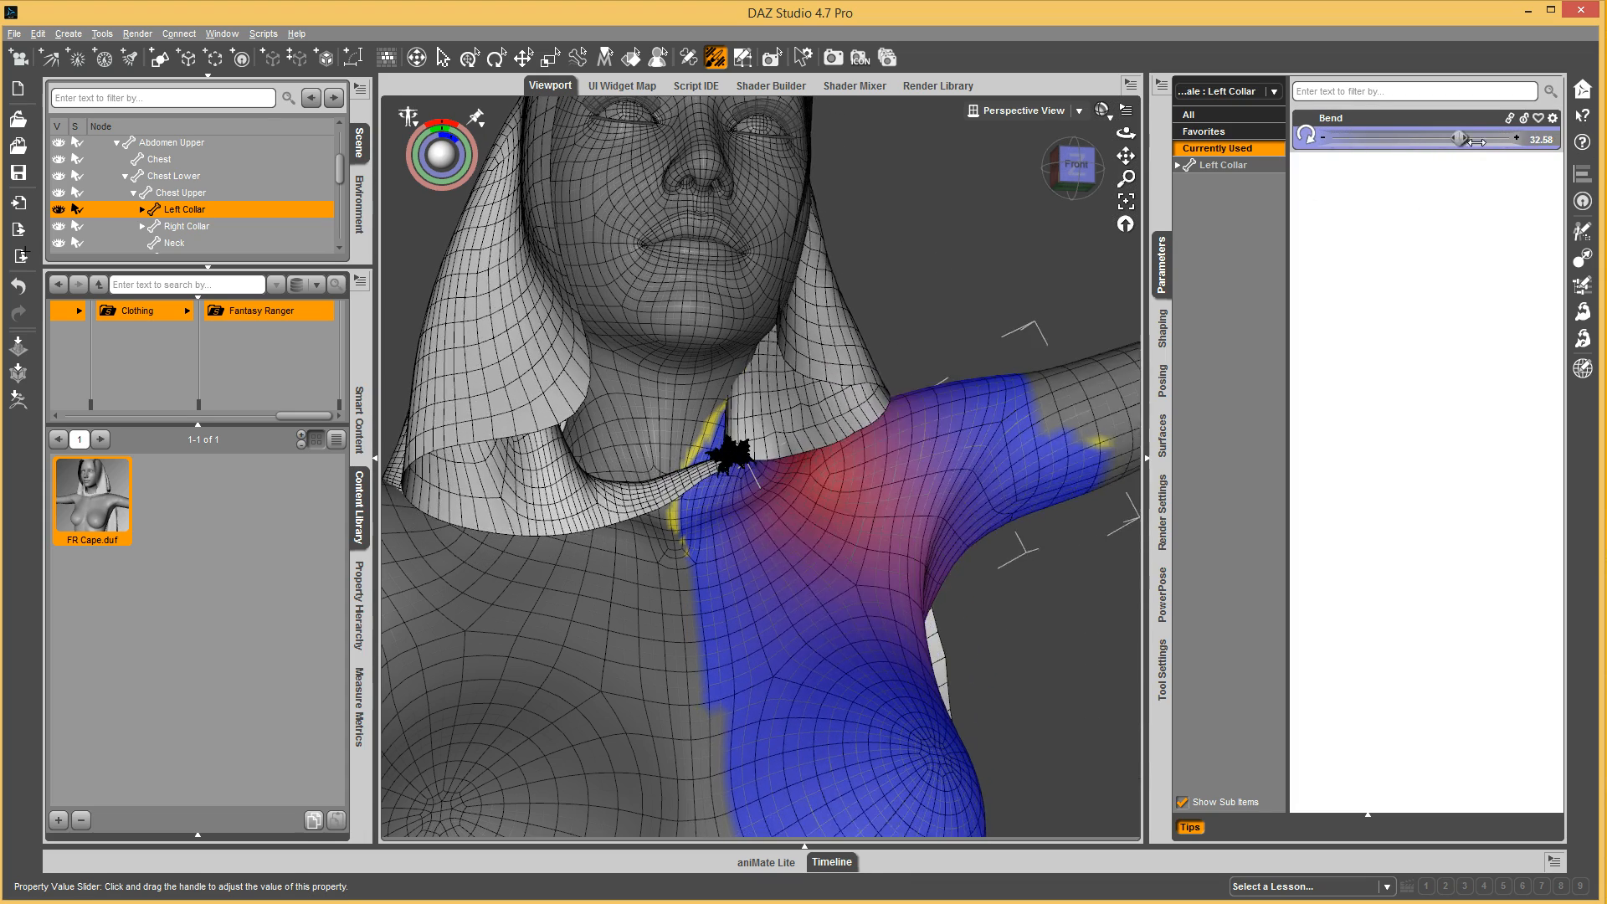
{"action": "left_click_drag", "start_coordinate": [1433, 138], "coordinate": [1515, 138]}
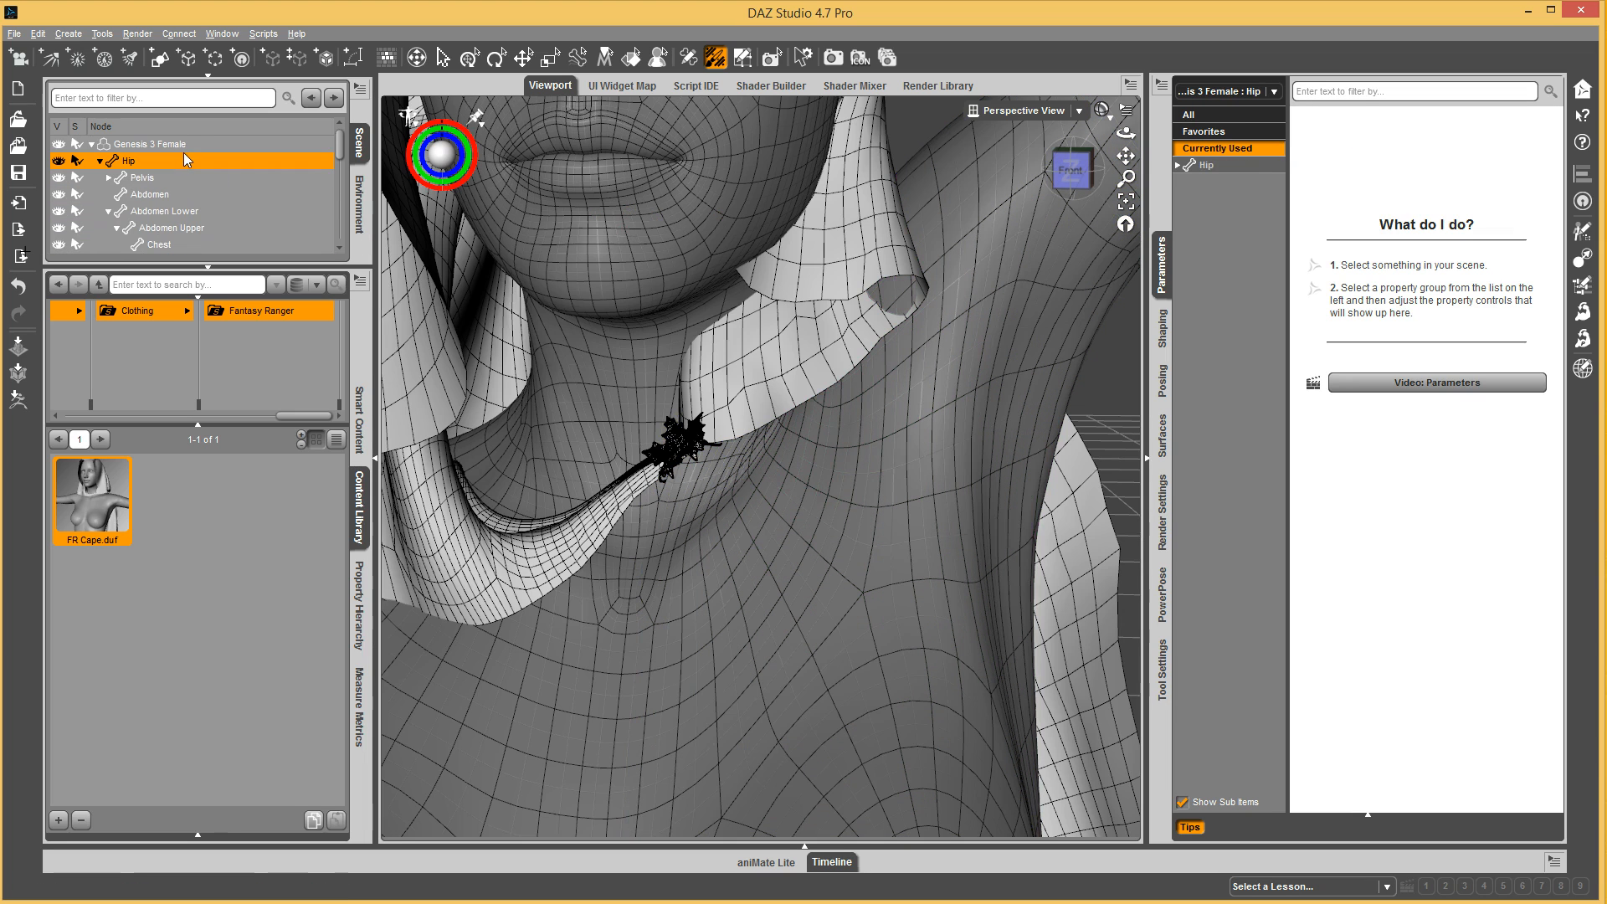
{"action": "mouse_move", "coordinate": [172, 144]}
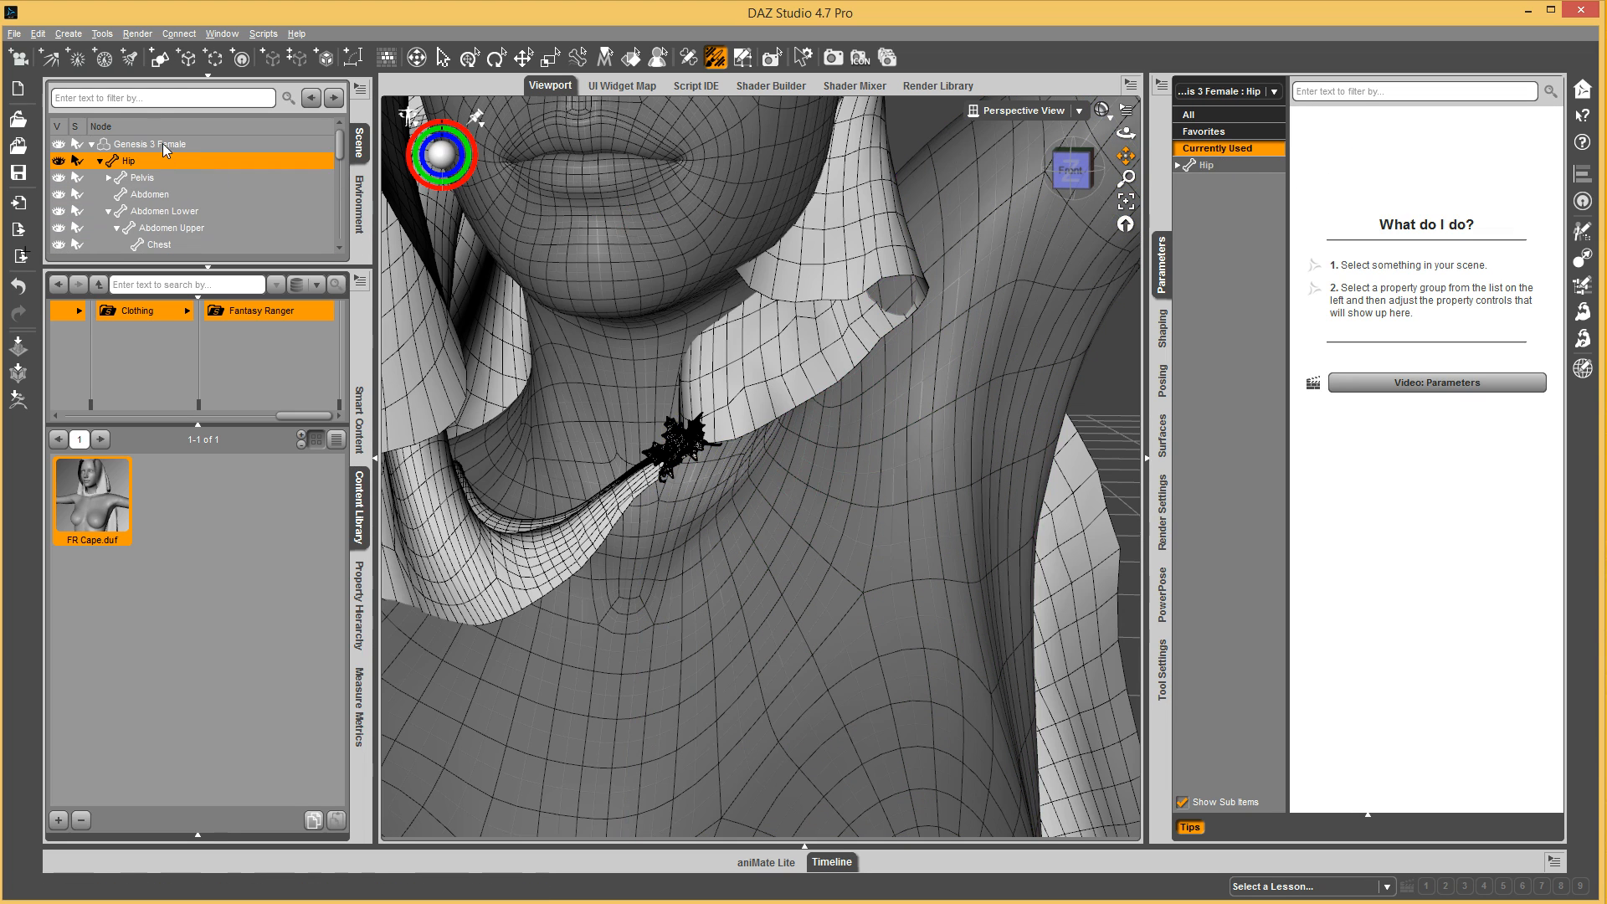
Bend the neck forward to about 40 with all properties shown.
{"action": "left_click", "coordinate": [145, 144]}
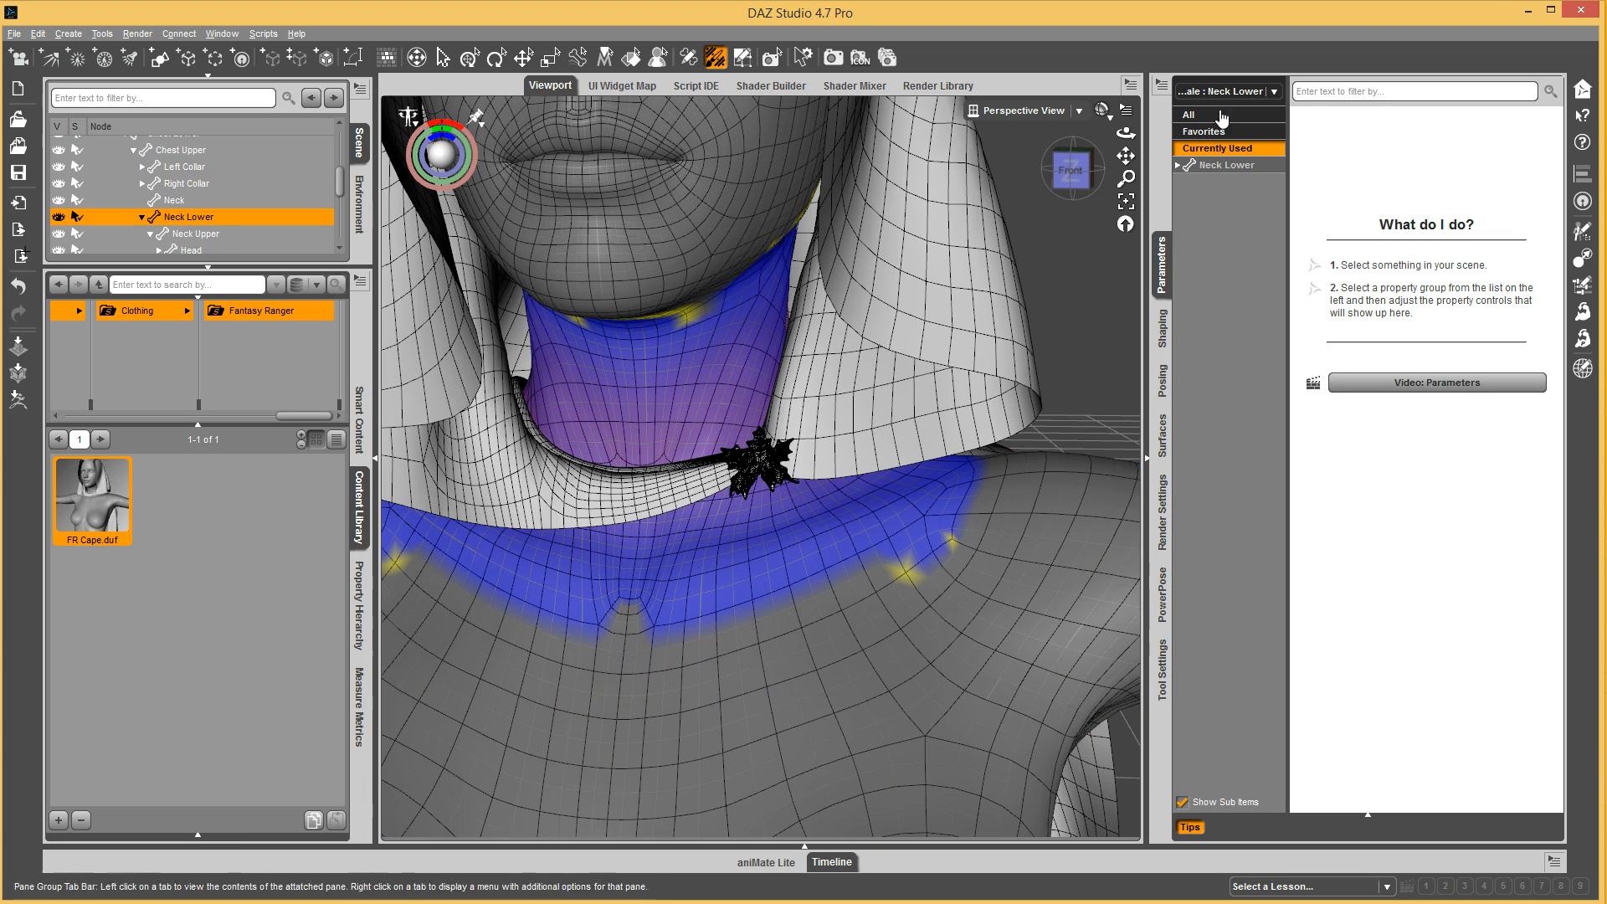
{"action": "left_click", "coordinate": [1227, 164]}
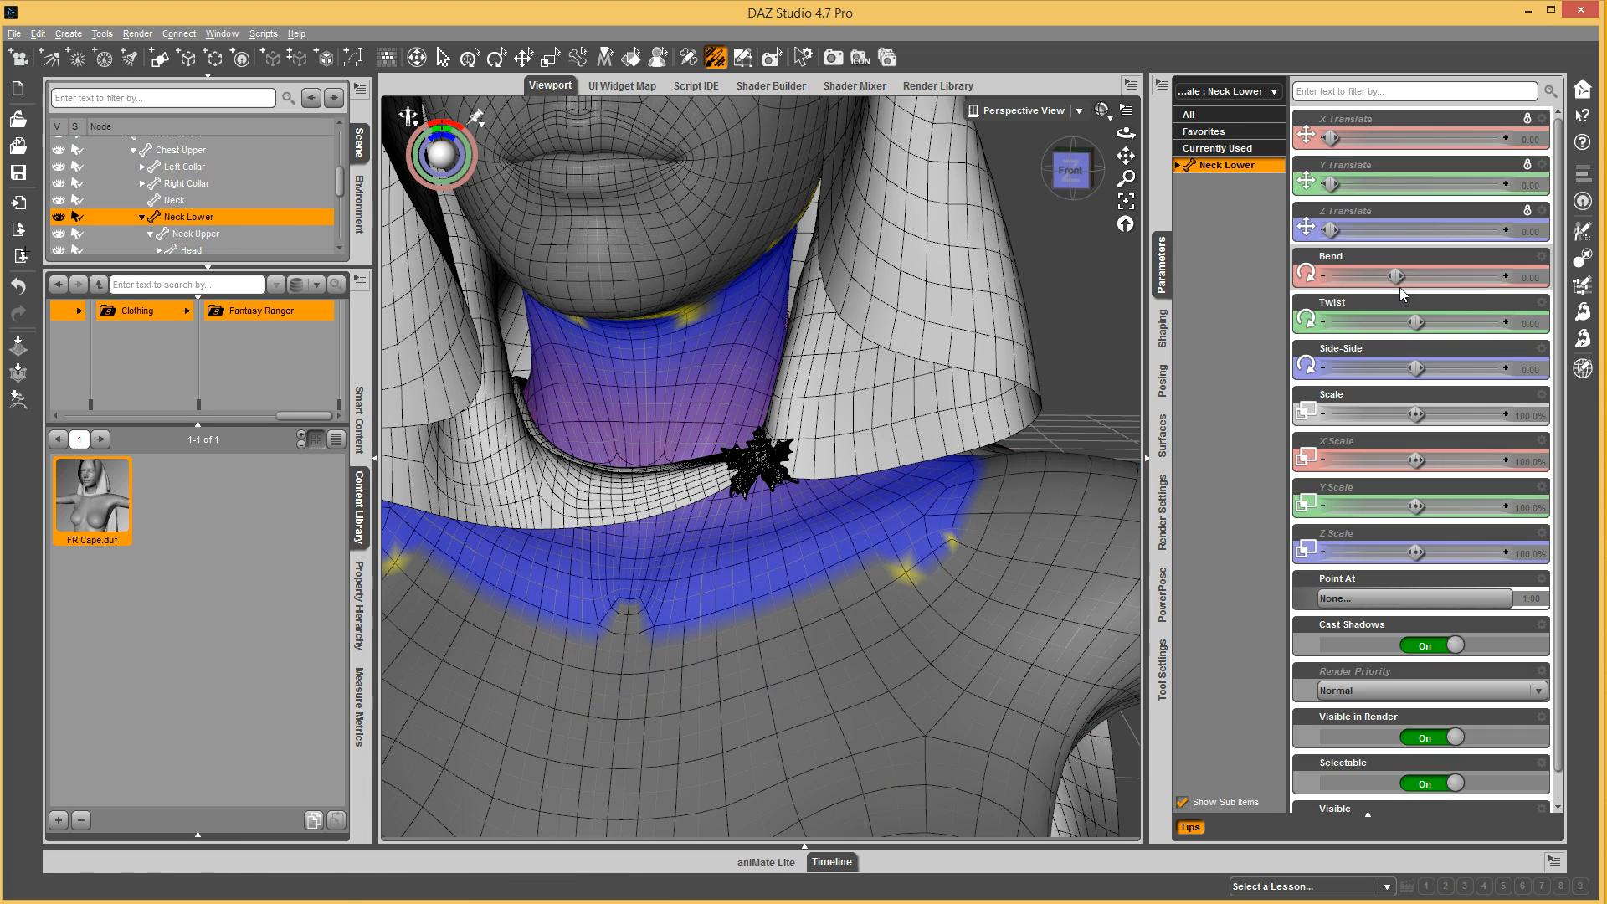
{"action": "left_click_drag", "start_coordinate": [1425, 275], "coordinate": [1475, 275]}
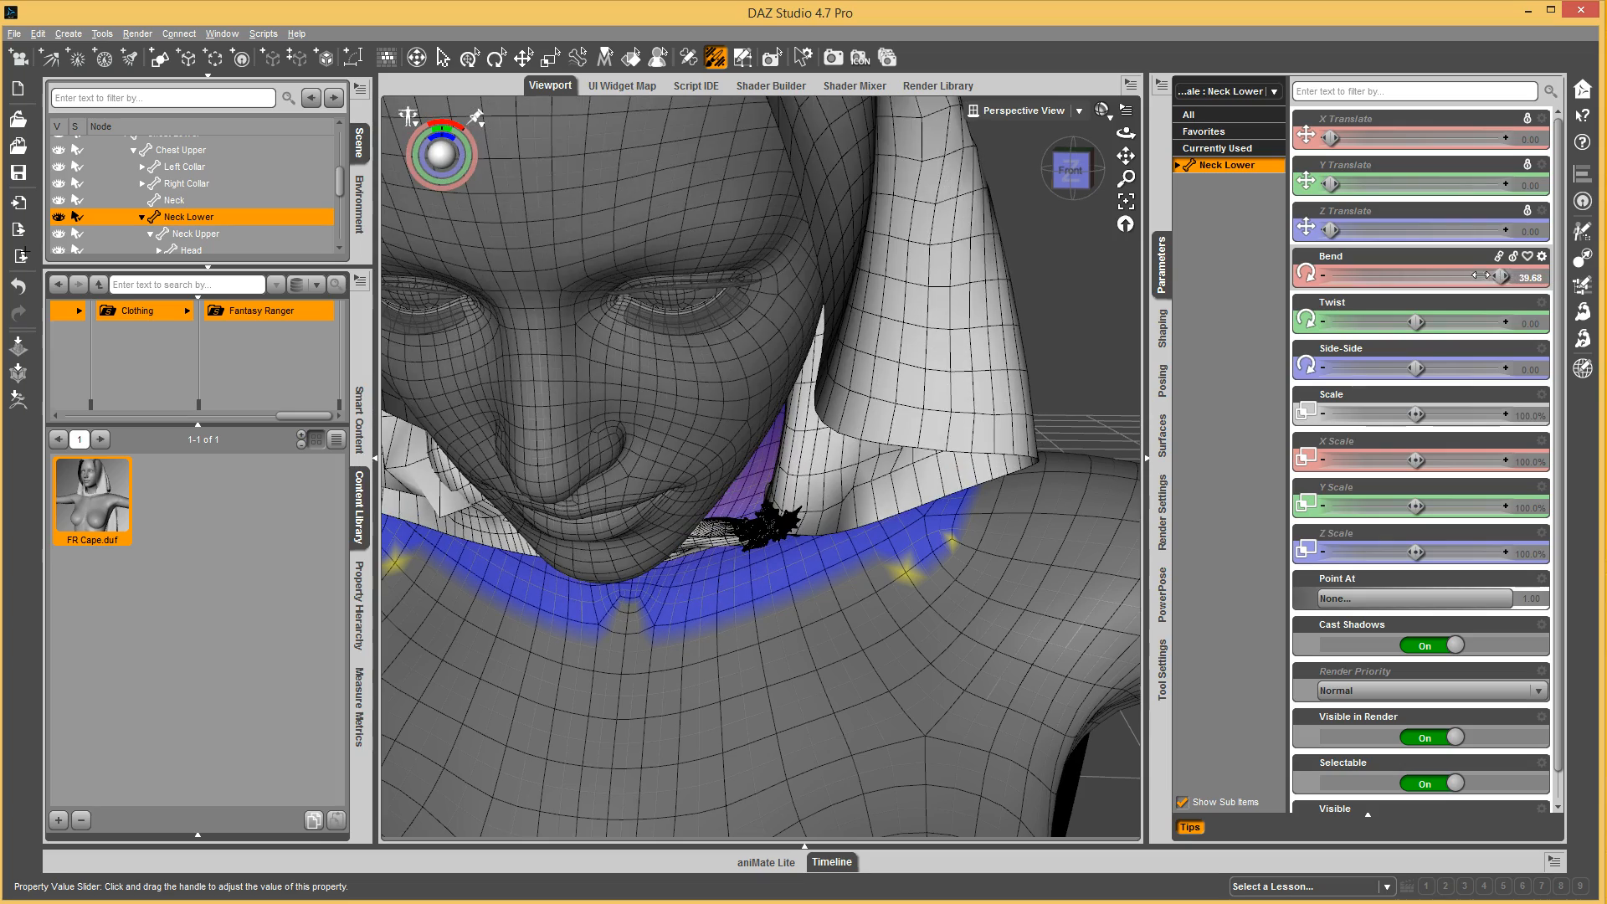
{"action": "left_click_drag", "start_coordinate": [1497, 276], "coordinate": [1488, 276]}
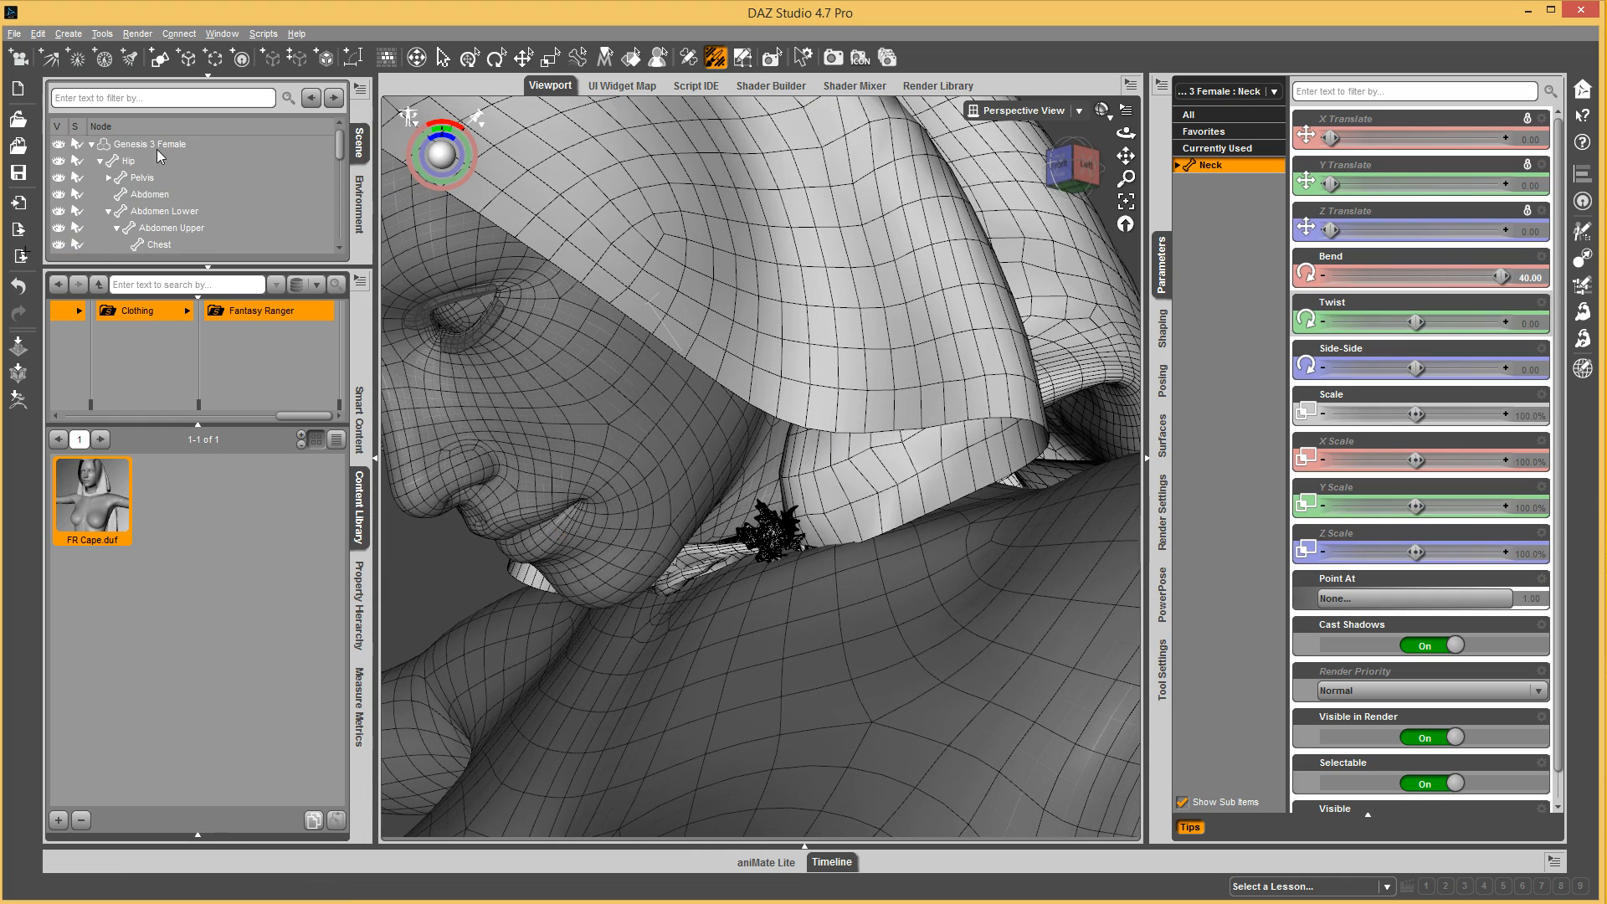
Show Genesis 3 Female's Currently Used properties: pJCMNeckFwd_35 and pJCMNeckTwist_Reverse at 100%.
{"action": "left_click", "coordinate": [159, 144]}
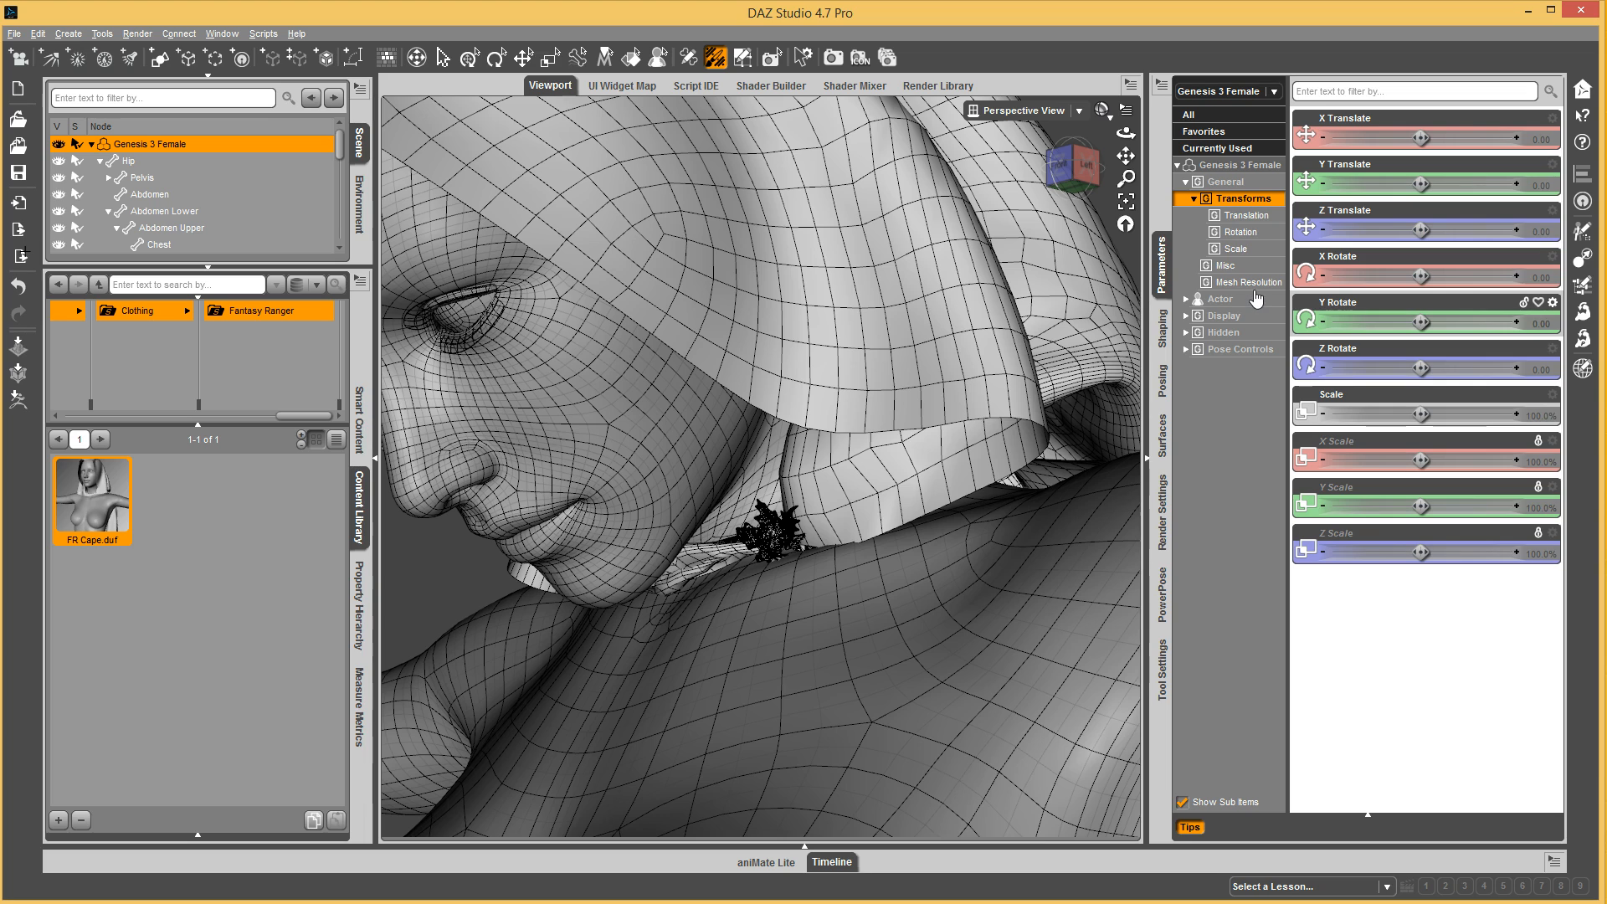
{"action": "mouse_move", "coordinate": [1236, 296]}
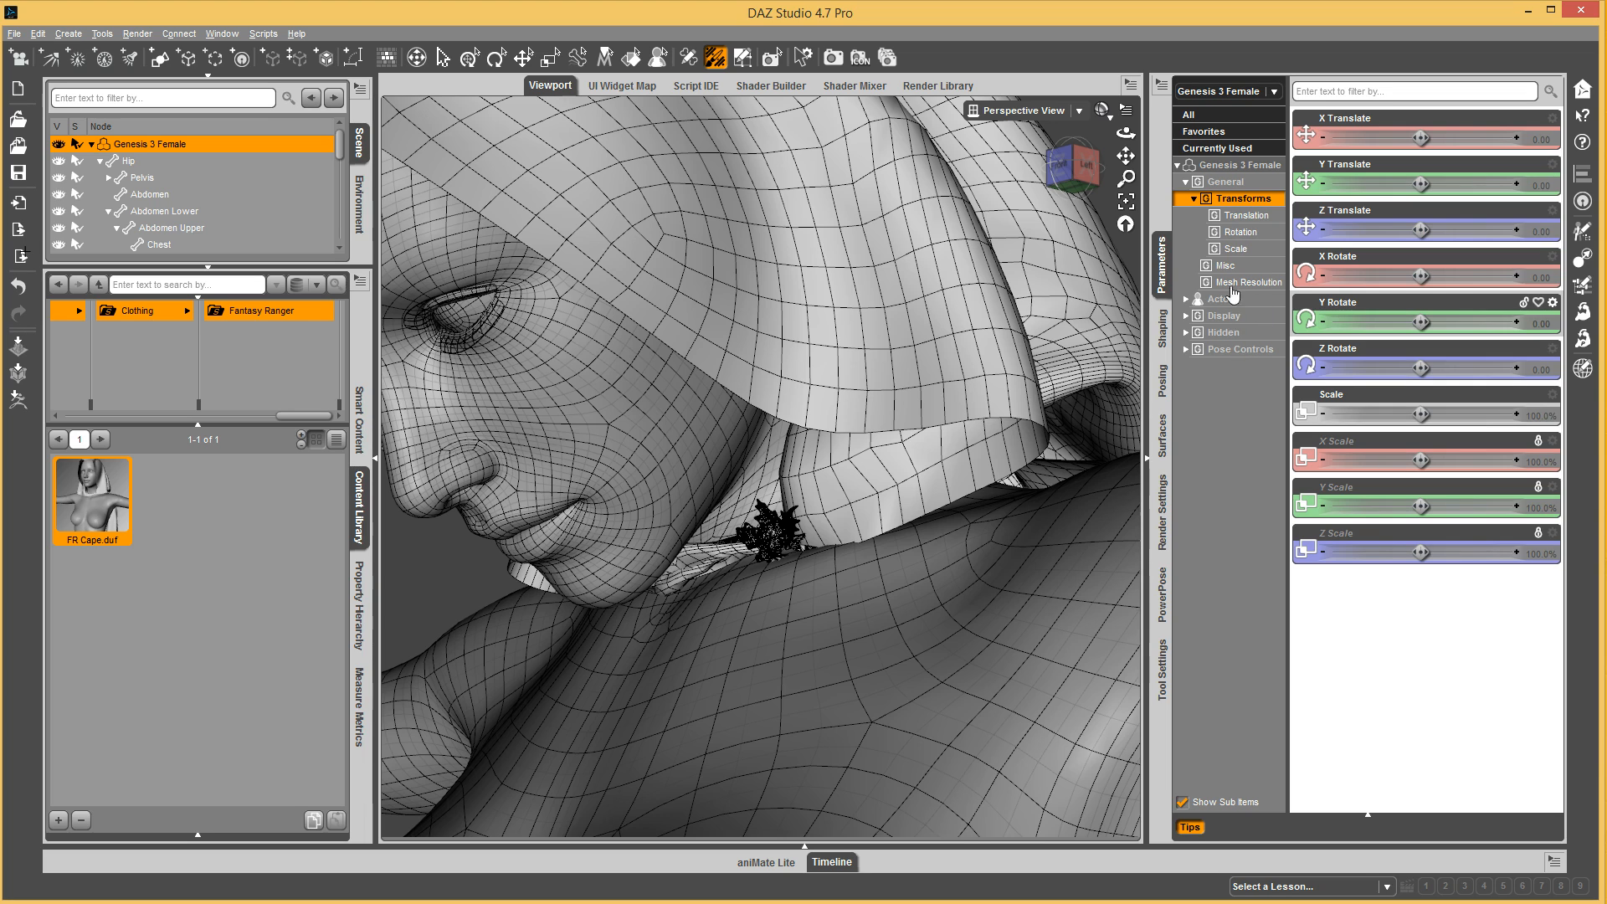
{"action": "left_click", "coordinate": [1217, 148]}
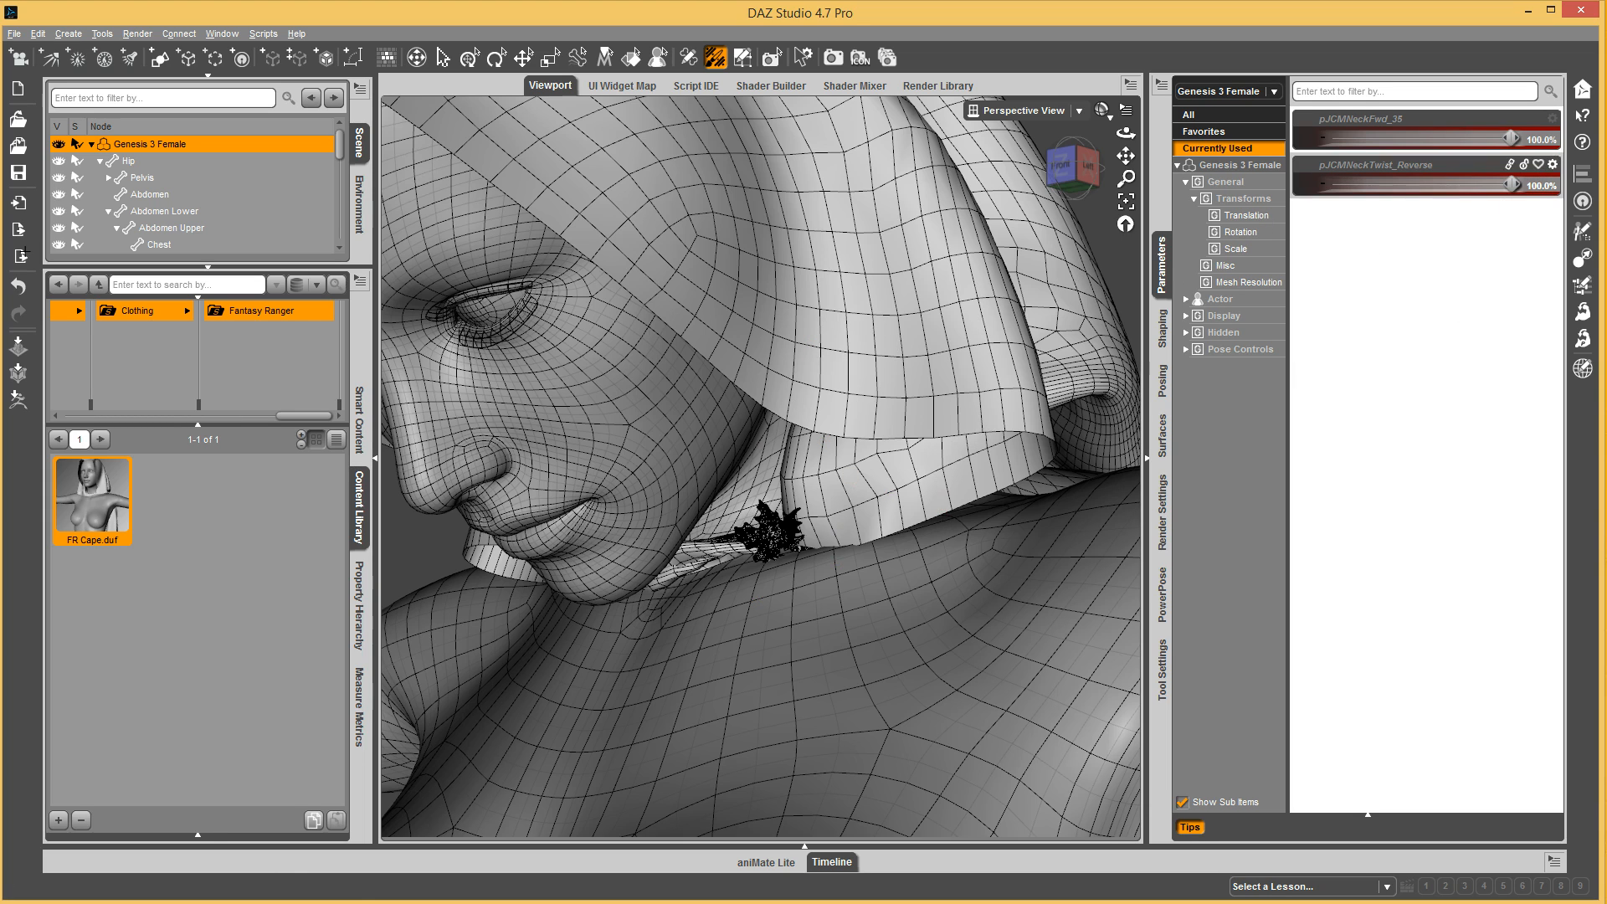
{"action": "mouse_move", "coordinate": [920, 457]}
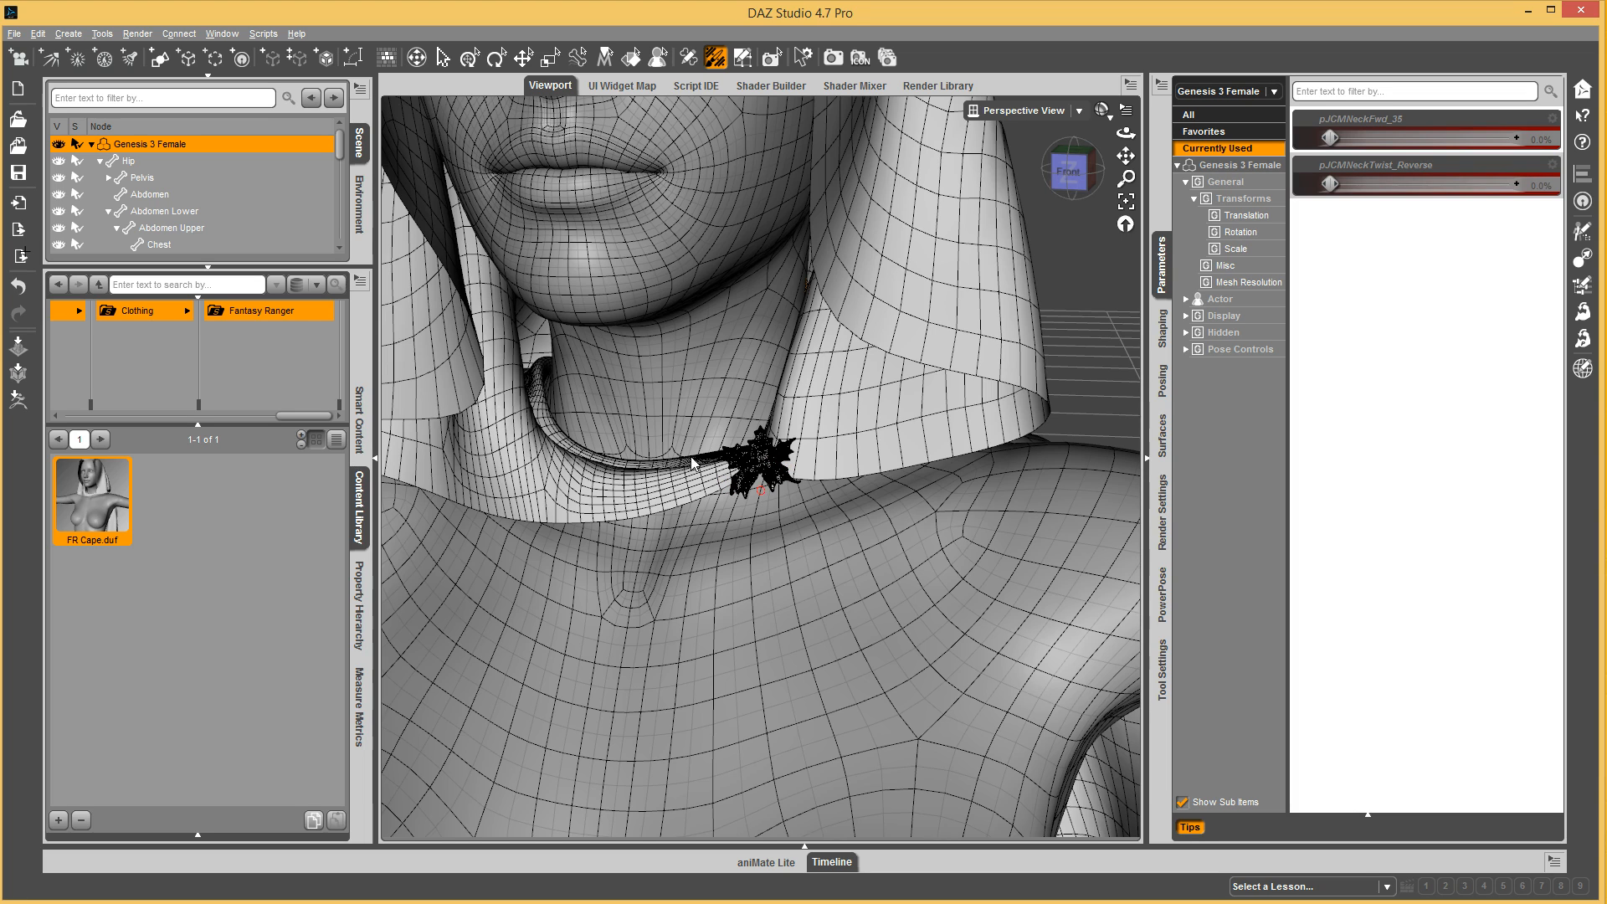
{"action": "mouse_move", "coordinate": [804, 466]}
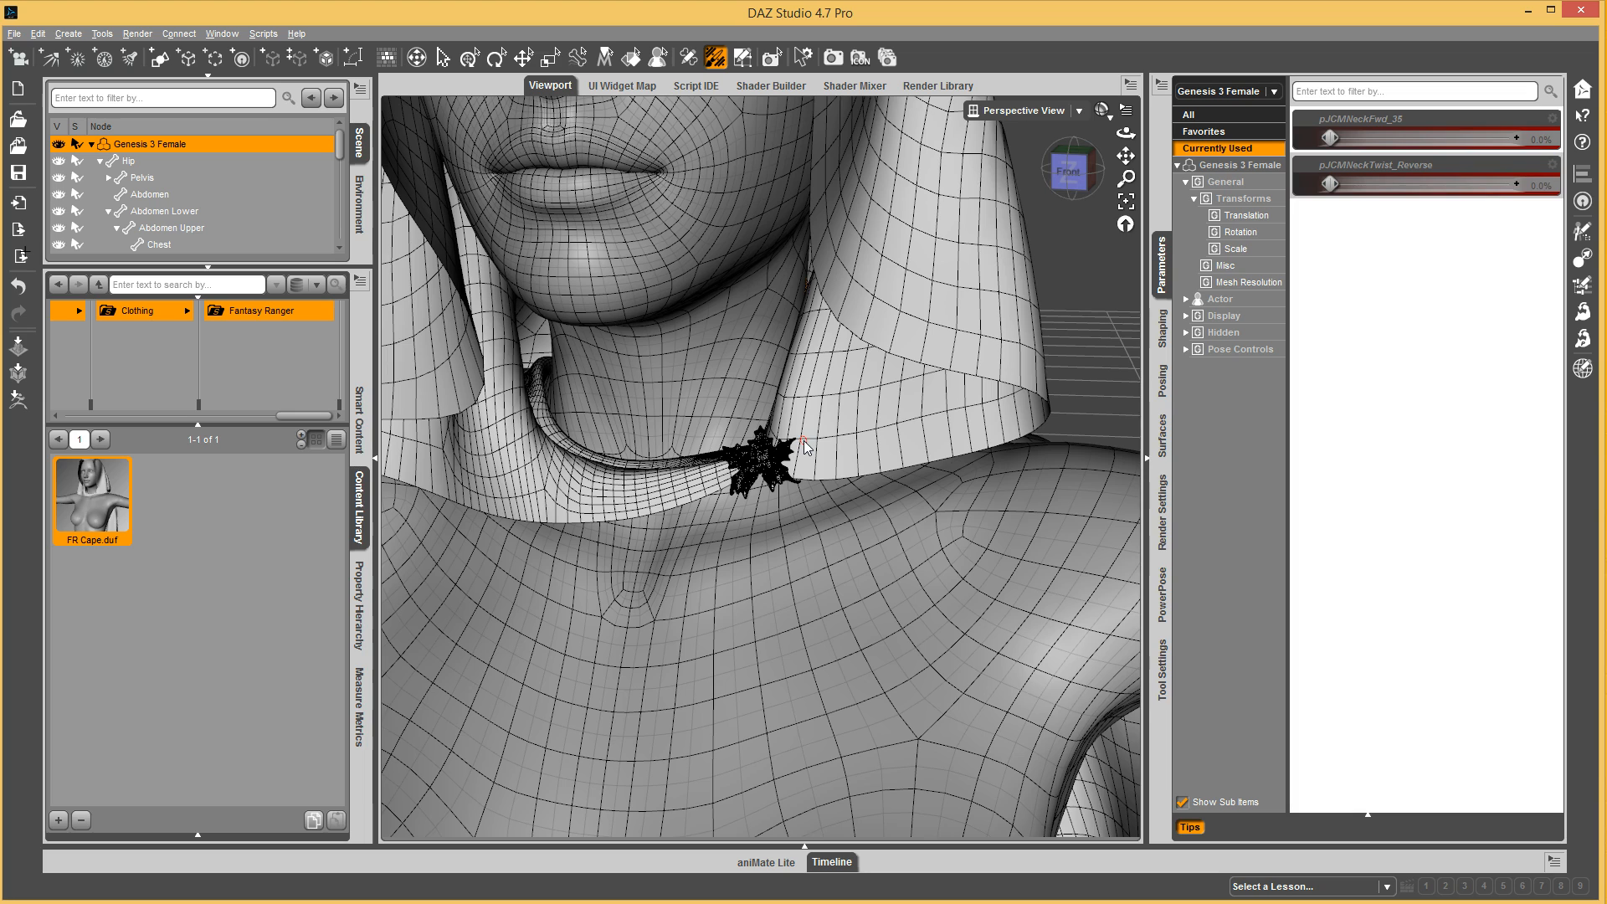
{"action": "mouse_move", "coordinate": [821, 469]}
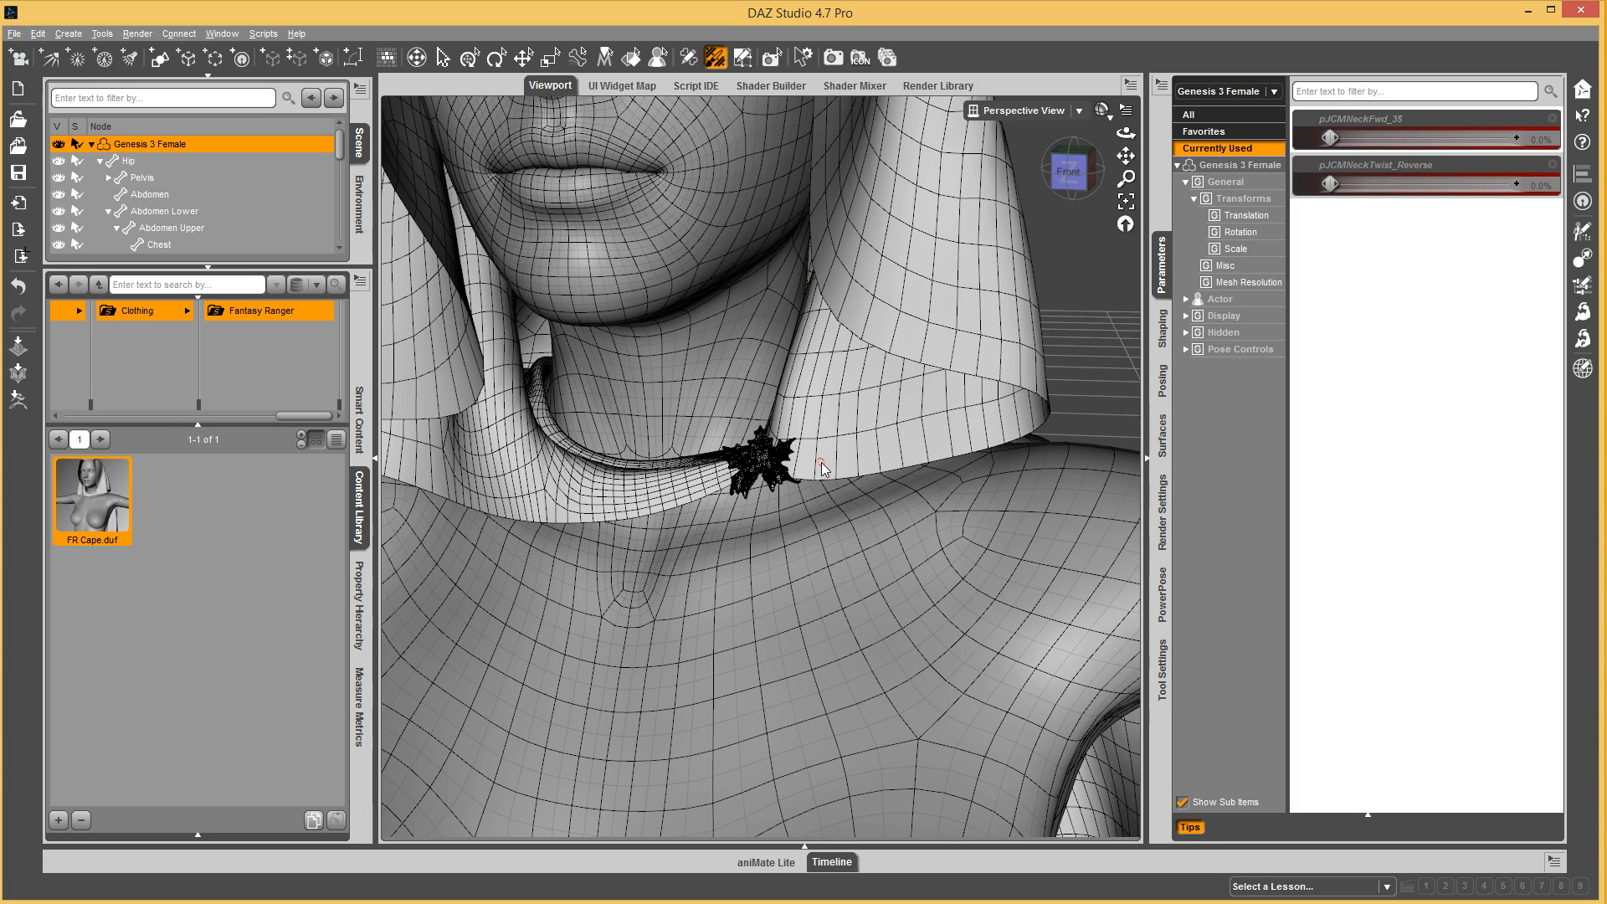
{"action": "mouse_move", "coordinate": [823, 458]}
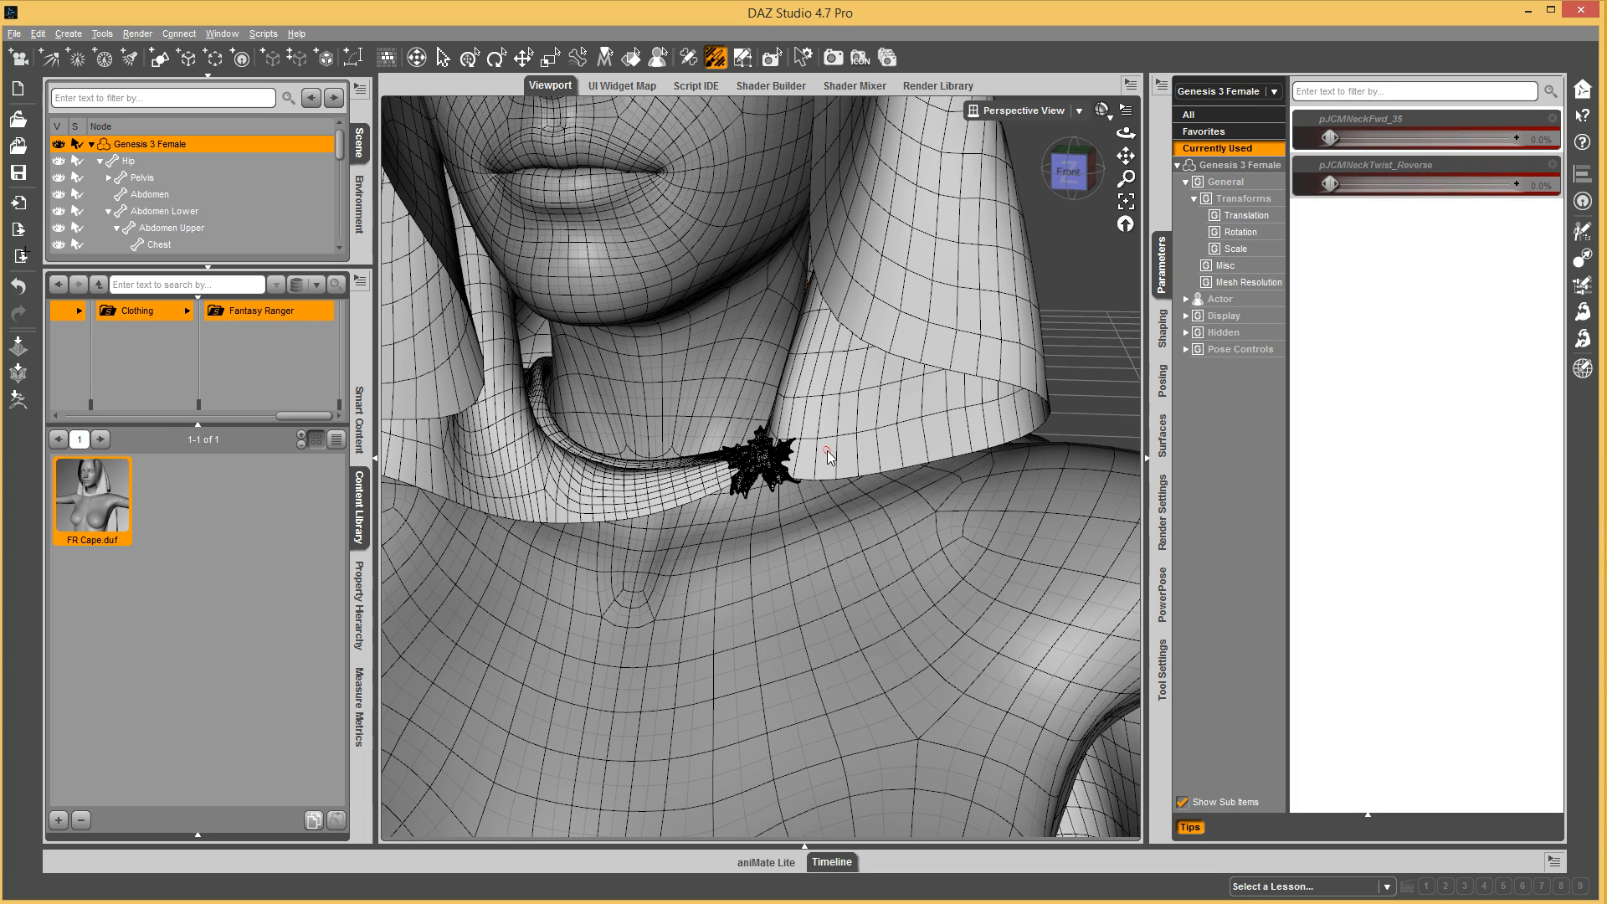
{"action": "mouse_move", "coordinate": [867, 398]}
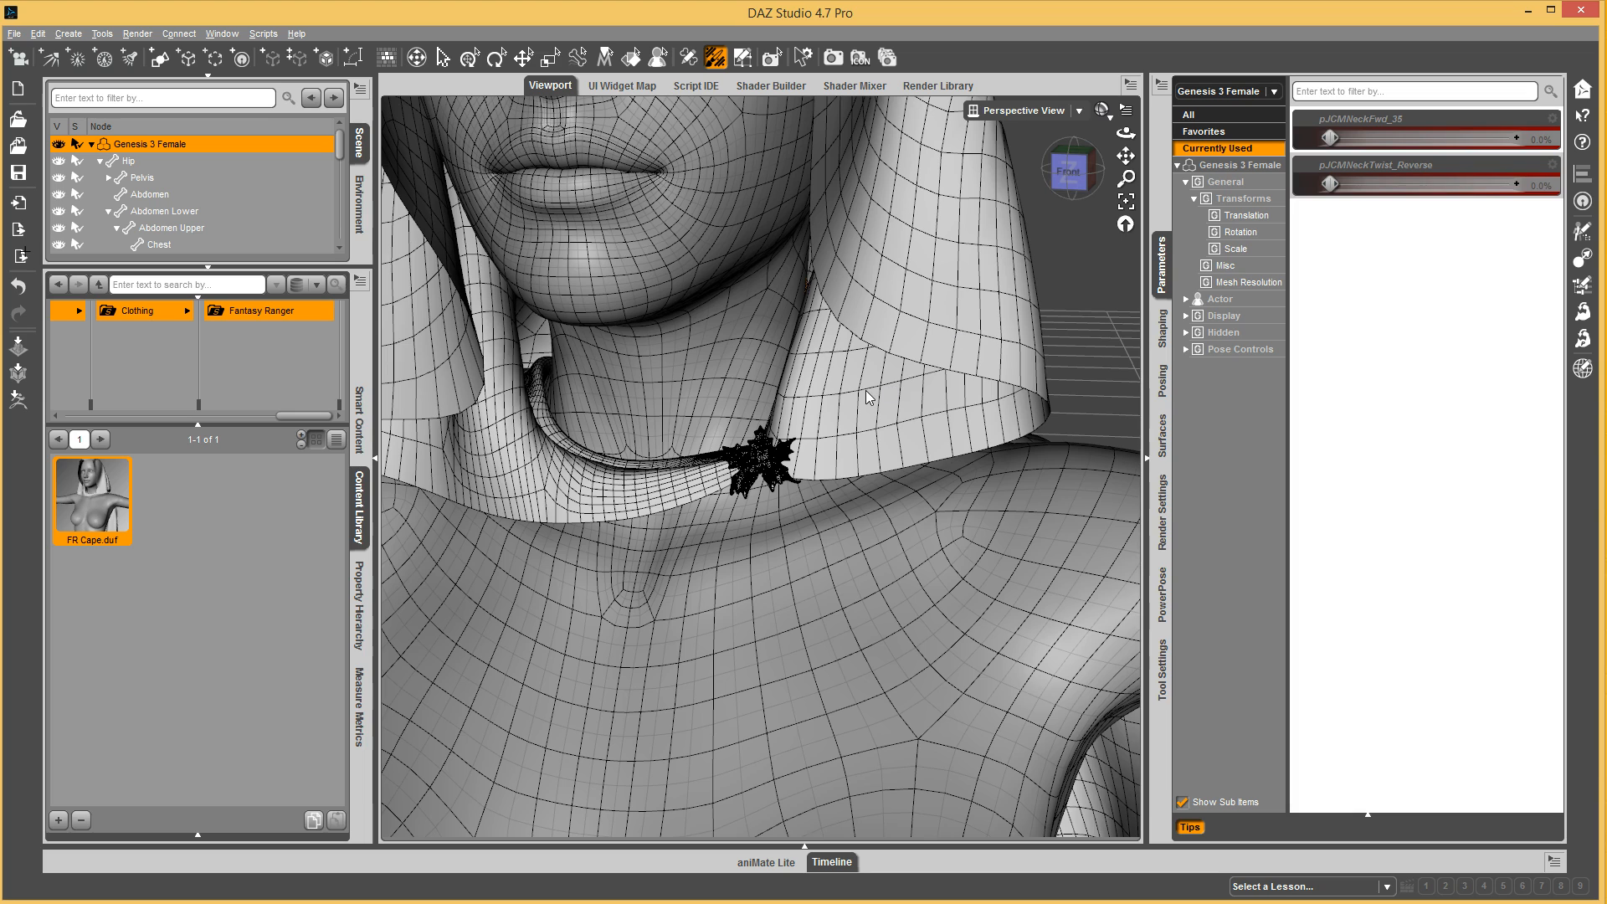